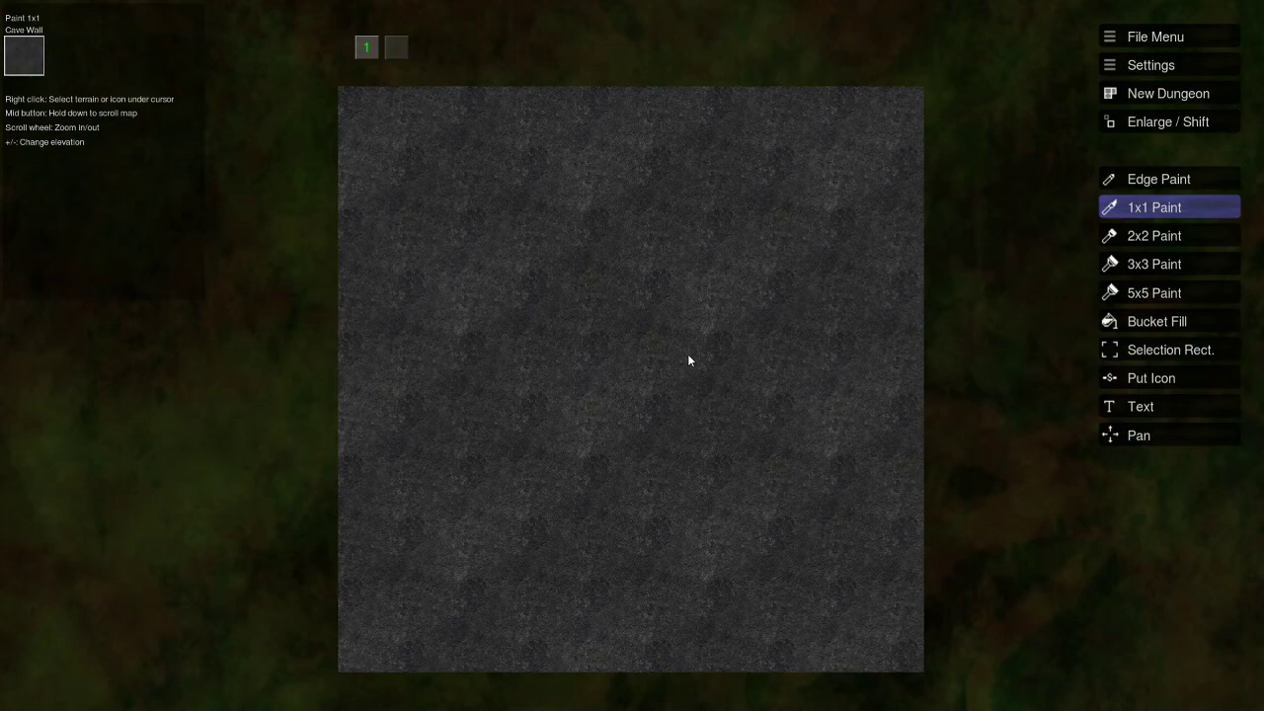
mouse_move(540, 248)
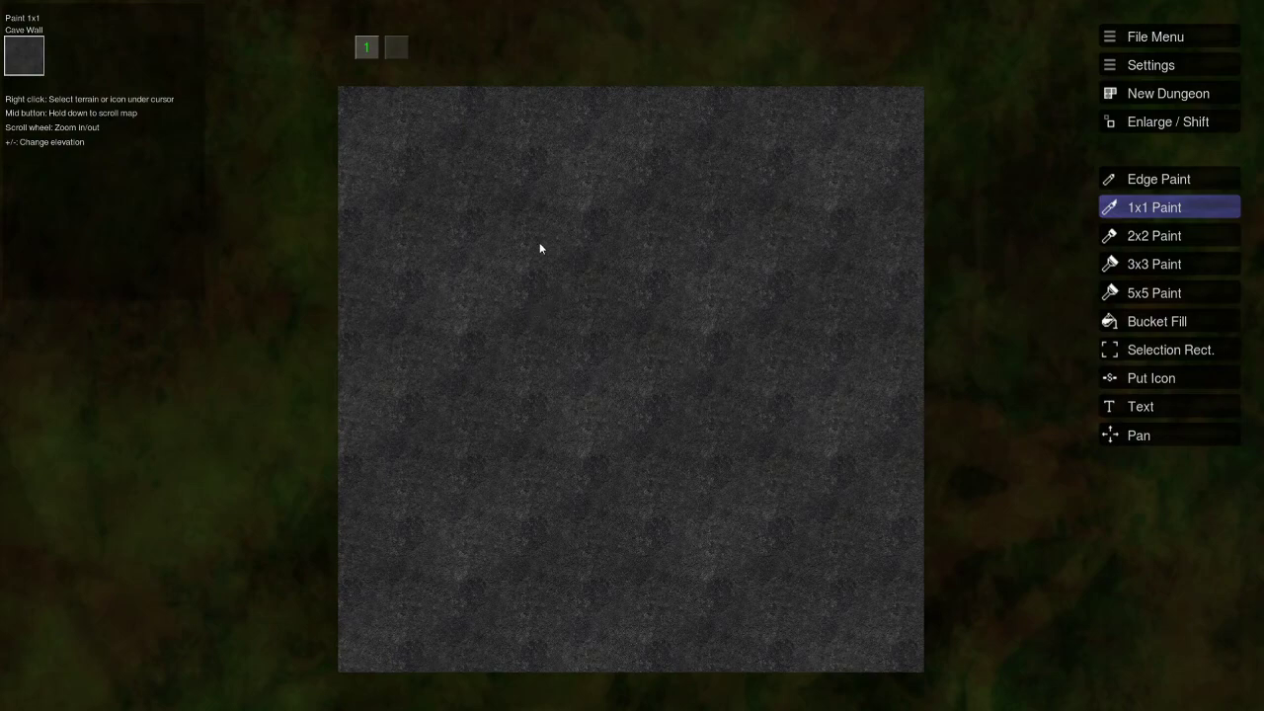
mouse_move(554, 239)
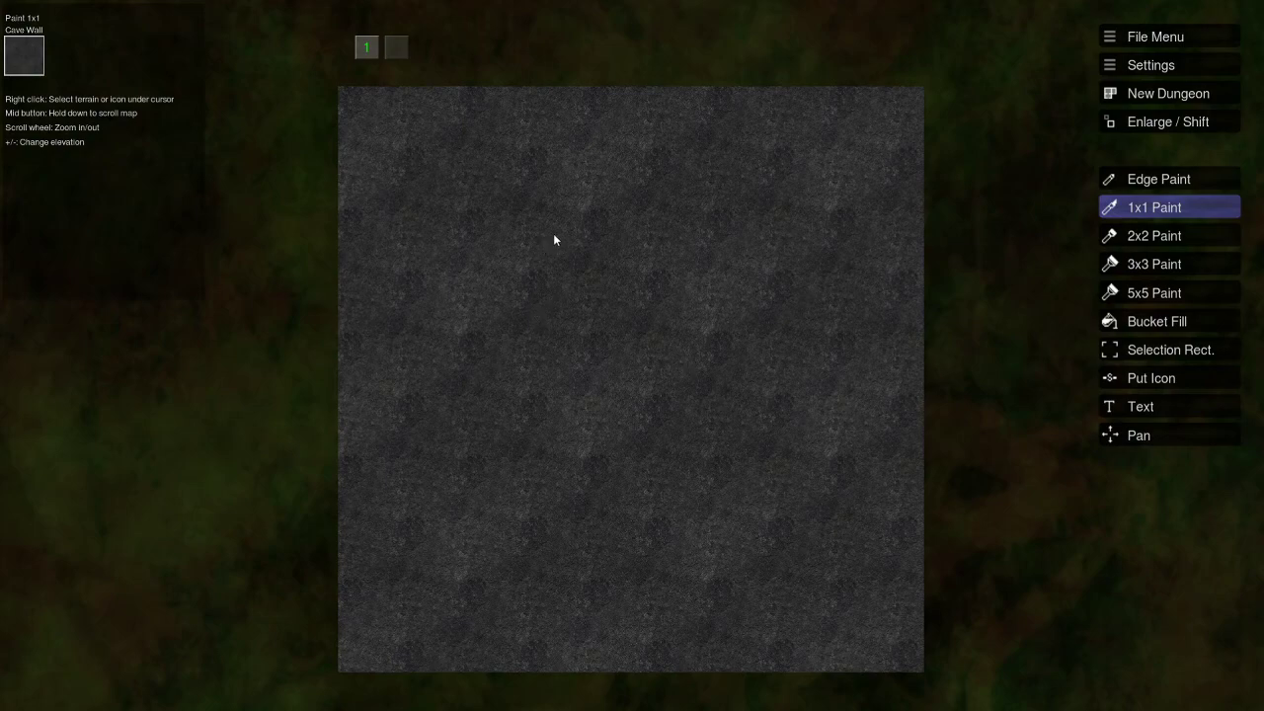
mouse_move(475, 374)
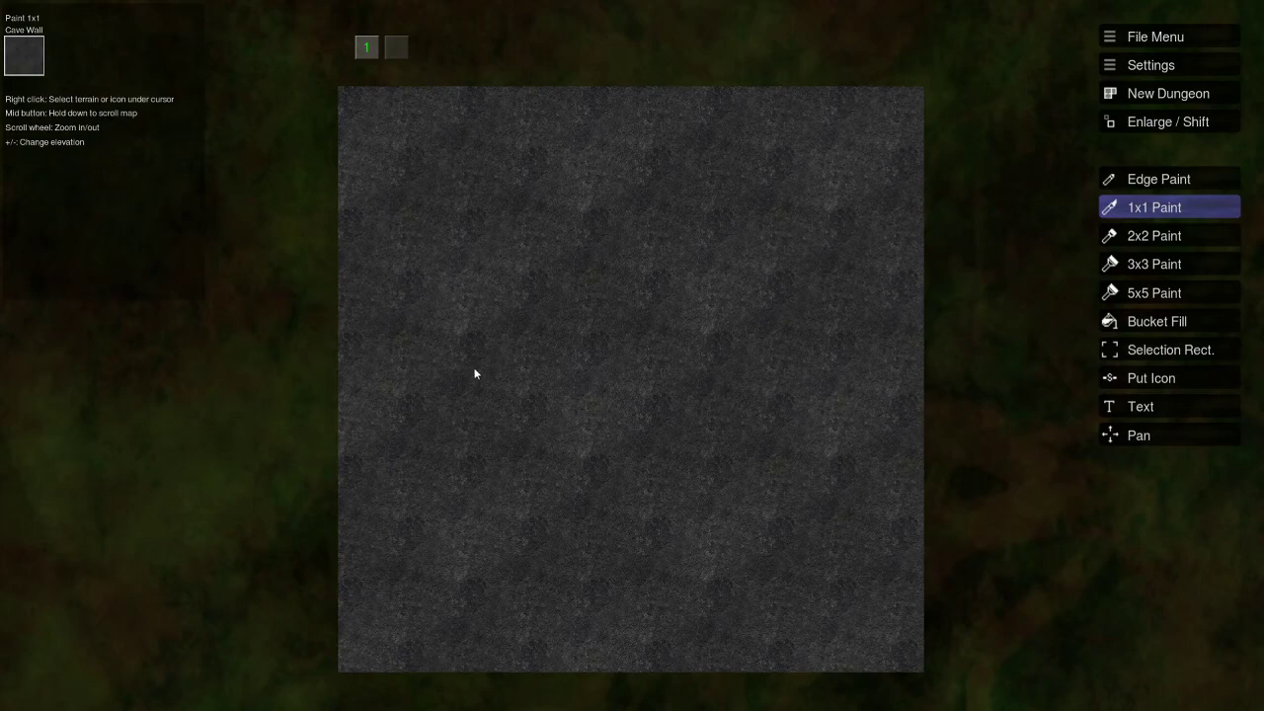
mouse_move(591, 358)
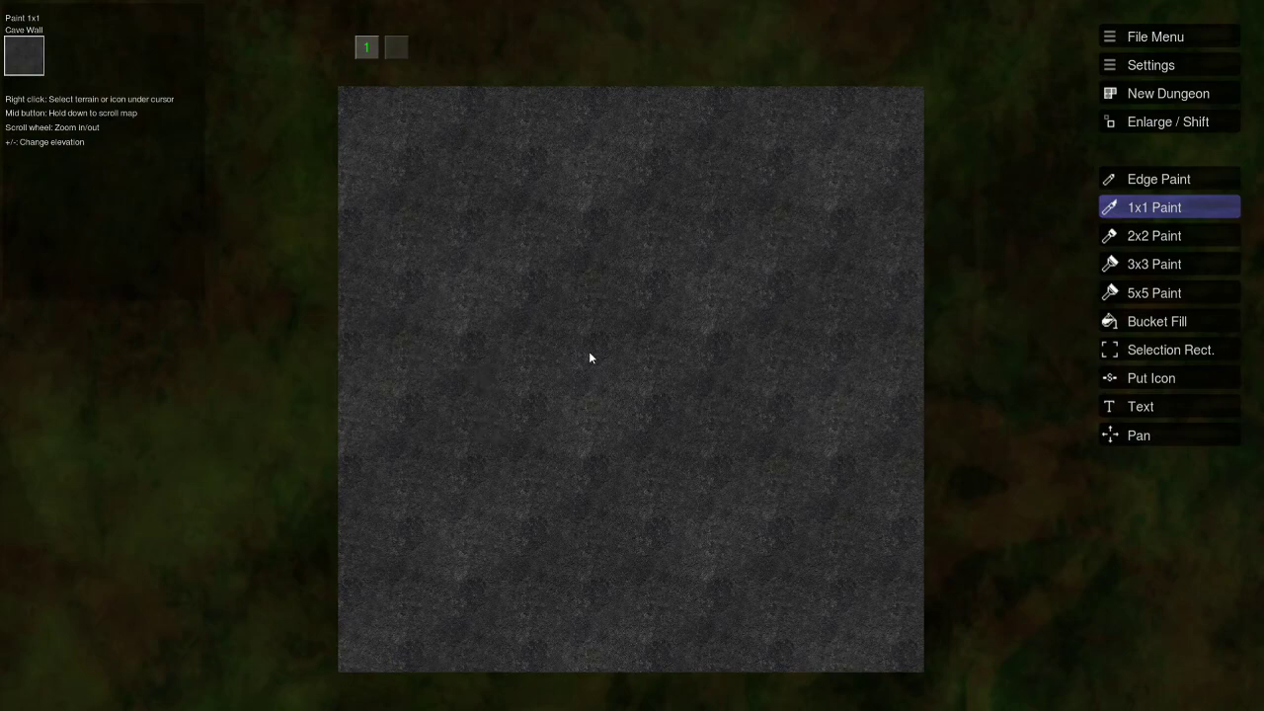
mouse_move(592, 331)
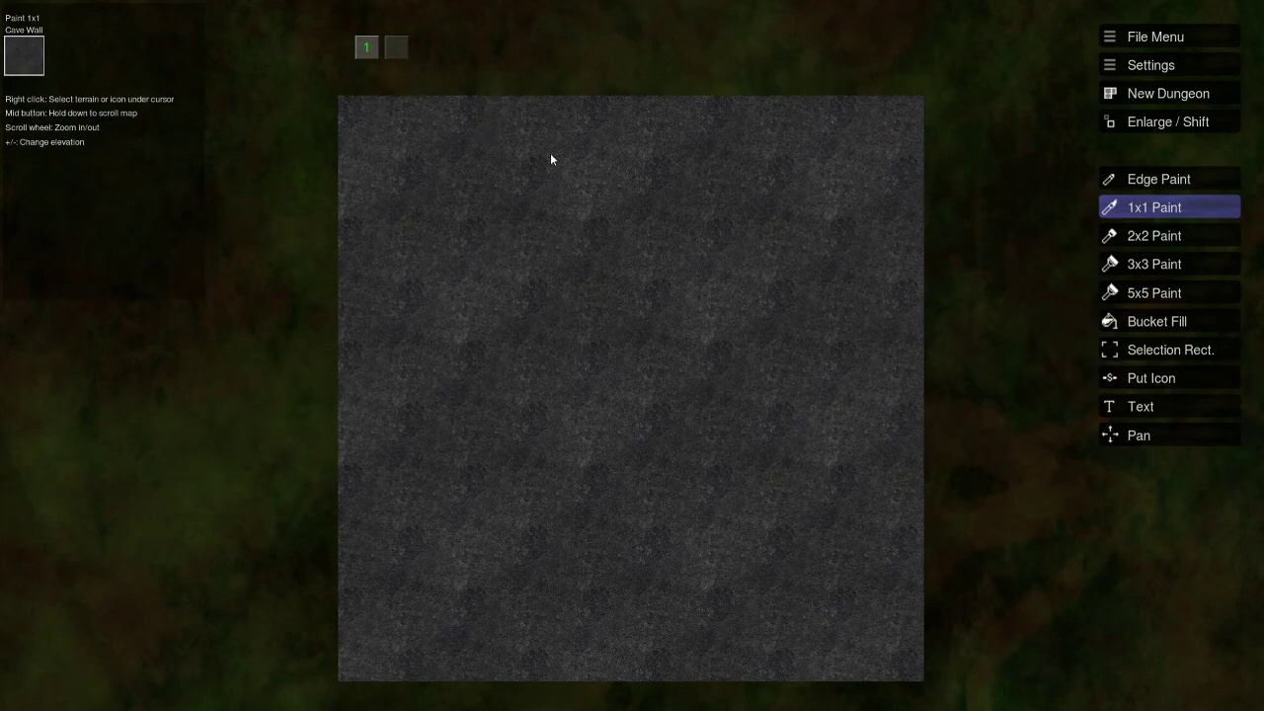
mouse_move(581, 146)
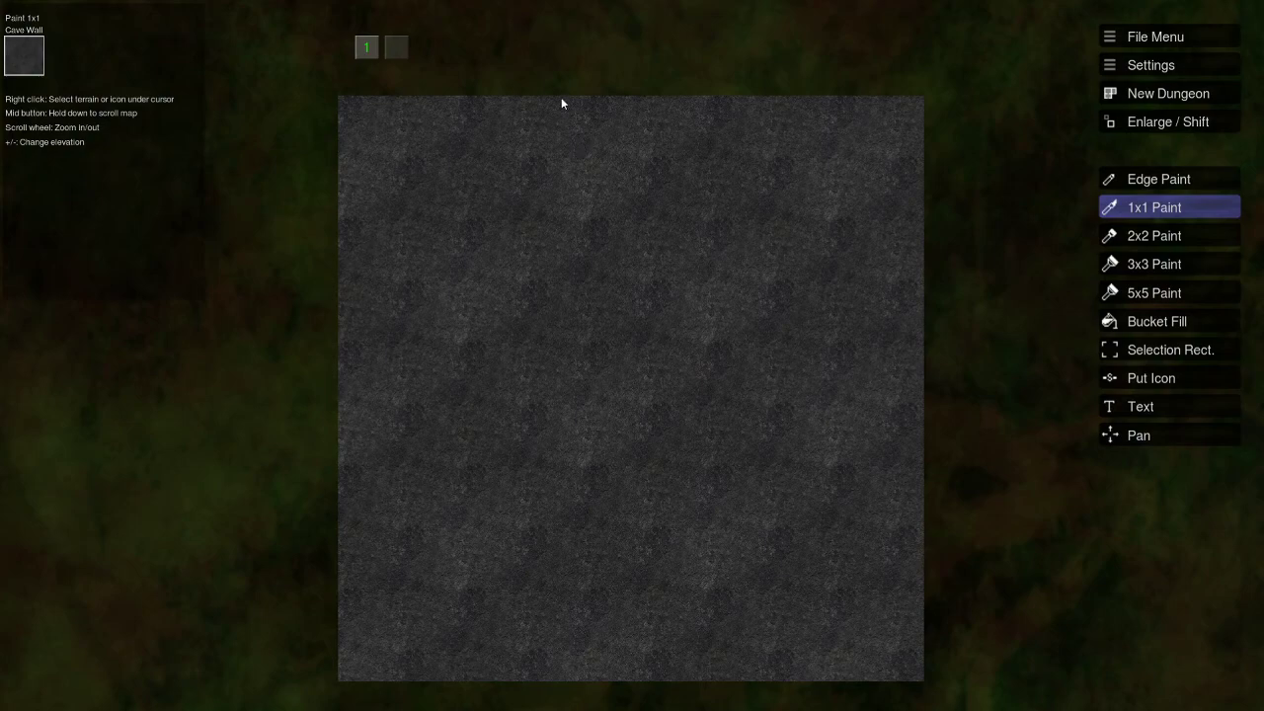
mouse_move(552, 33)
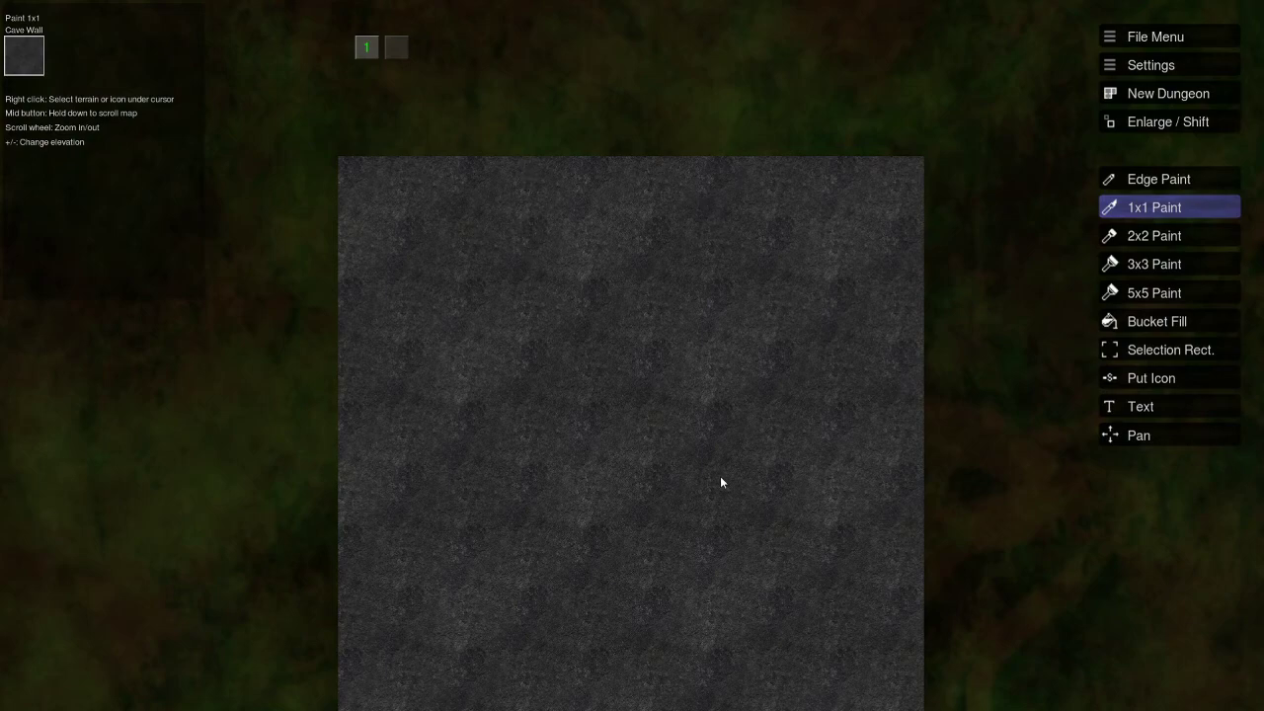
mouse_move(627, 378)
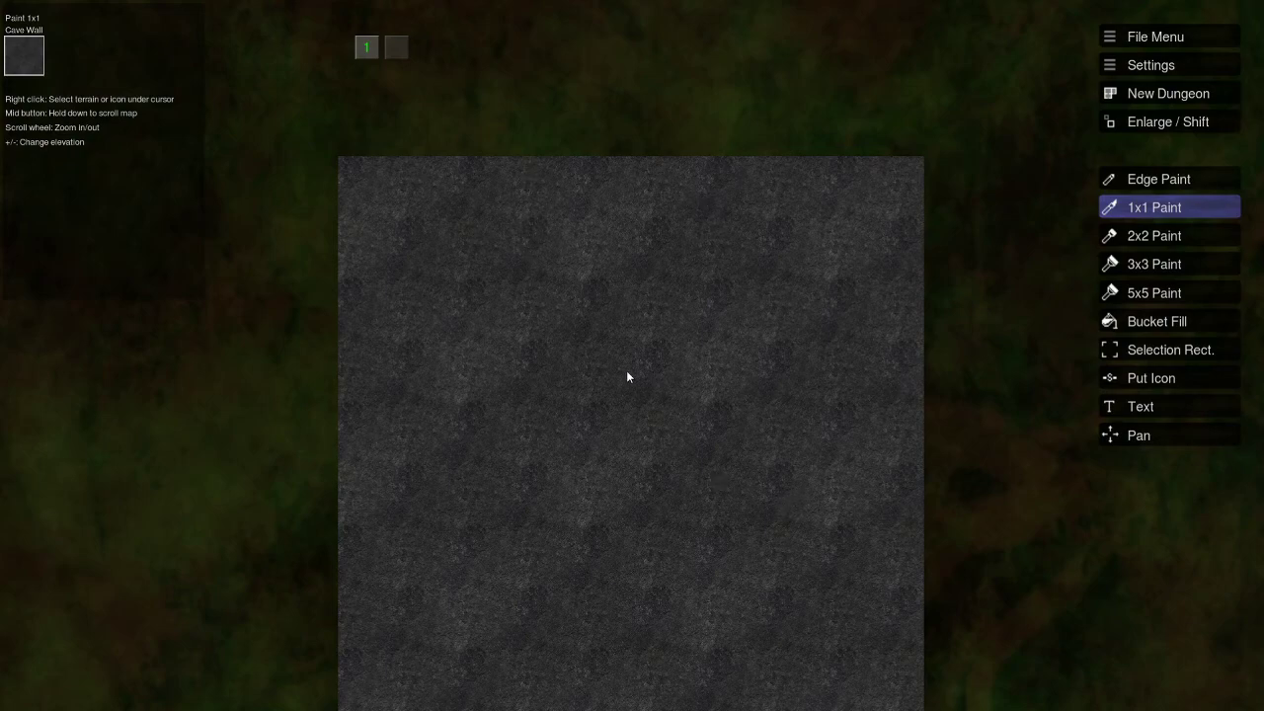
mouse_move(607, 335)
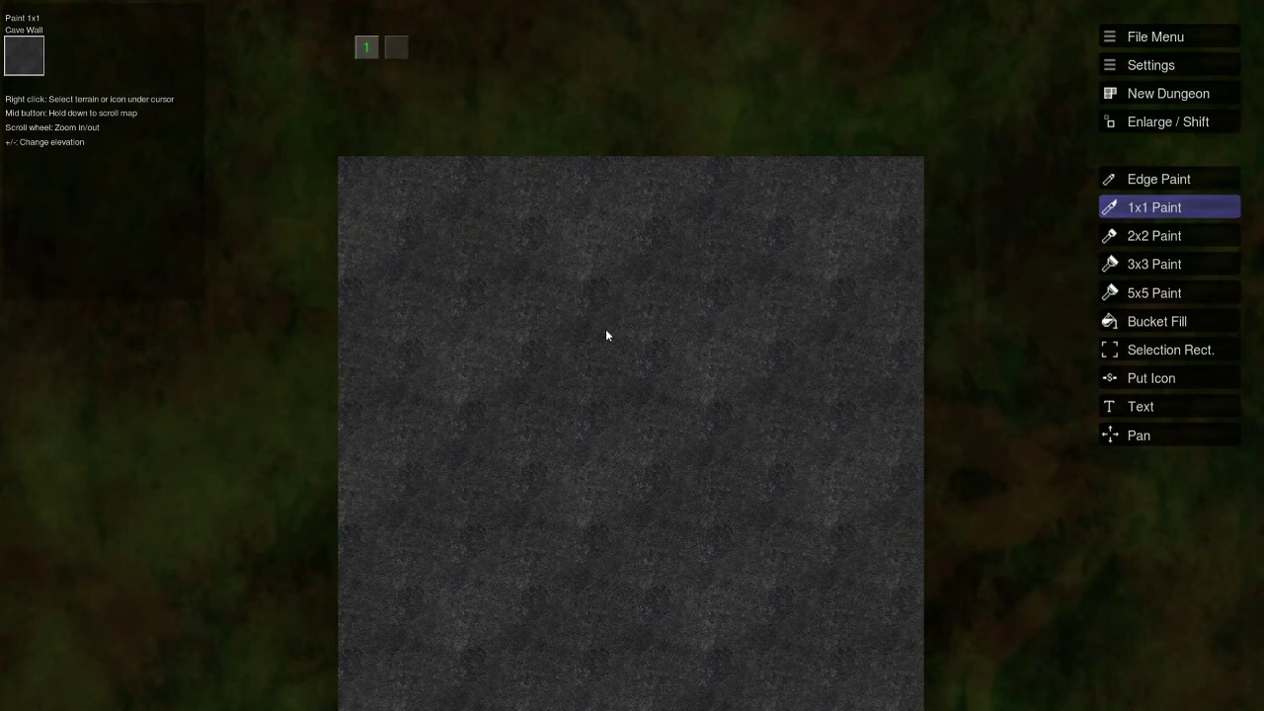
mouse_move(738, 250)
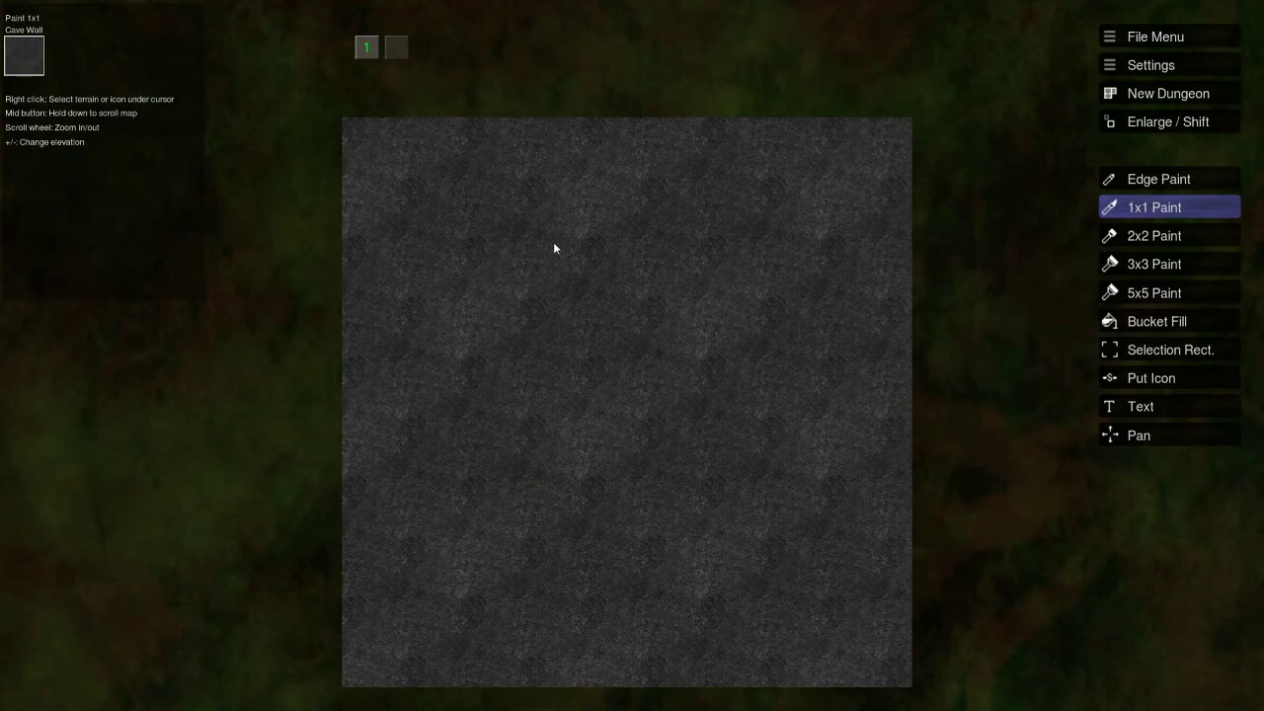
mouse_move(614, 323)
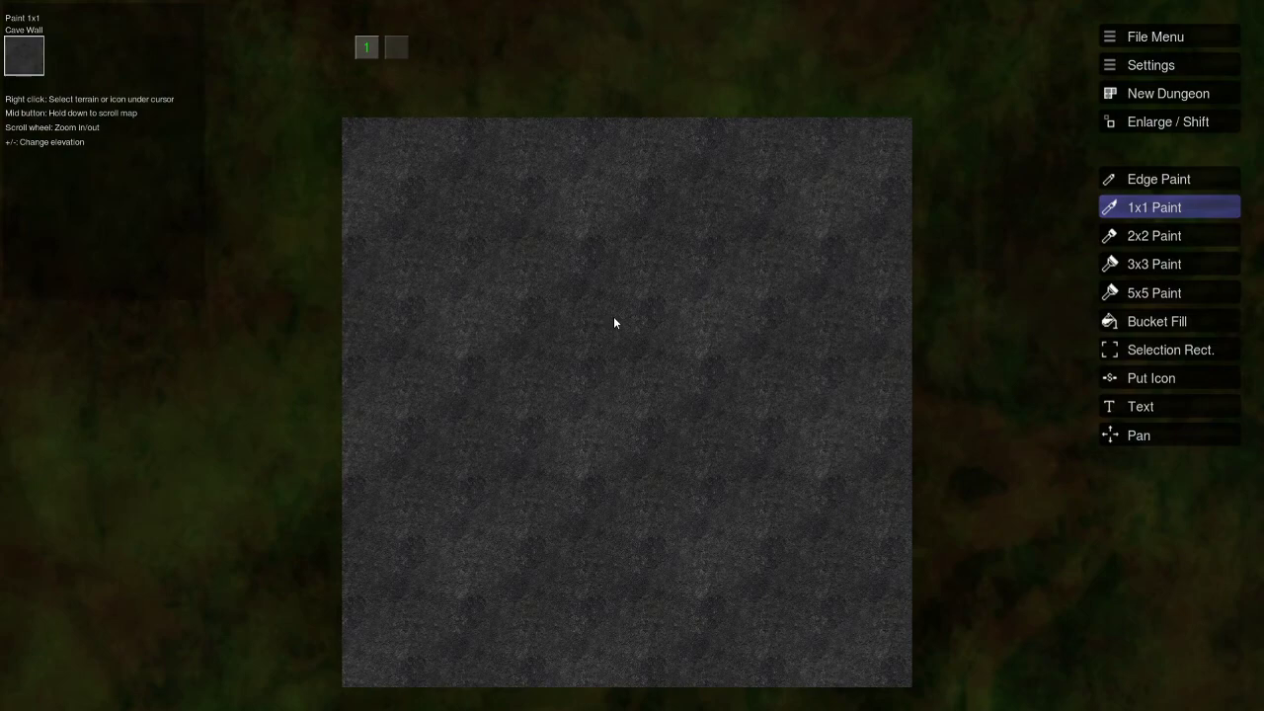
mouse_move(755, 260)
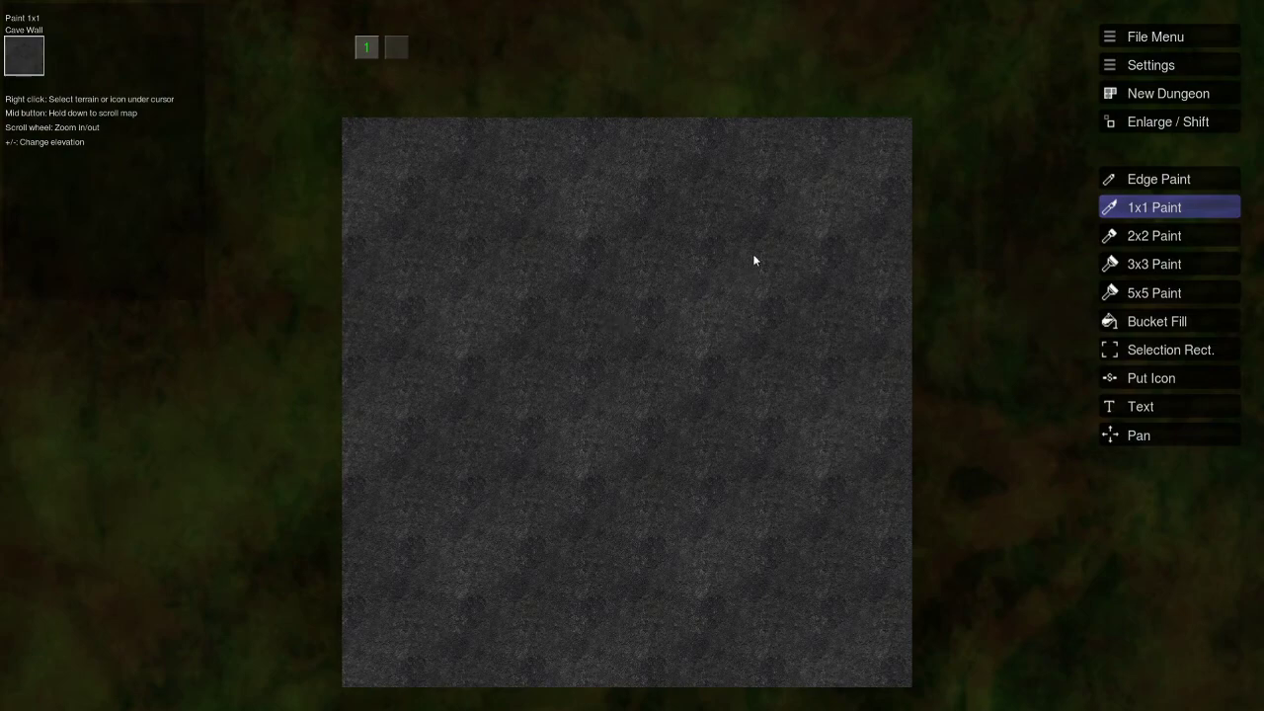
mouse_move(479, 375)
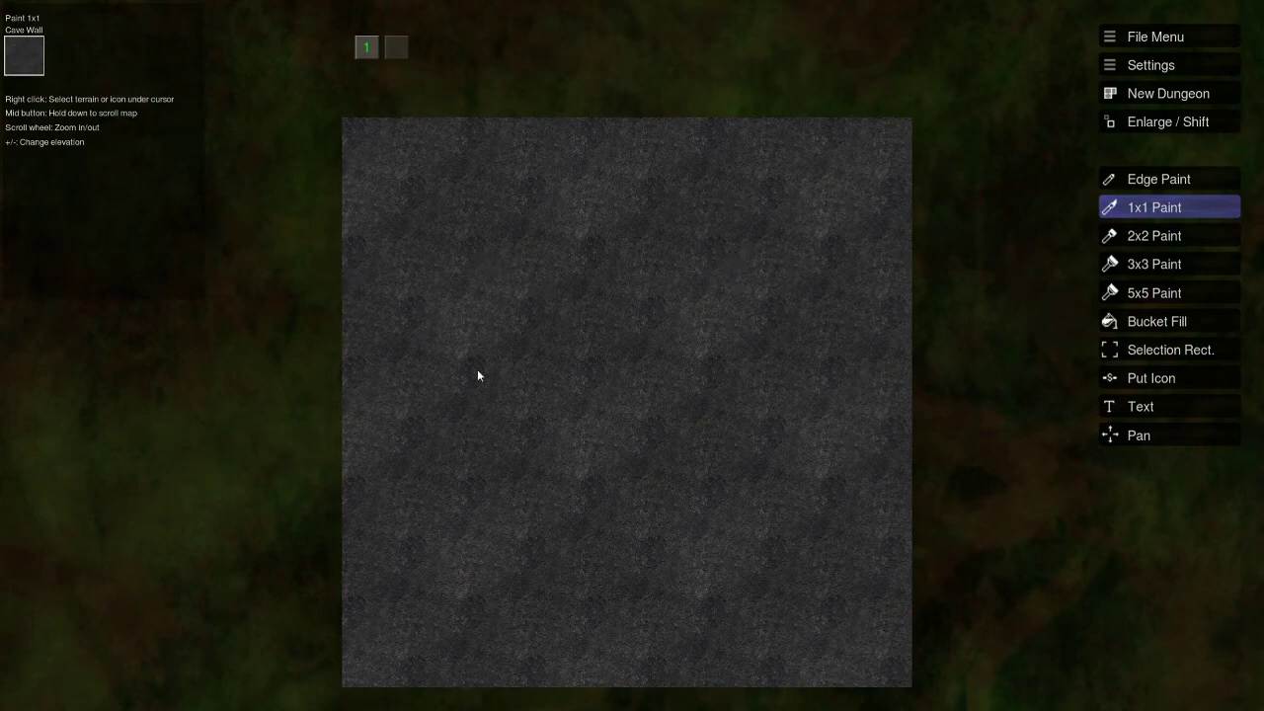
mouse_move(432, 281)
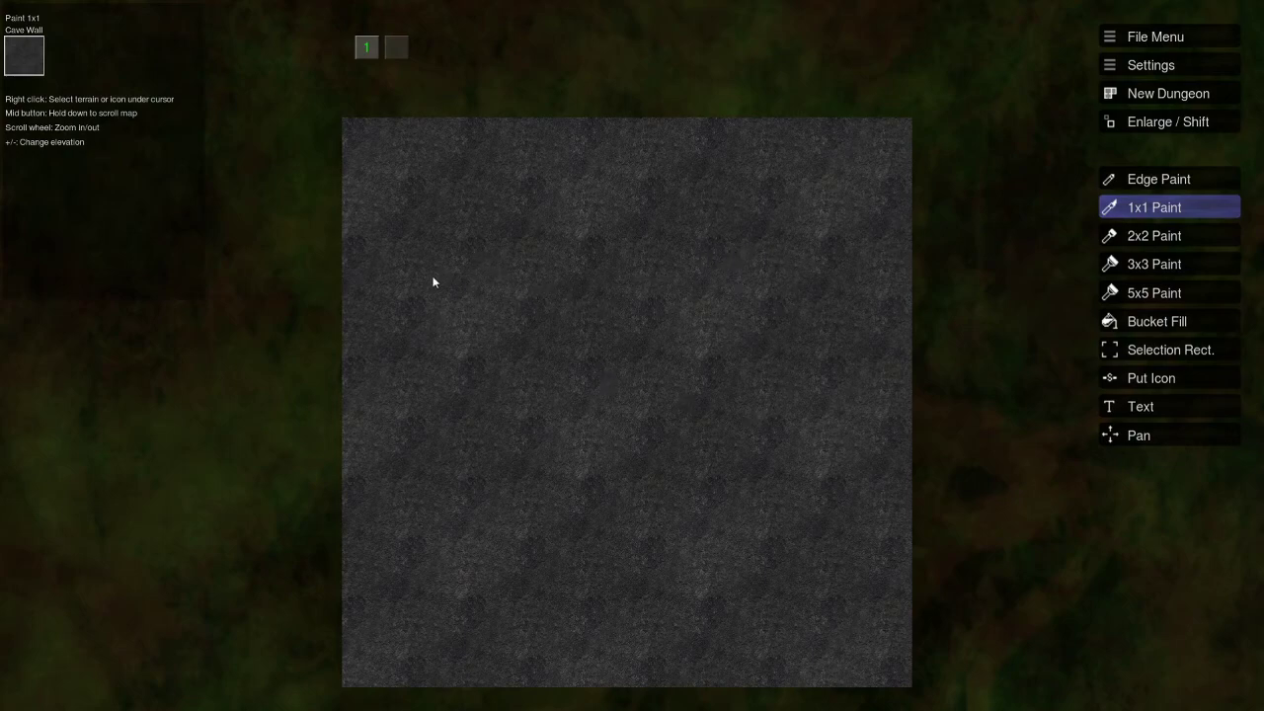
mouse_move(604, 319)
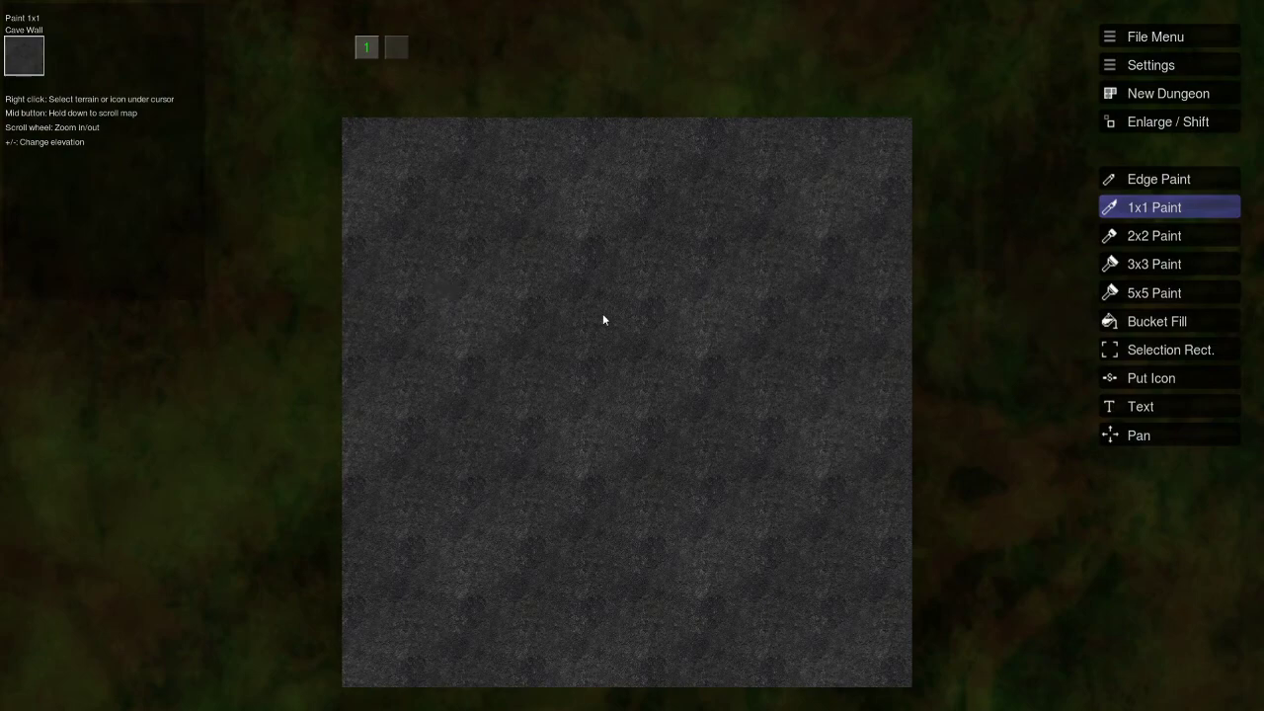
mouse_move(581, 364)
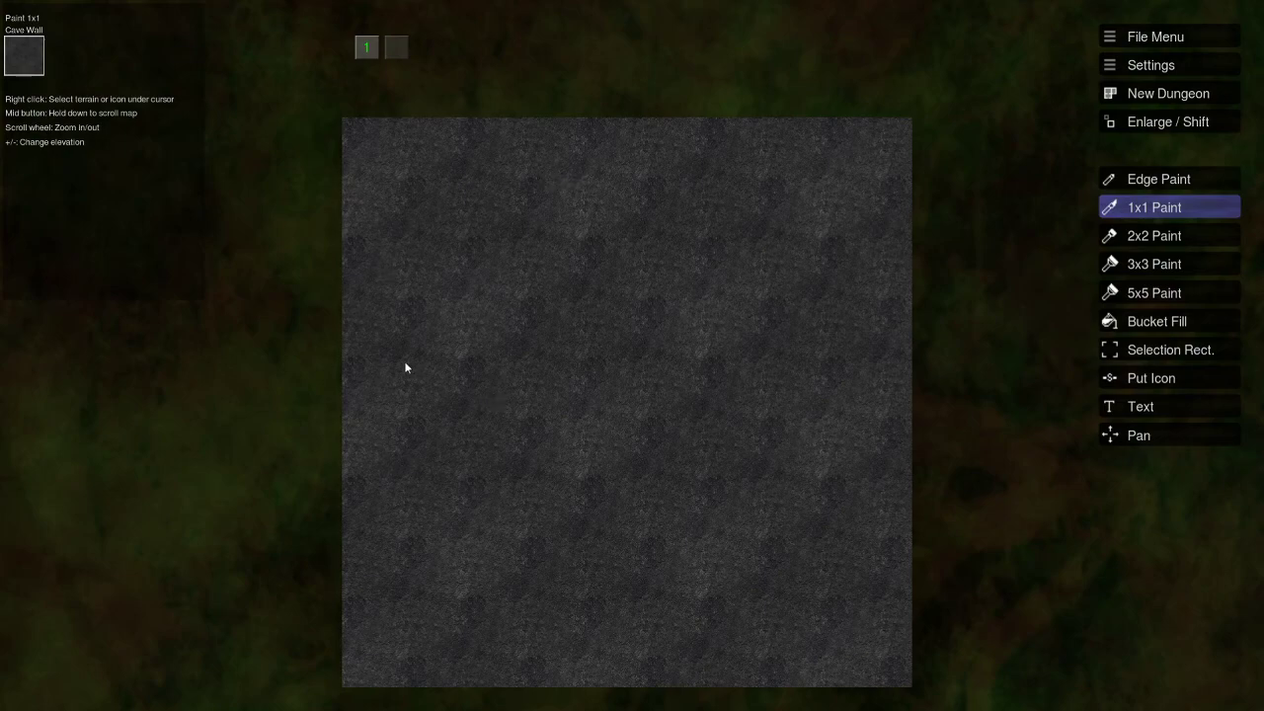
mouse_move(400, 430)
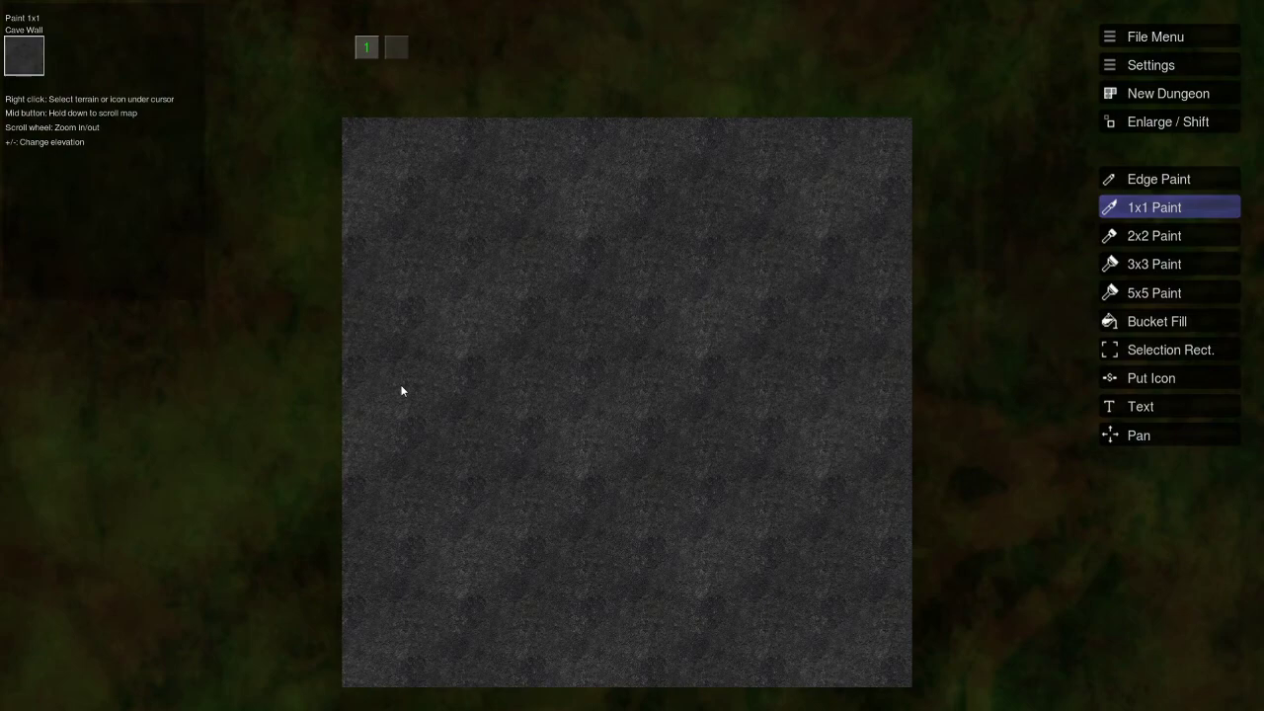
mouse_move(474, 410)
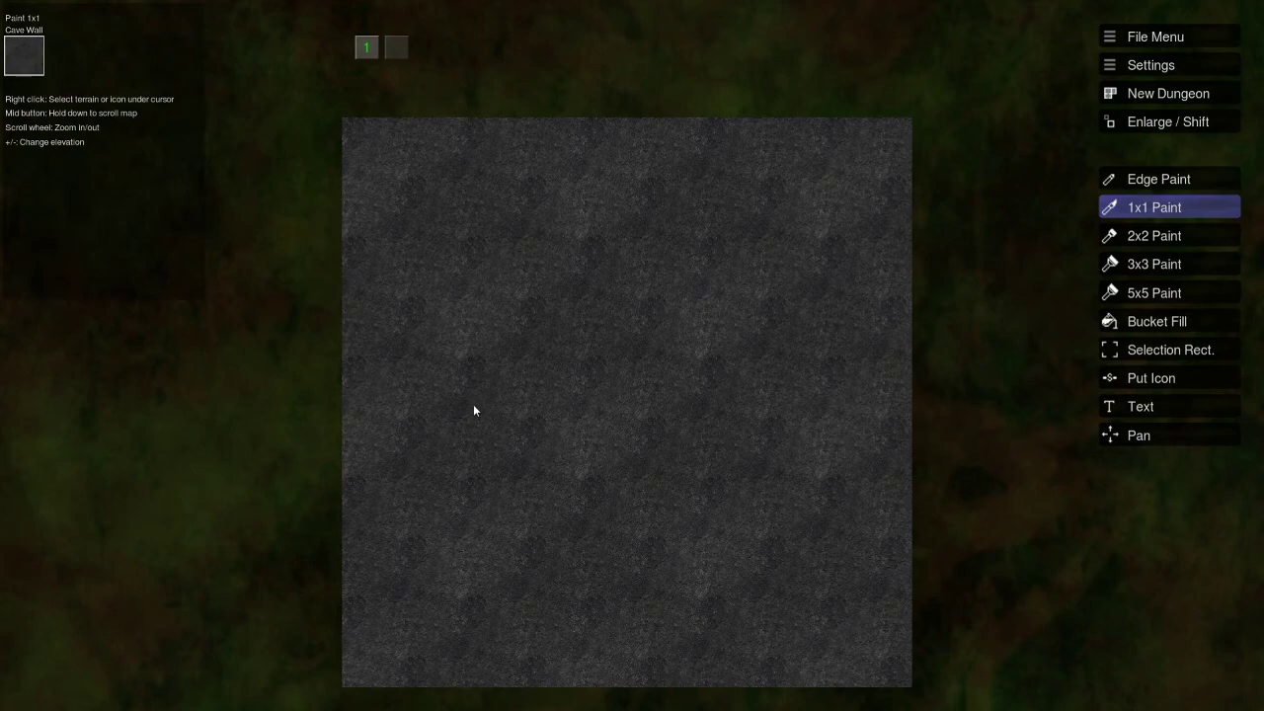
mouse_move(373, 401)
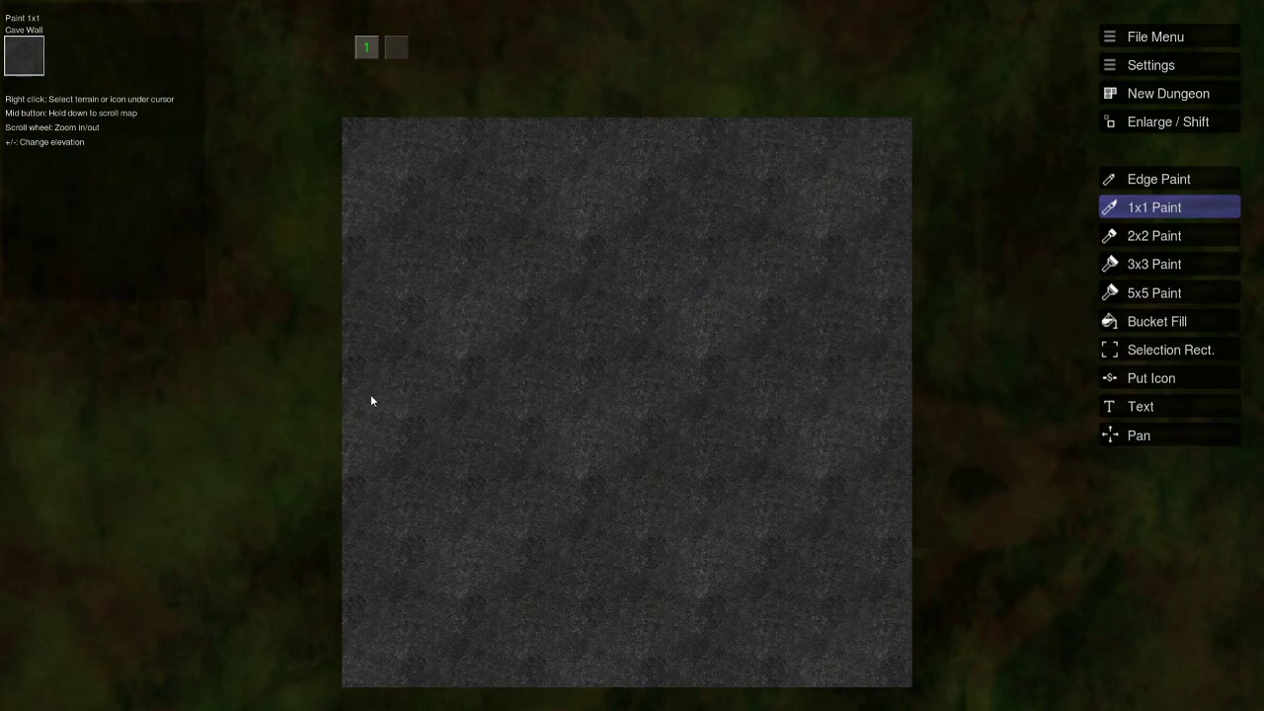
mouse_move(224, 424)
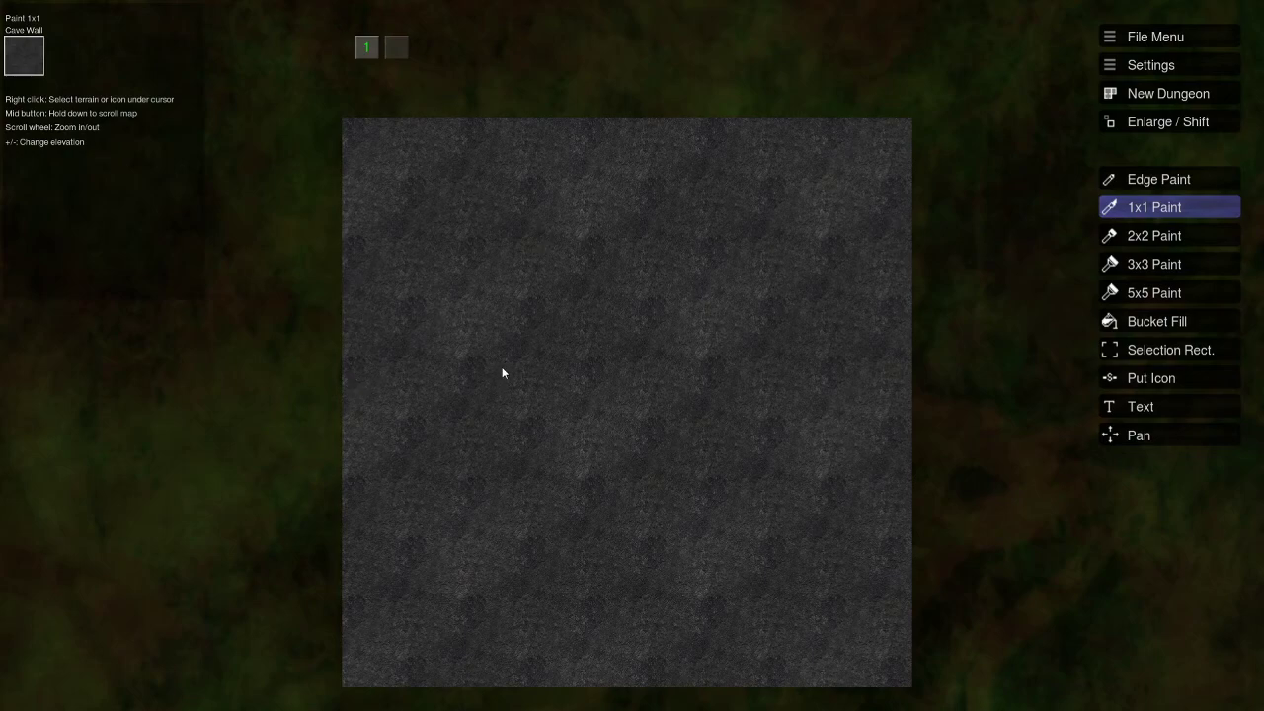
mouse_move(650, 284)
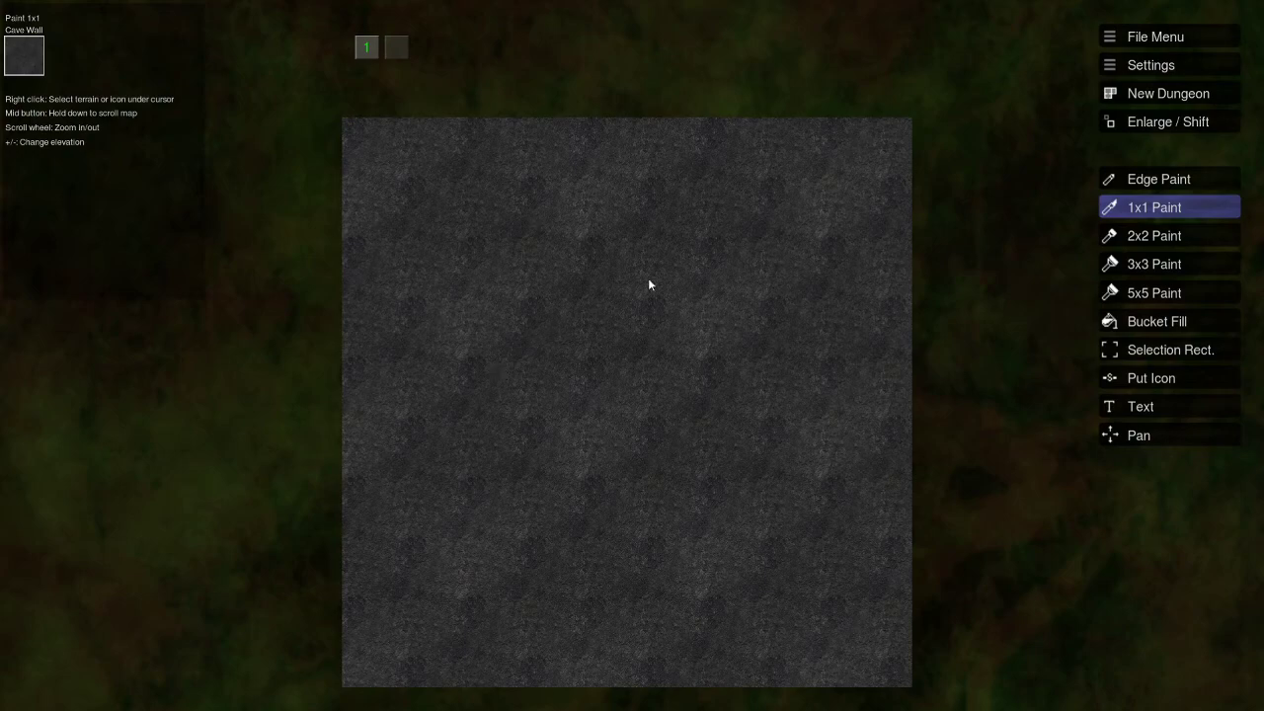
mouse_move(551, 435)
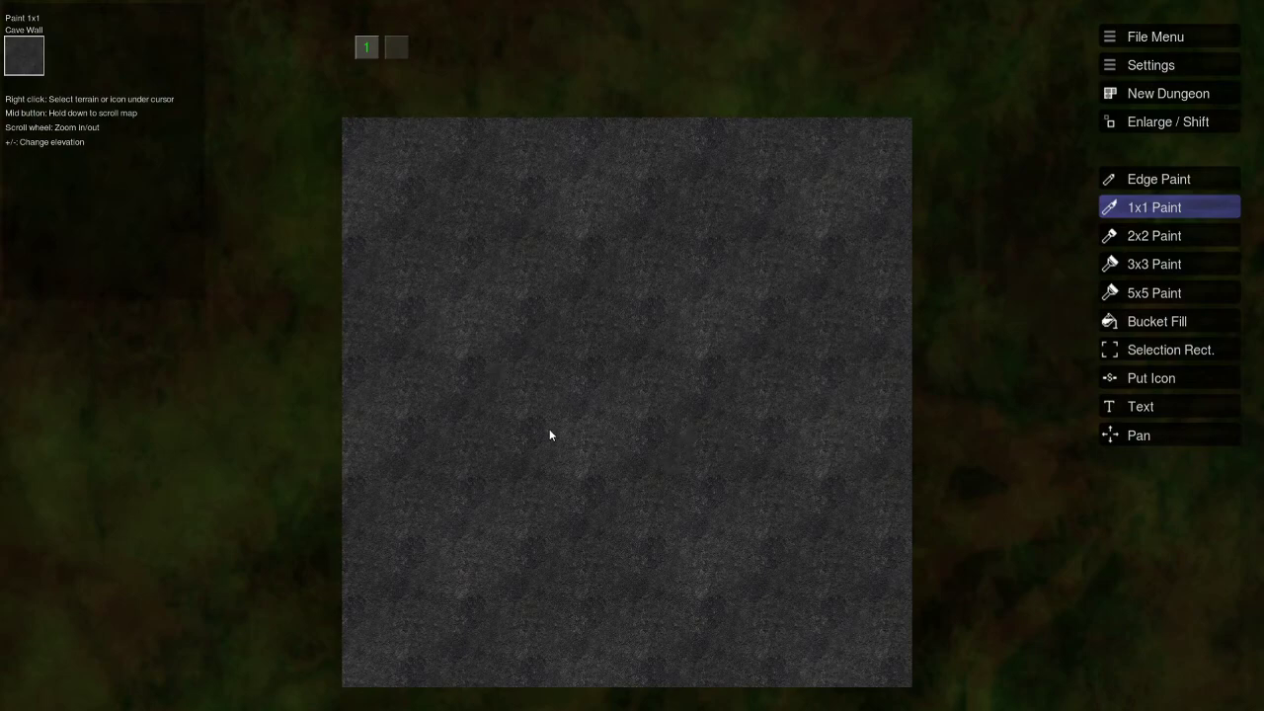
mouse_move(541, 422)
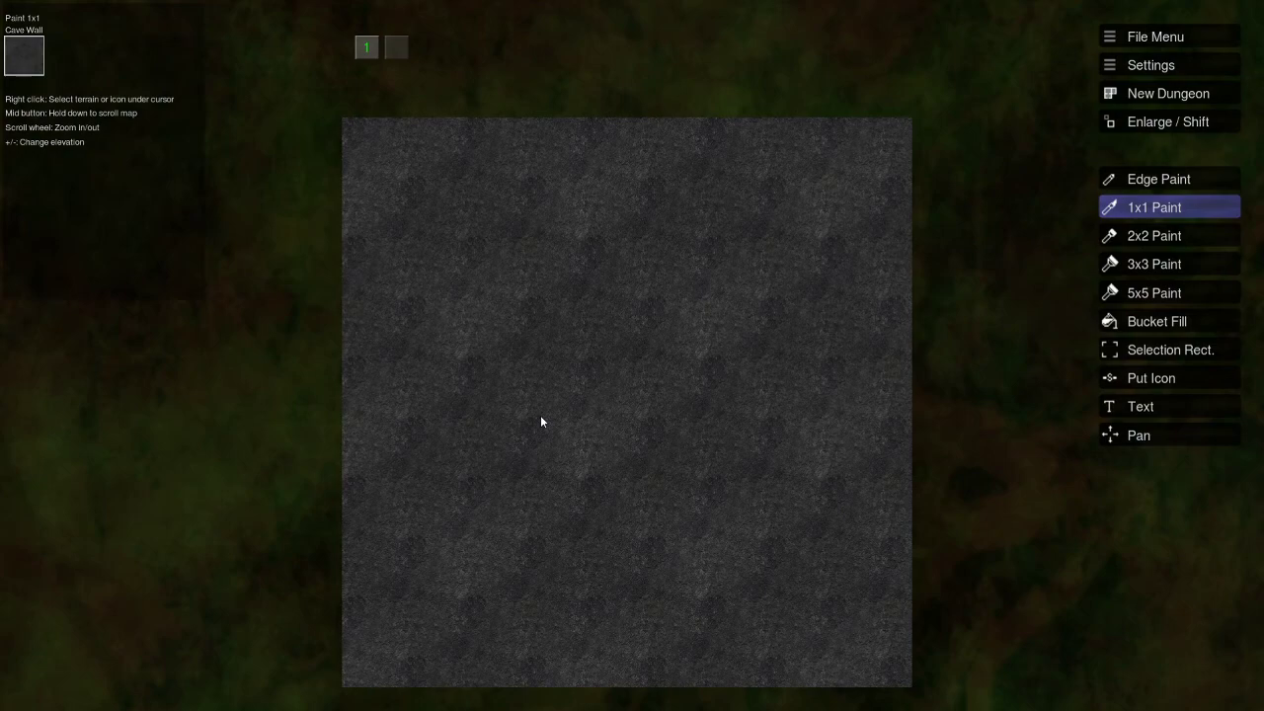
mouse_move(558, 342)
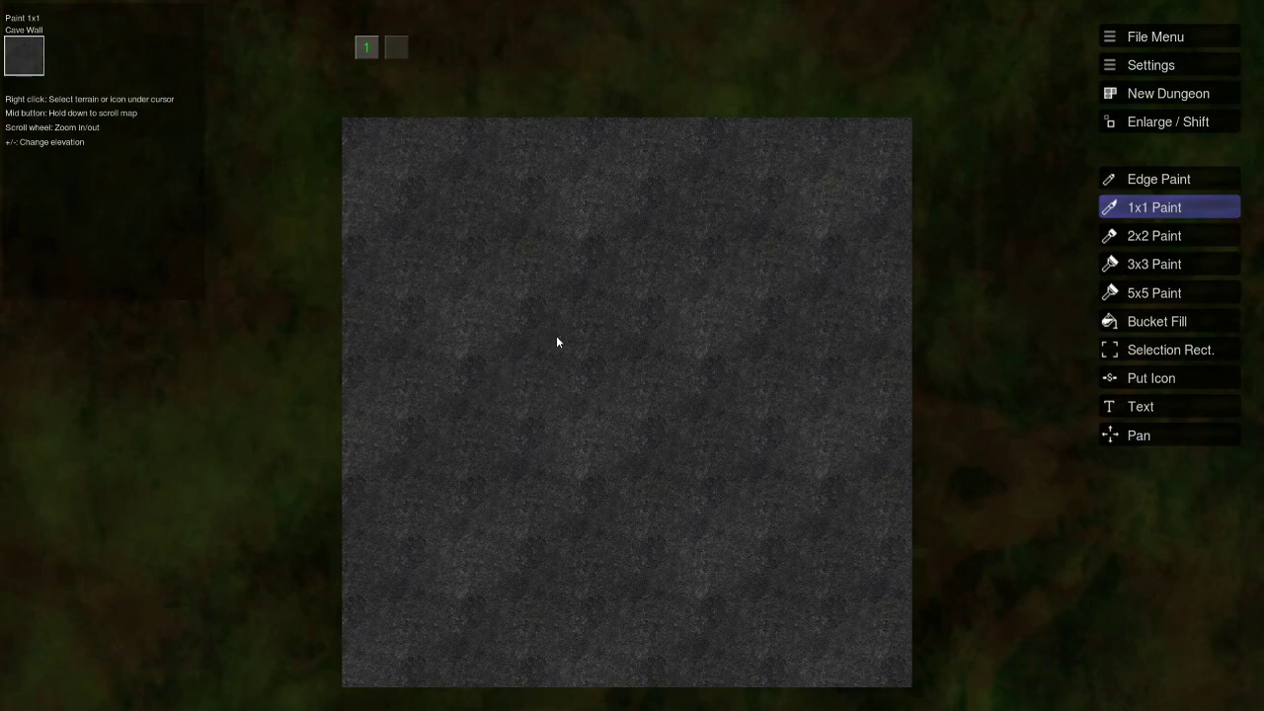
mouse_move(699, 188)
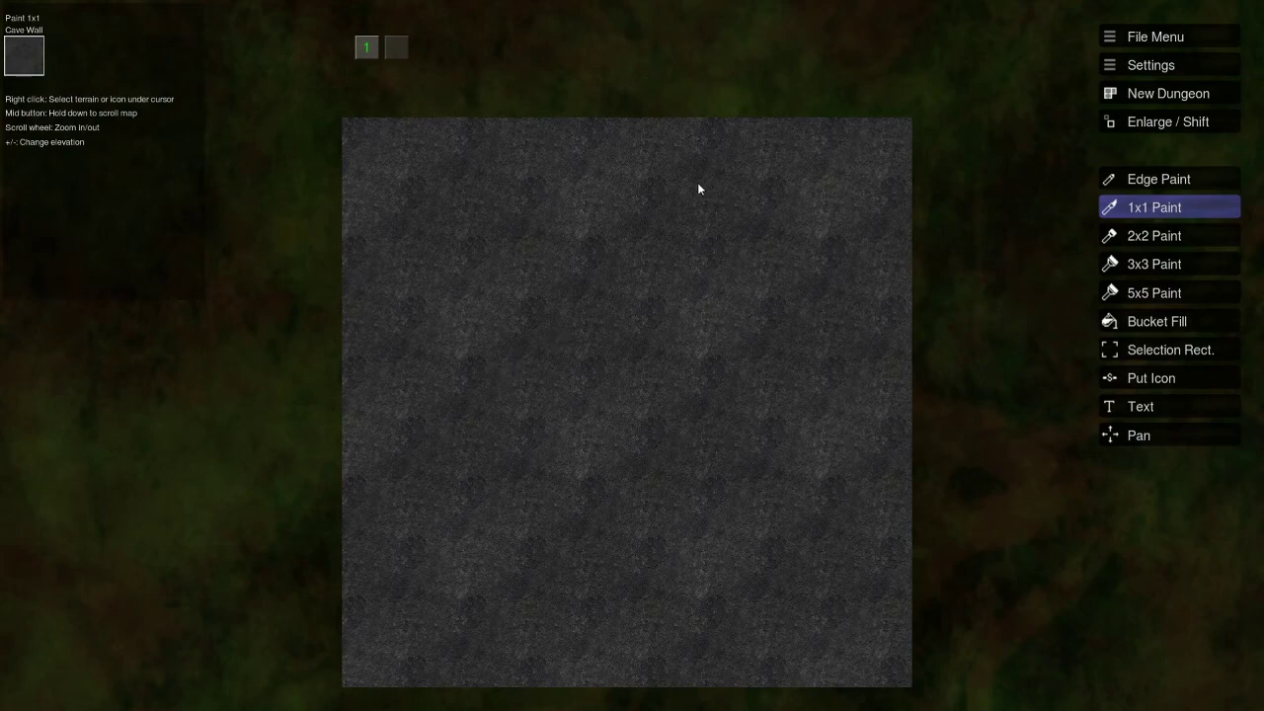
mouse_move(765, 431)
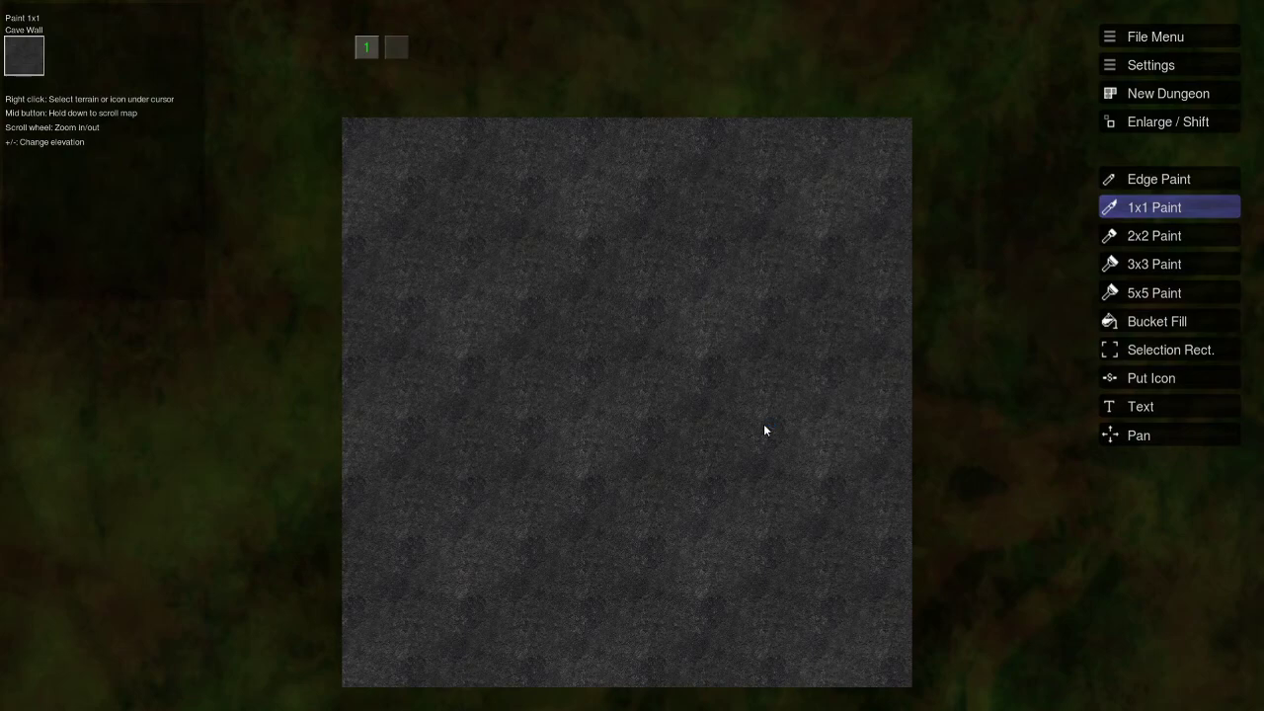
mouse_move(756, 422)
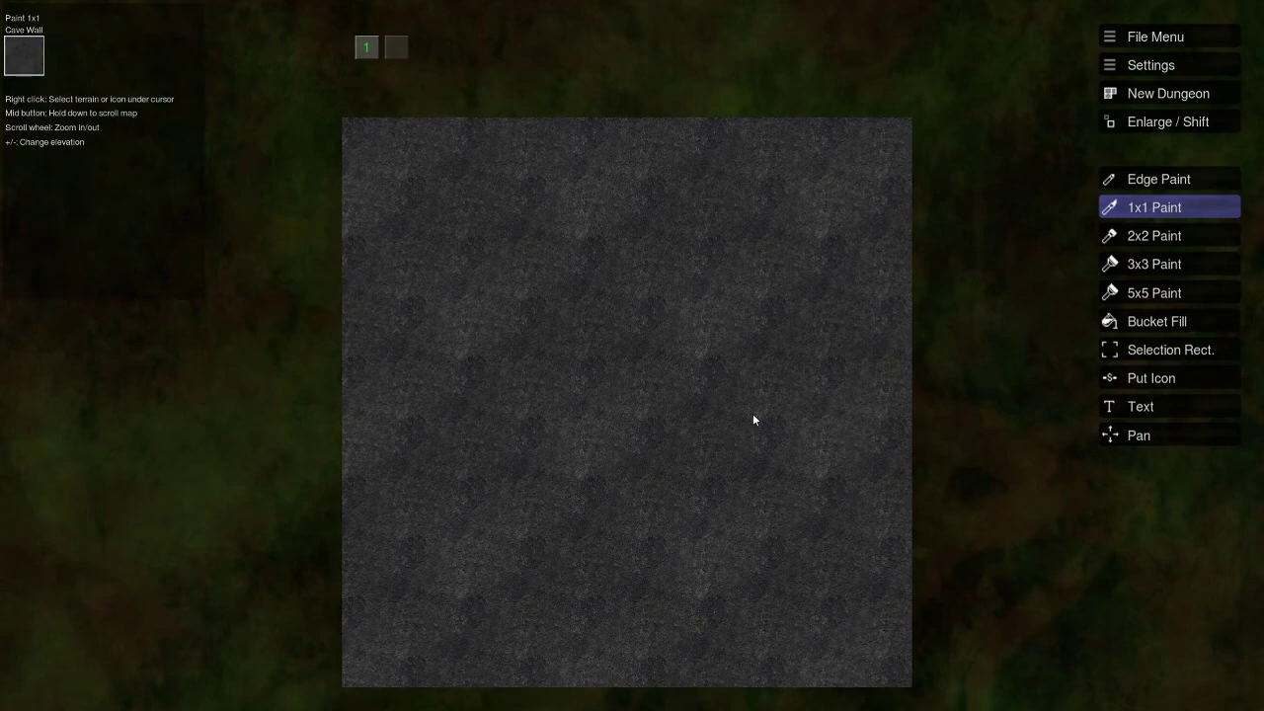
mouse_move(564, 427)
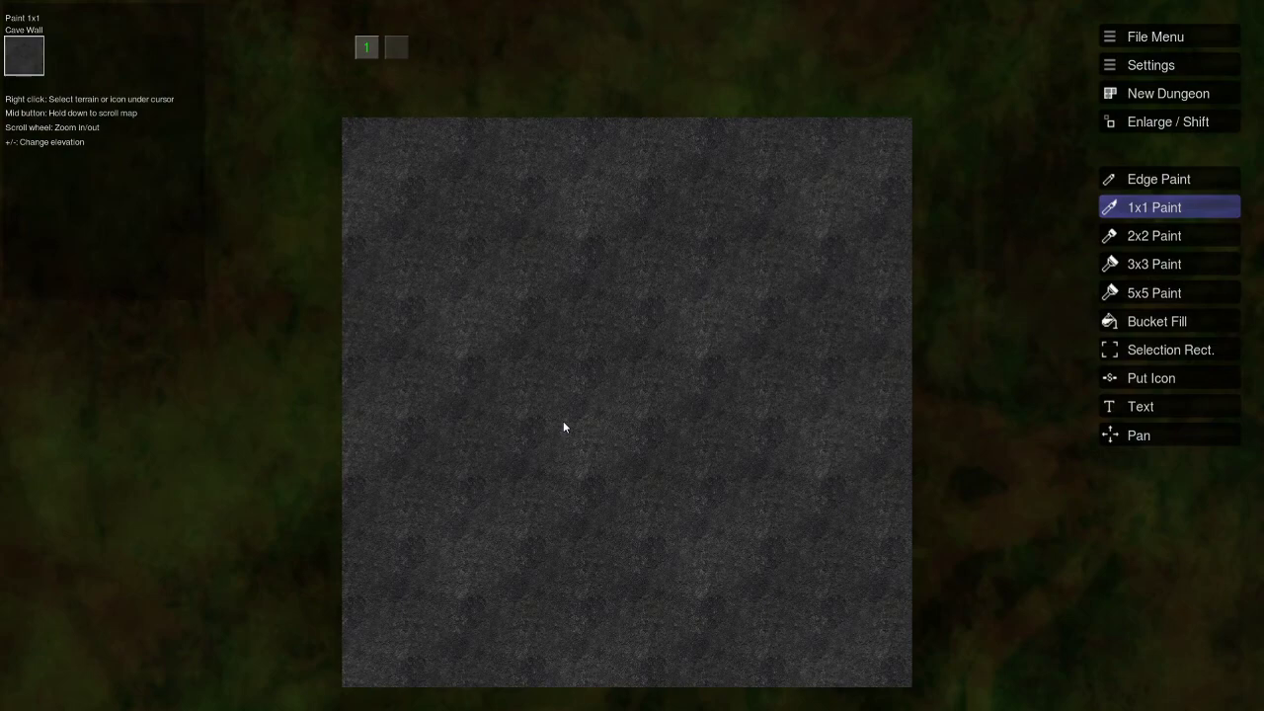
mouse_move(569, 425)
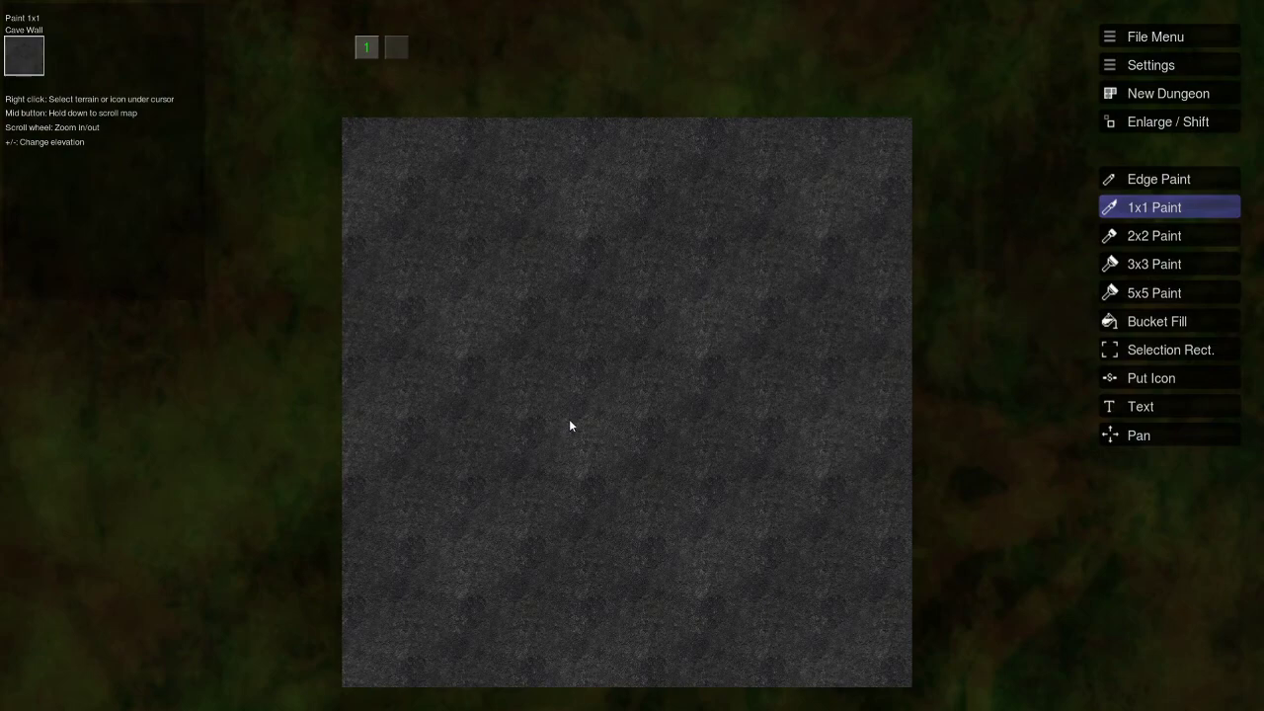
mouse_move(553, 419)
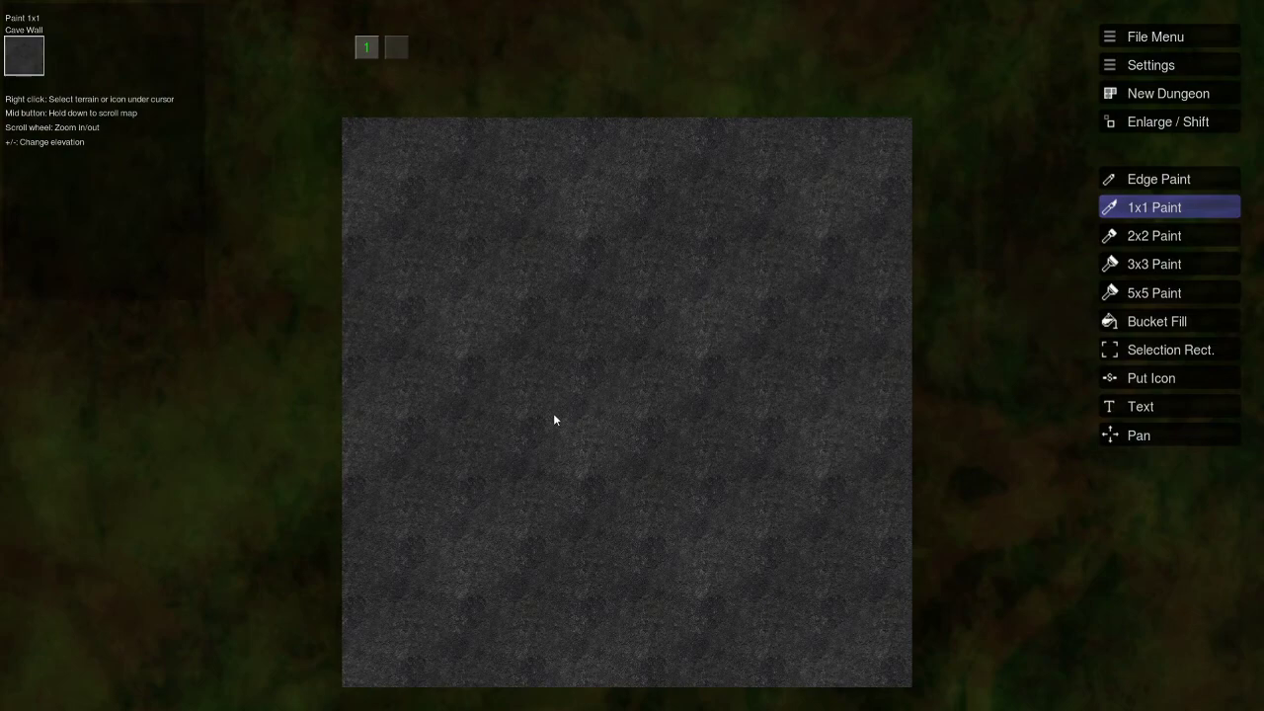
mouse_move(556, 413)
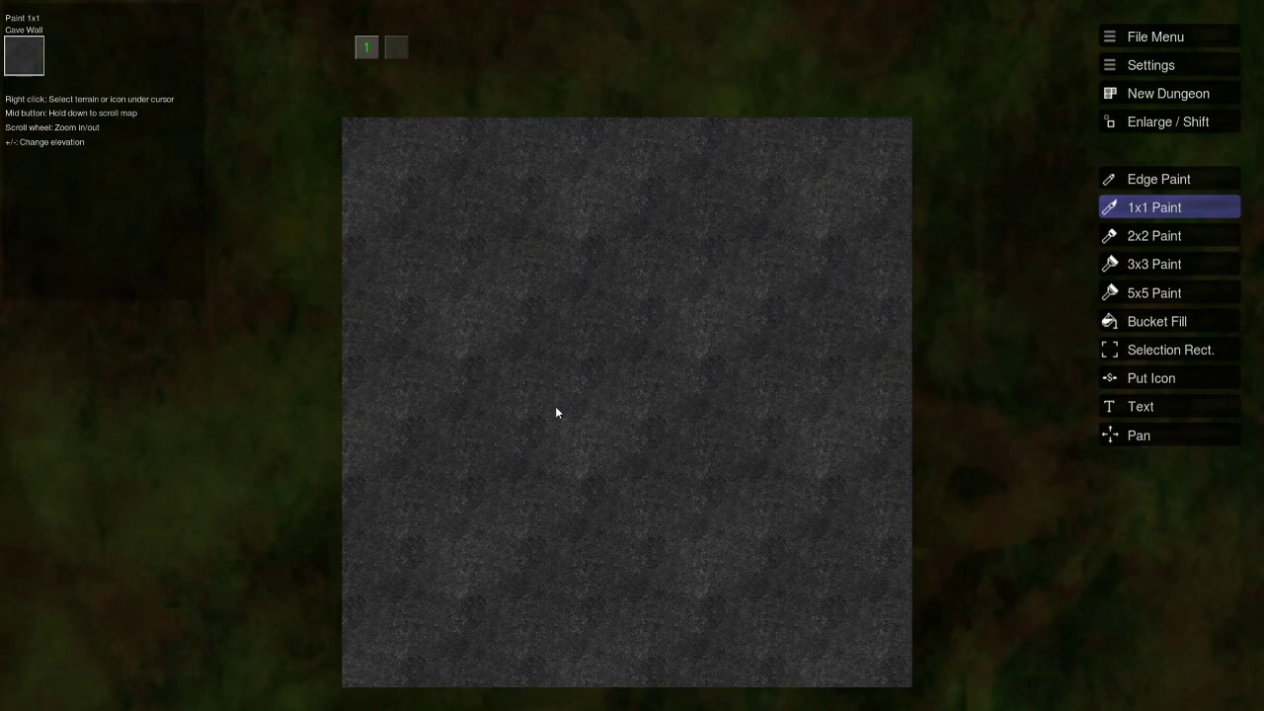
mouse_move(349, 444)
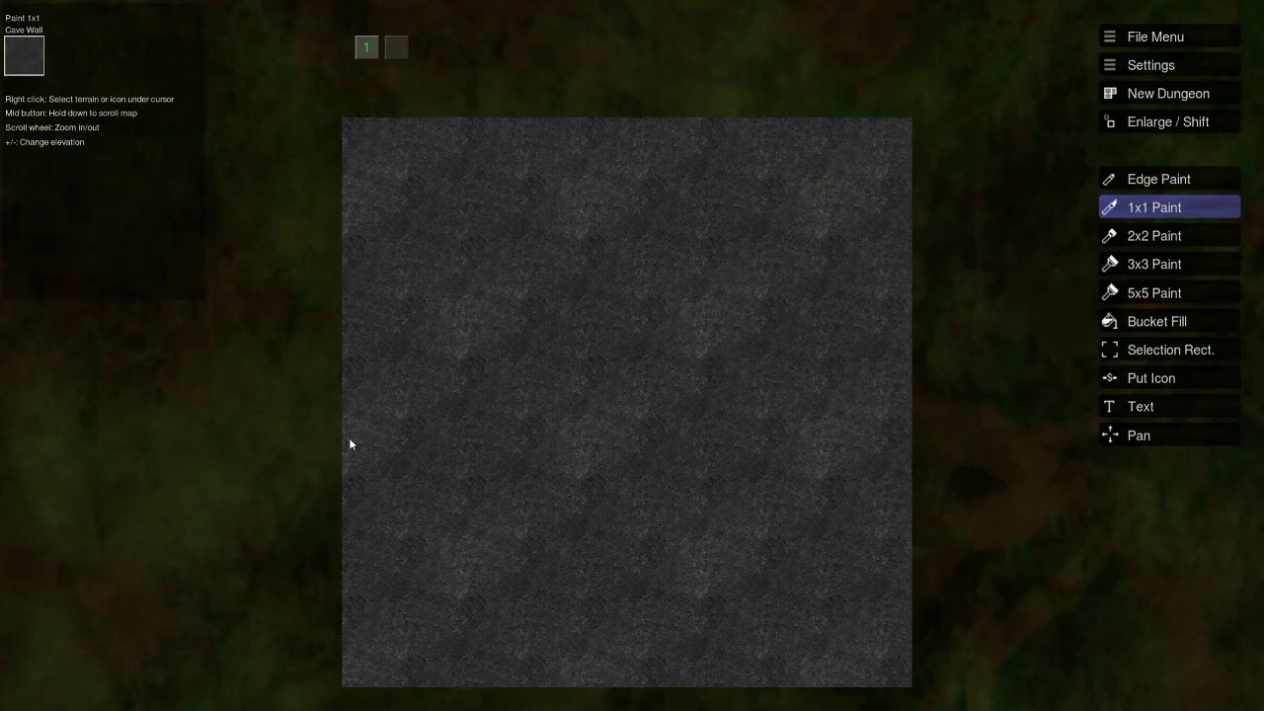
mouse_move(360, 344)
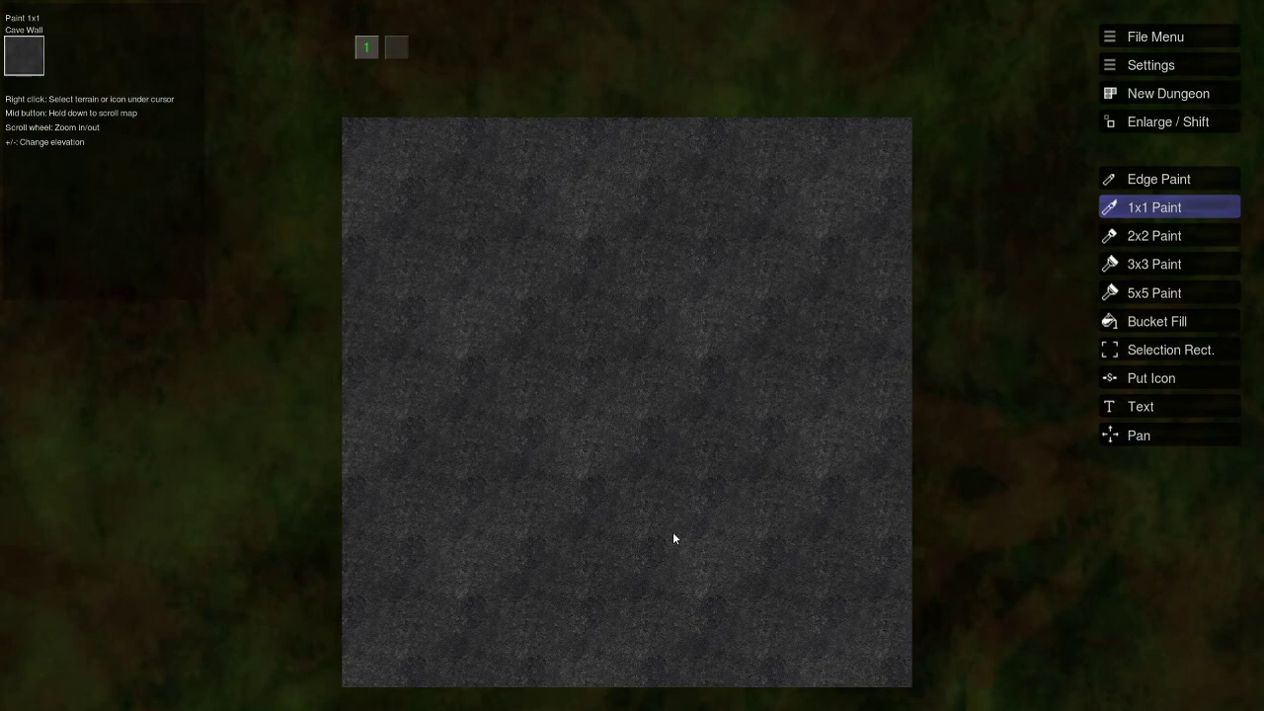
mouse_move(693, 393)
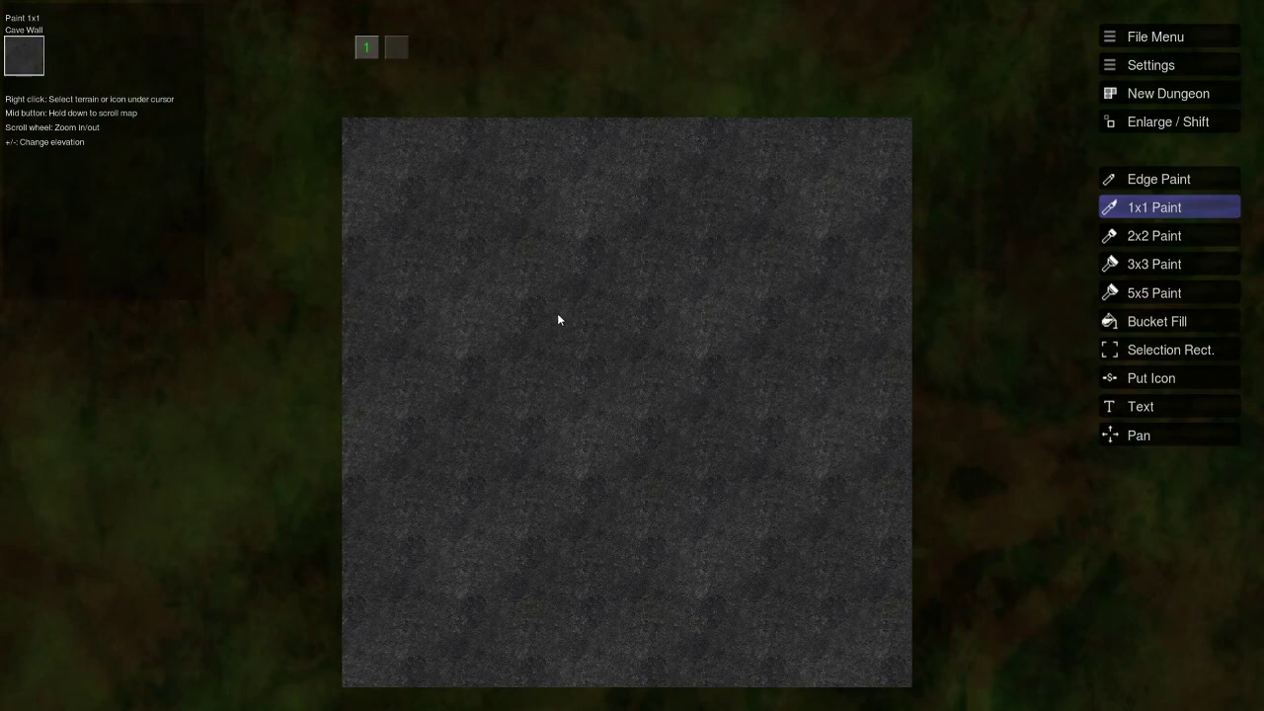
mouse_move(498, 377)
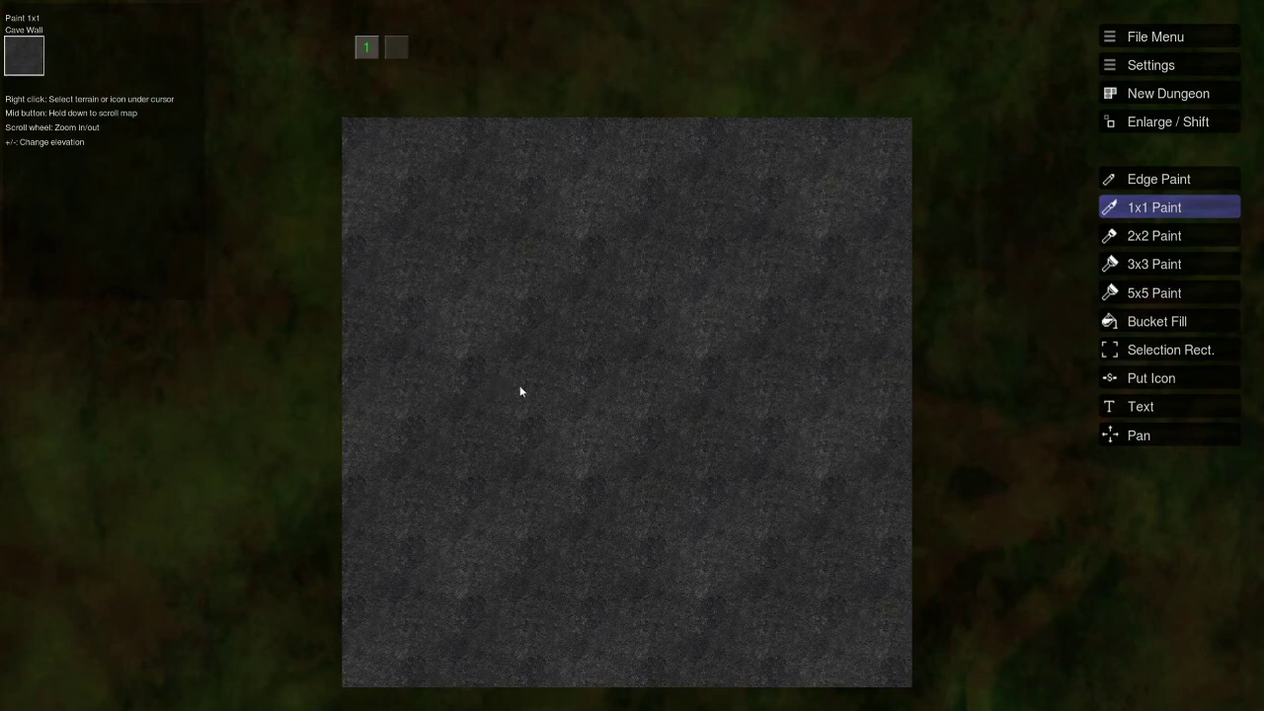
mouse_move(594, 198)
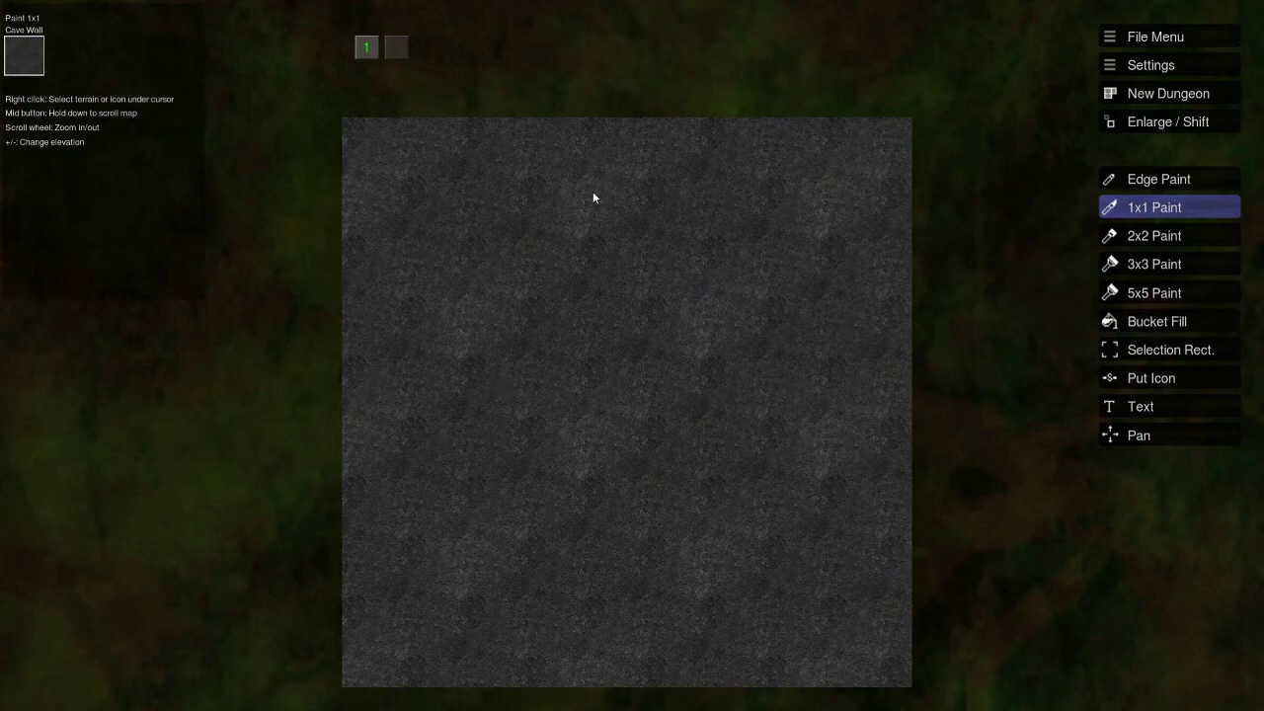
mouse_move(579, 302)
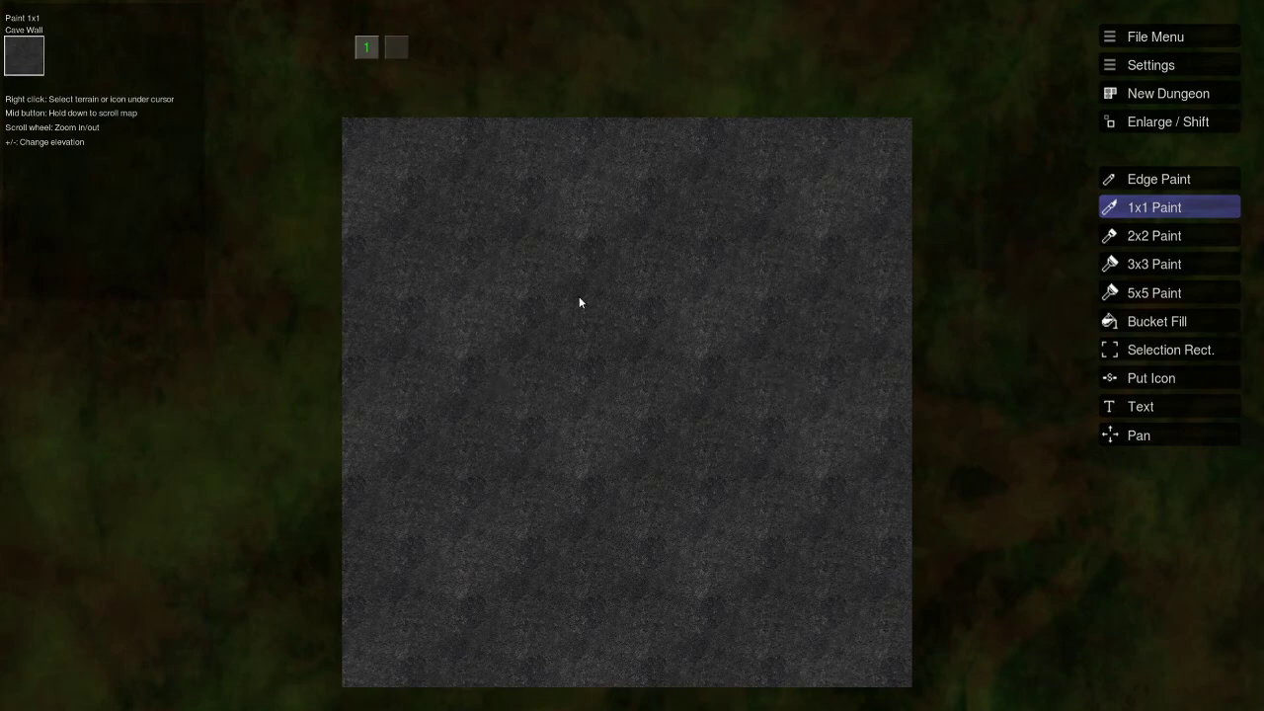
mouse_move(520, 359)
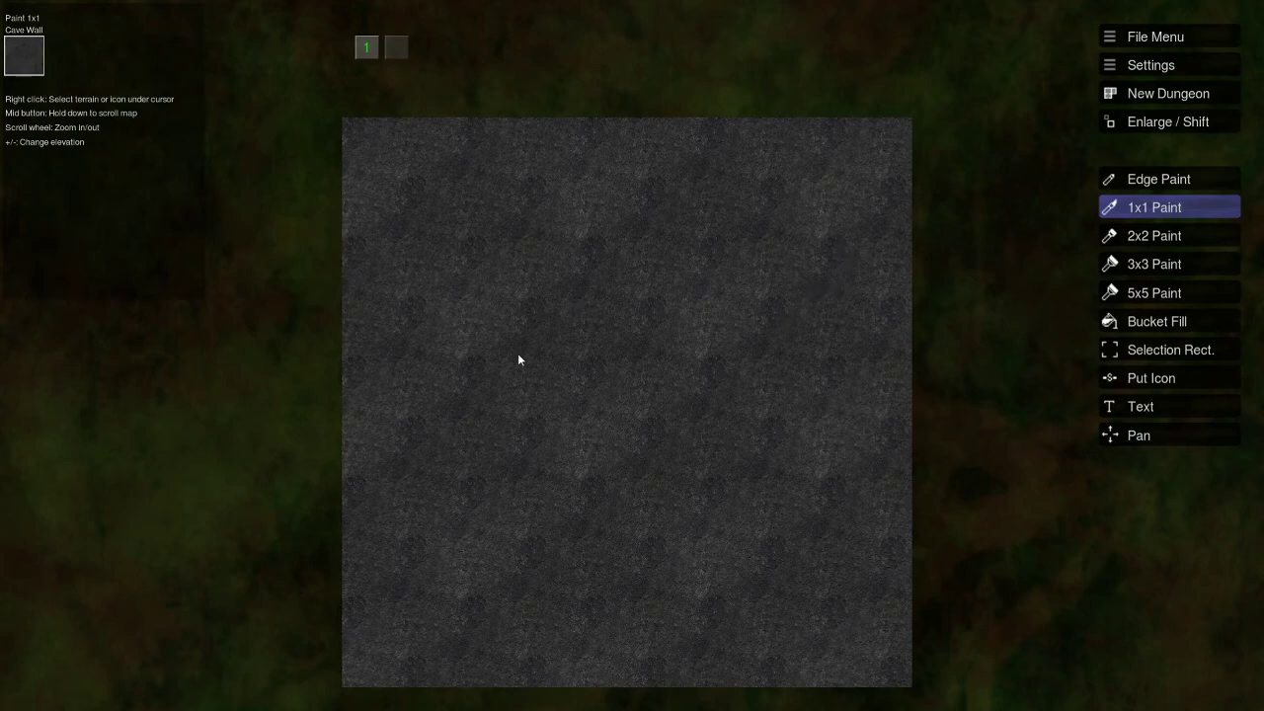
mouse_move(780, 312)
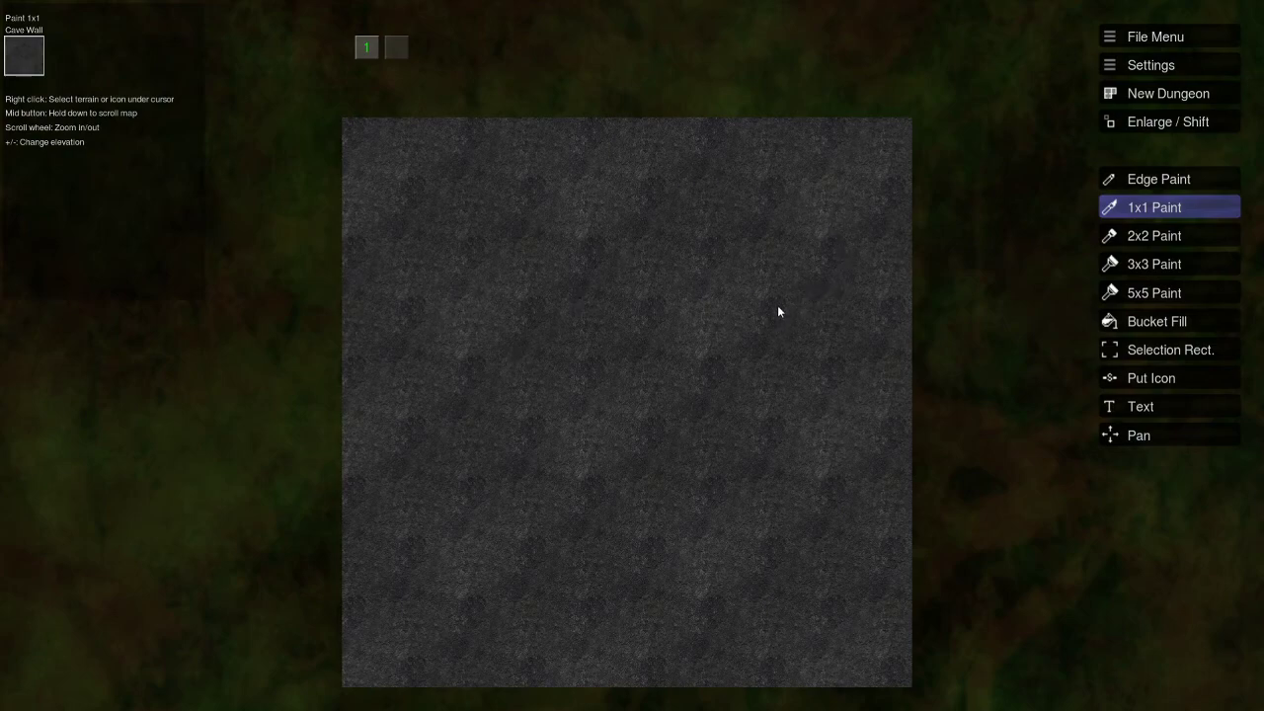
mouse_move(718, 304)
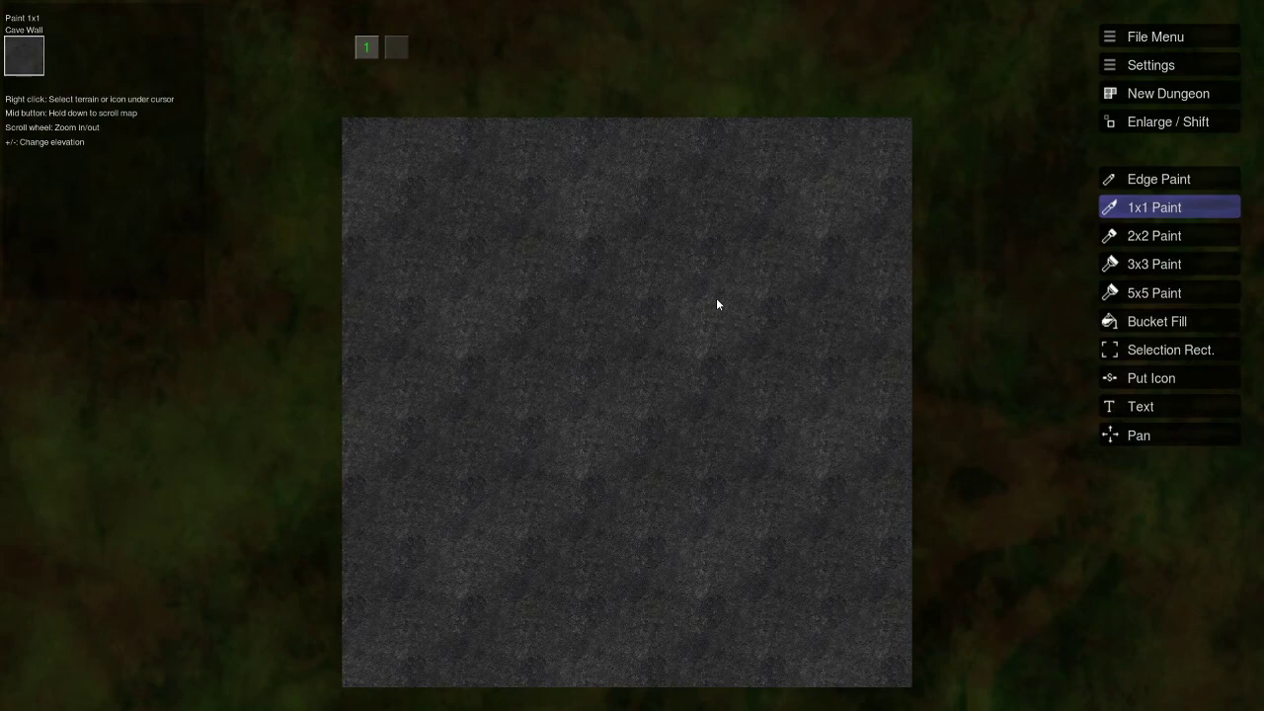
mouse_move(470, 464)
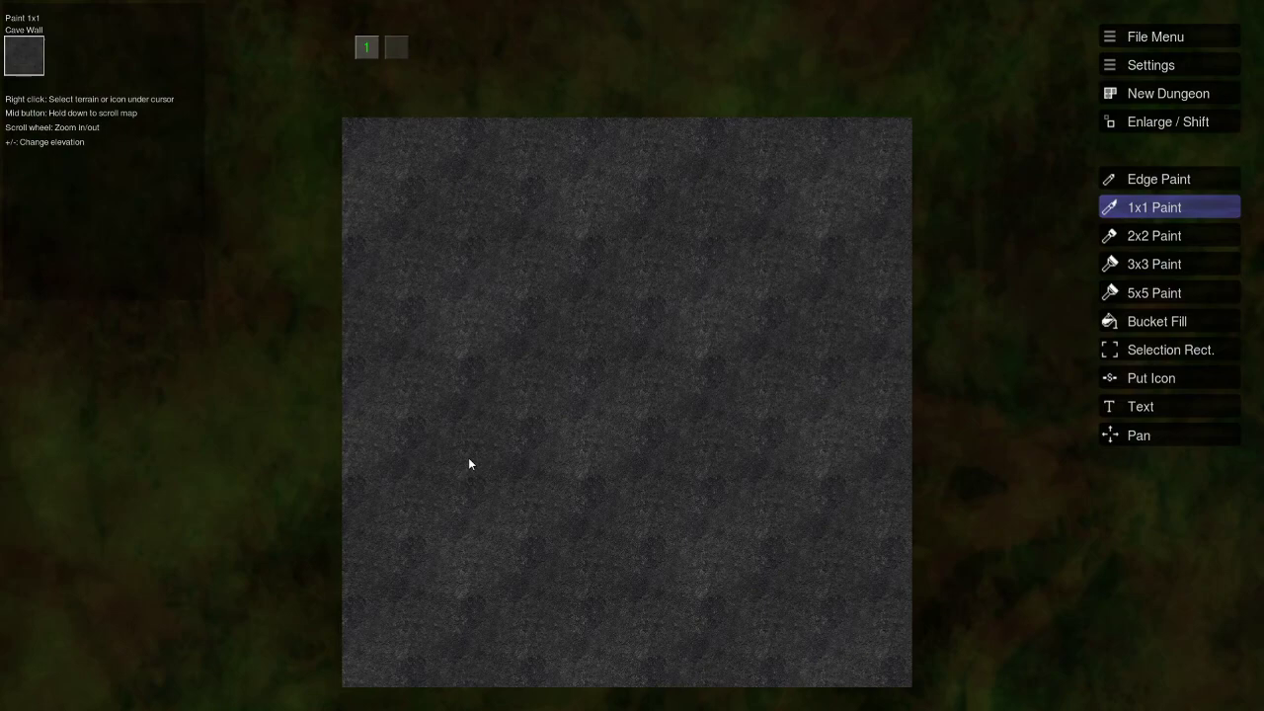
mouse_move(469, 425)
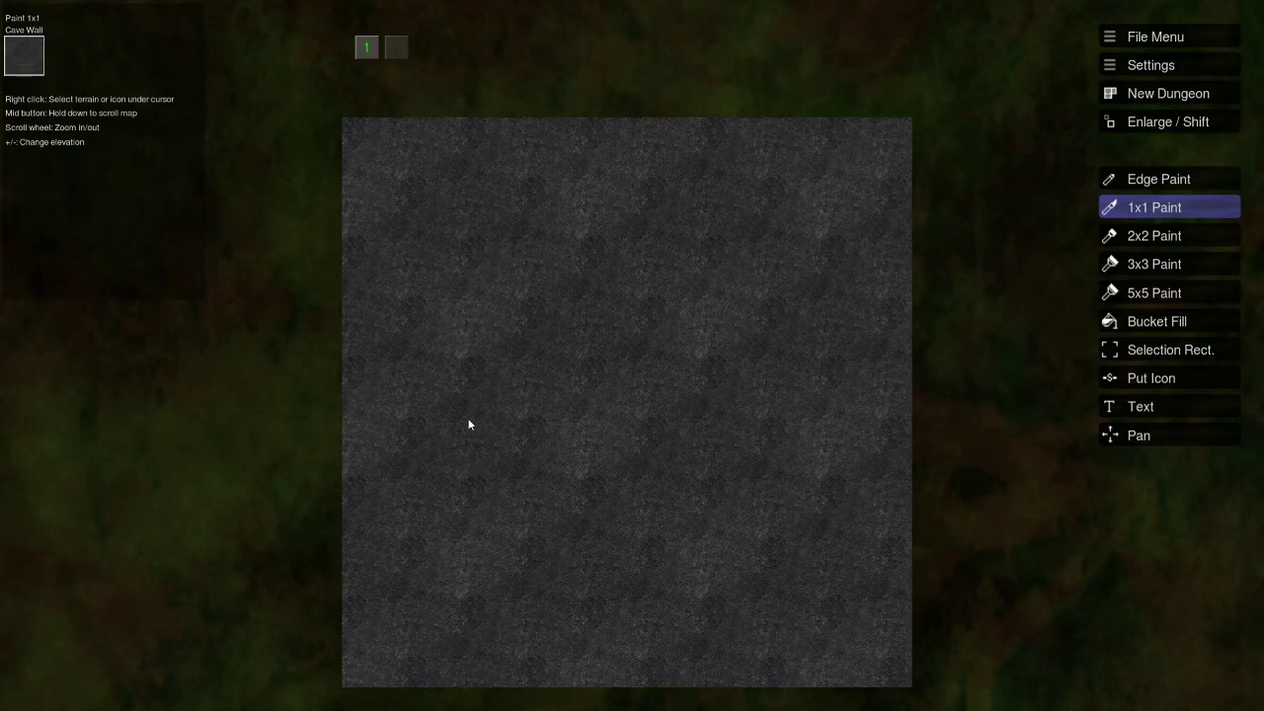
mouse_move(366, 395)
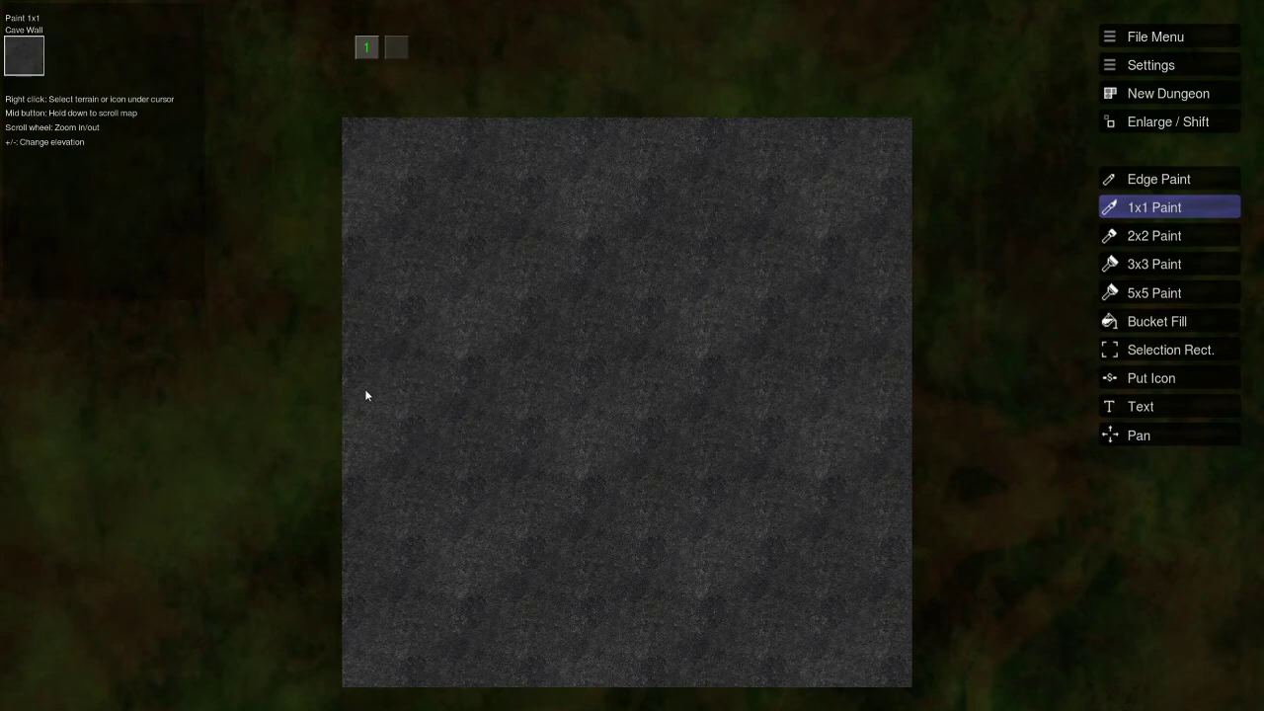
mouse_move(366, 390)
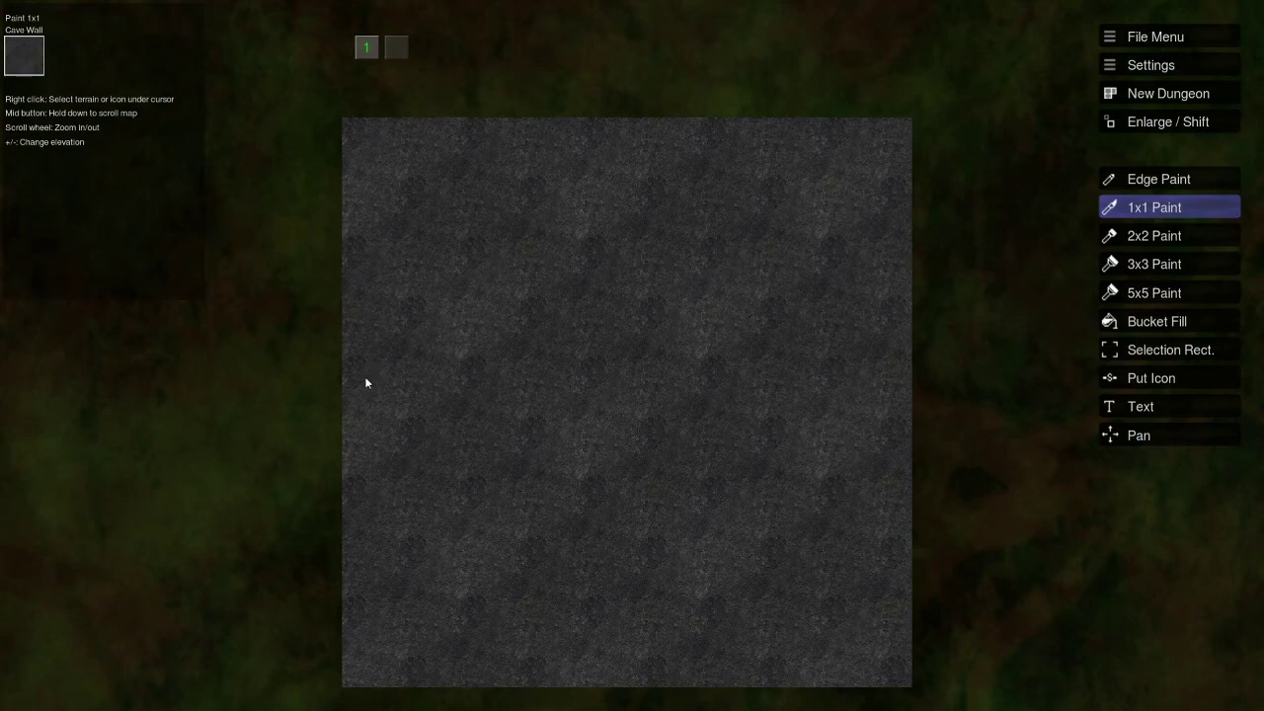
mouse_move(417, 421)
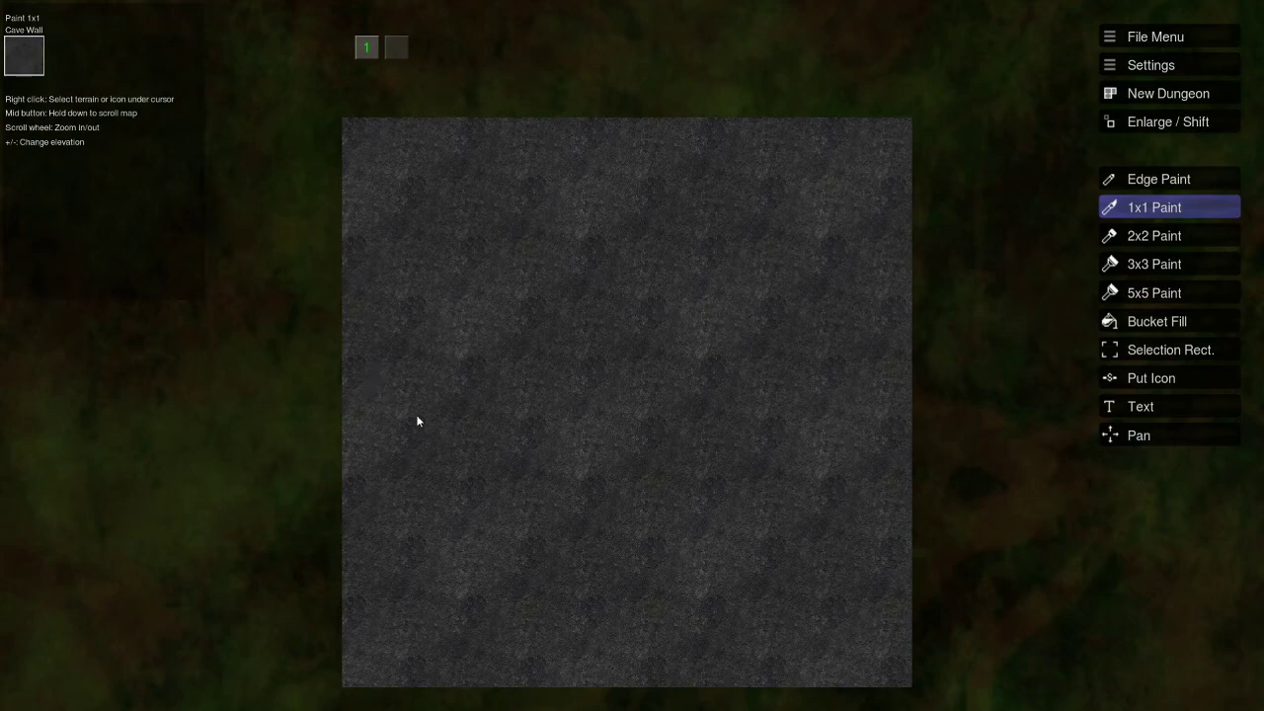
mouse_move(310, 434)
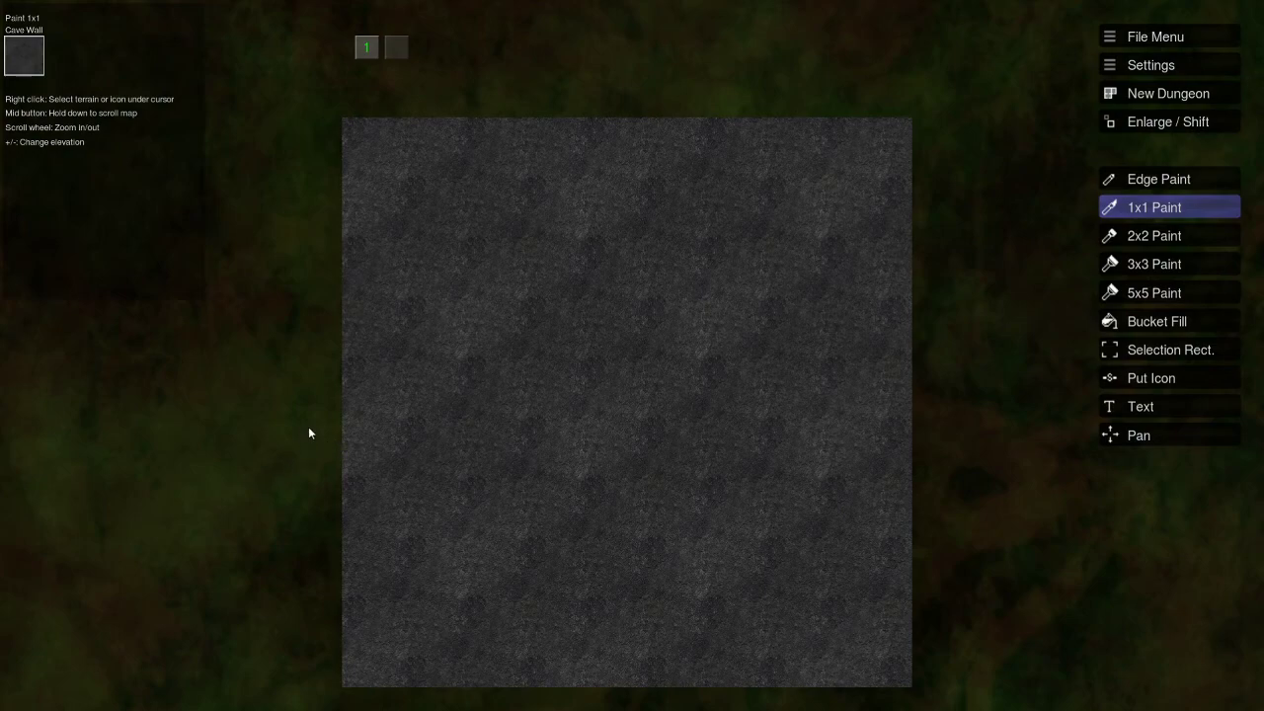
mouse_move(319, 457)
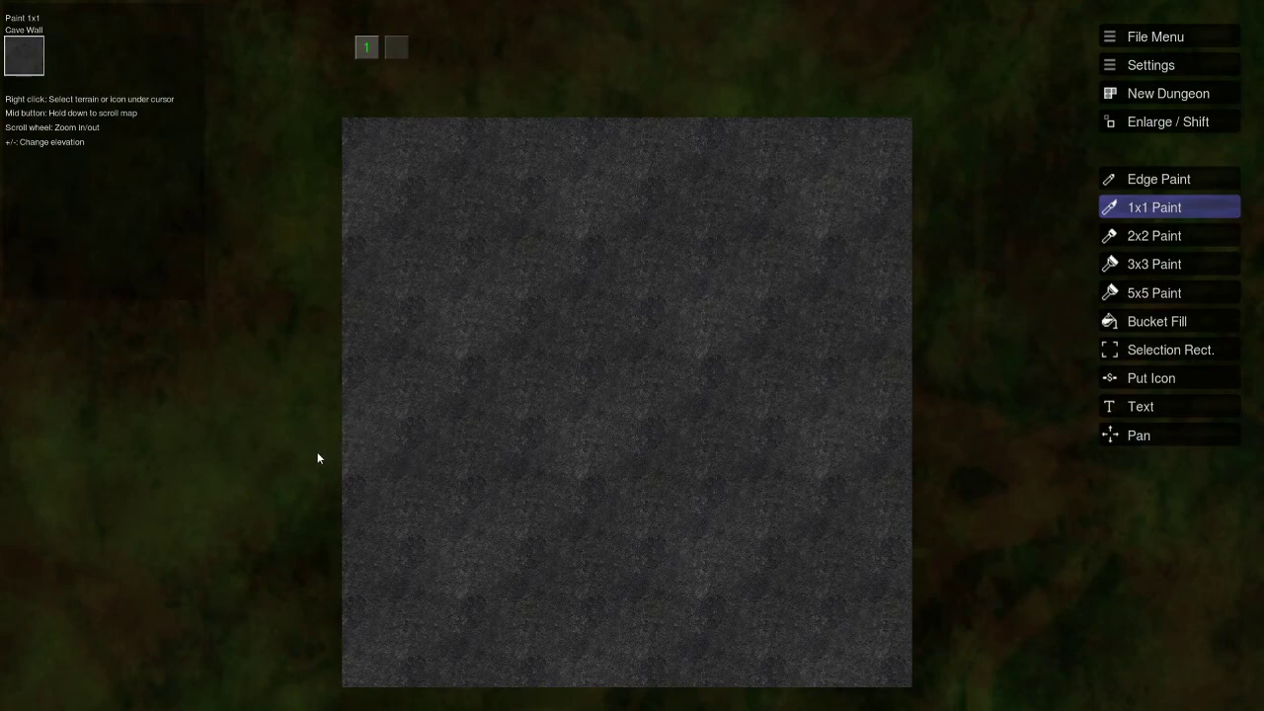
mouse_move(392, 392)
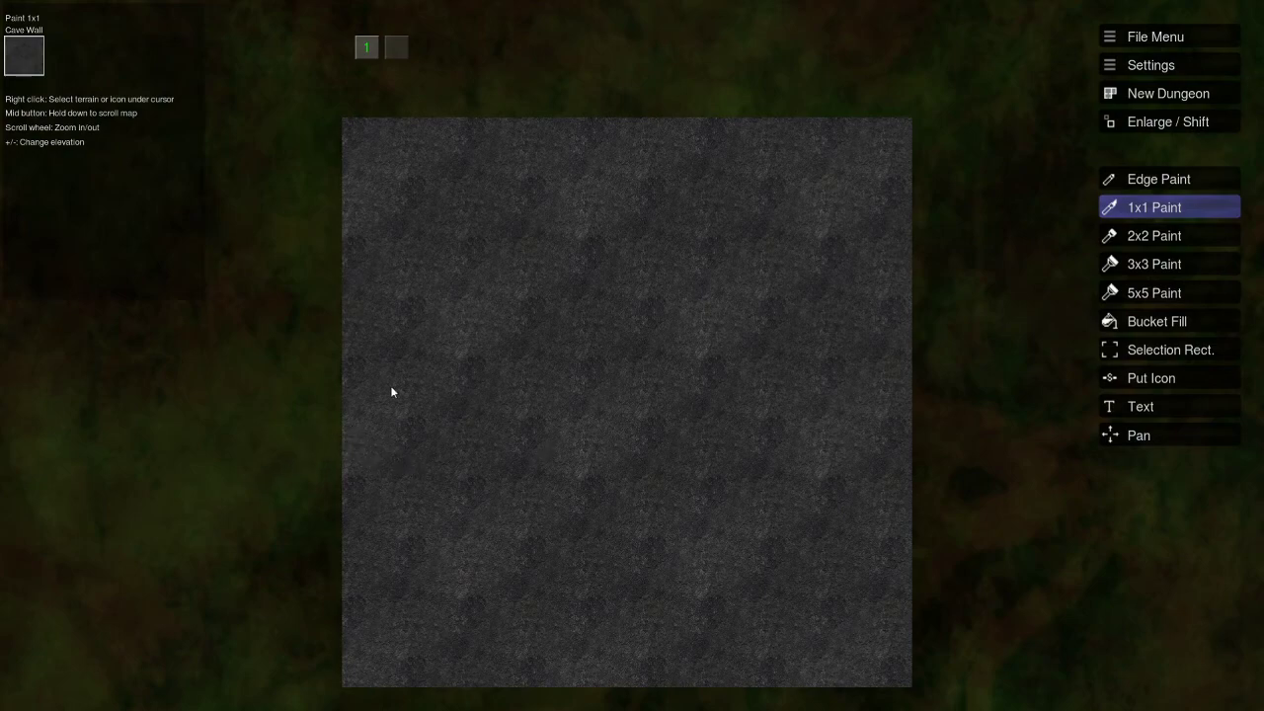
mouse_move(354, 506)
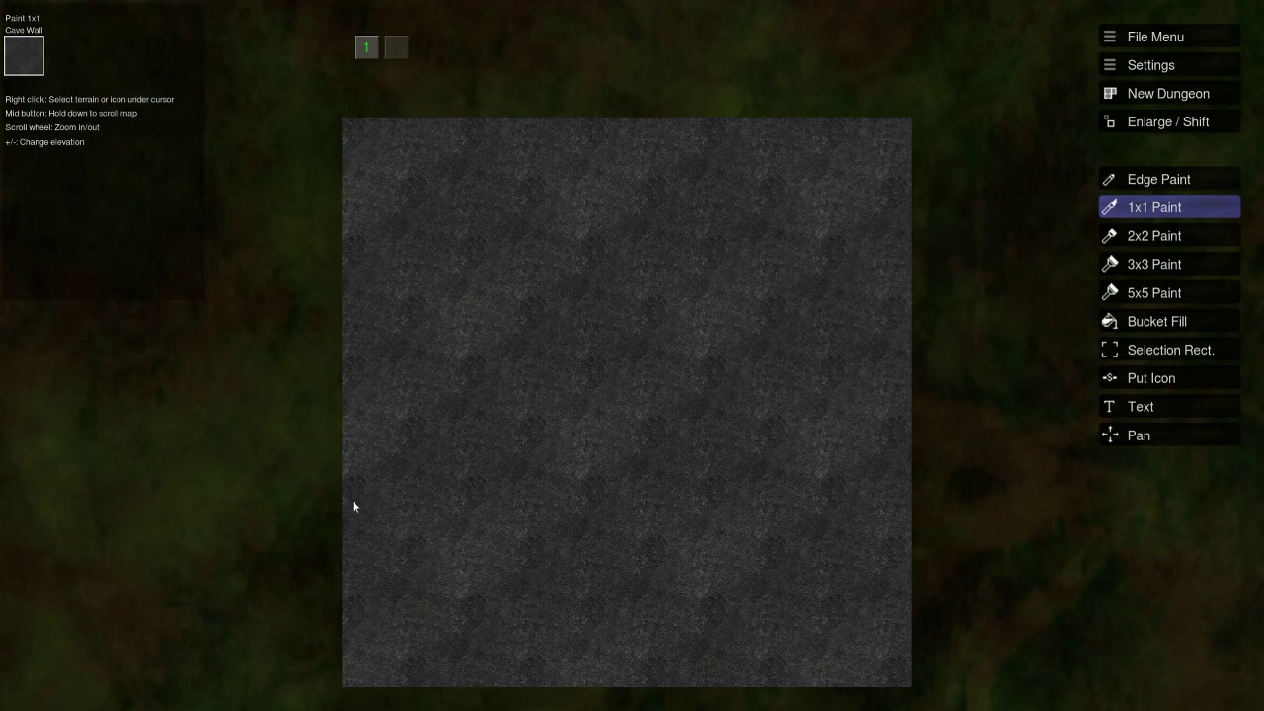
mouse_move(623, 416)
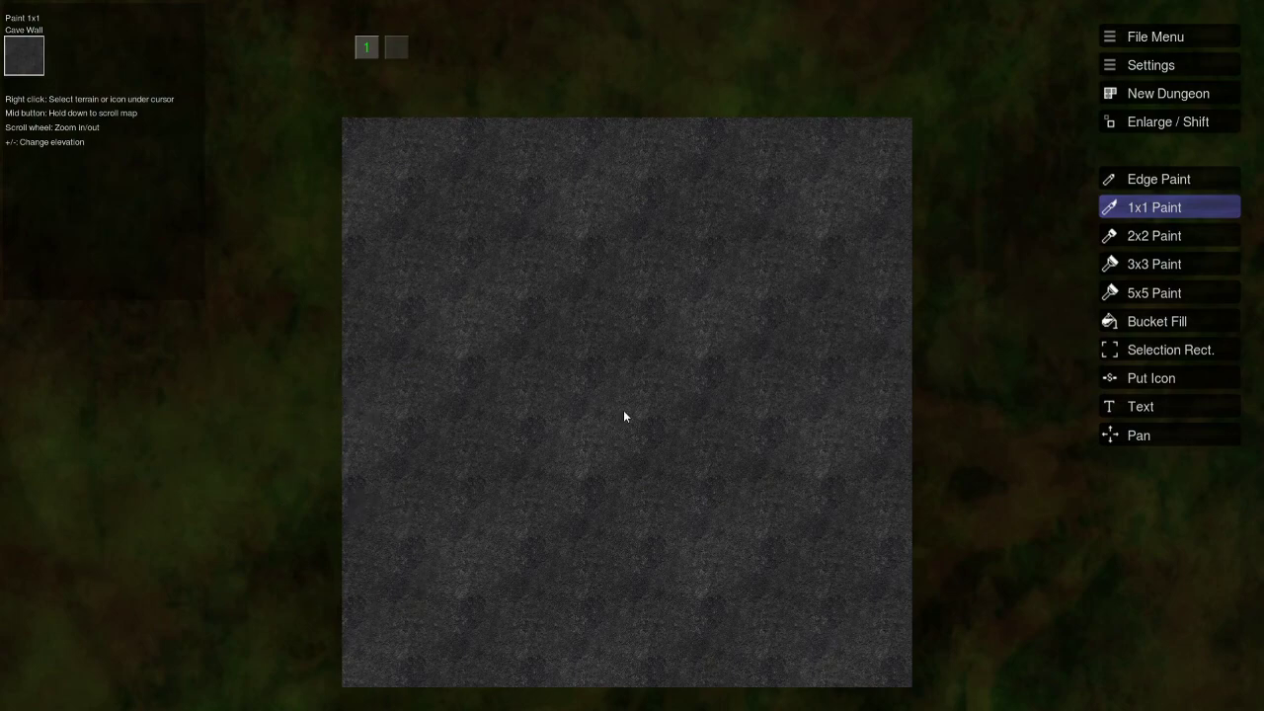
mouse_move(527, 458)
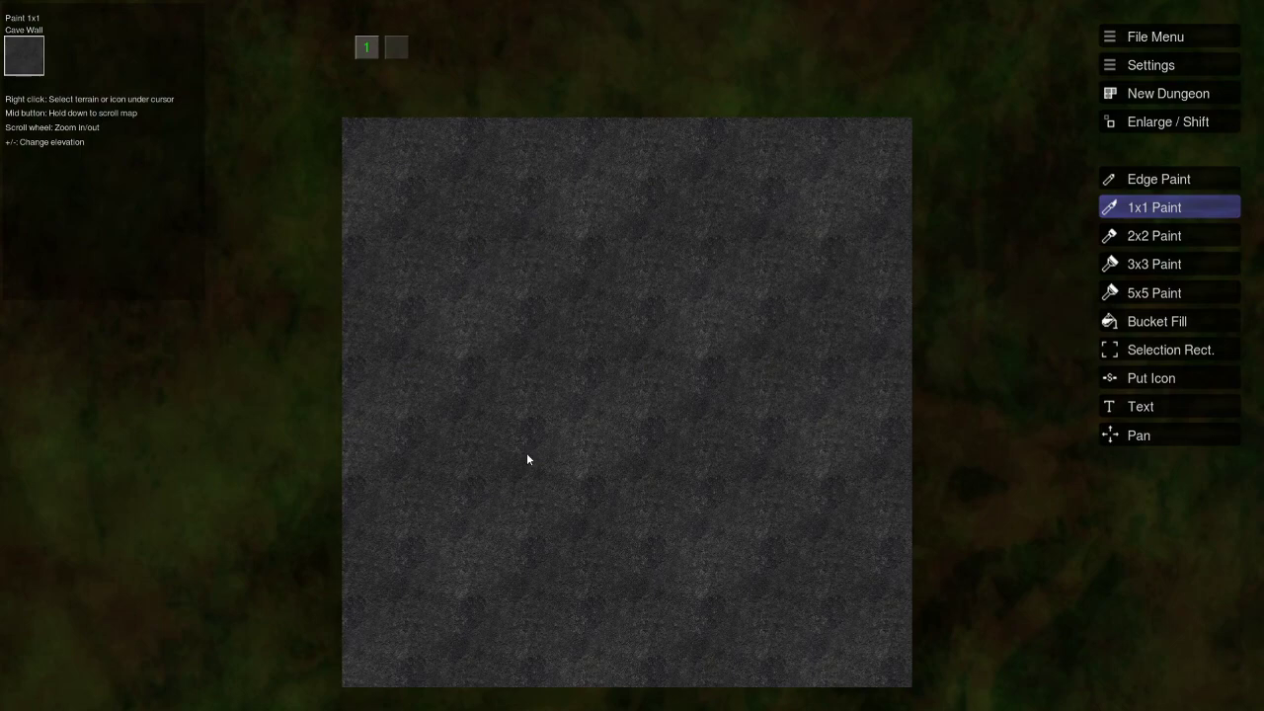
mouse_move(561, 431)
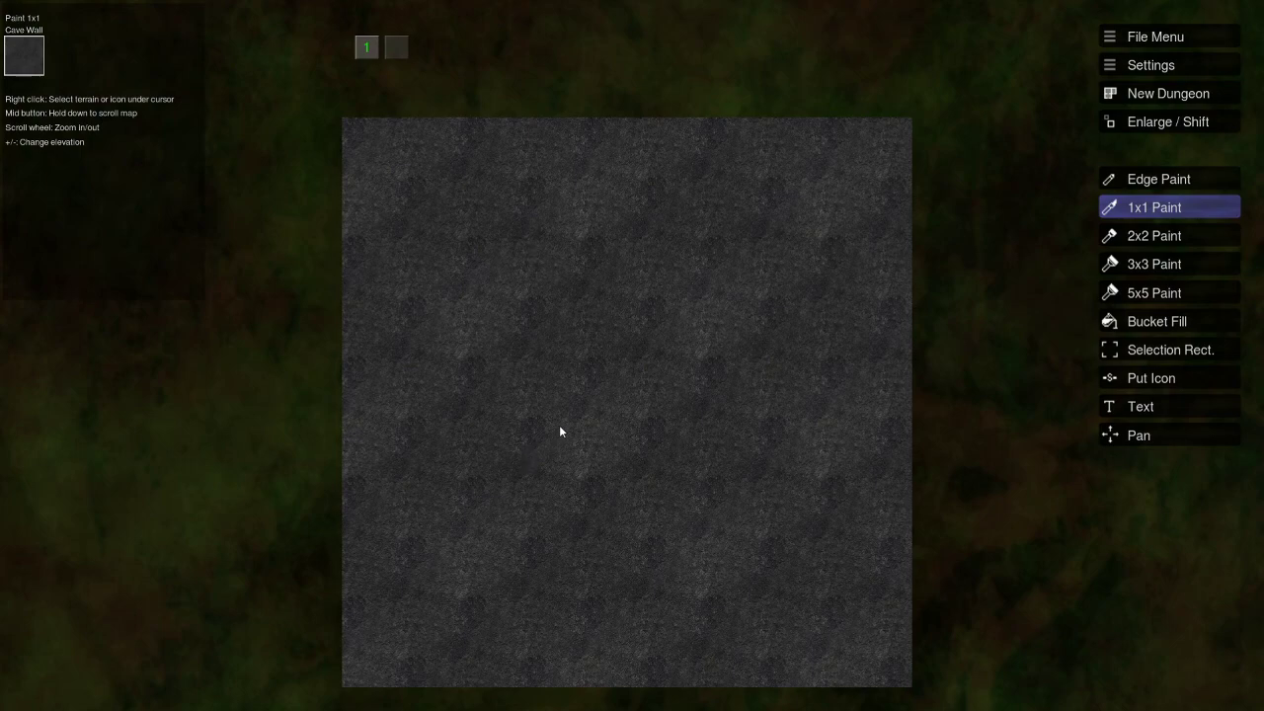
mouse_move(570, 439)
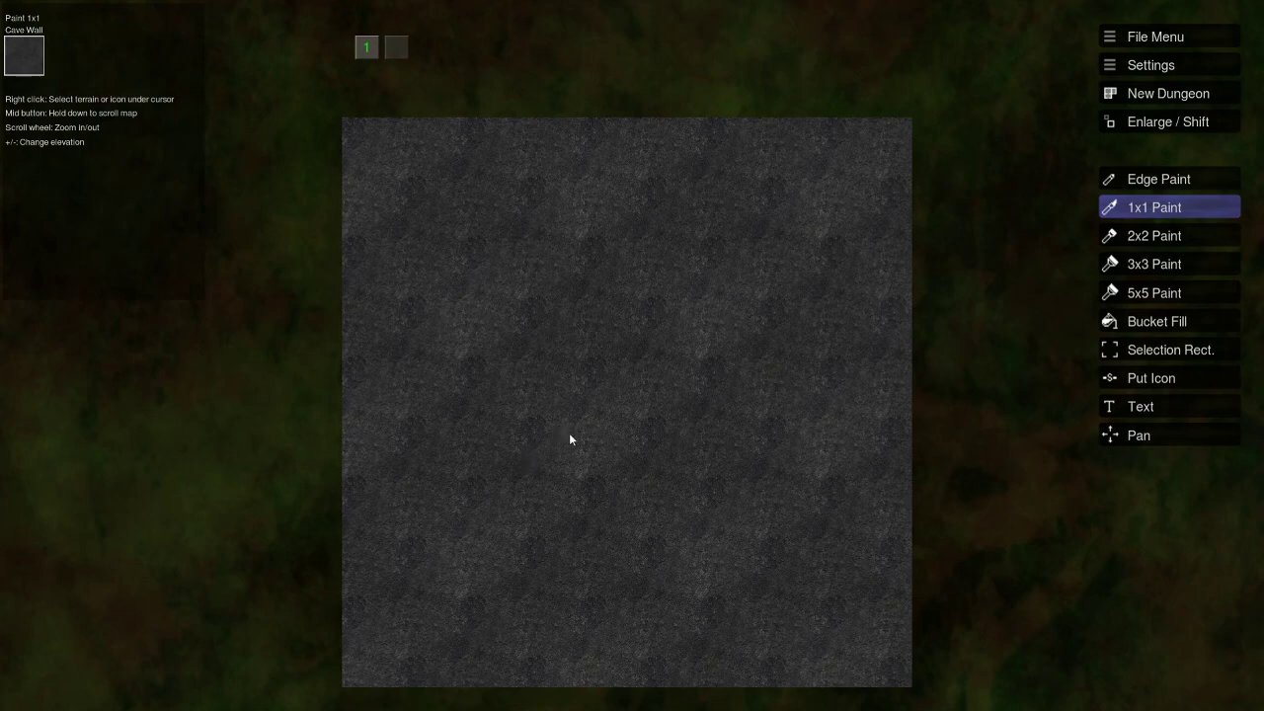
mouse_move(604, 144)
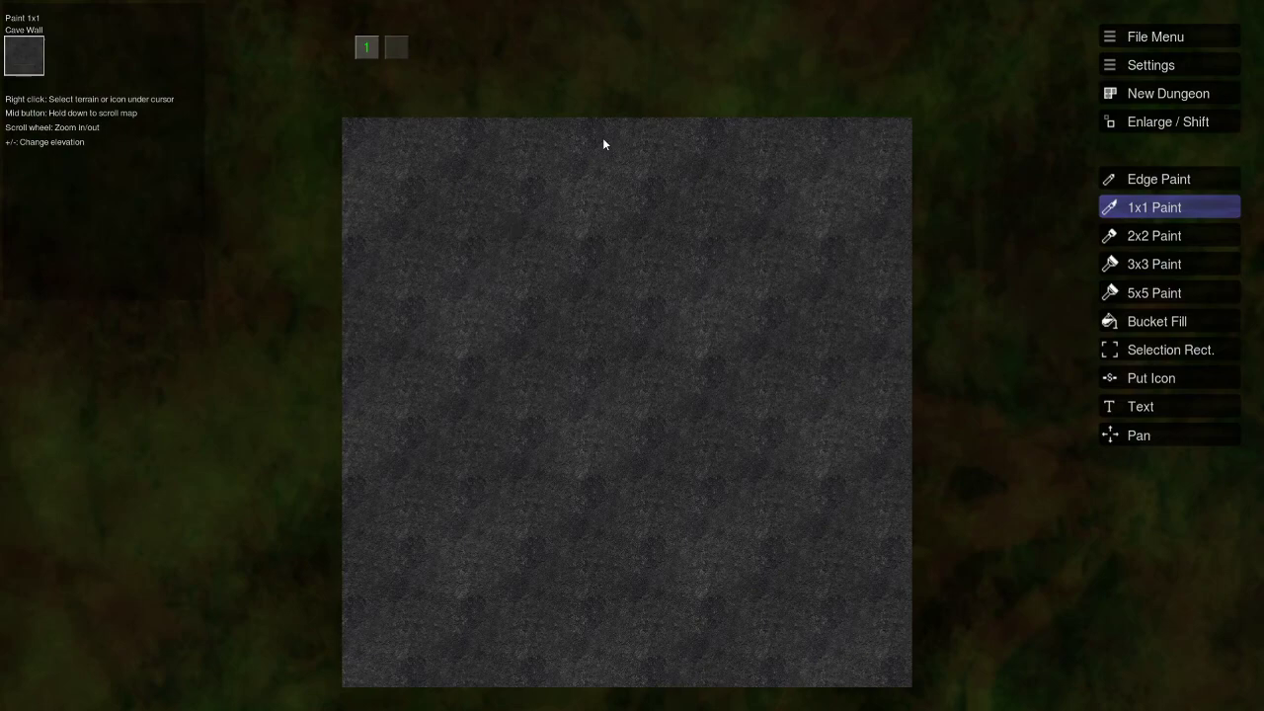
mouse_move(662, 303)
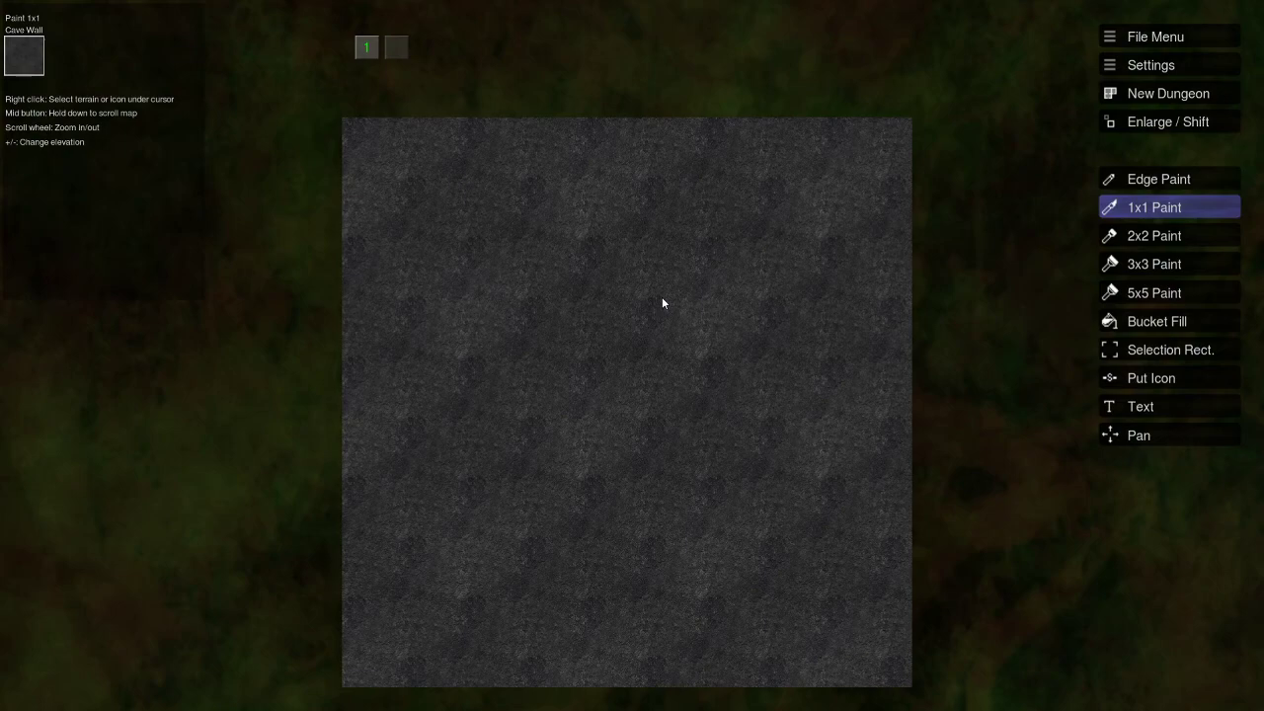
mouse_move(539, 410)
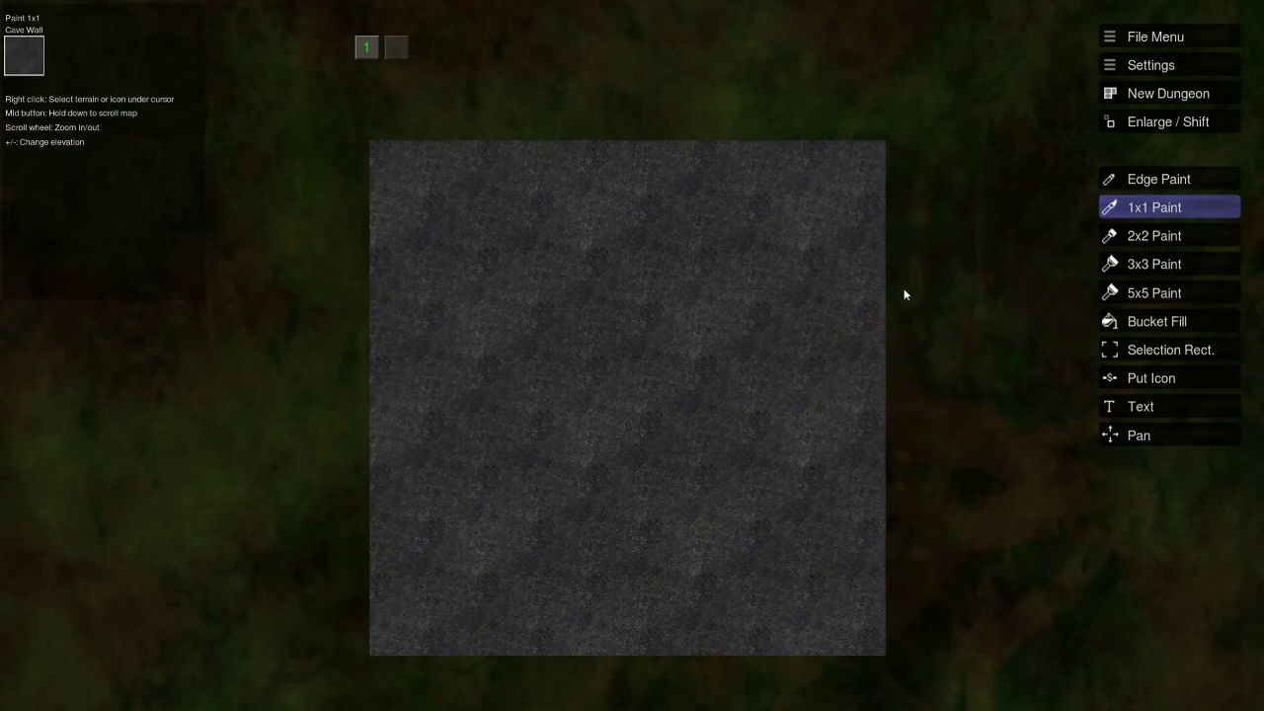
Create a New Dungeon of 25*25 squares with Plains terrain and confirm.
click(1168, 93)
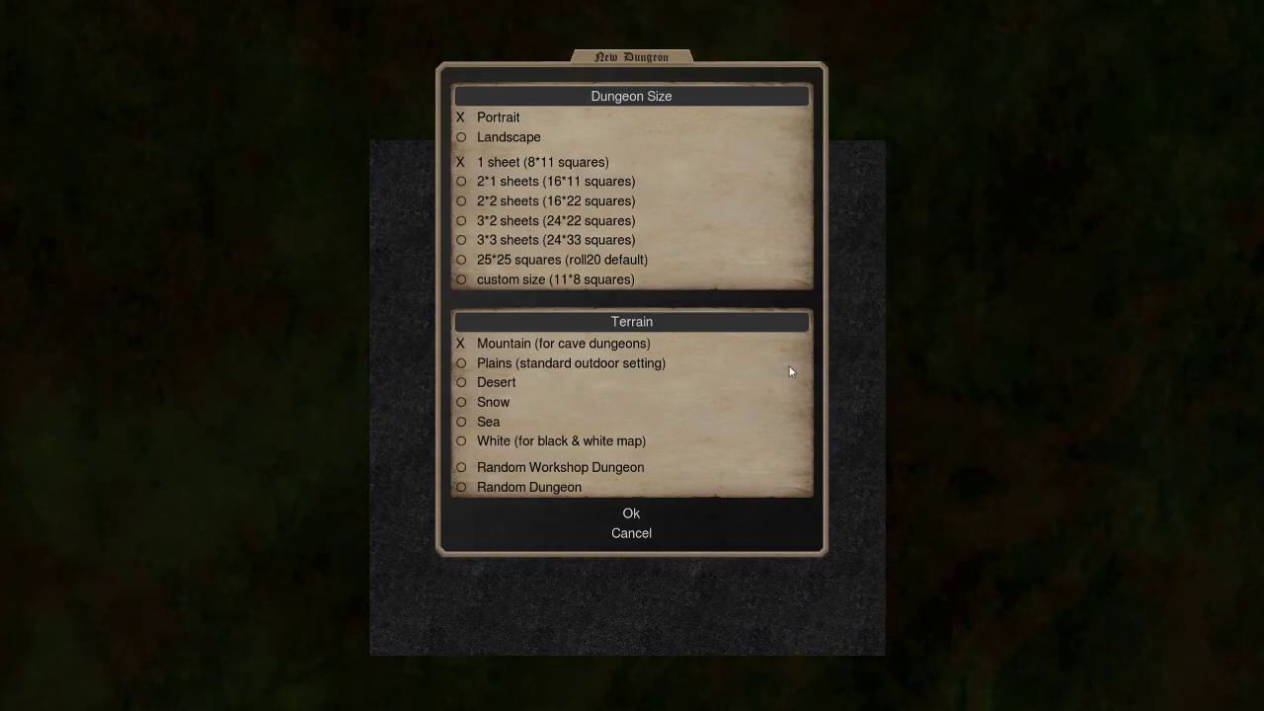
click(461, 259)
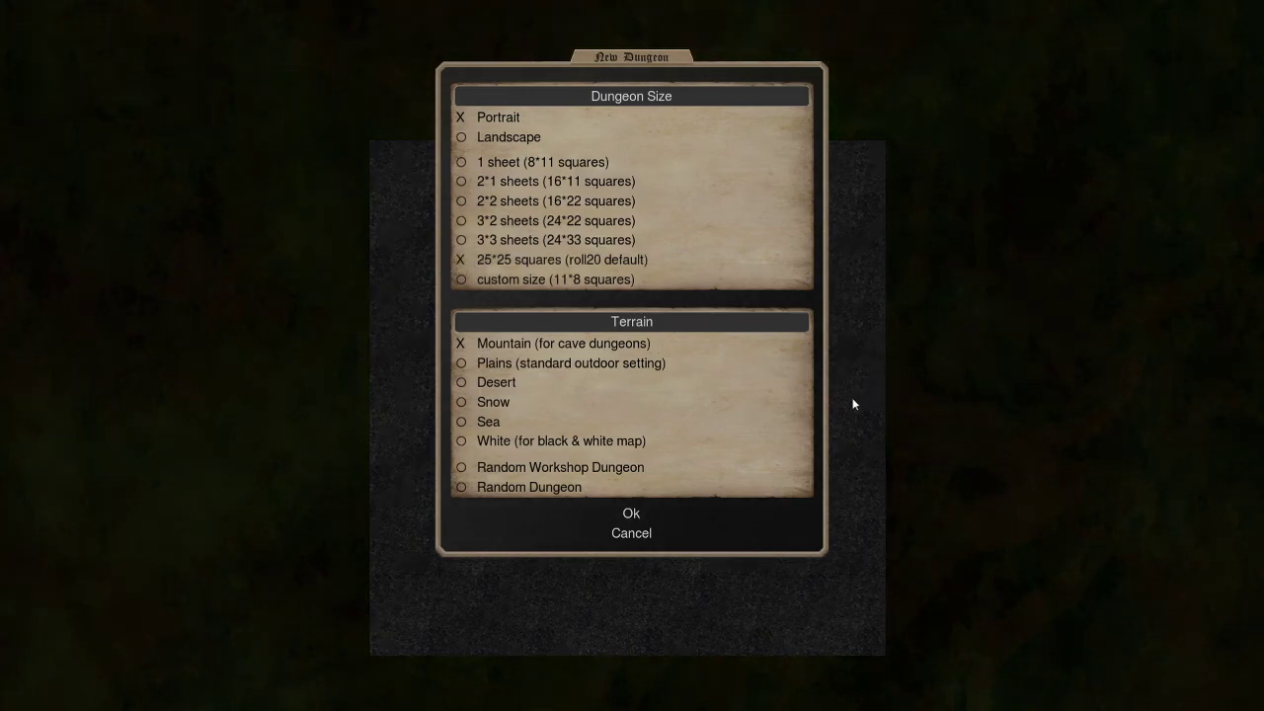
mouse_move(893, 275)
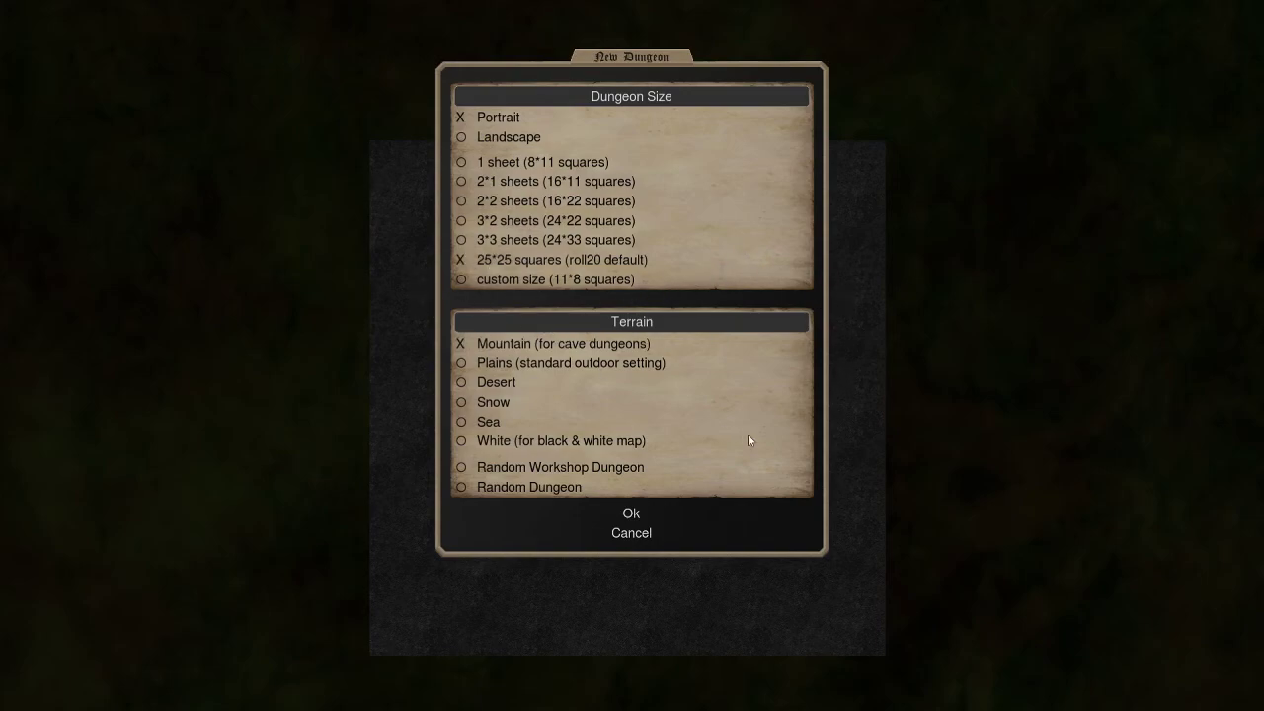
mouse_move(669, 584)
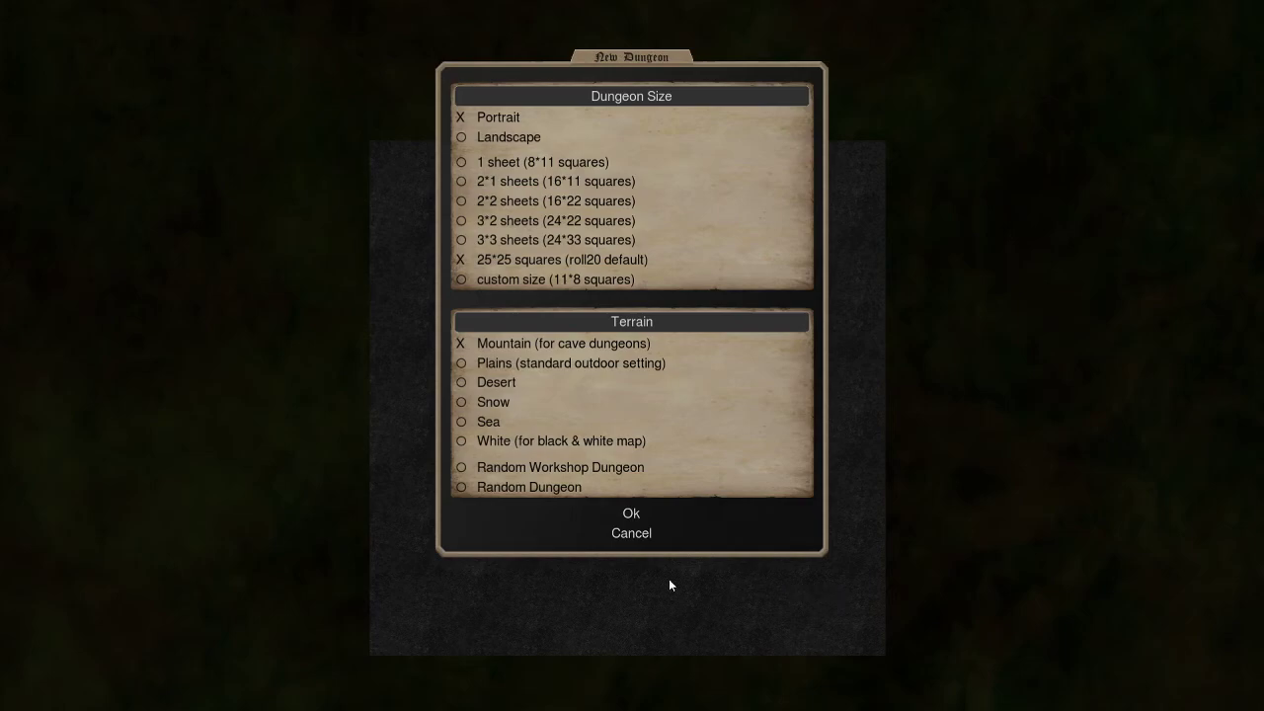
mouse_move(536, 559)
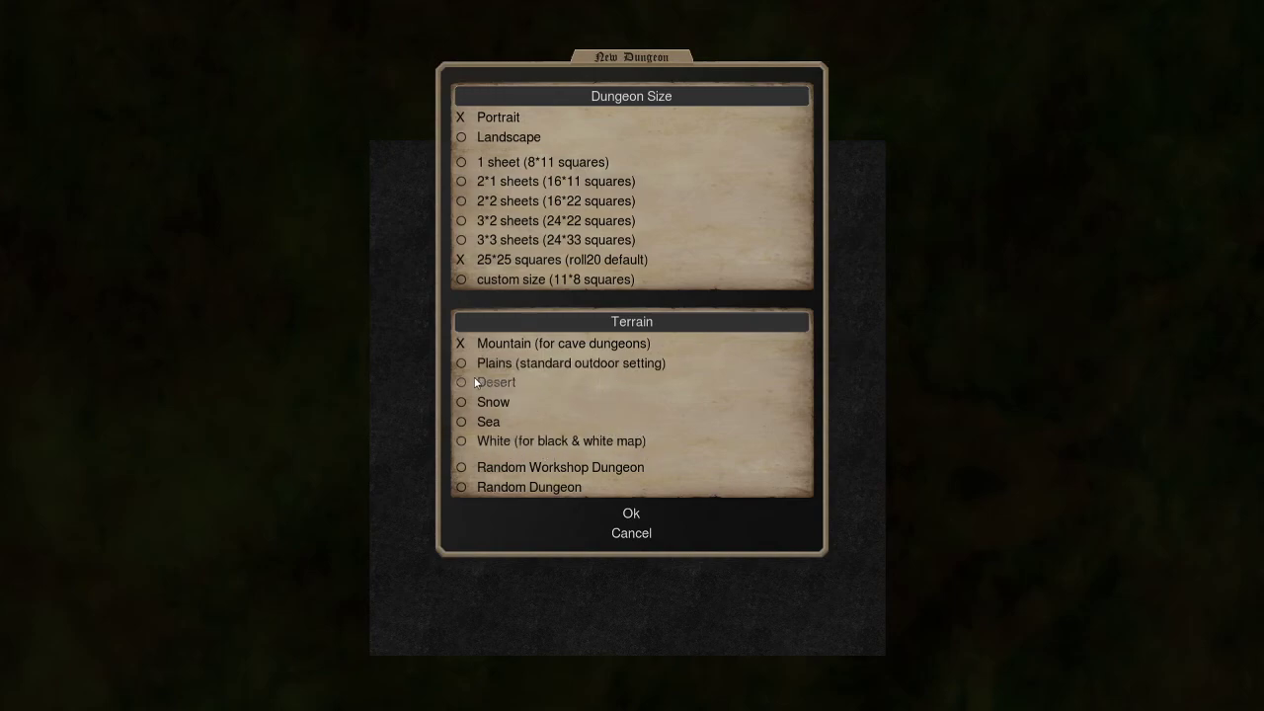
mouse_move(479, 362)
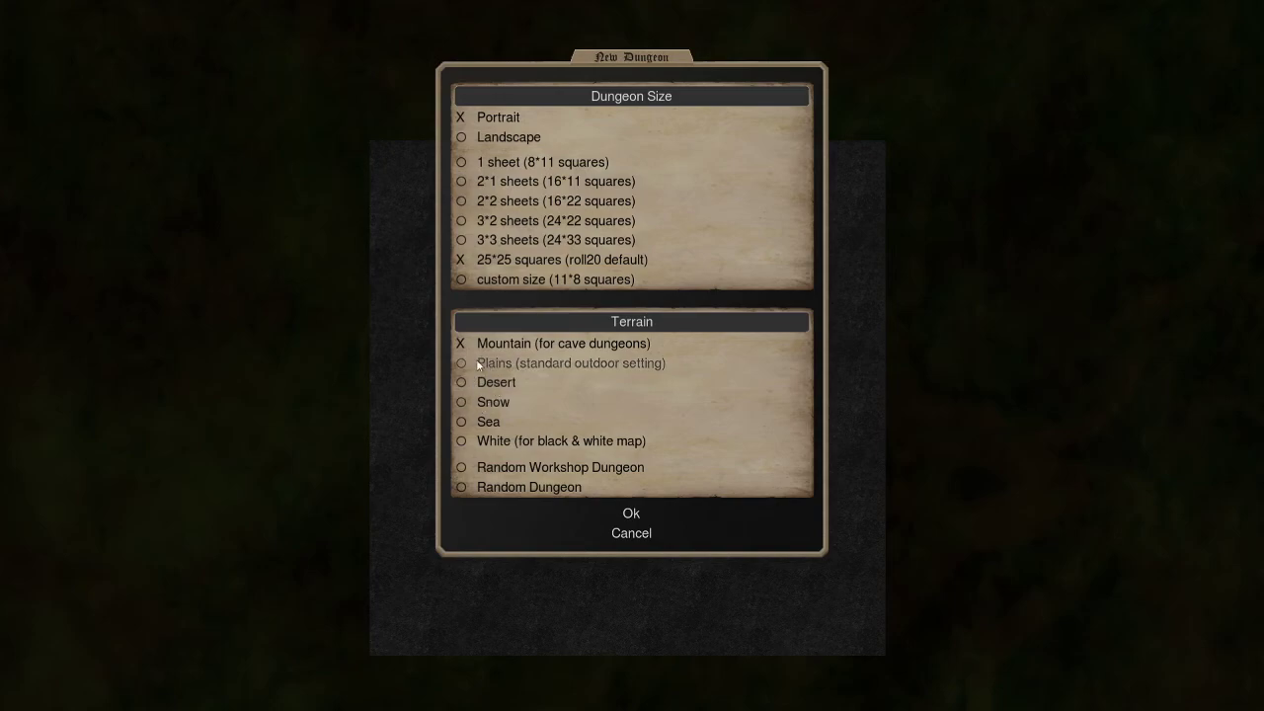
click(460, 362)
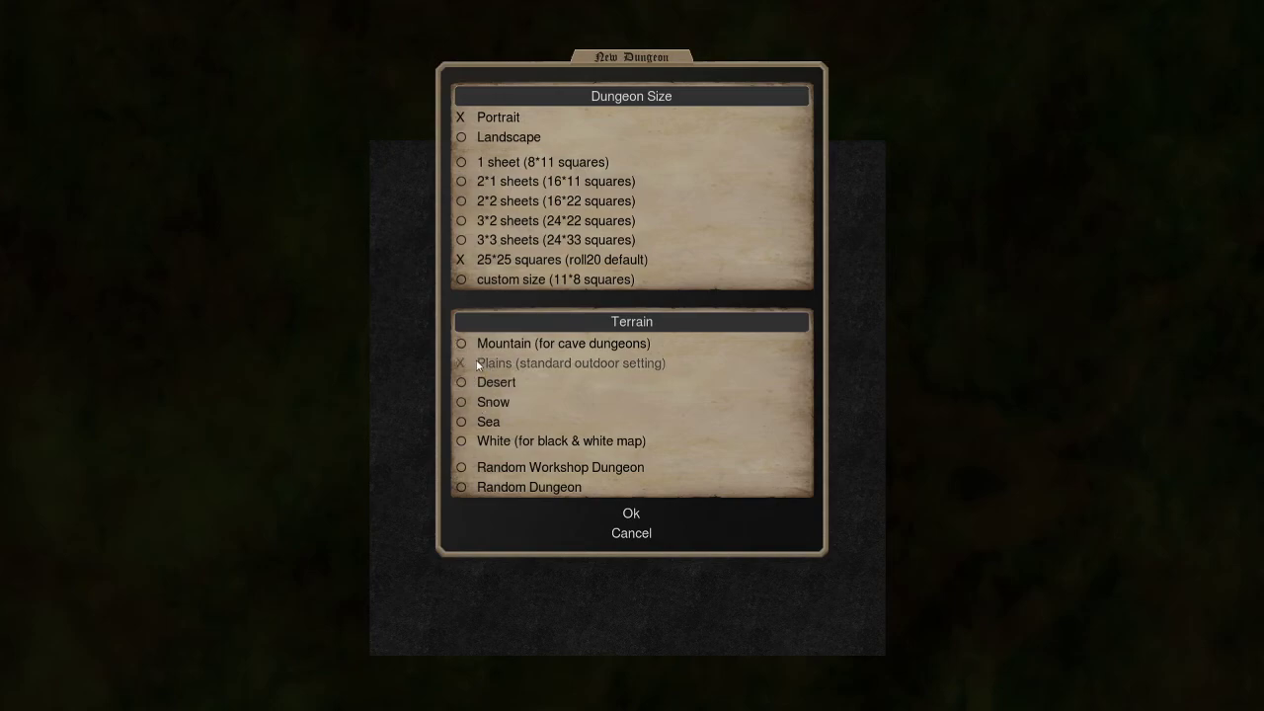
click(631, 512)
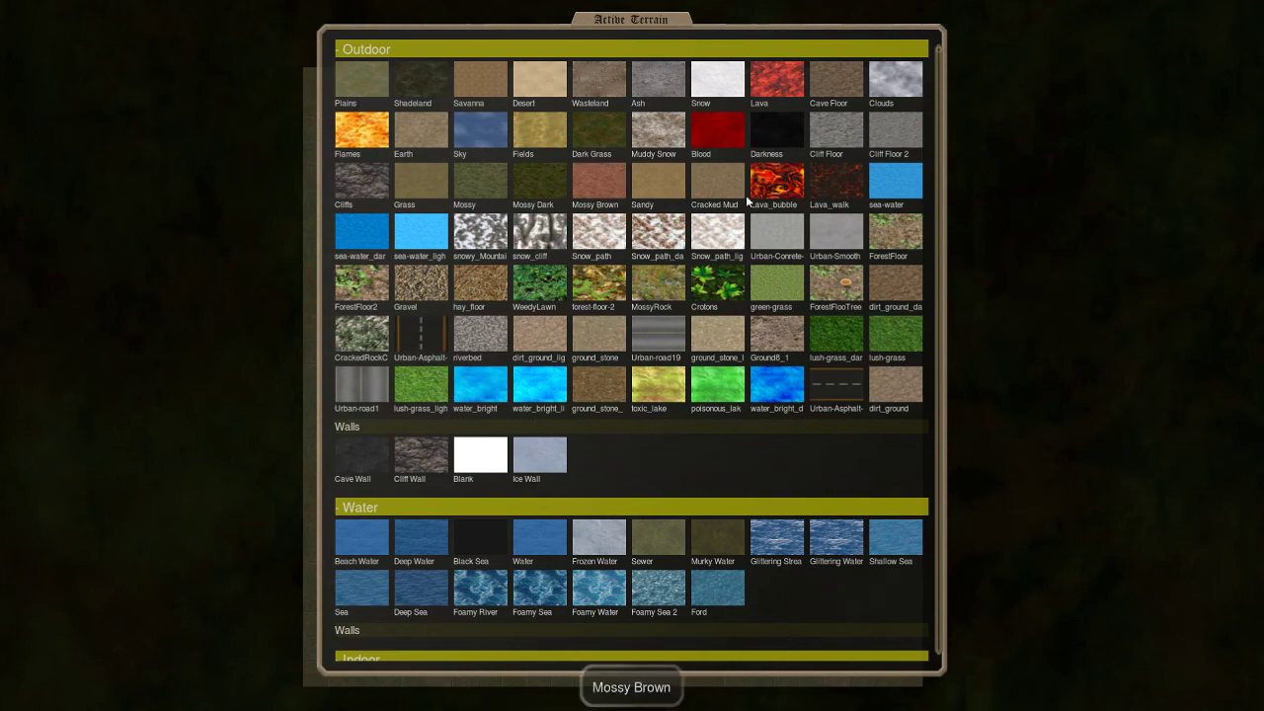
mouse_move(775, 215)
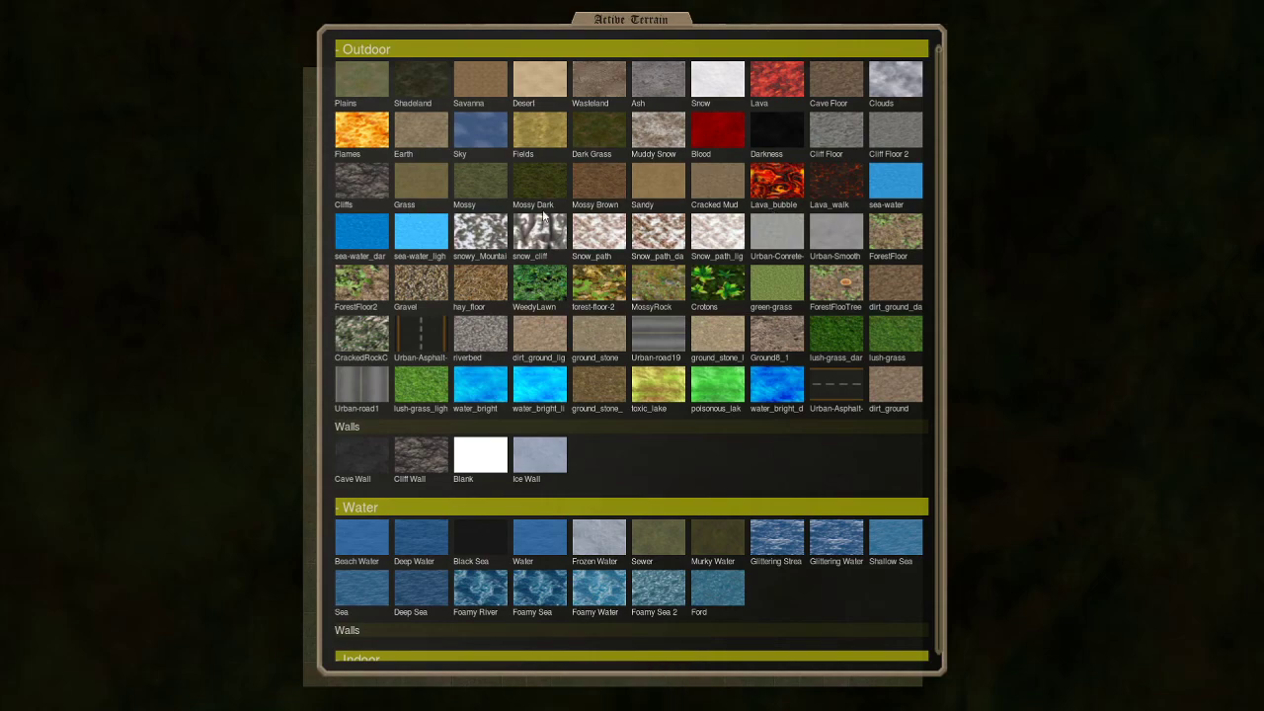
mouse_move(605, 444)
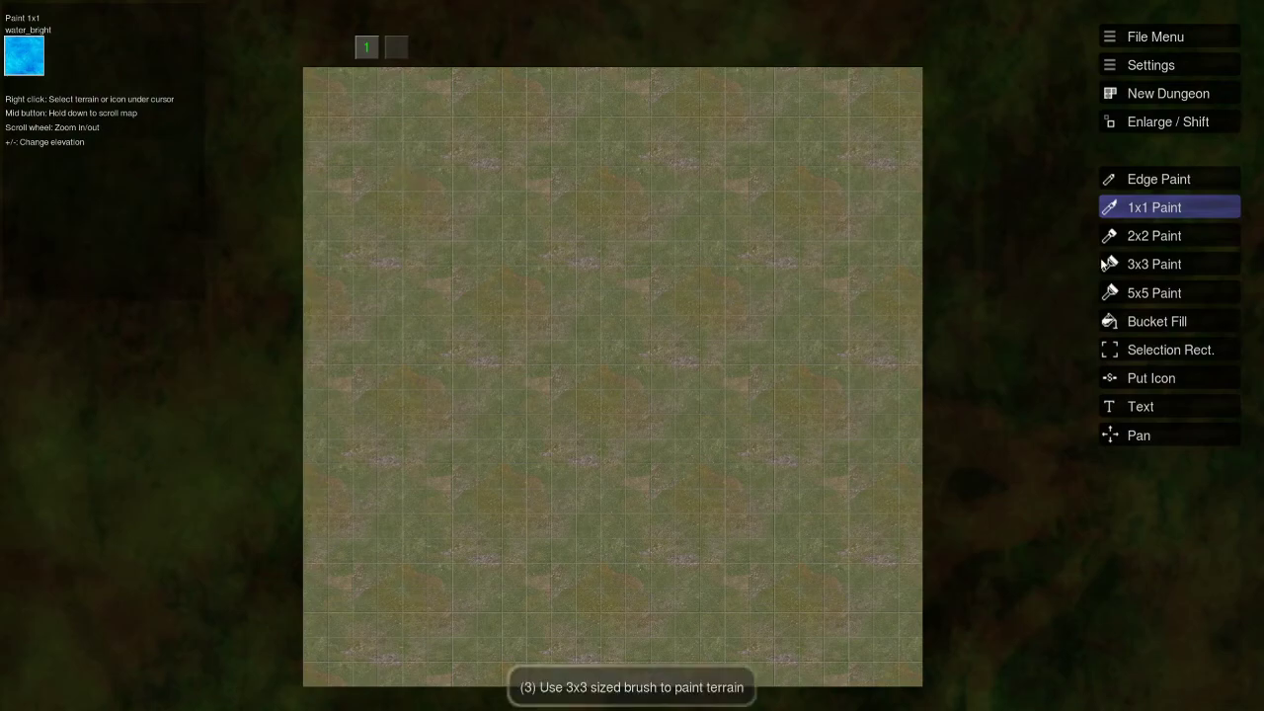
Paint a bright water patch in the lower-right grass with the 3x3 brush.
click(1153, 264)
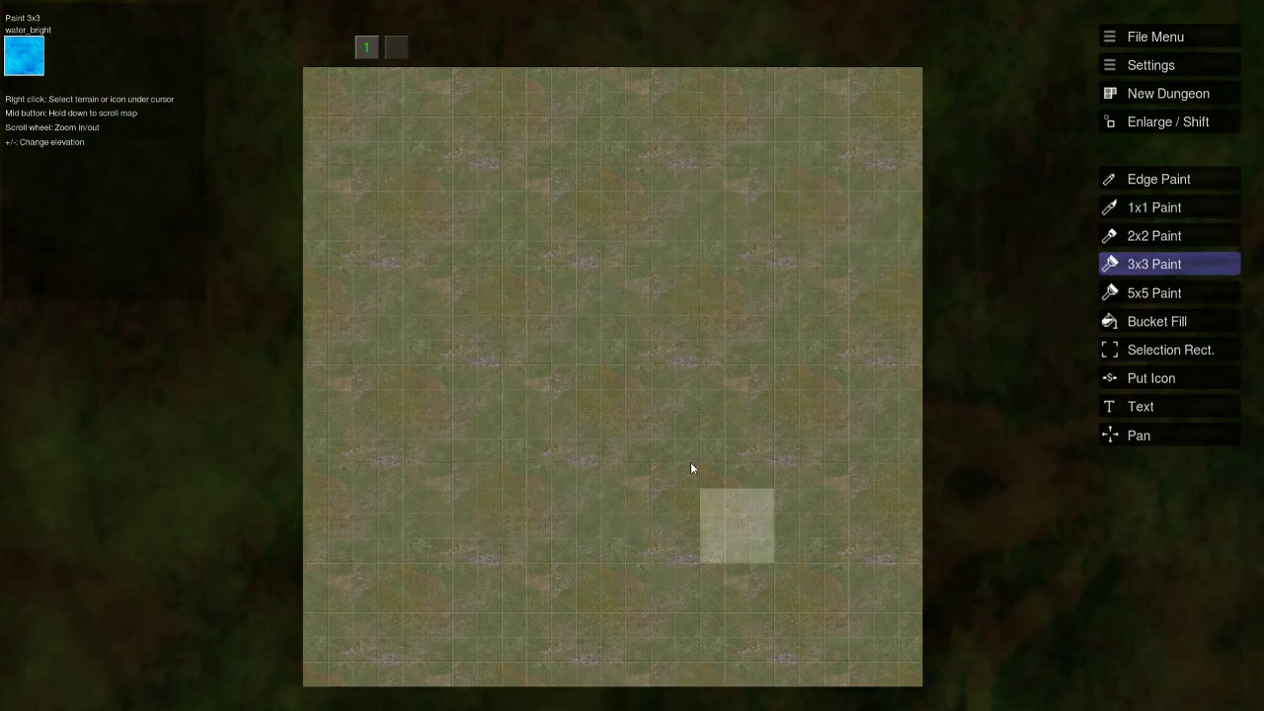
click(784, 543)
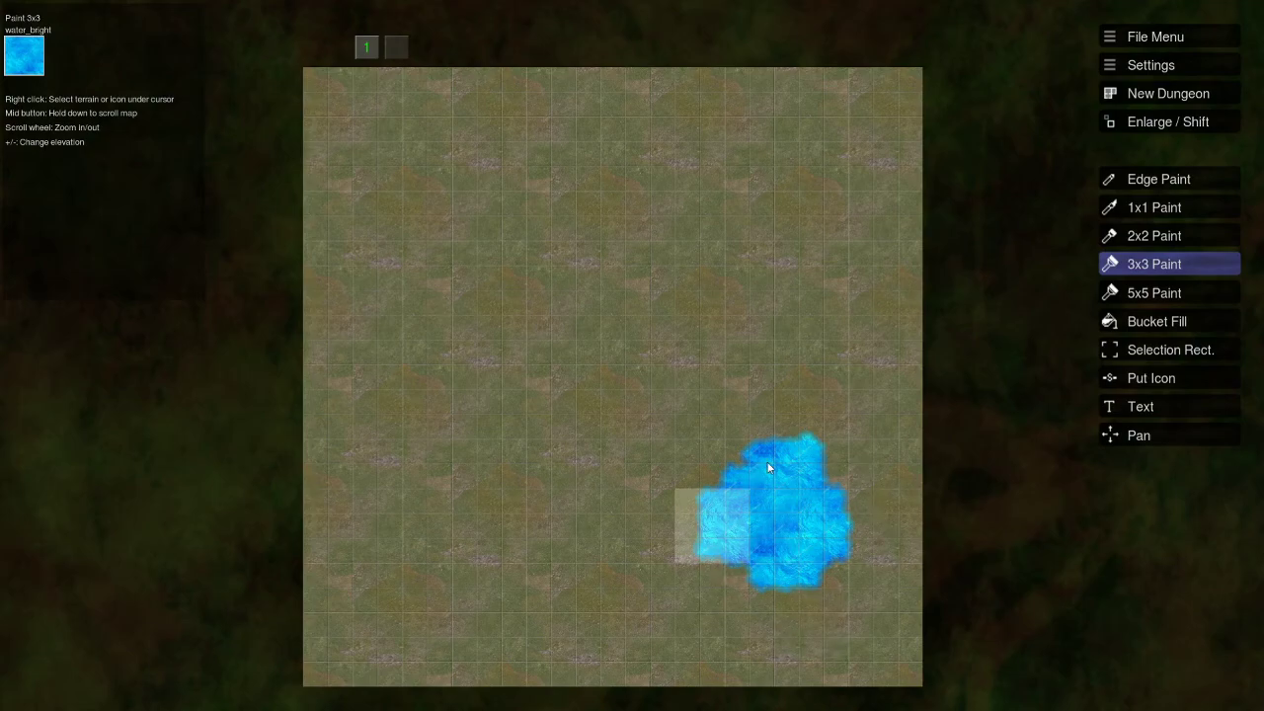
click(773, 514)
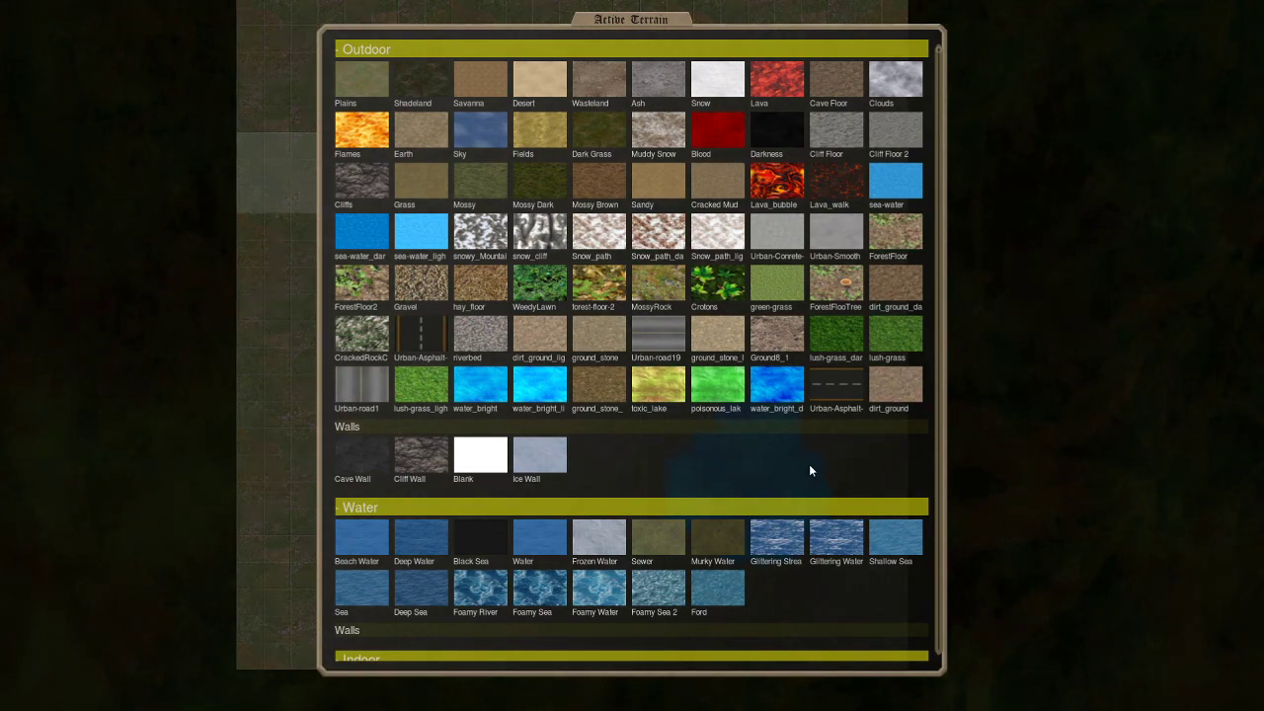
mouse_move(776, 332)
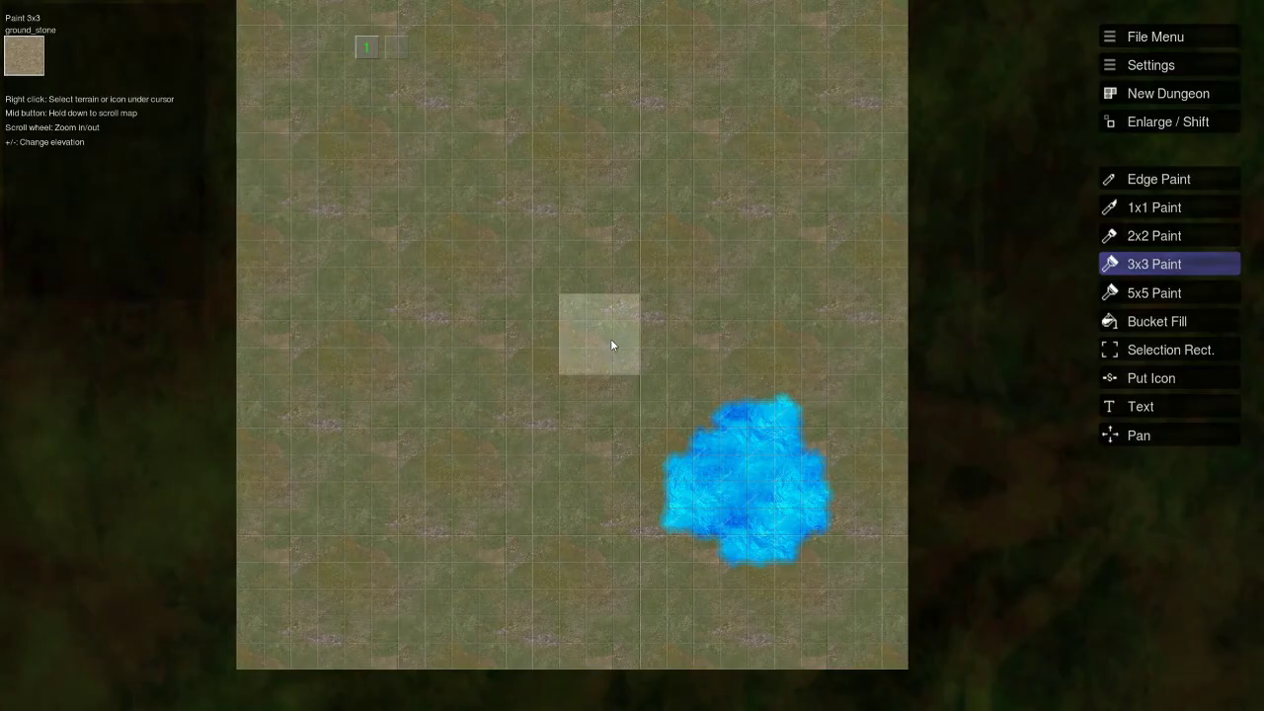
Switch to Edge Paint to lay ground_stone along the pond's outline.
click(1158, 179)
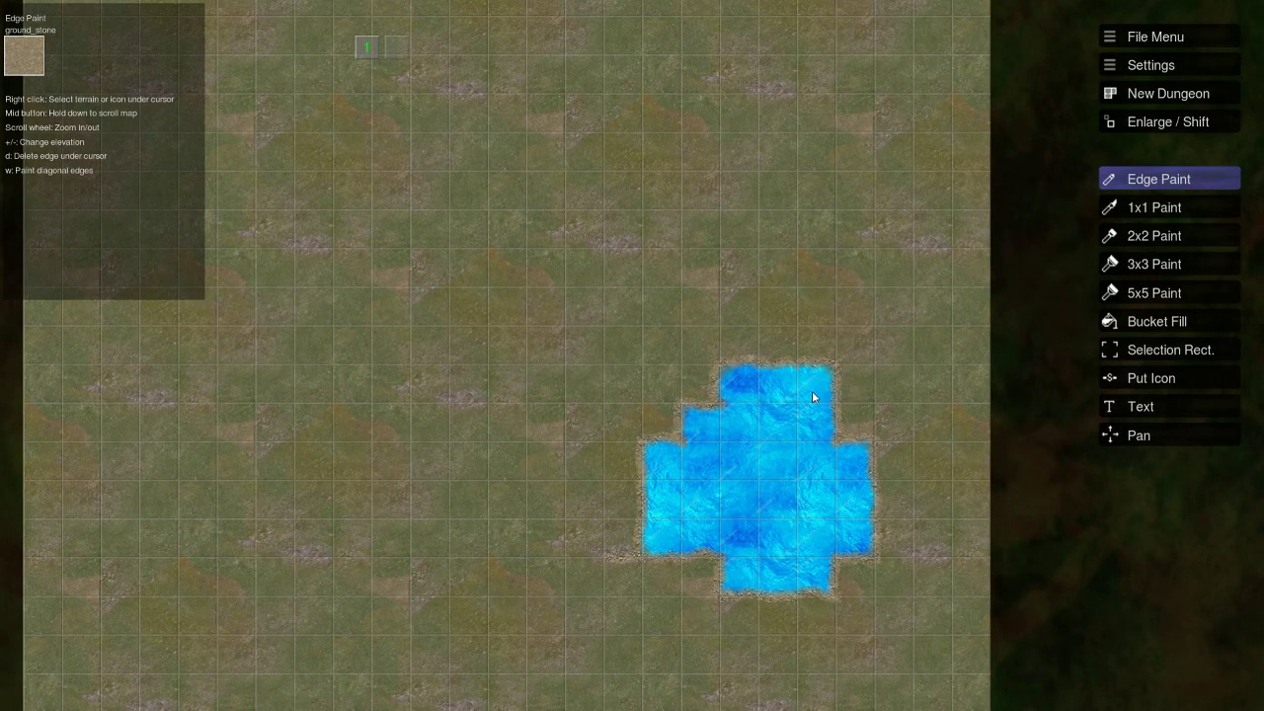
mouse_move(627, 557)
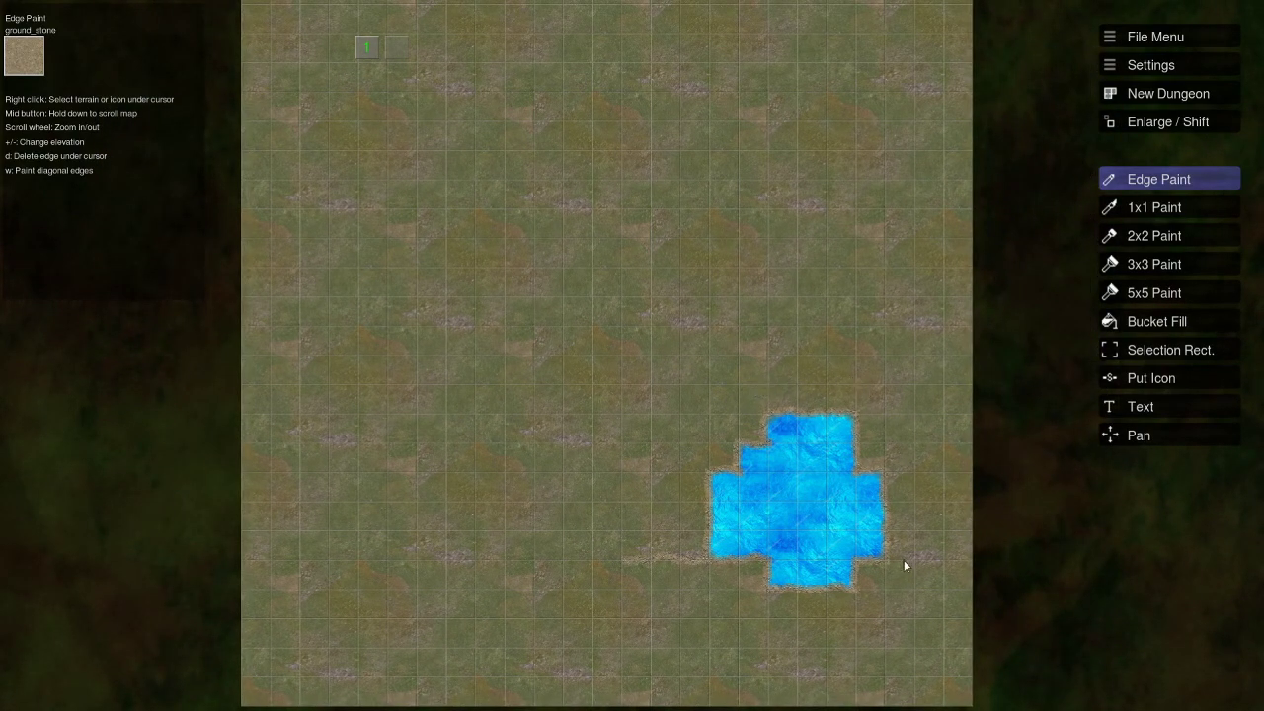
mouse_move(844, 502)
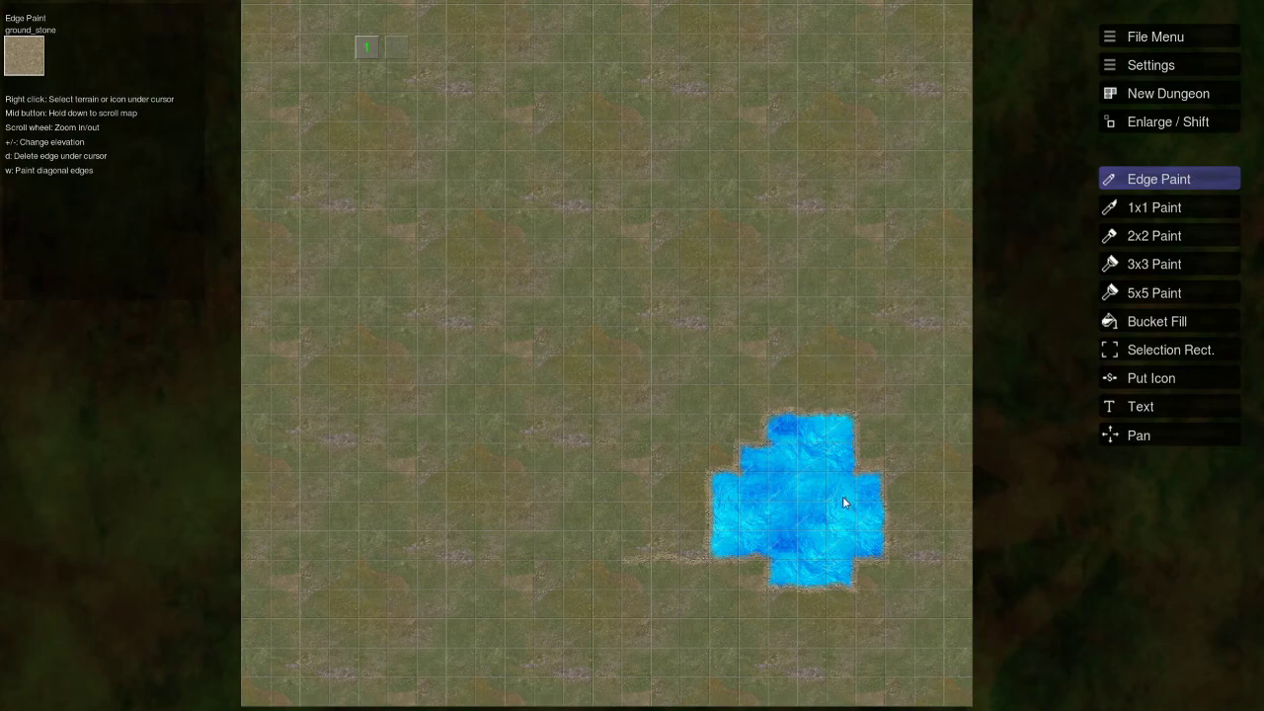
mouse_move(856, 530)
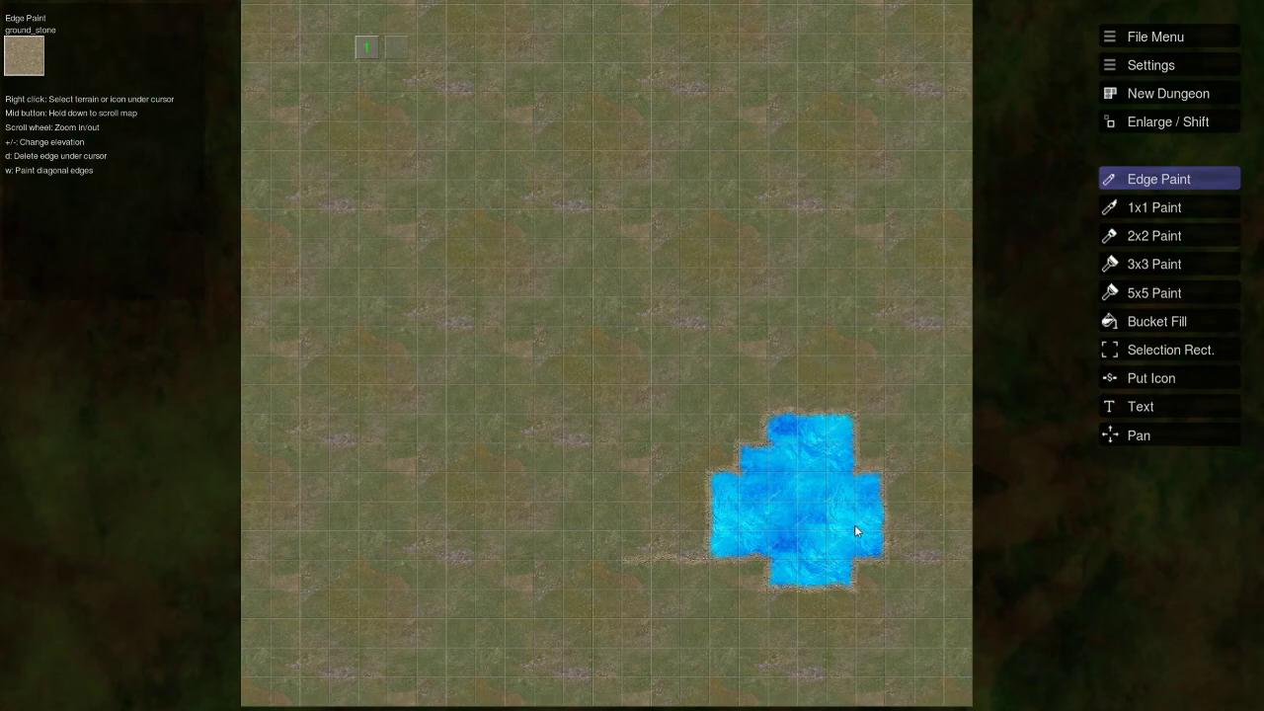
mouse_move(706, 252)
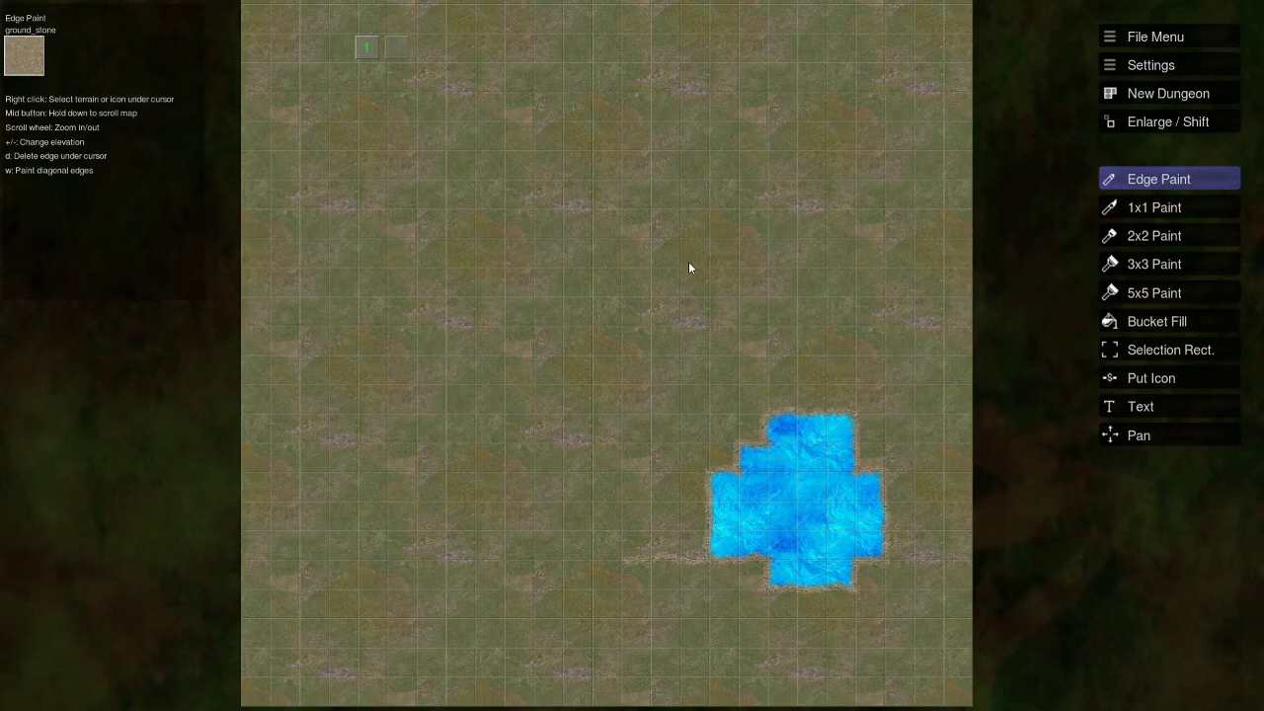
mouse_move(670, 287)
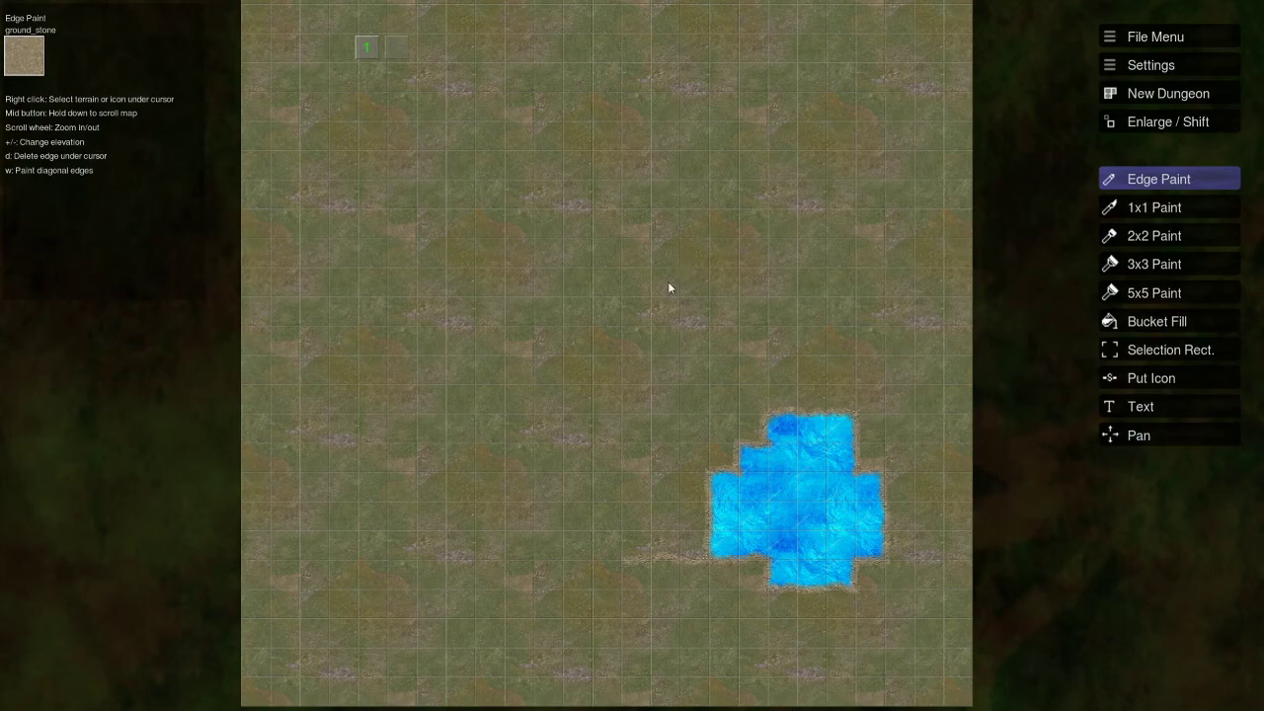
mouse_move(541, 312)
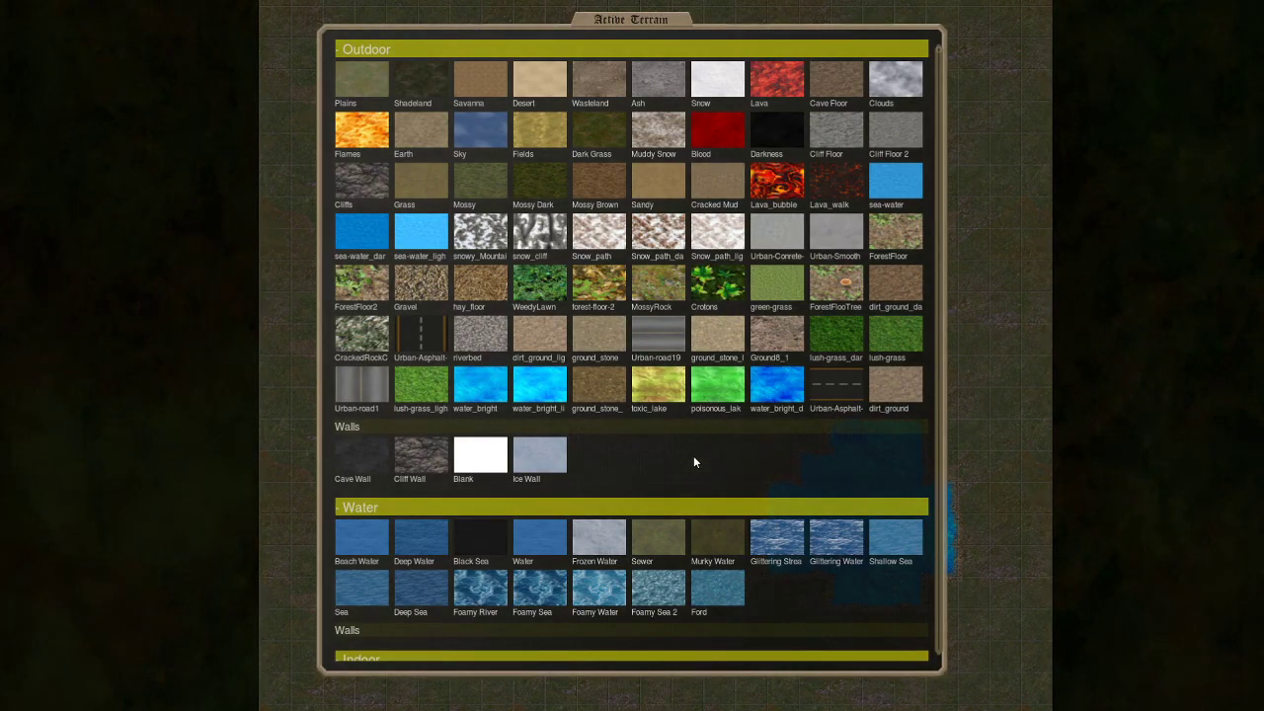
mouse_move(715, 453)
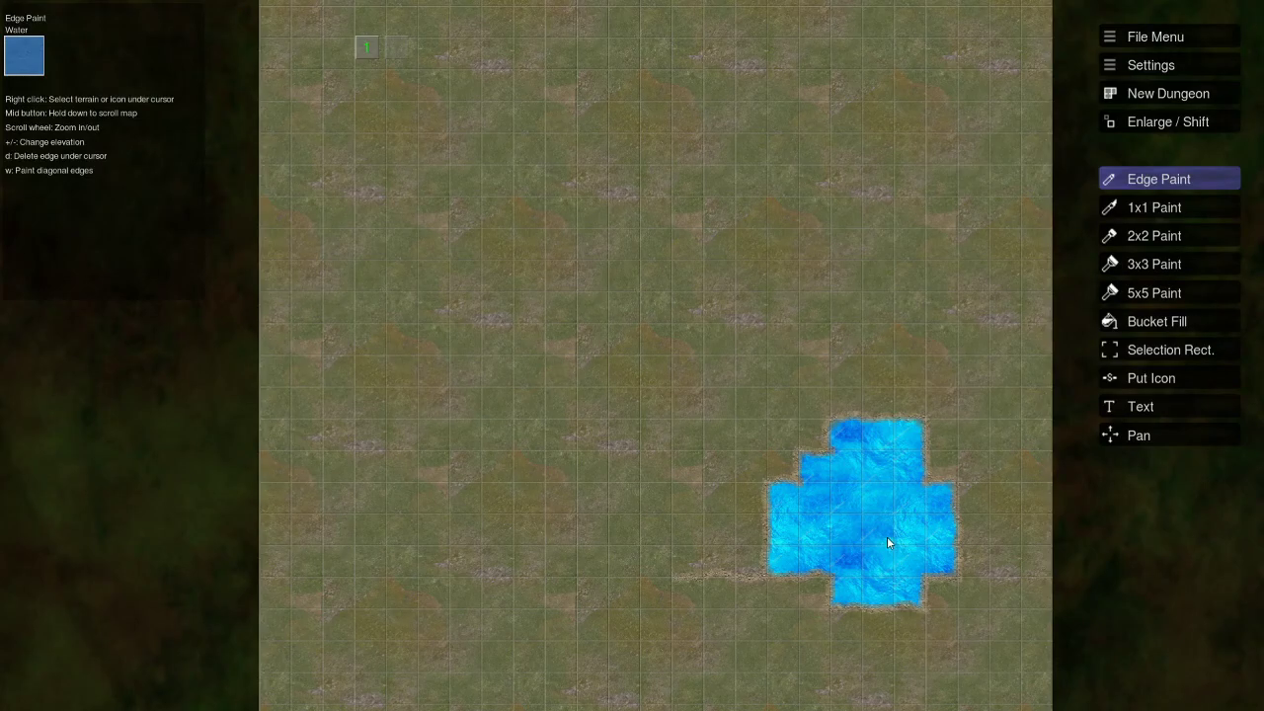
Repaint the bright water squares with standard Water using the 1x1 brush.
click(1153, 208)
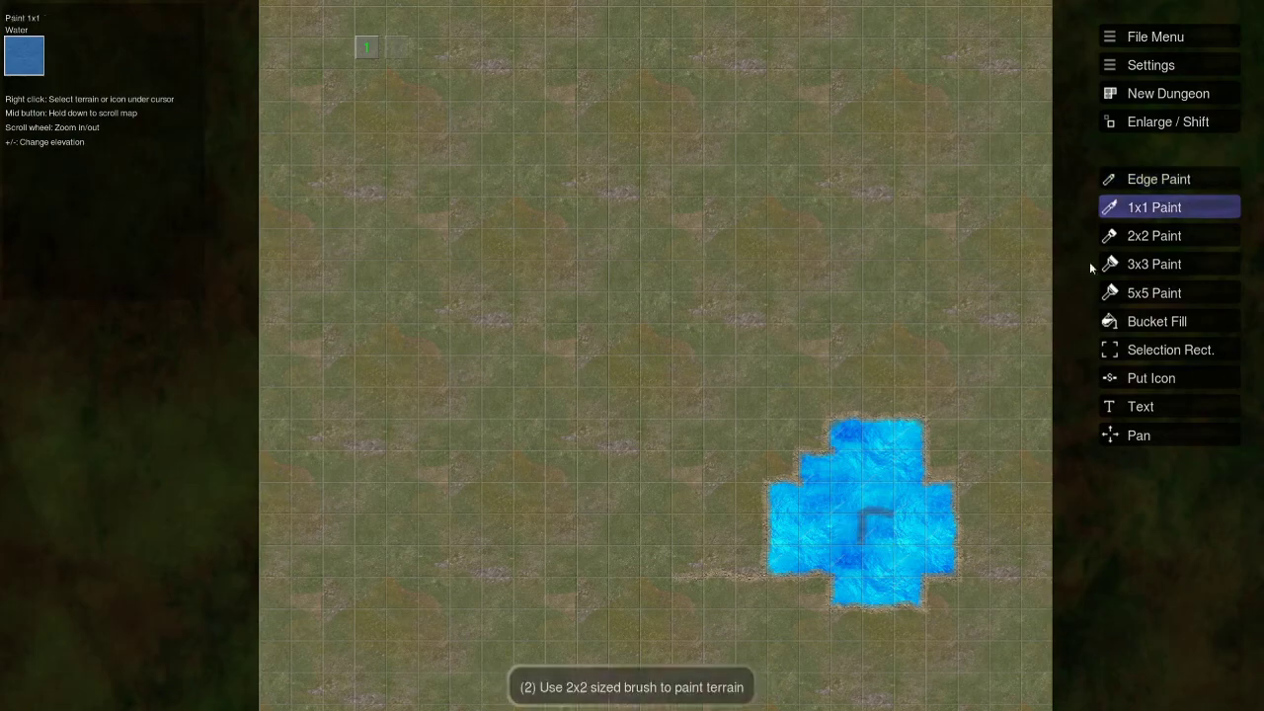
click(874, 454)
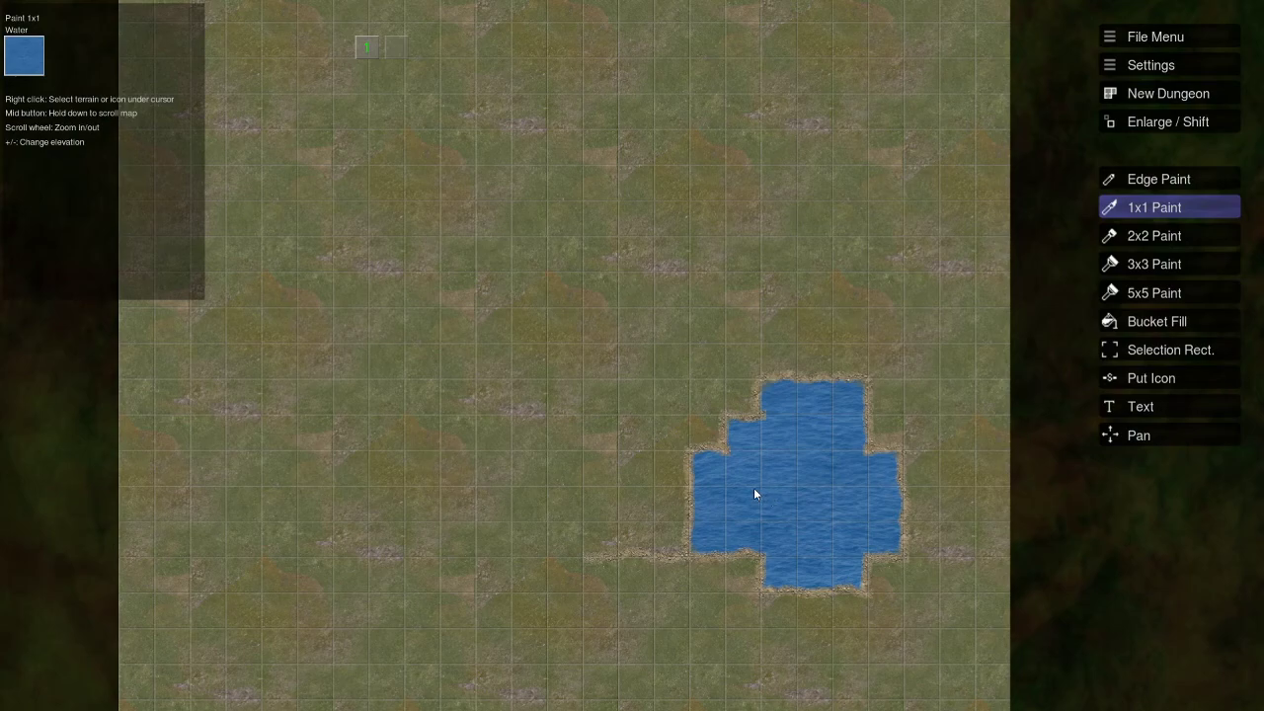
mouse_move(701, 303)
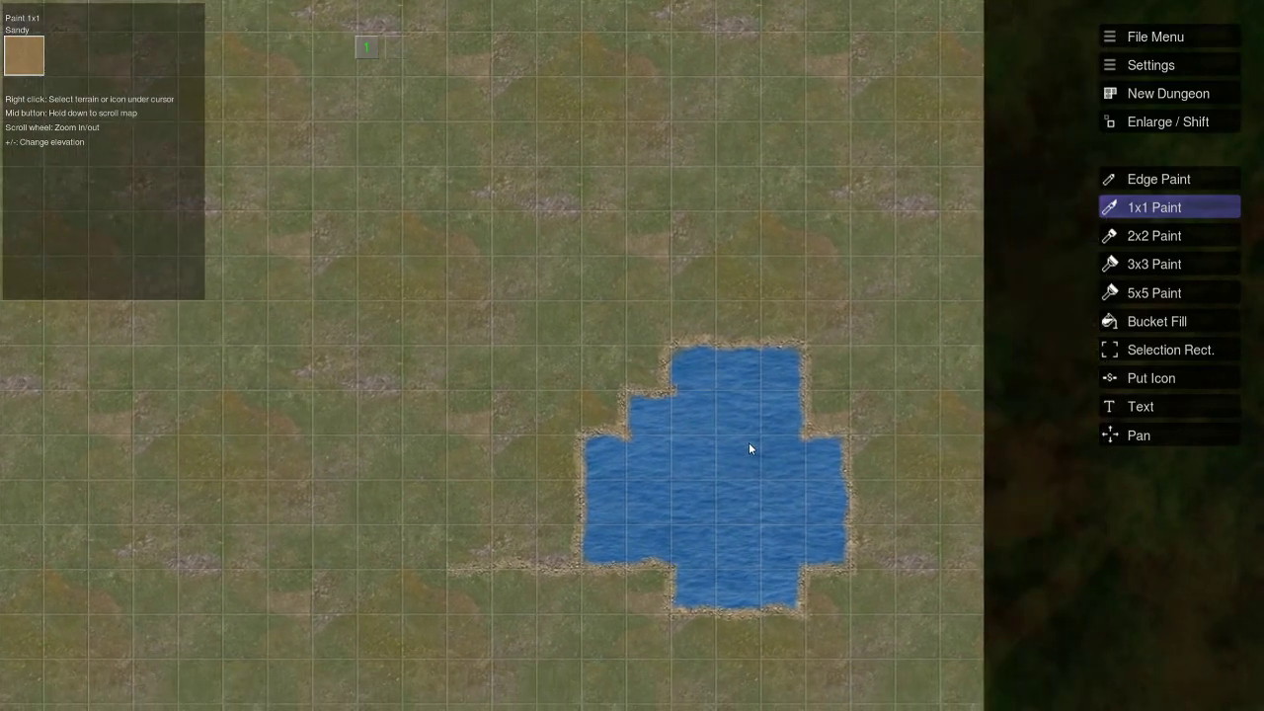
Paint two Sandy squares in the pond and restore Water between them.
click(691, 493)
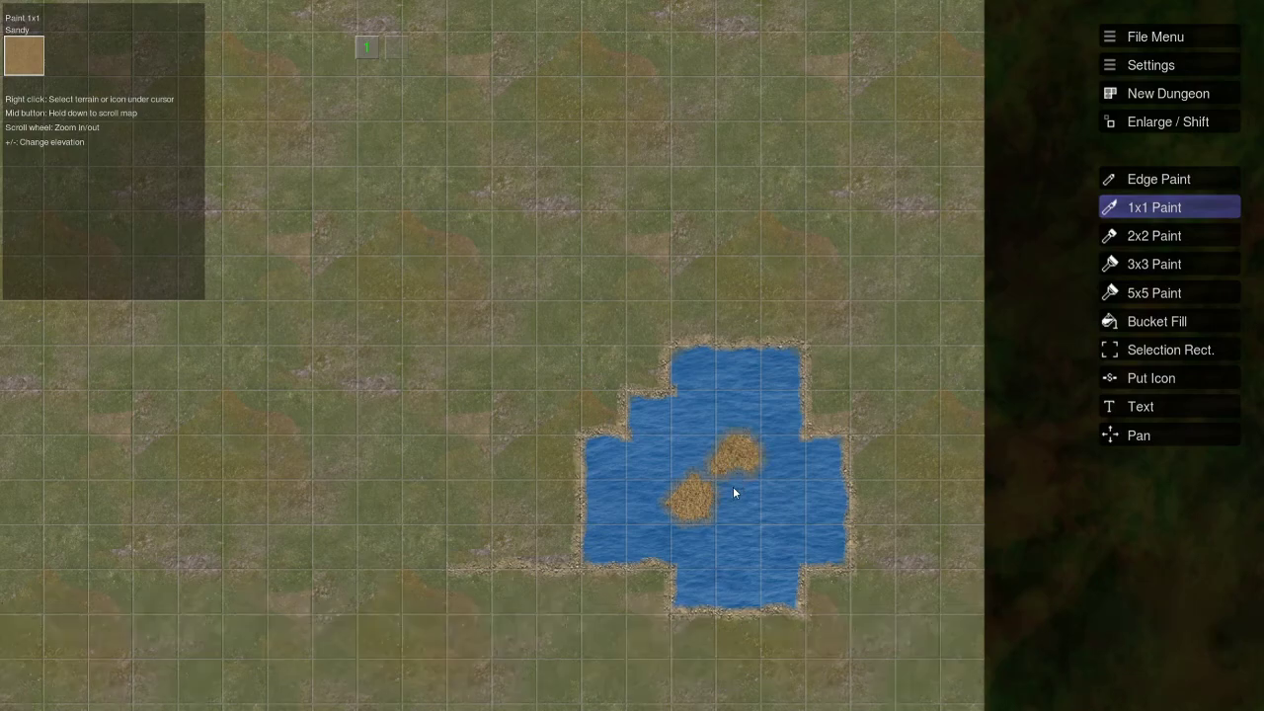
click(711, 483)
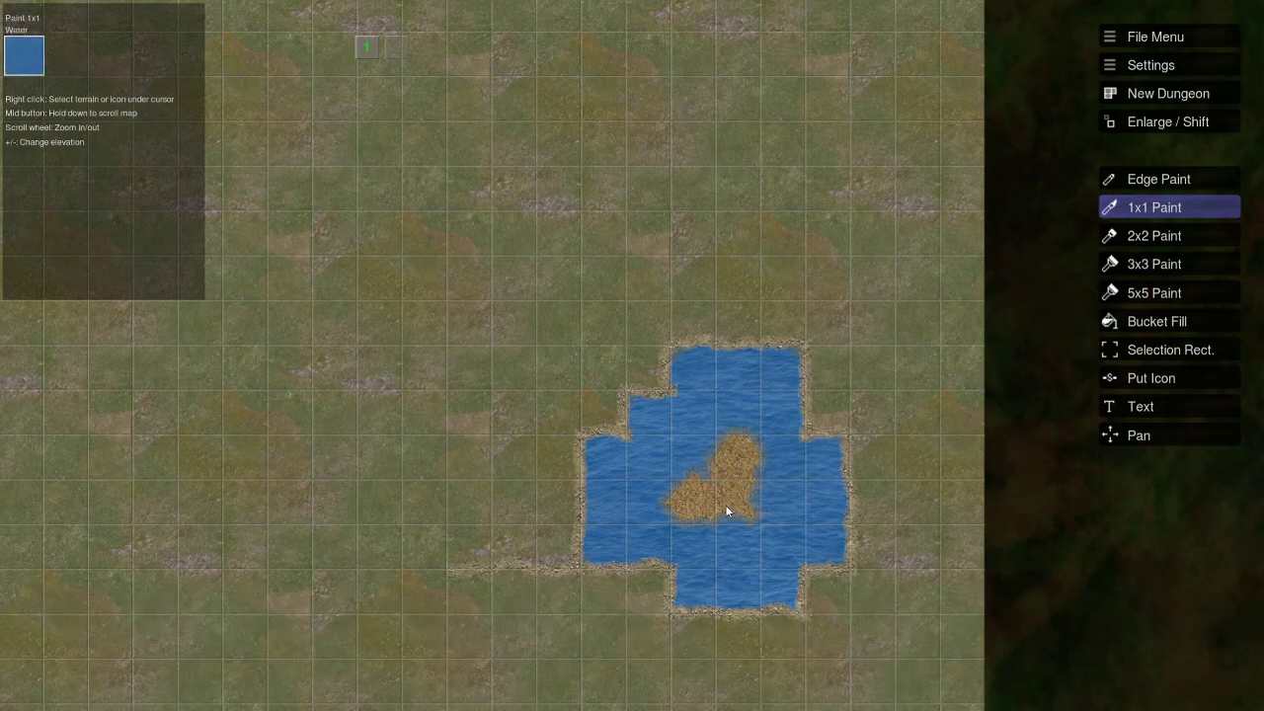
click(1158, 178)
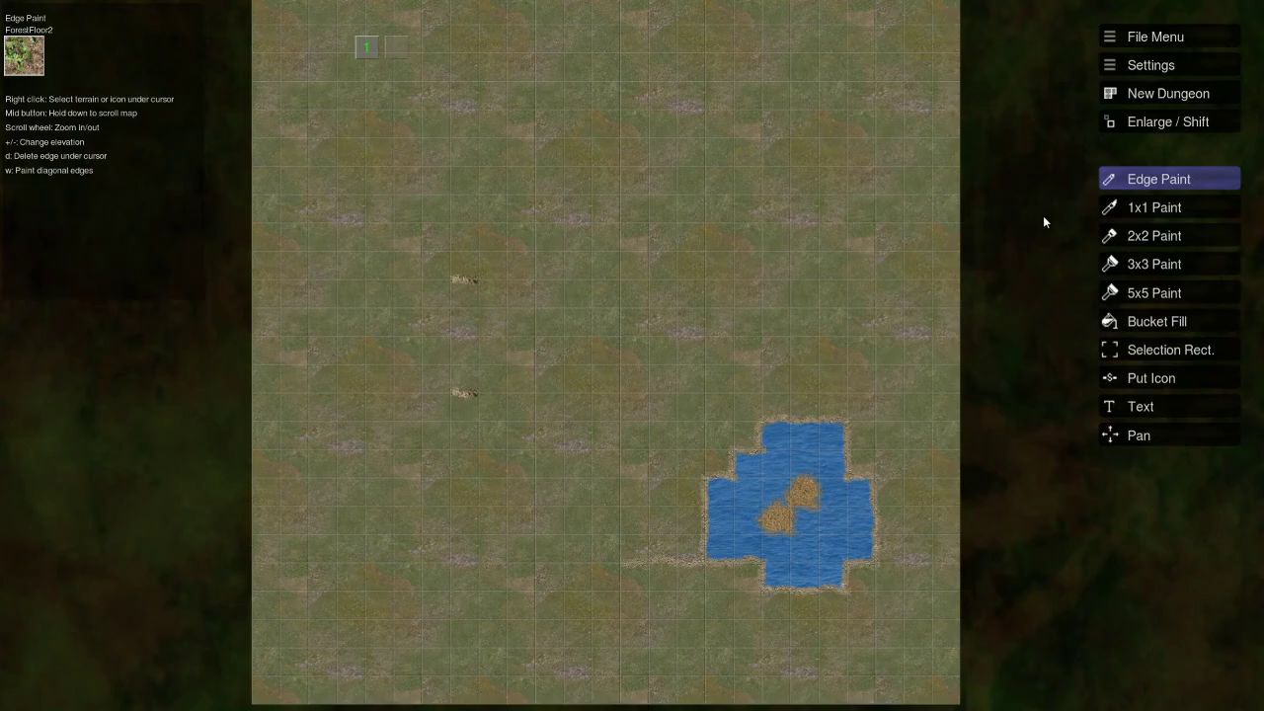
Paint ForestFloor2 in the upper left with the 5x5 brush, then select Dark Grass.
click(1153, 292)
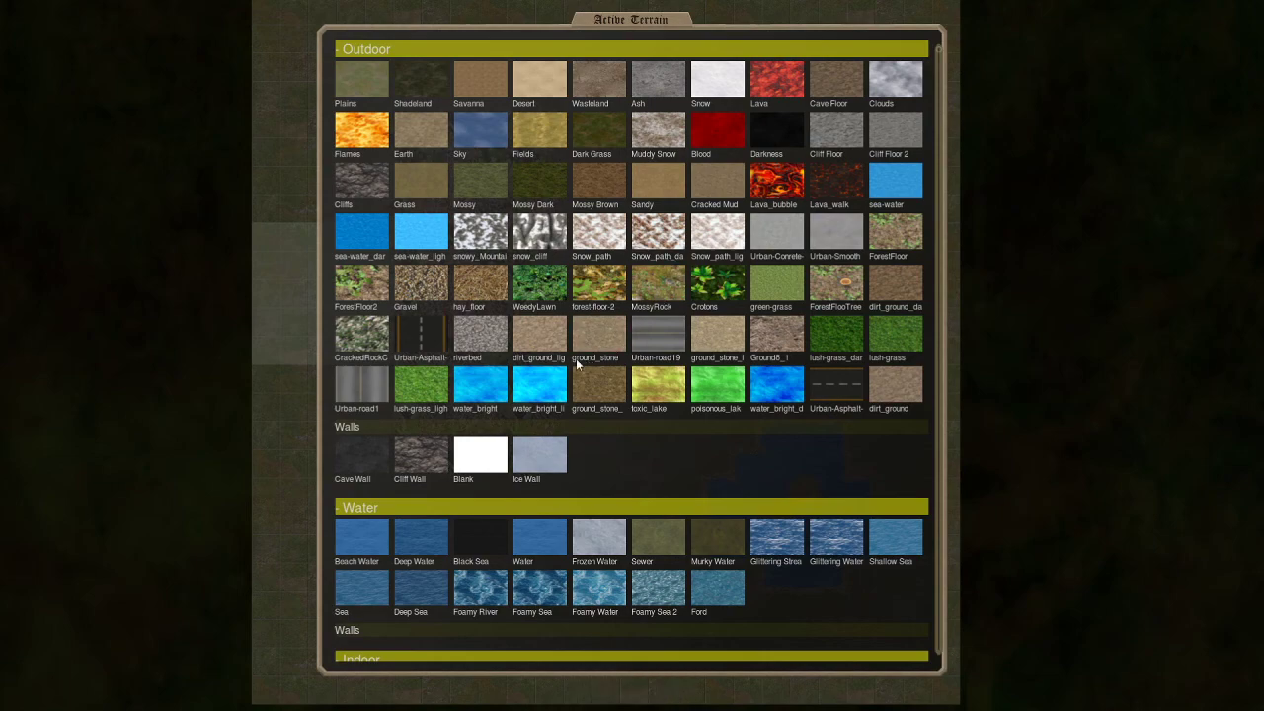
mouse_move(480, 332)
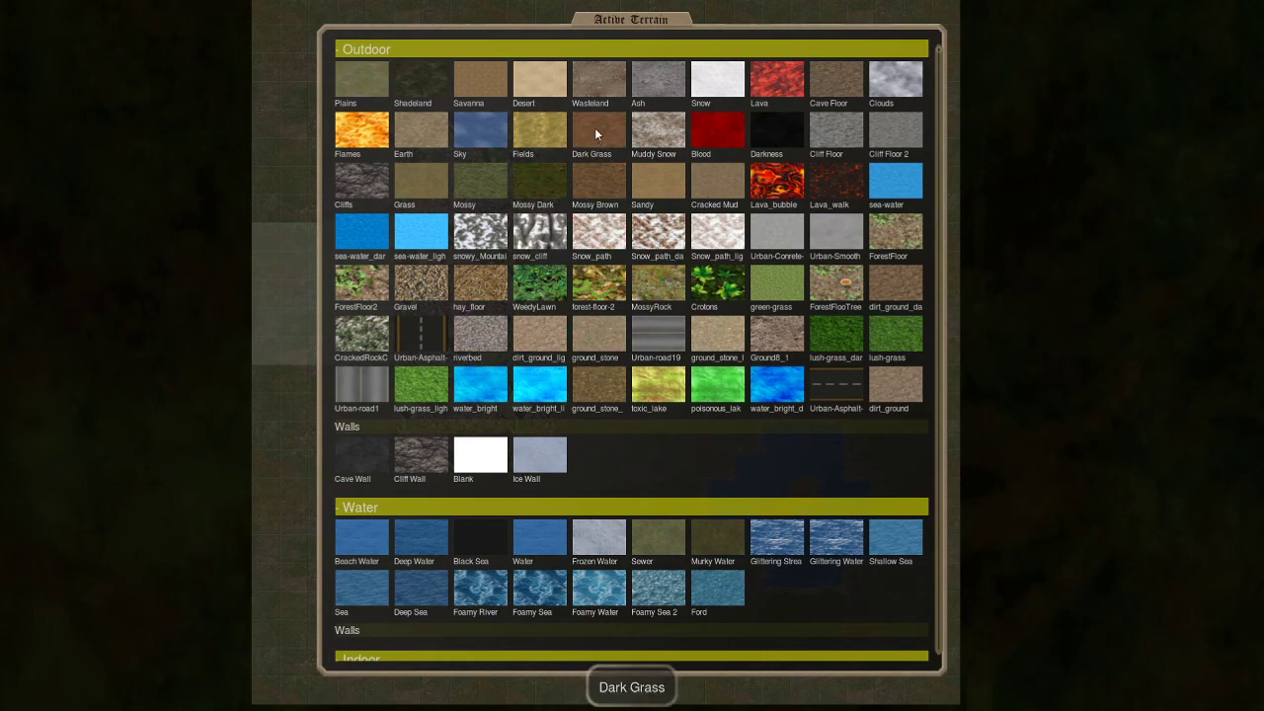
click(598, 130)
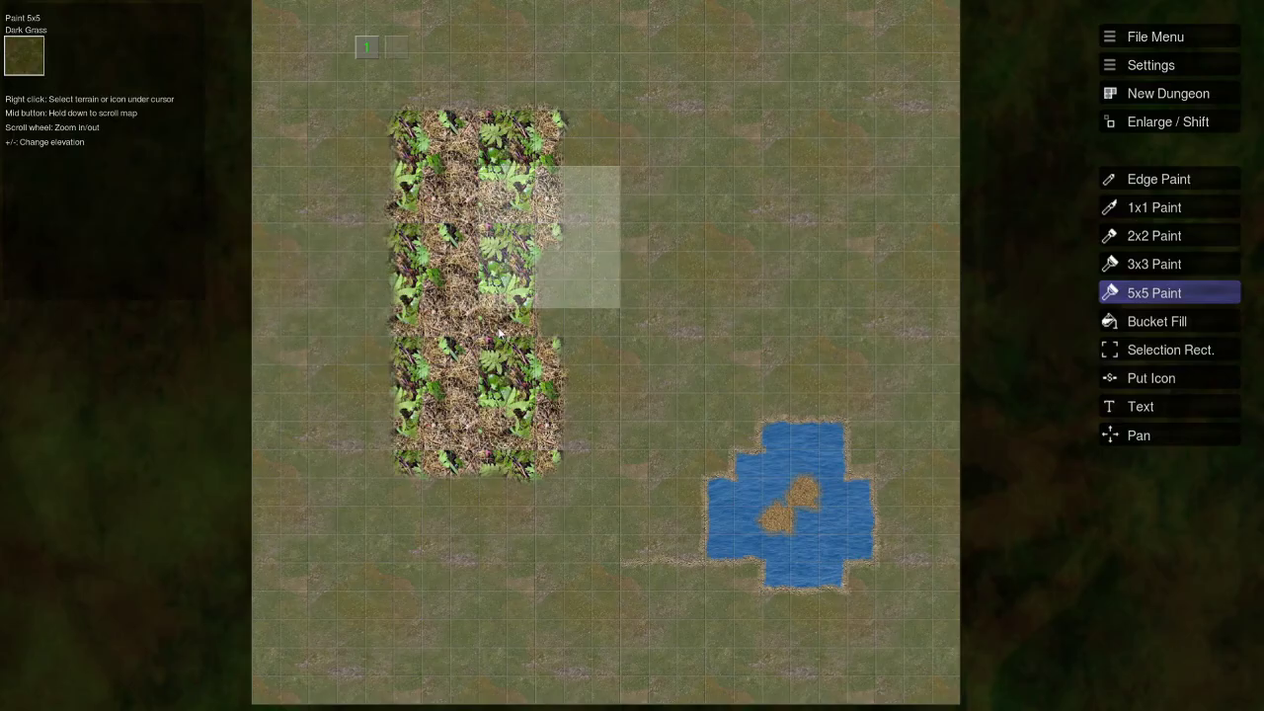
Blanket most of the map with Dark Grass using the 5x5 brush.
scroll(down, 3)
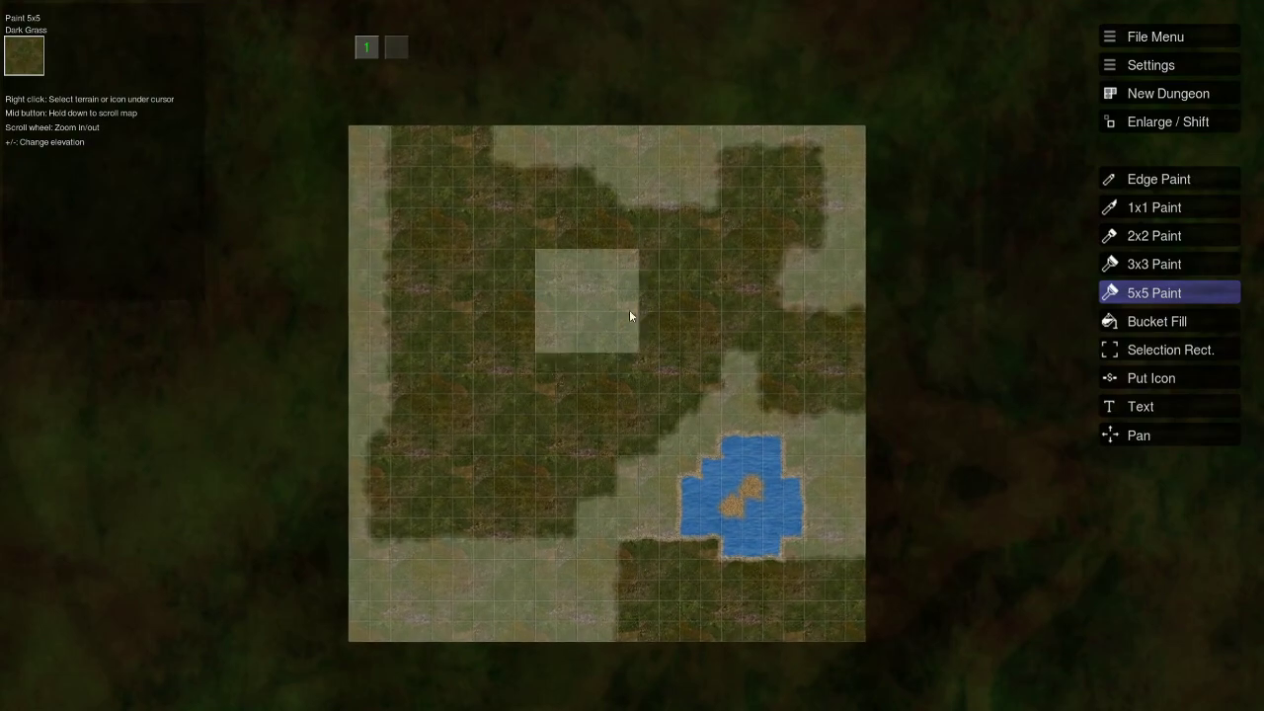
click(527, 575)
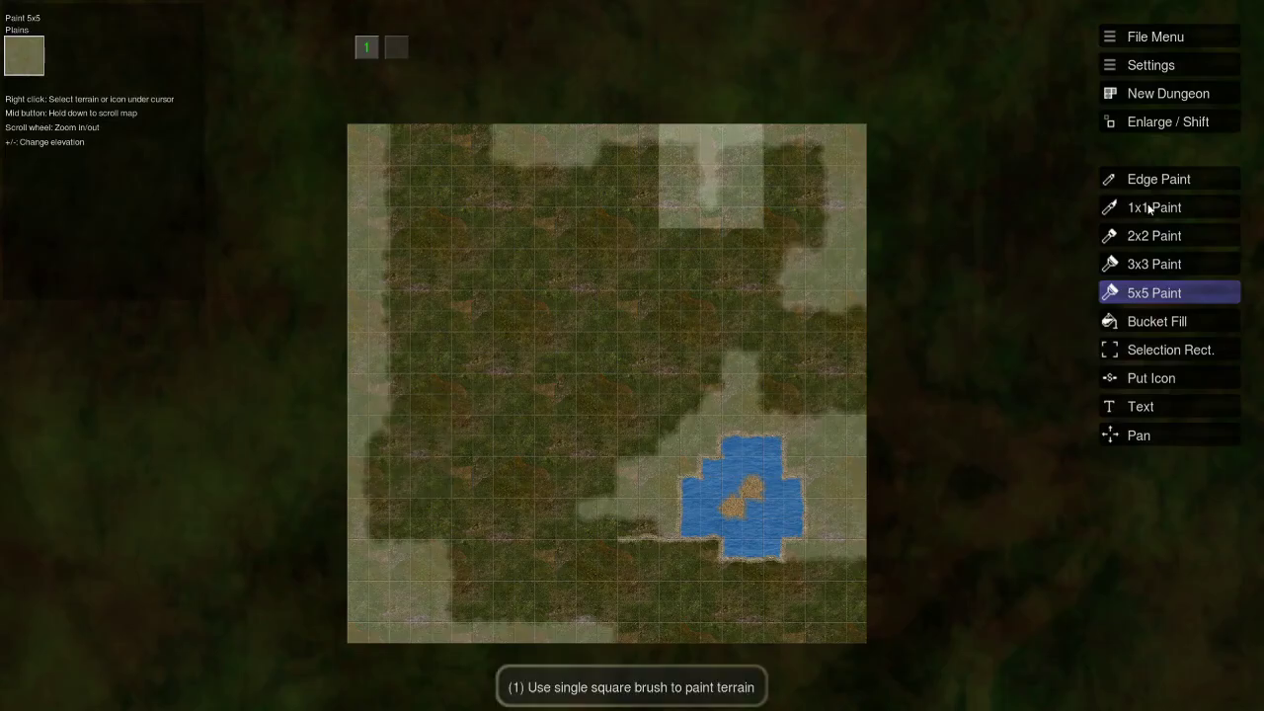
Paint Mossy Dark above the pond, then edge-paint ground_stone on its right side.
click(1153, 235)
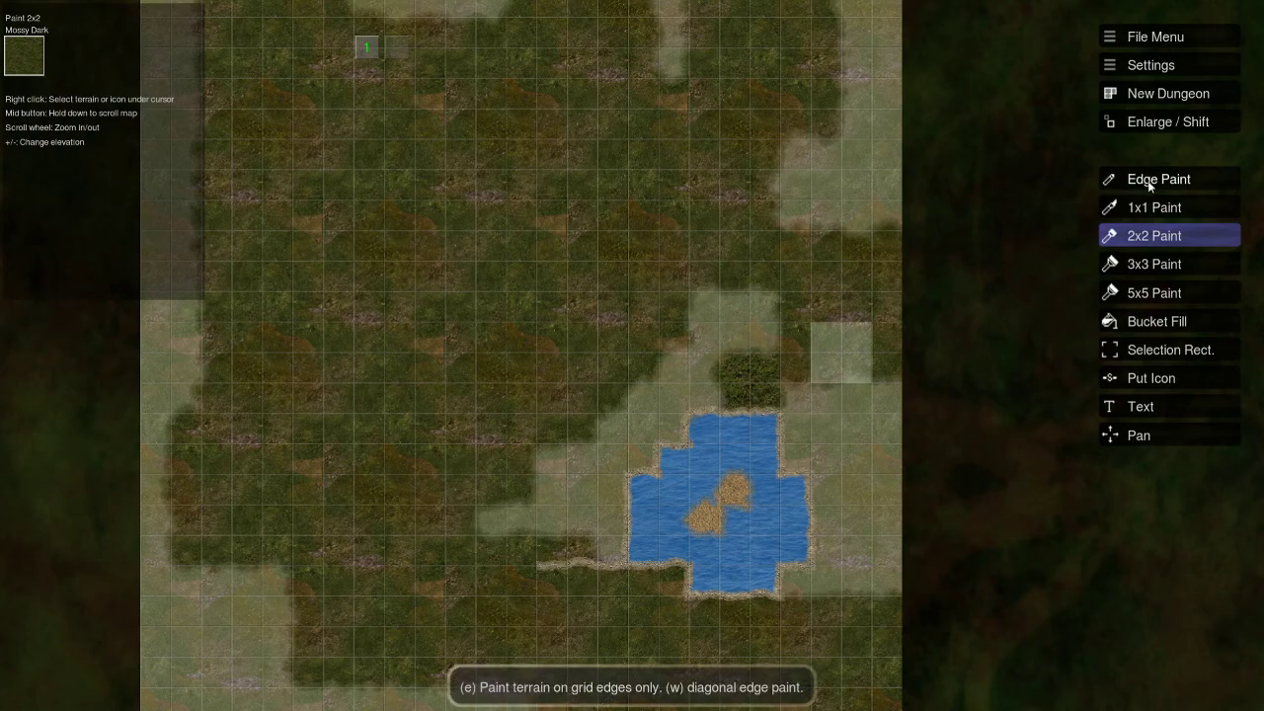
click(1158, 179)
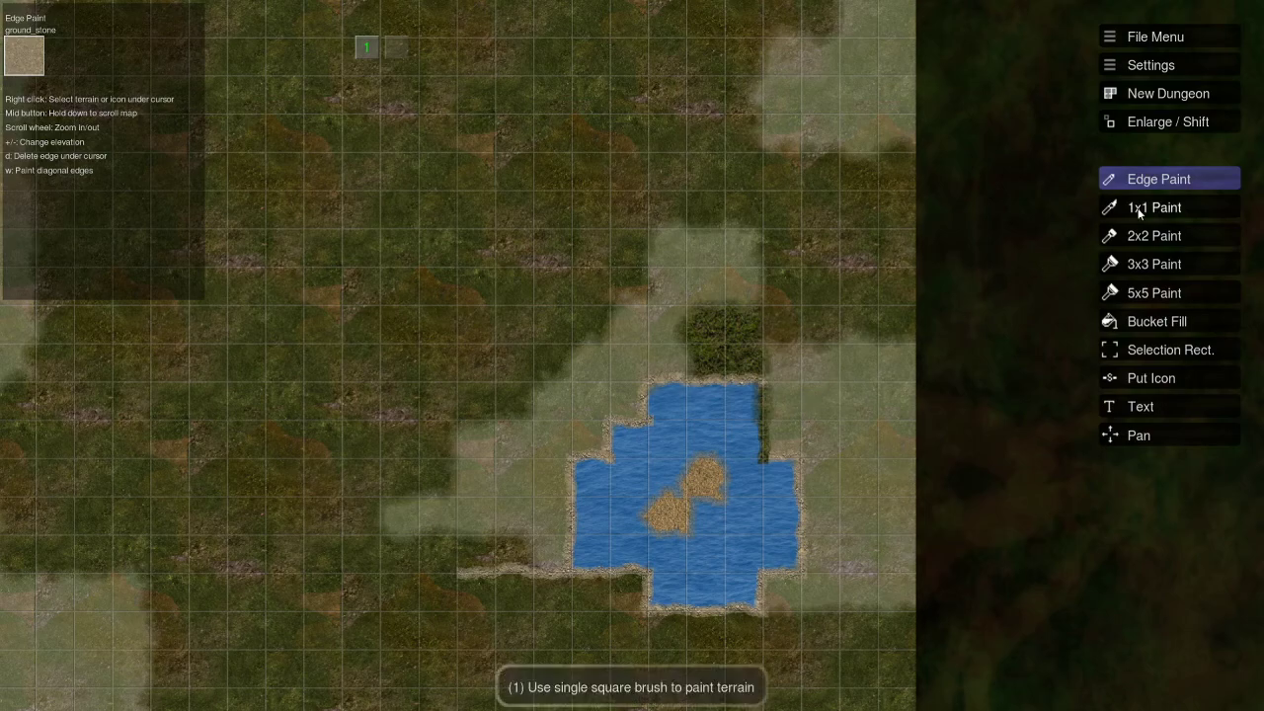
click(1154, 206)
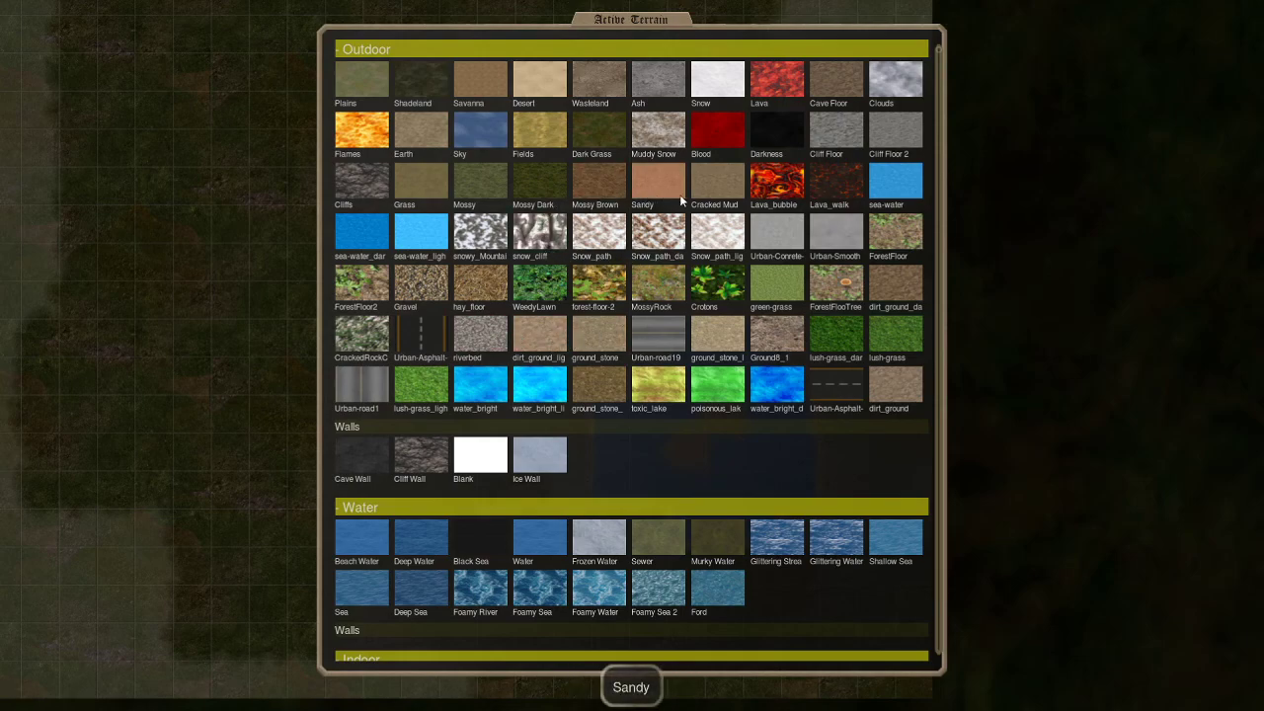
mouse_move(480, 283)
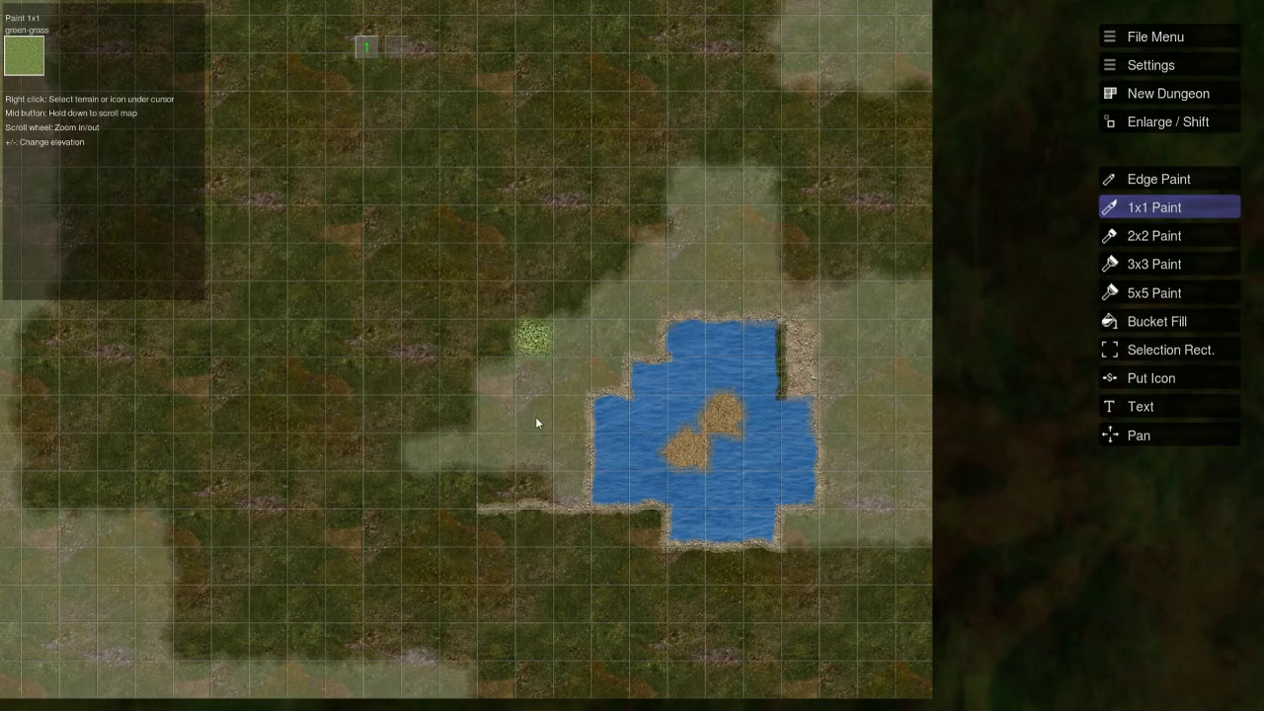
mouse_move(580, 416)
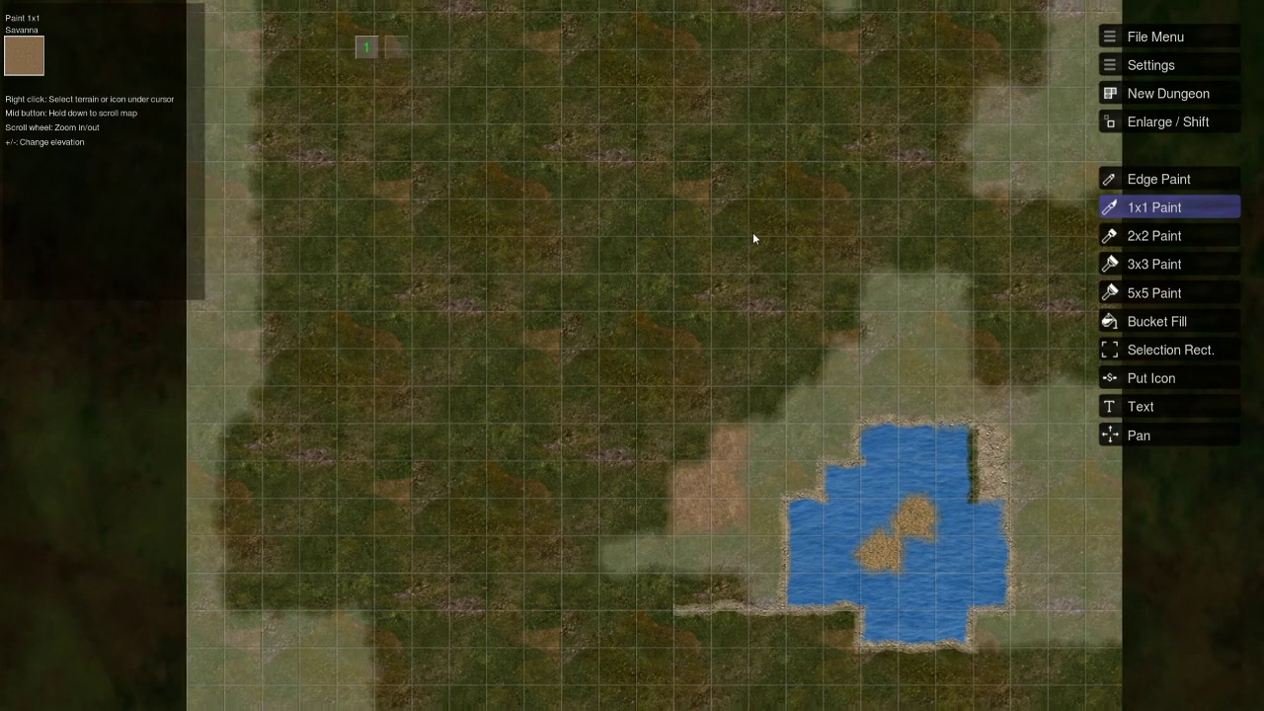
Dot sandy savanna patches across the grass and near the pond with small brushes.
click(1153, 235)
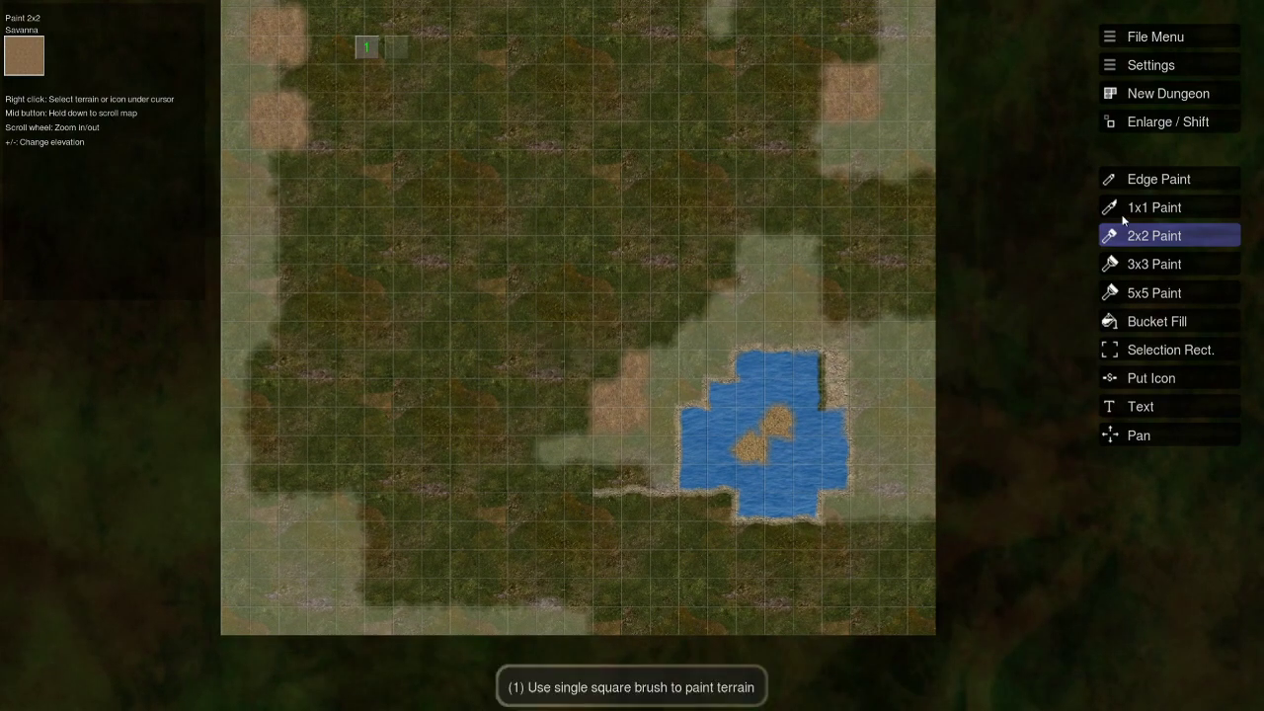
click(1153, 207)
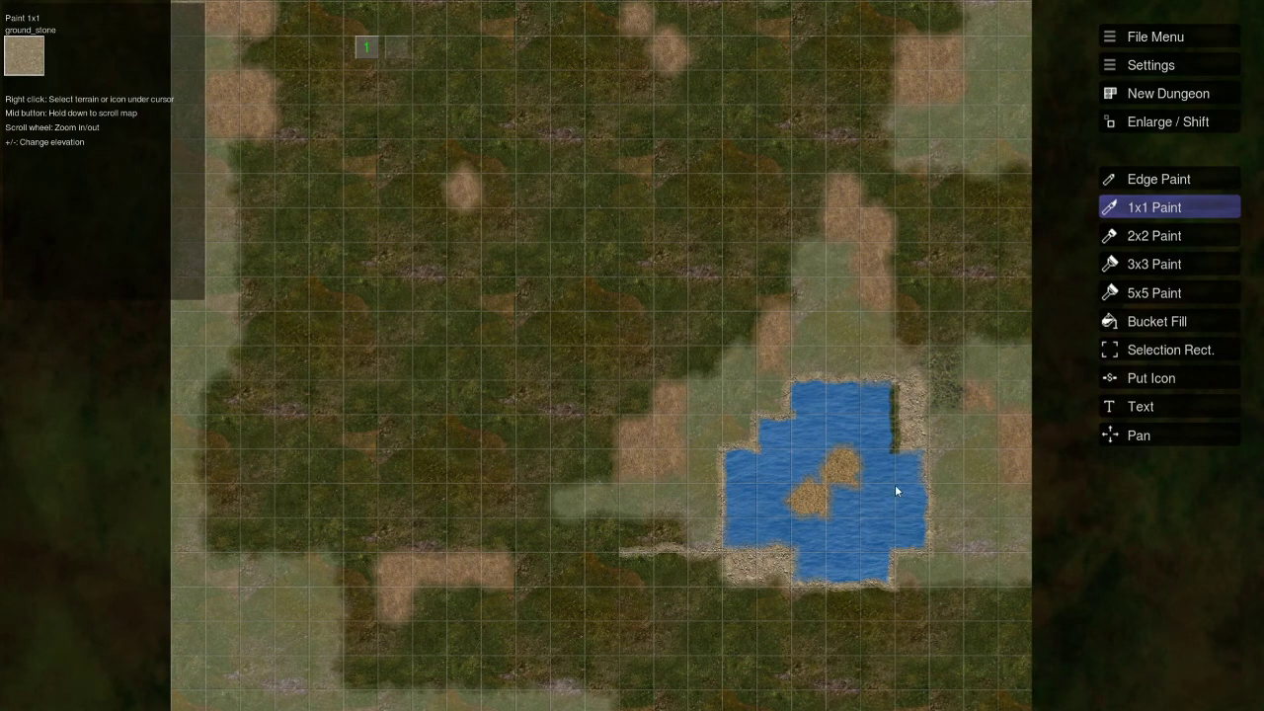
Edge-paint ground_stone, picked from the map, around the two sandy islands.
click(1158, 178)
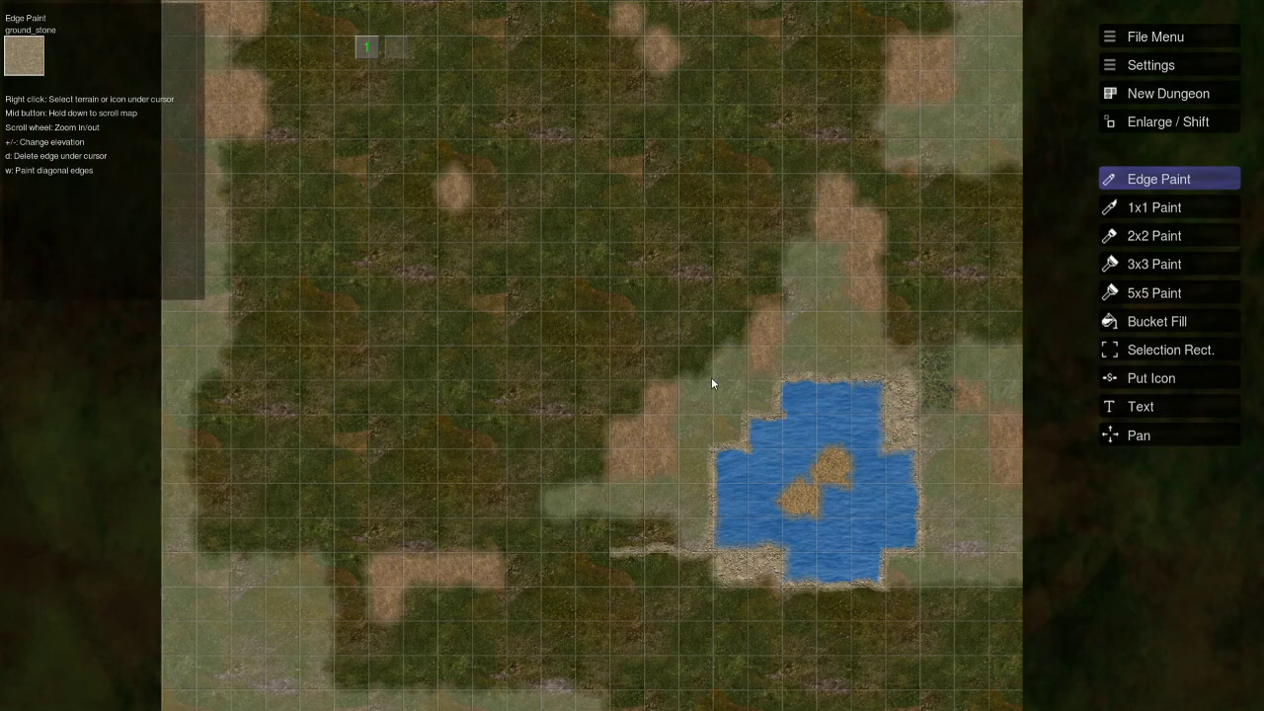
mouse_move(61, 66)
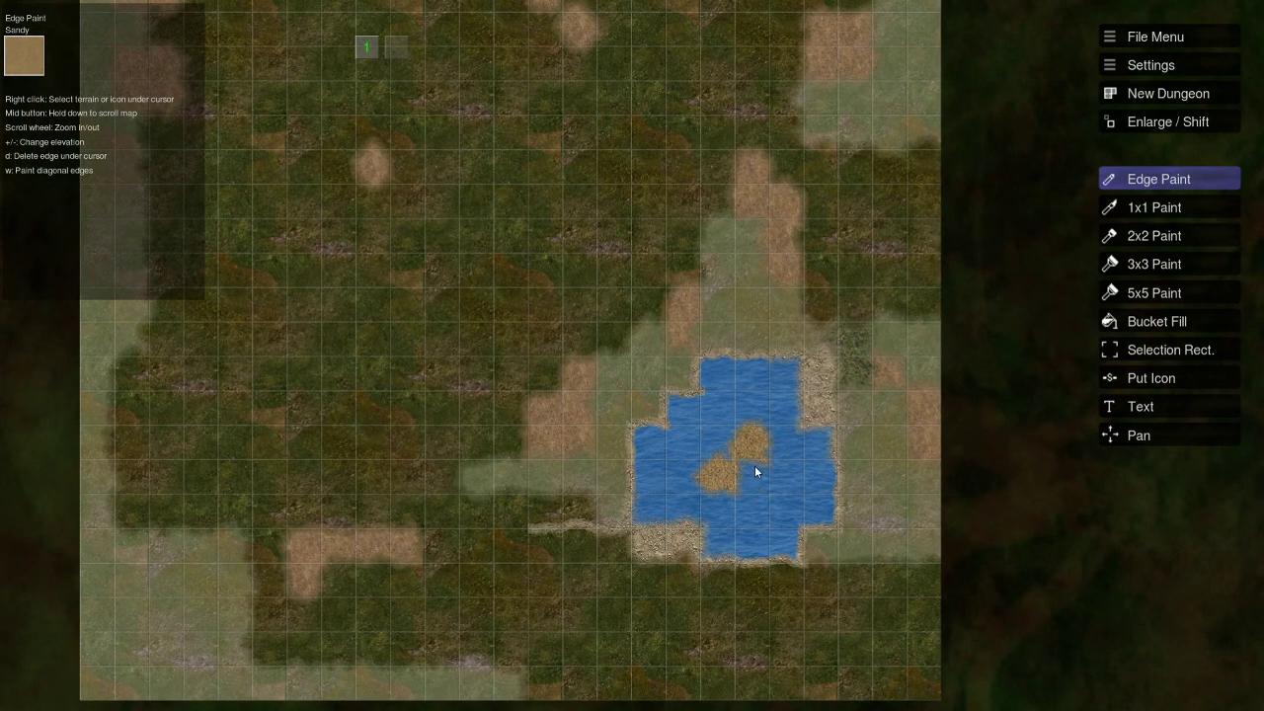
right_click(752, 448)
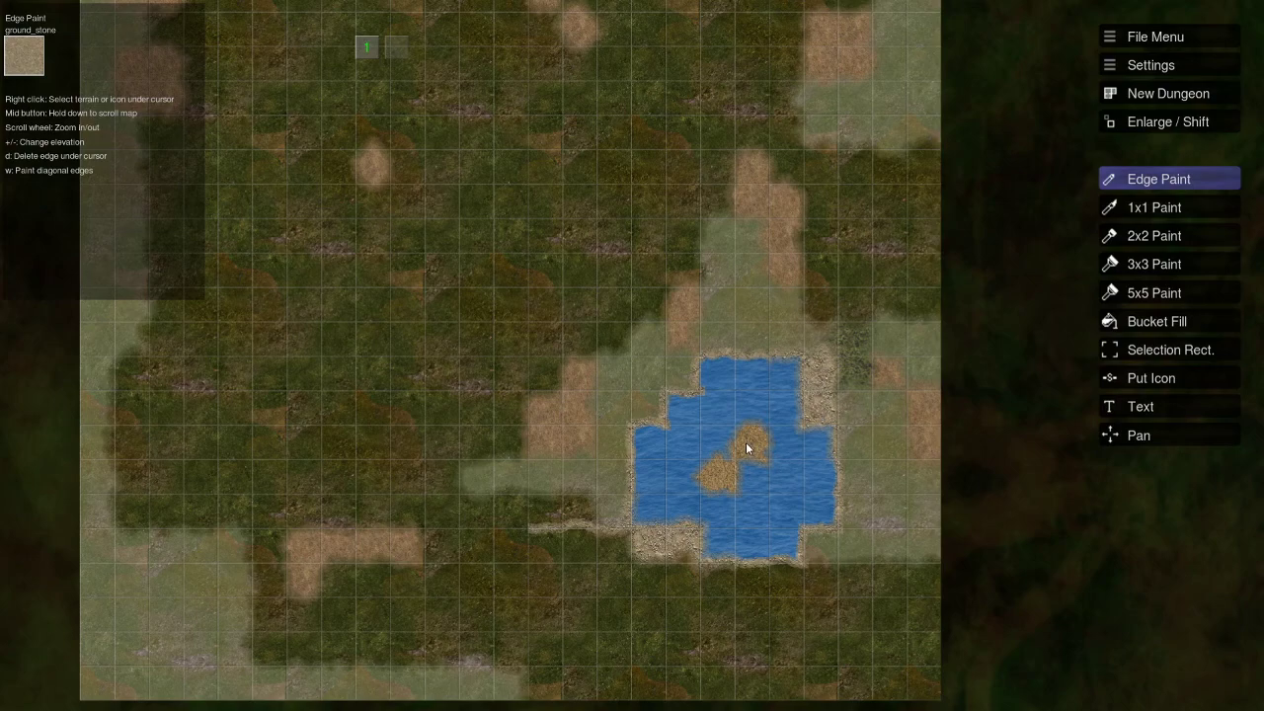
click(1153, 206)
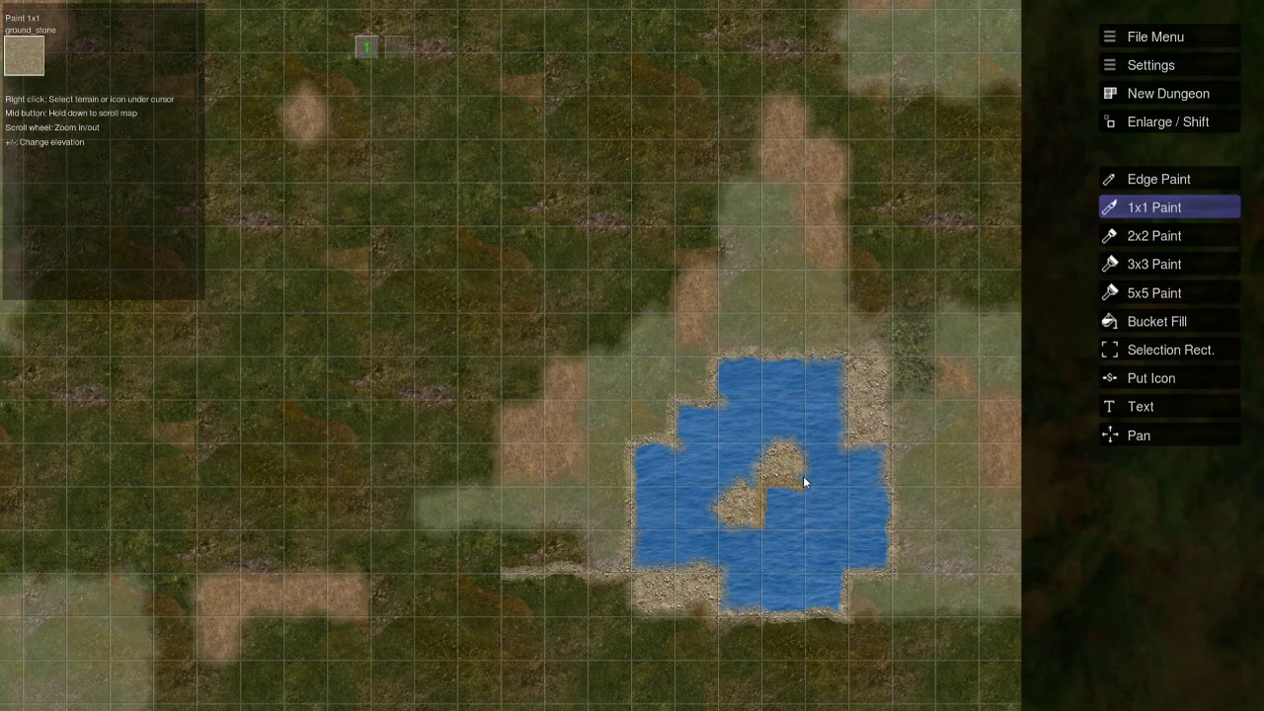
Paint both pond islands with Dark Grass, then Plains, and switch to Edge Paint.
click(783, 464)
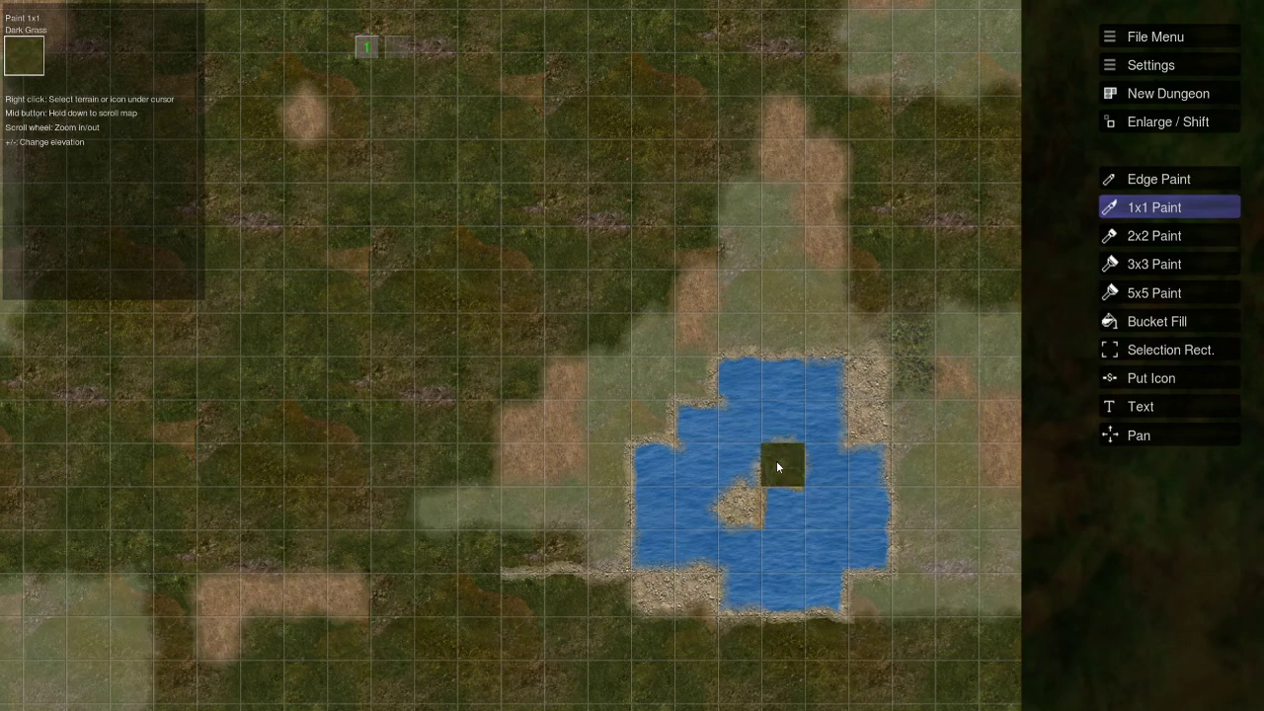
click(782, 467)
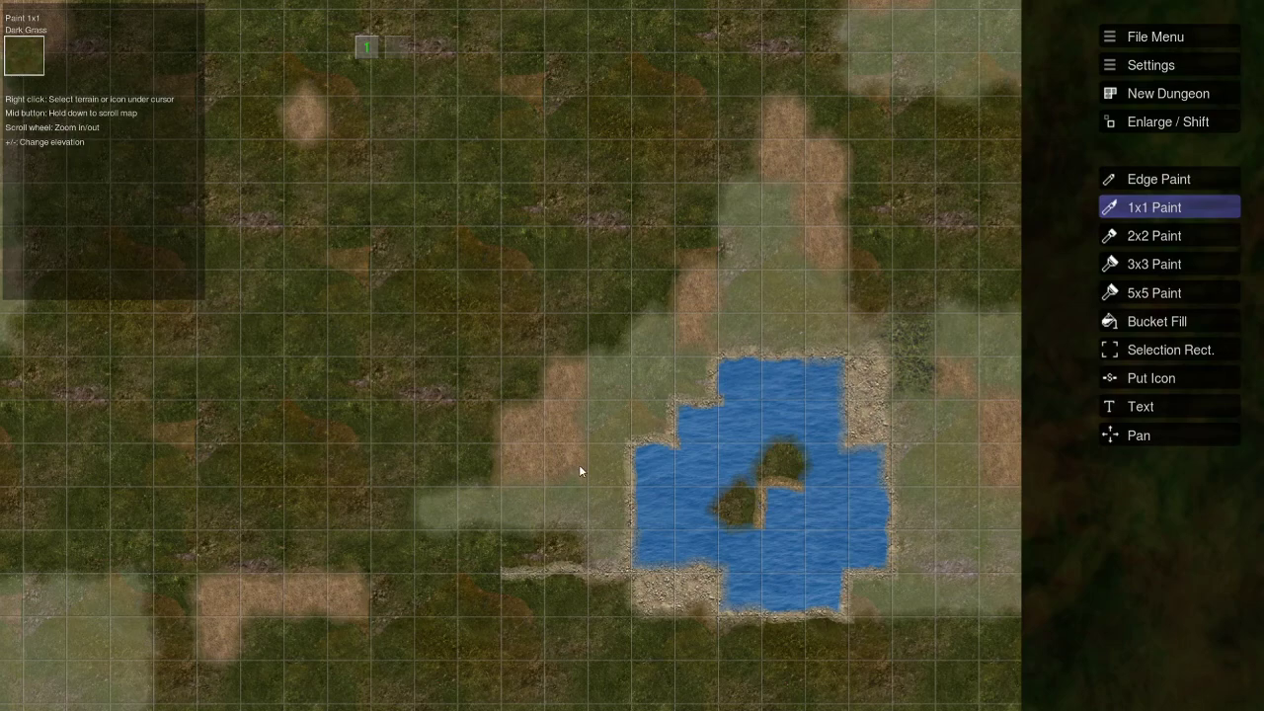
click(783, 479)
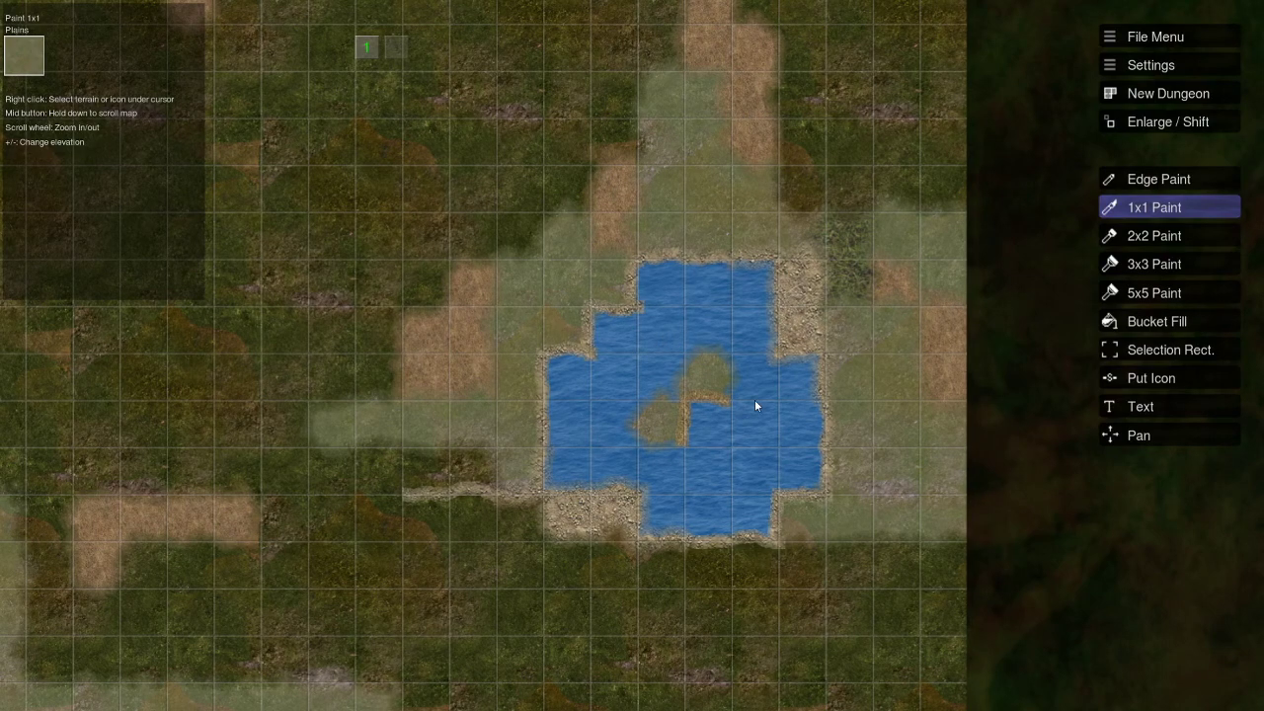
mouse_move(649, 397)
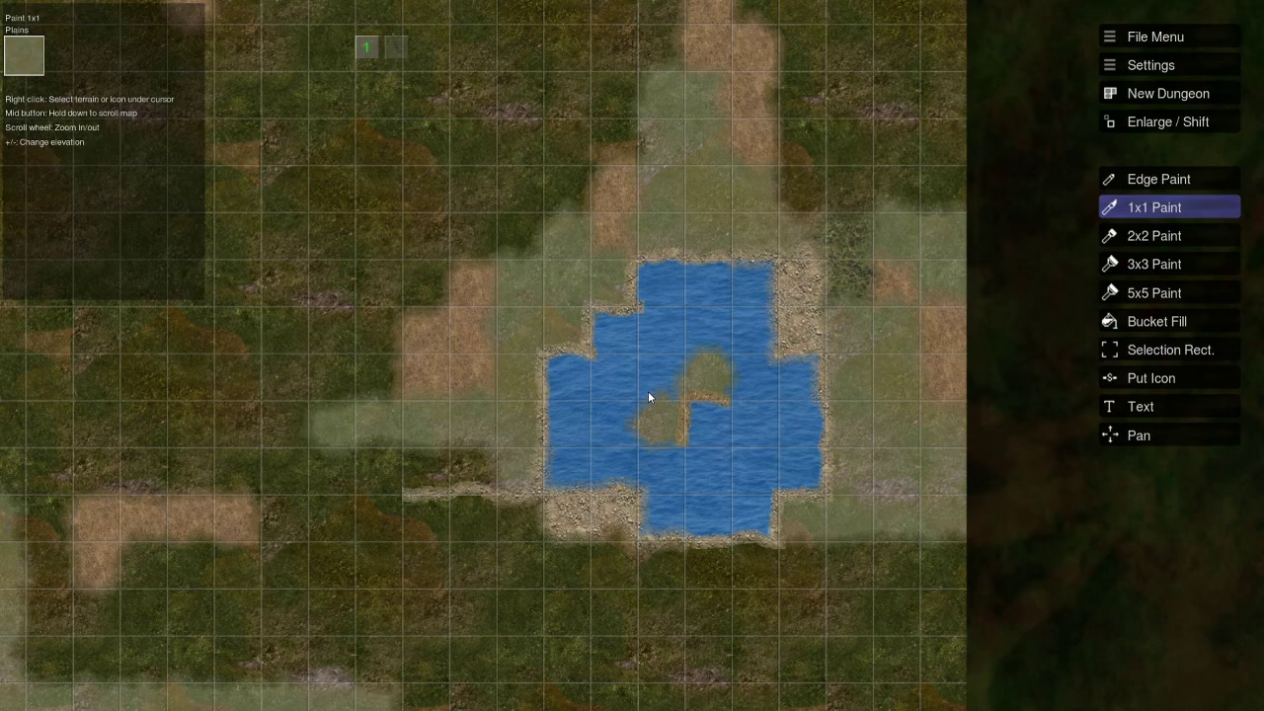
mouse_move(1158, 179)
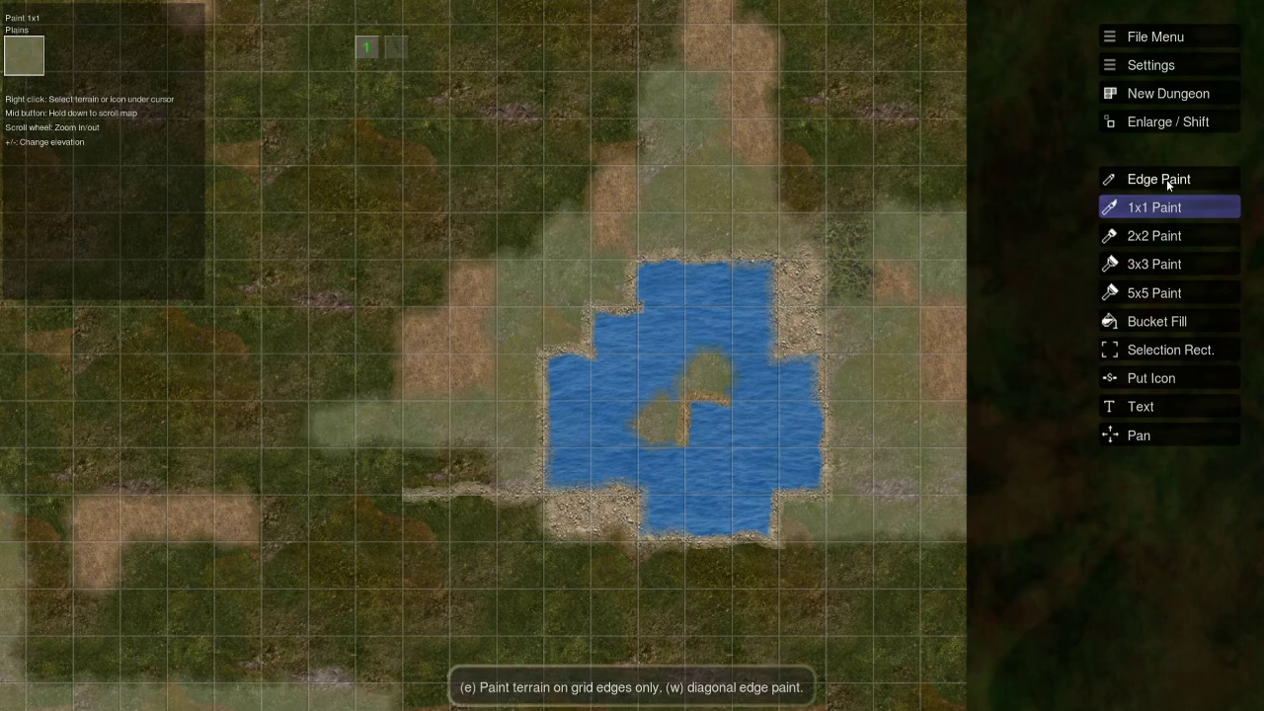
click(1158, 179)
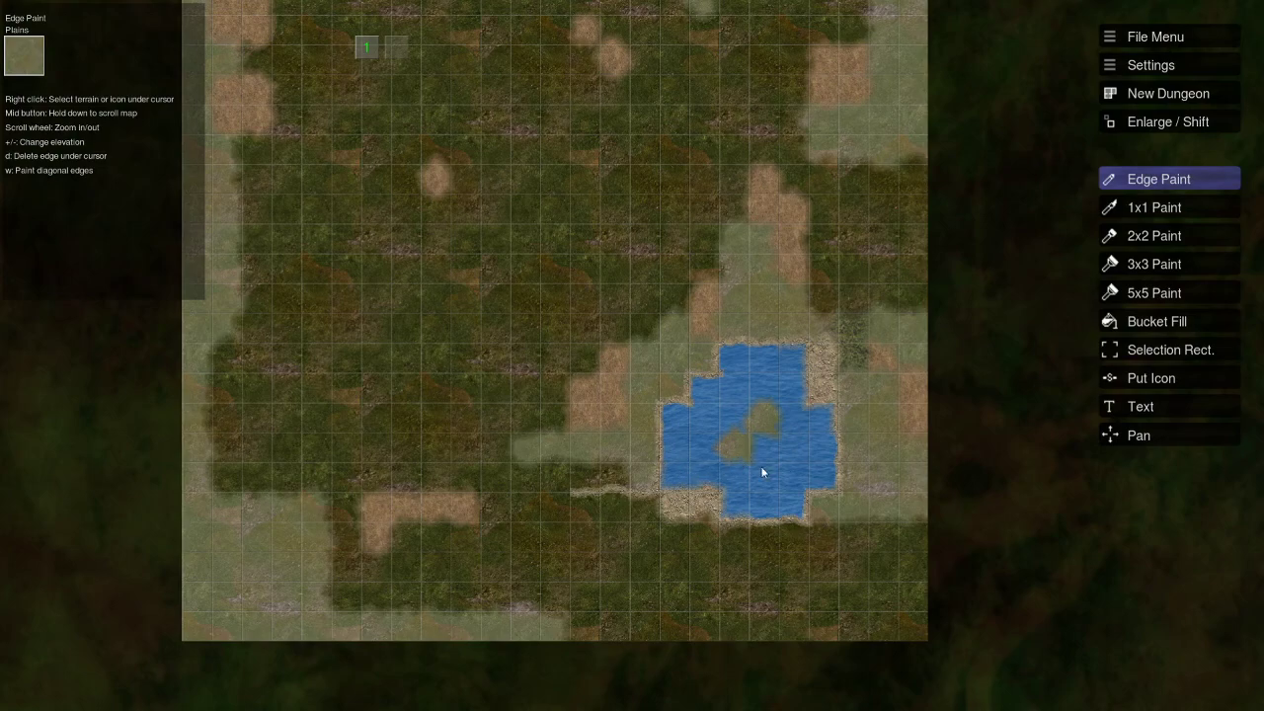
mouse_move(607, 358)
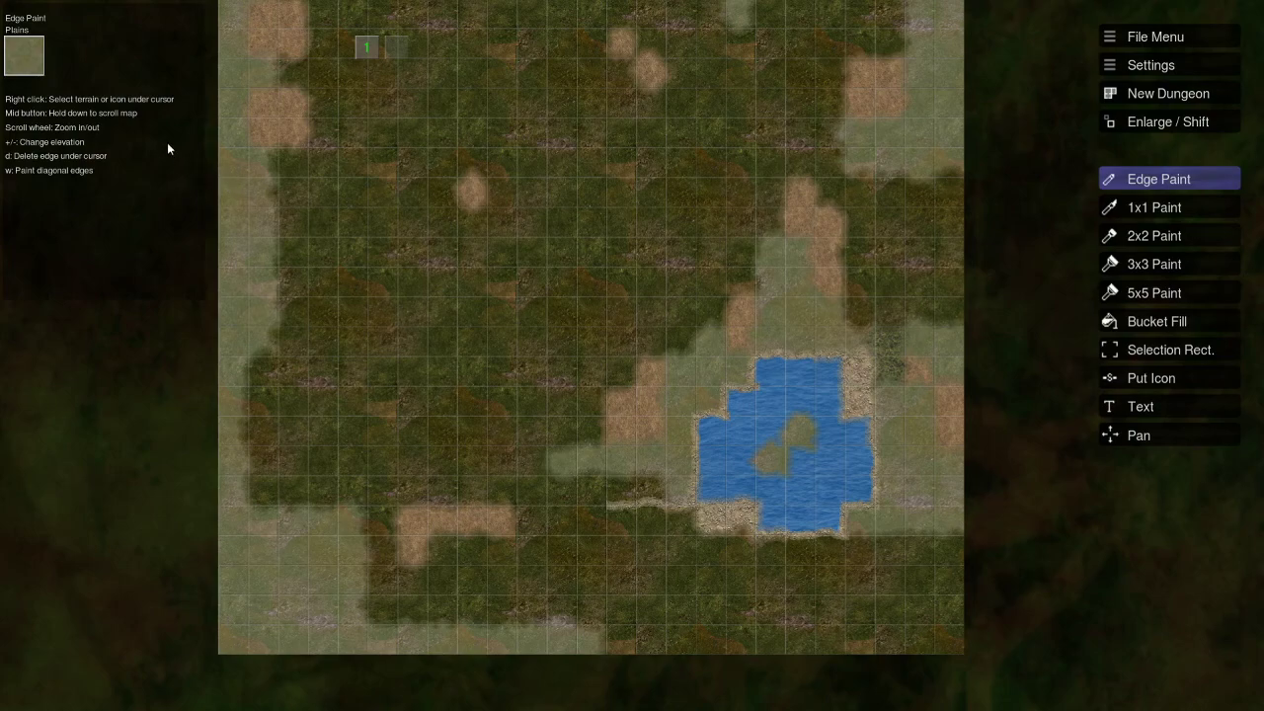
click(1151, 378)
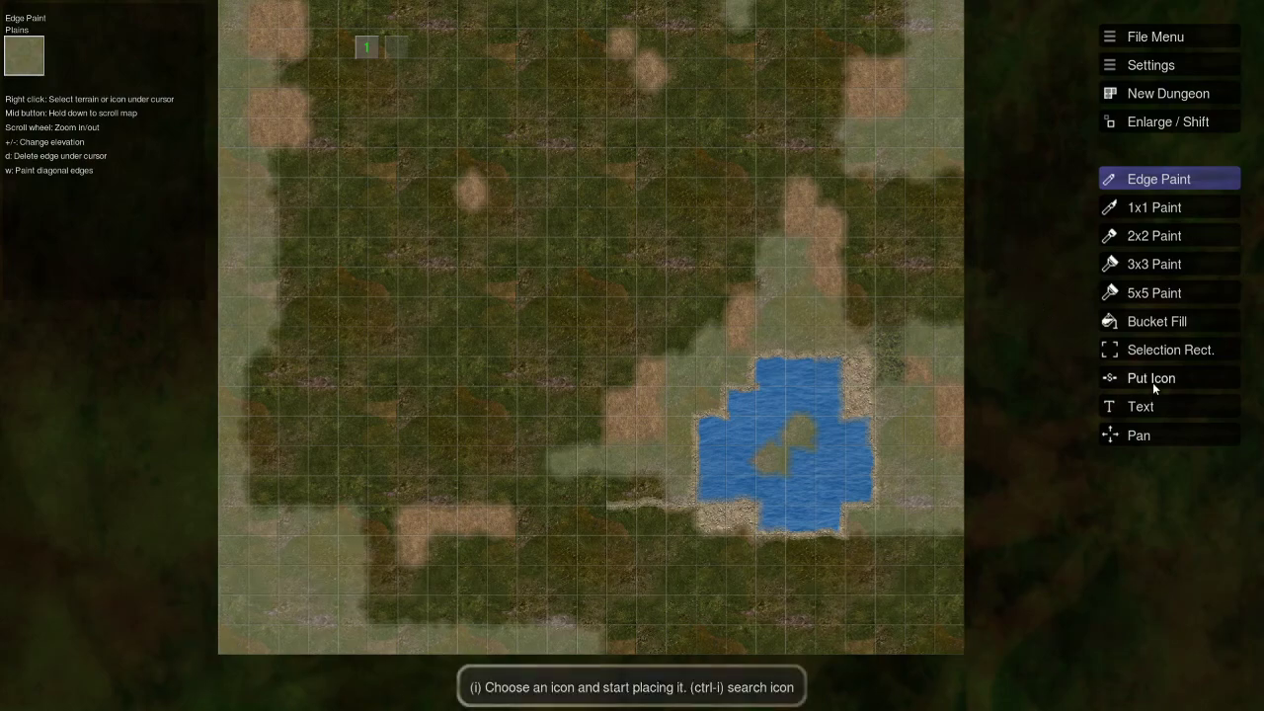
Pick stone 1 from the Misc icons and place grey rocks across the grassland.
click(1150, 377)
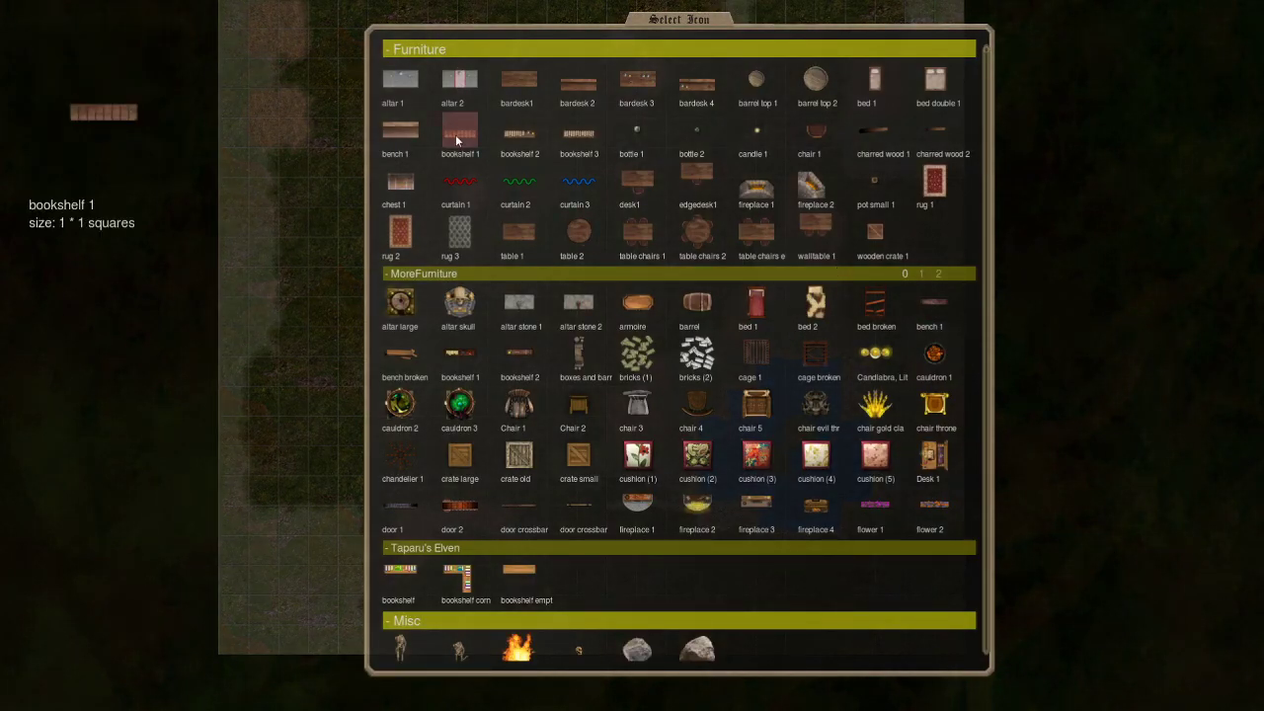
click(418, 49)
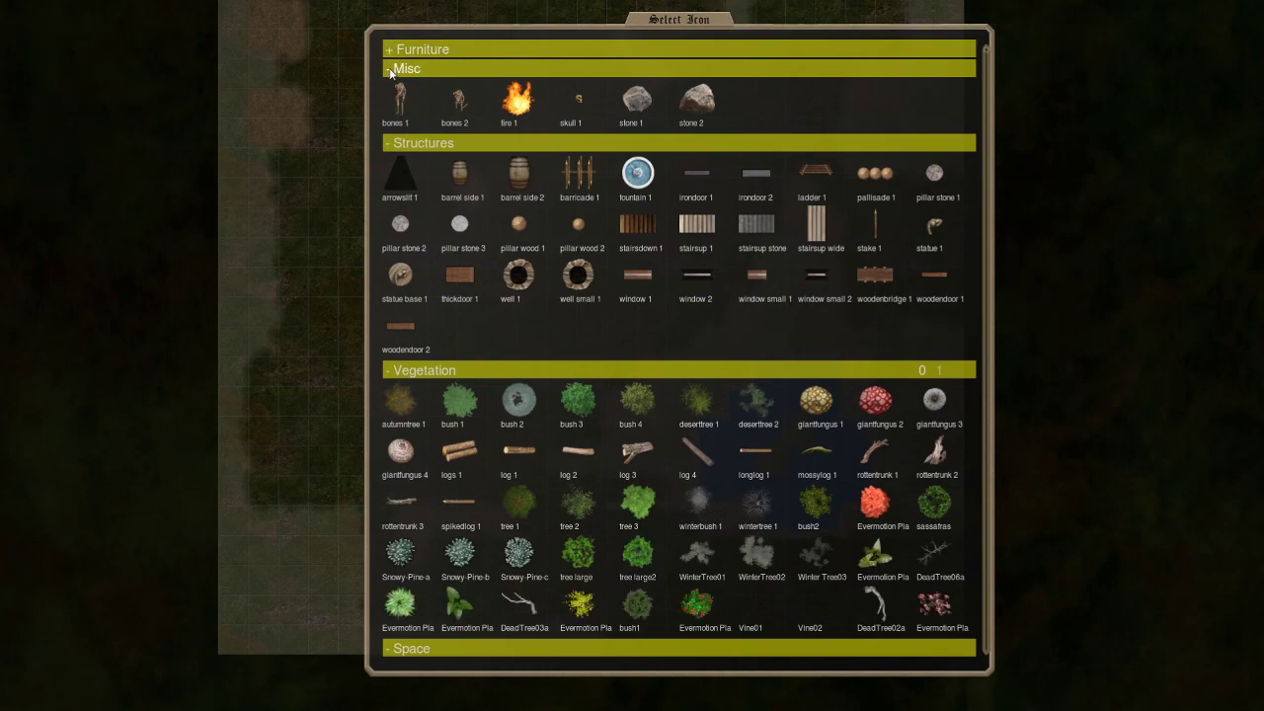
click(629, 105)
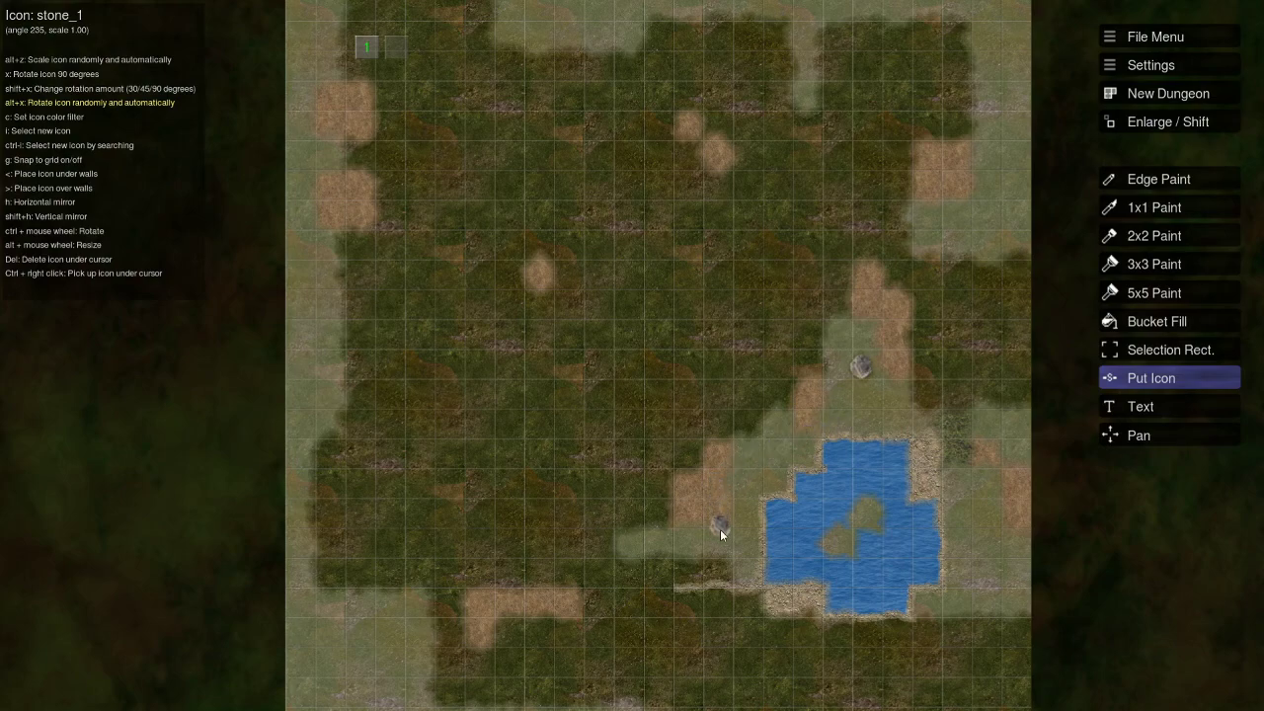
click(797, 98)
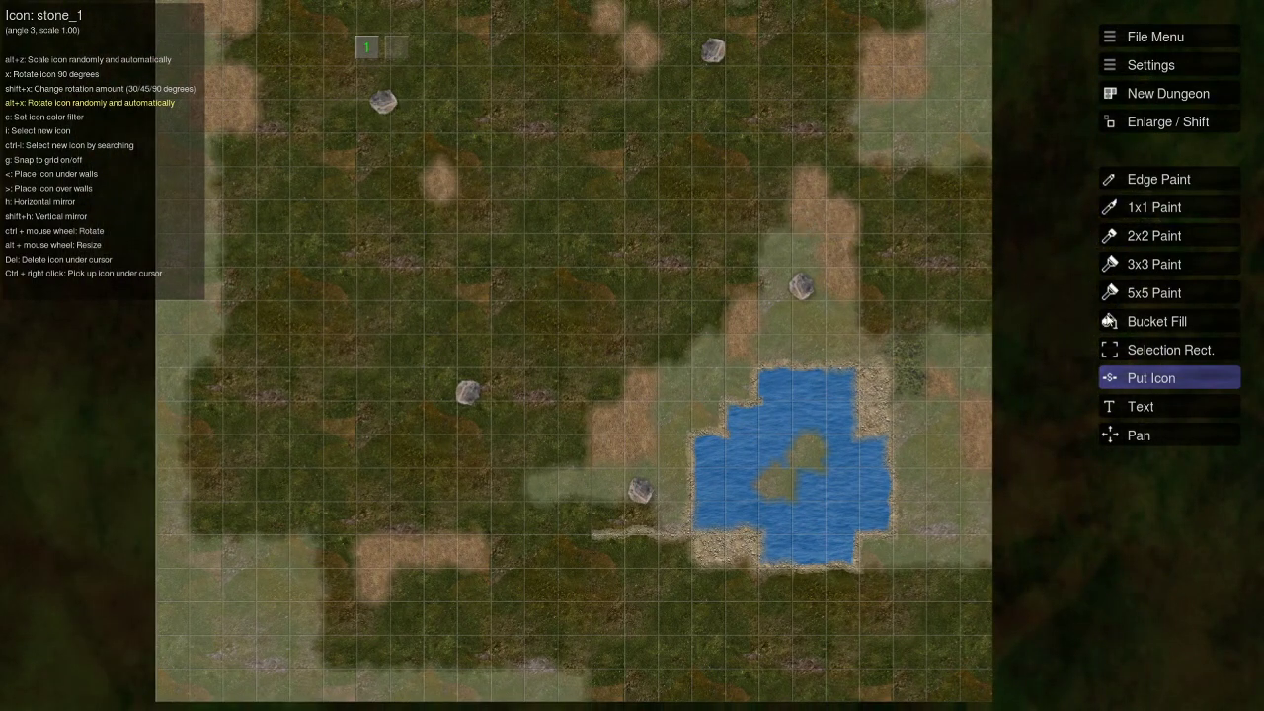
click(602, 237)
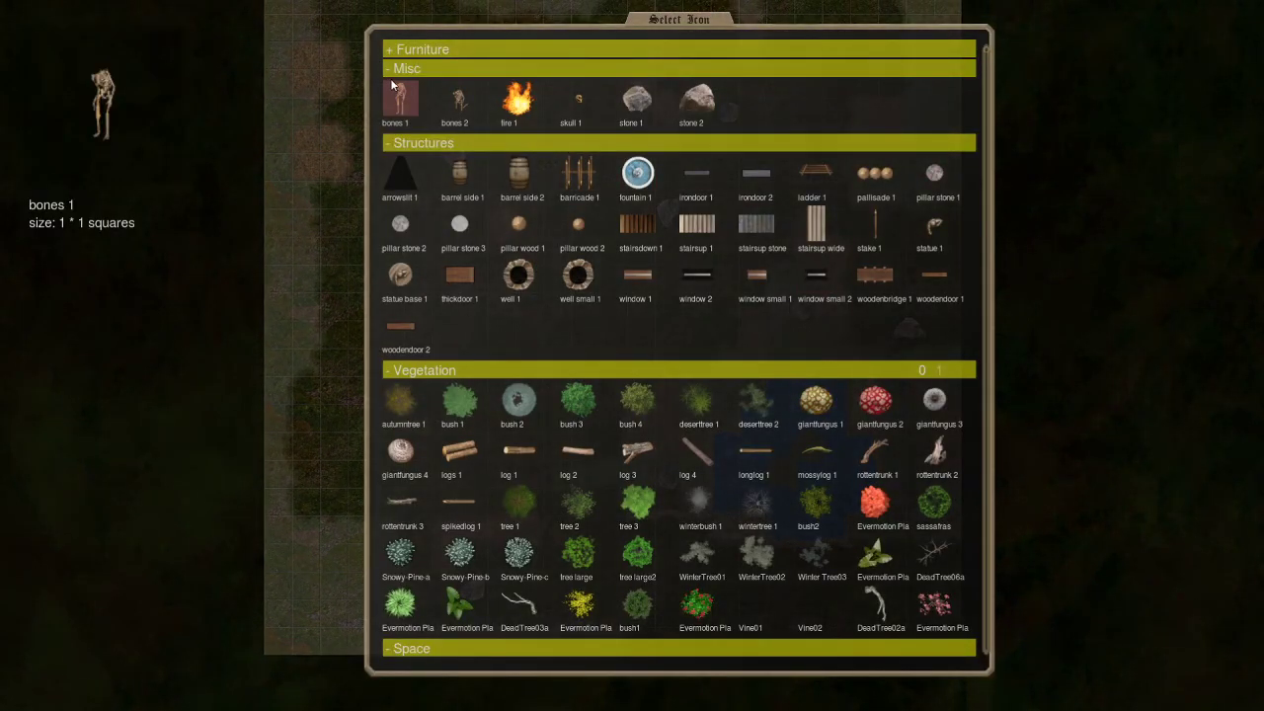
Collapse the Misc, Structures, Space, Awnings, Beds and Bridges headers, leaving Vegetation expanded.
click(405, 69)
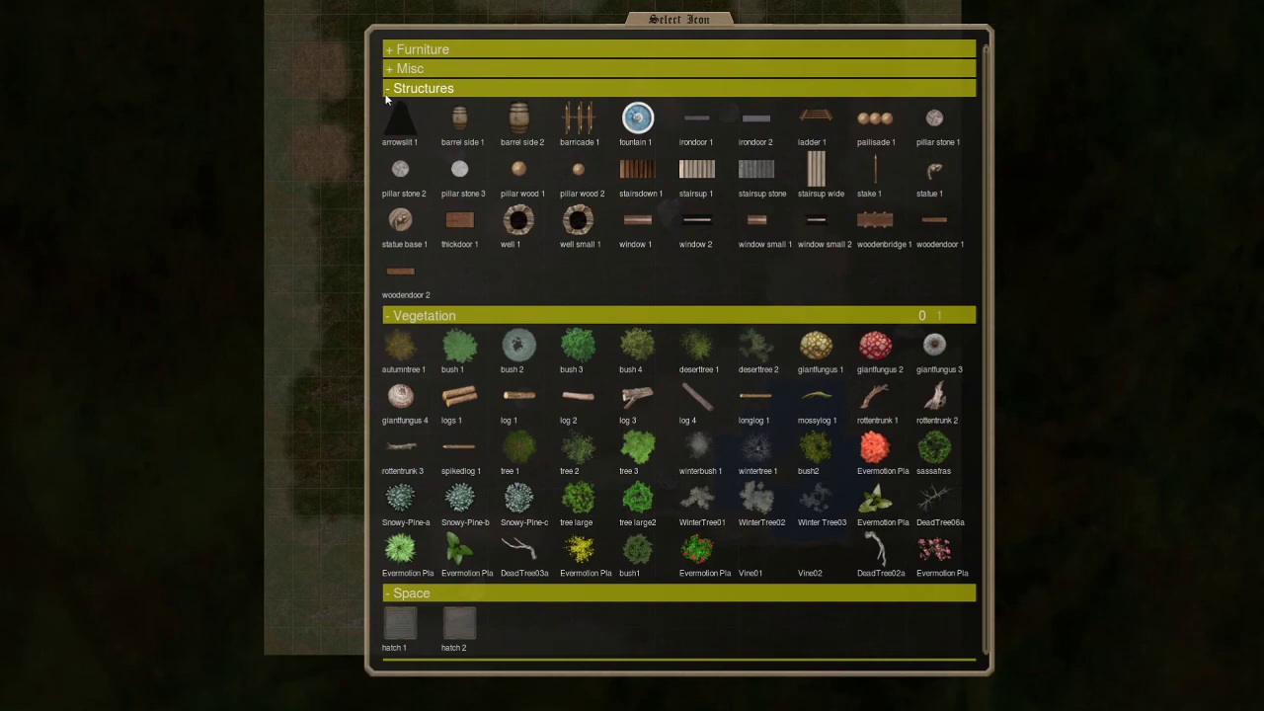
click(421, 87)
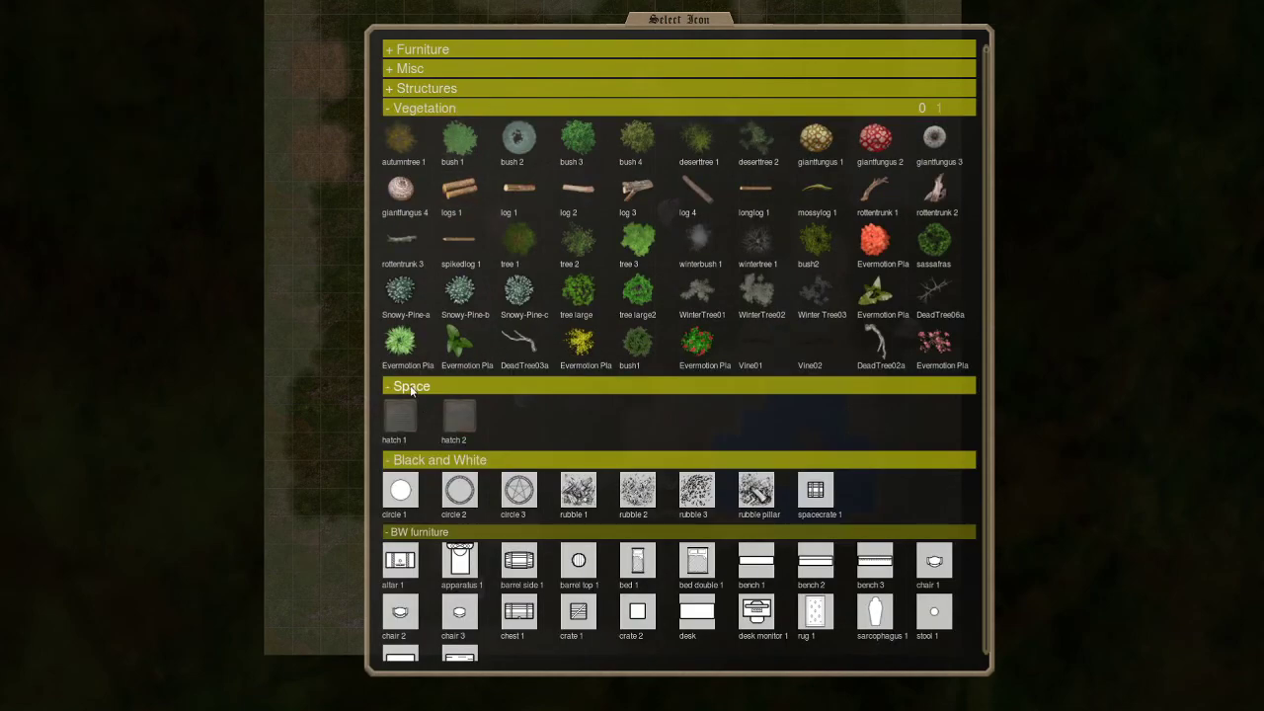
click(411, 386)
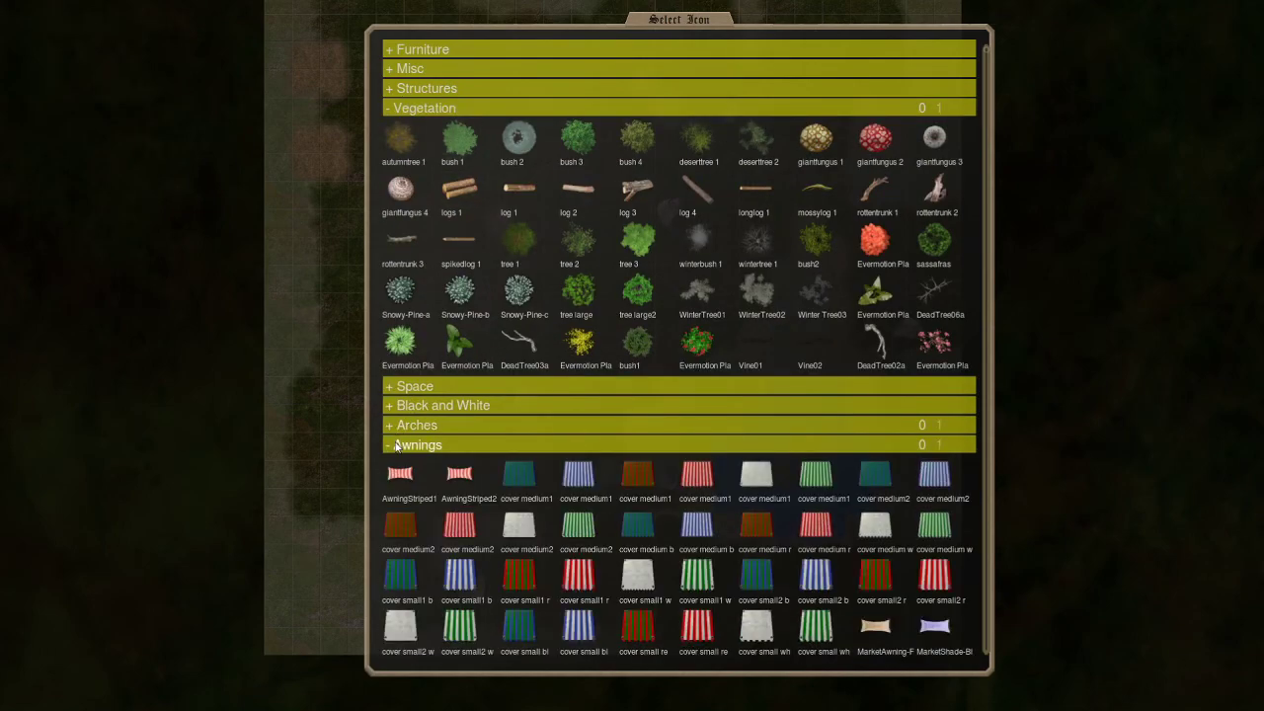
click(418, 444)
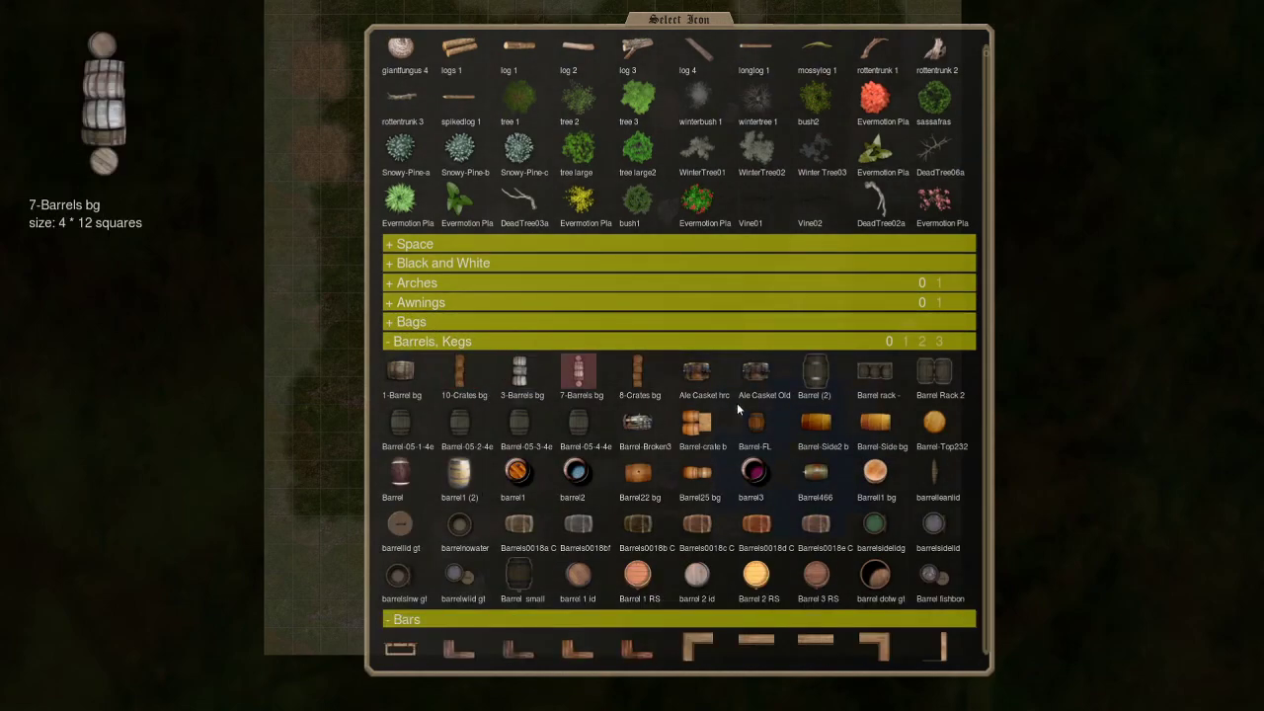
click(518, 575)
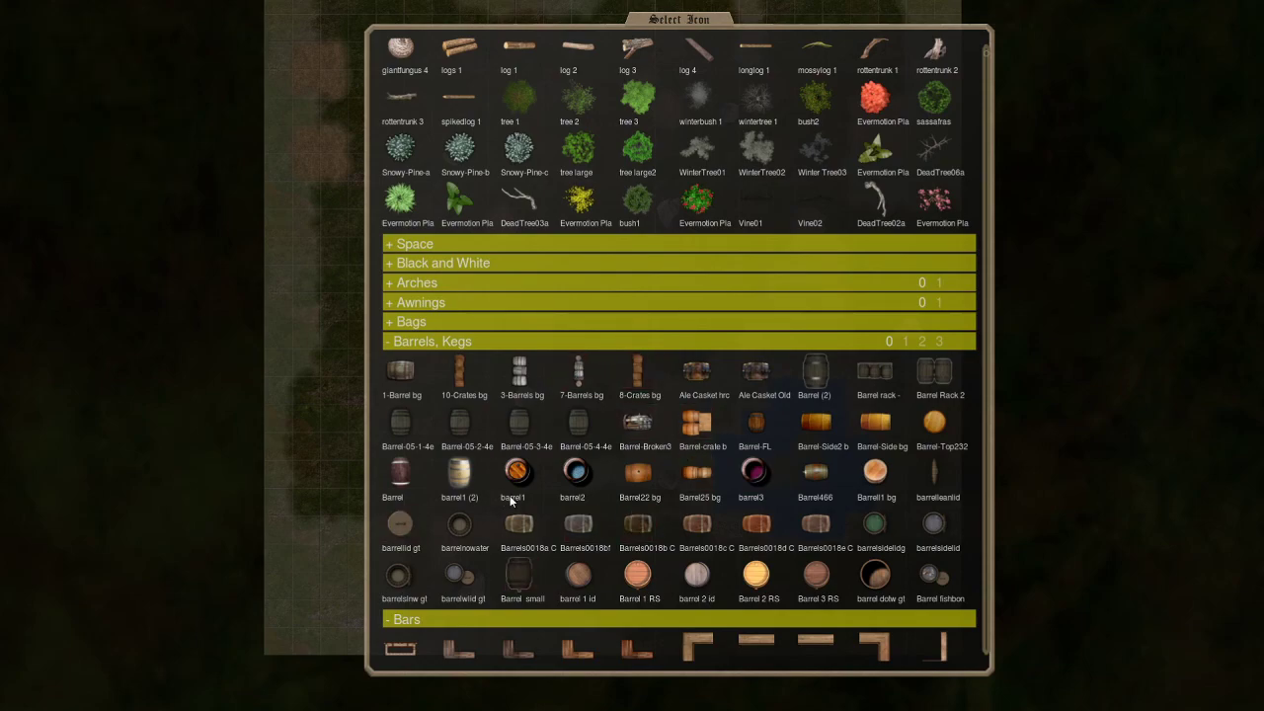
click(458, 523)
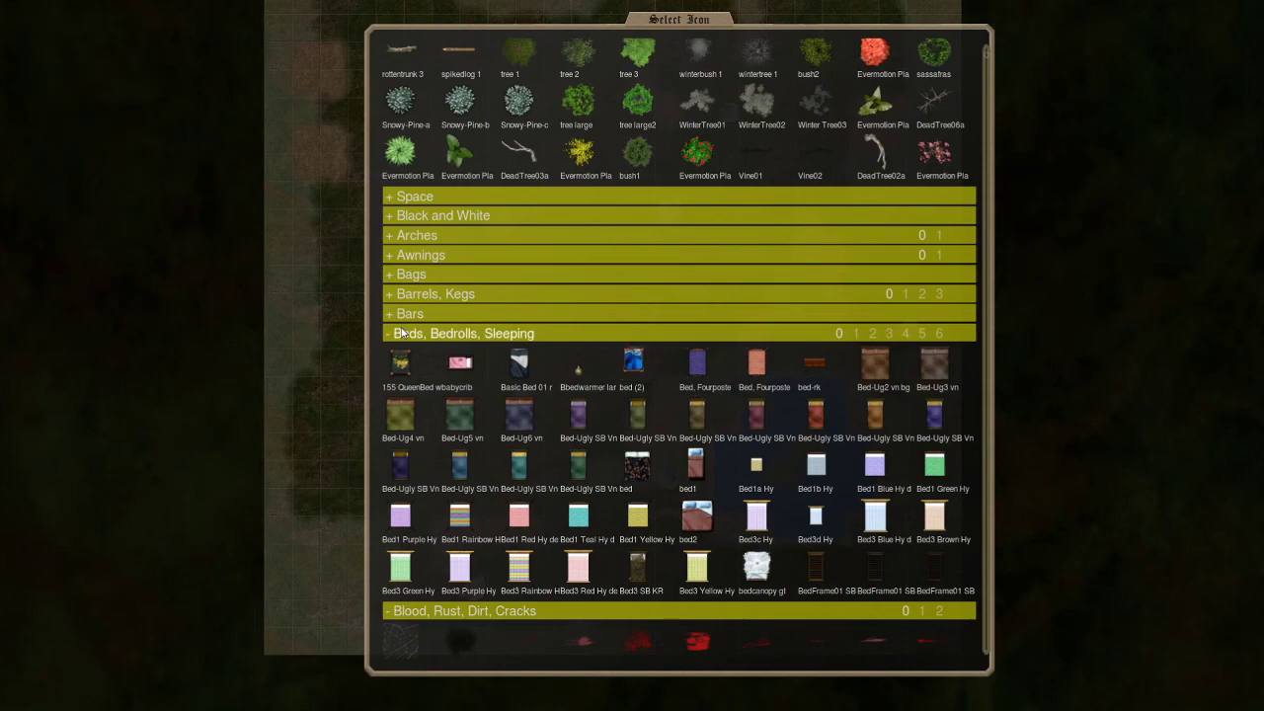
click(464, 352)
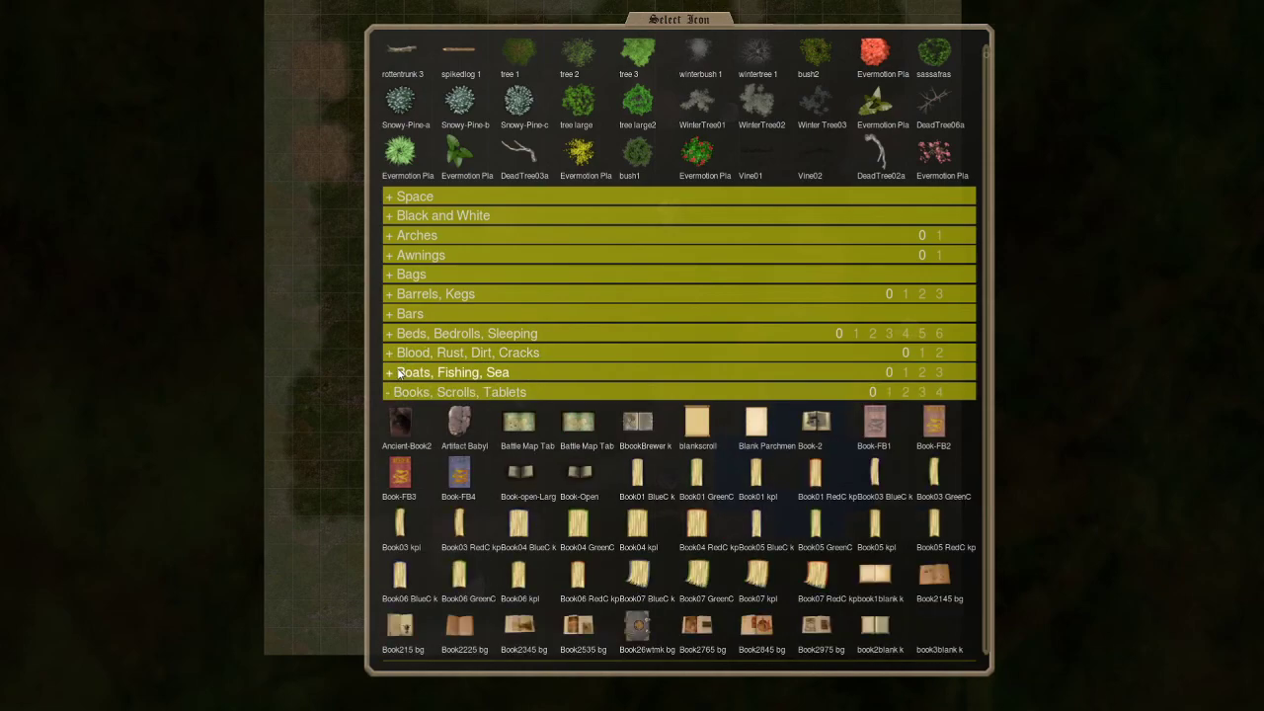
scroll(down, 3)
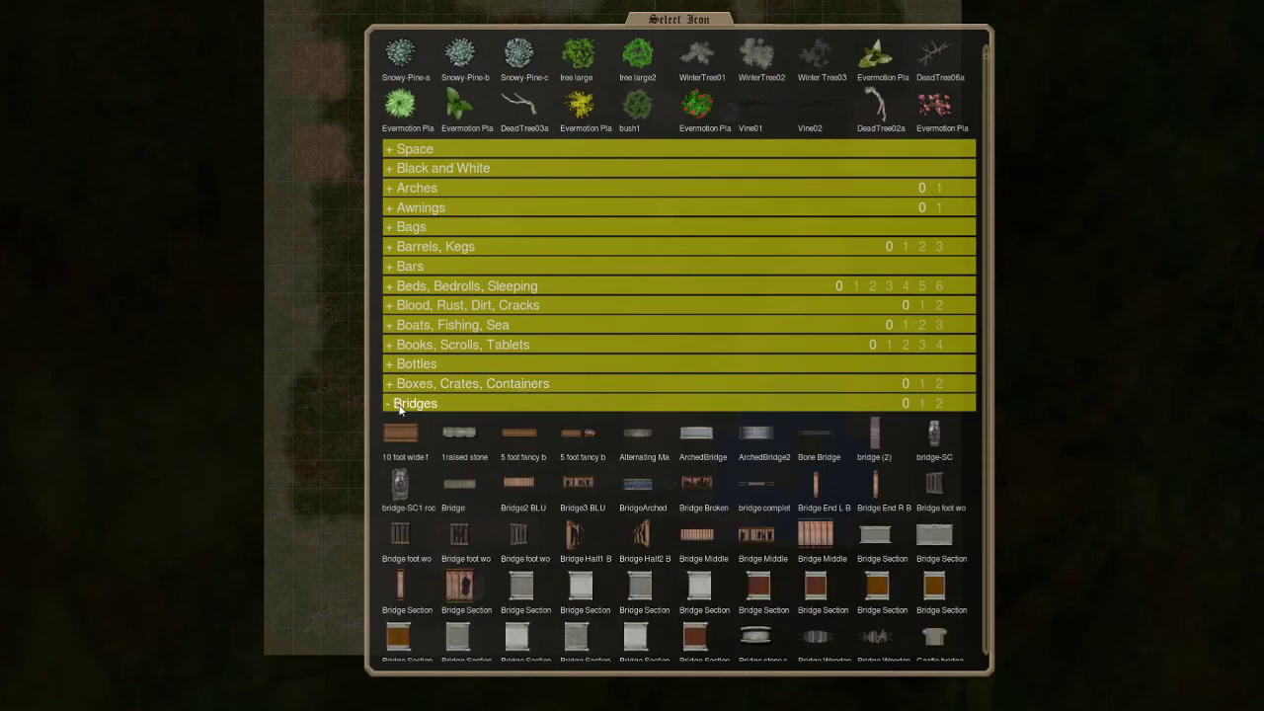
click(415, 402)
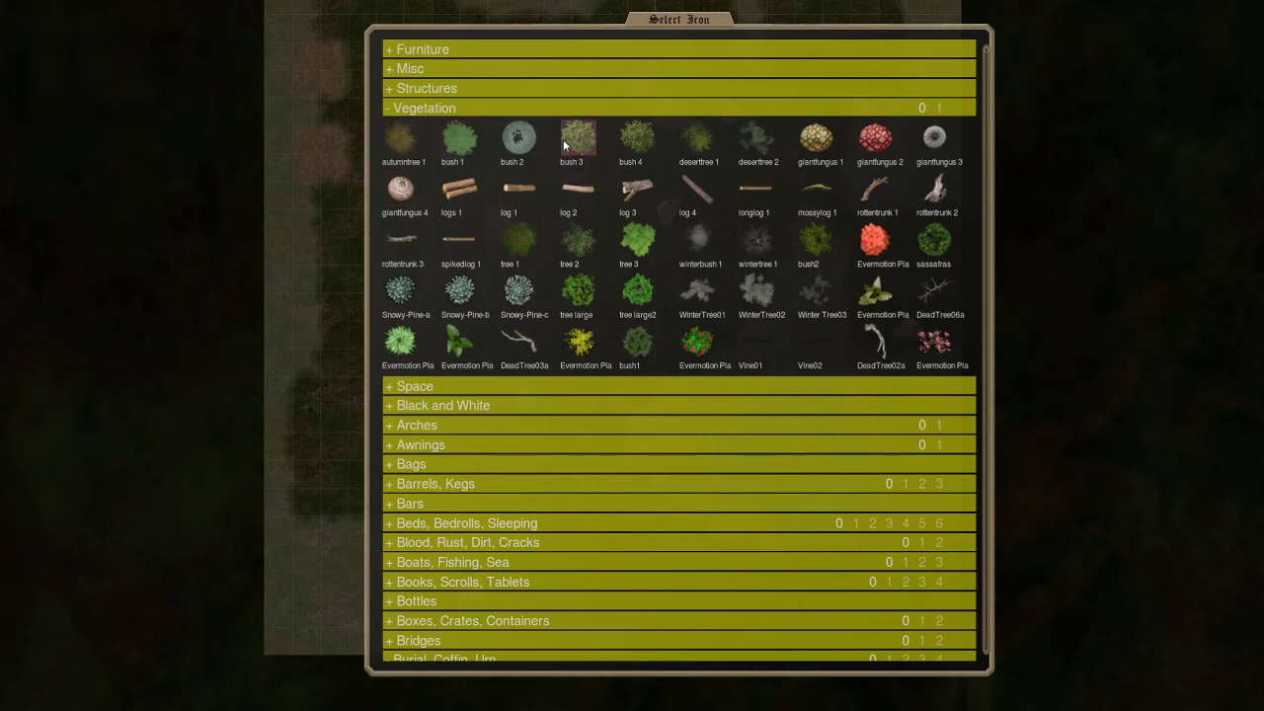
mouse_move(457, 138)
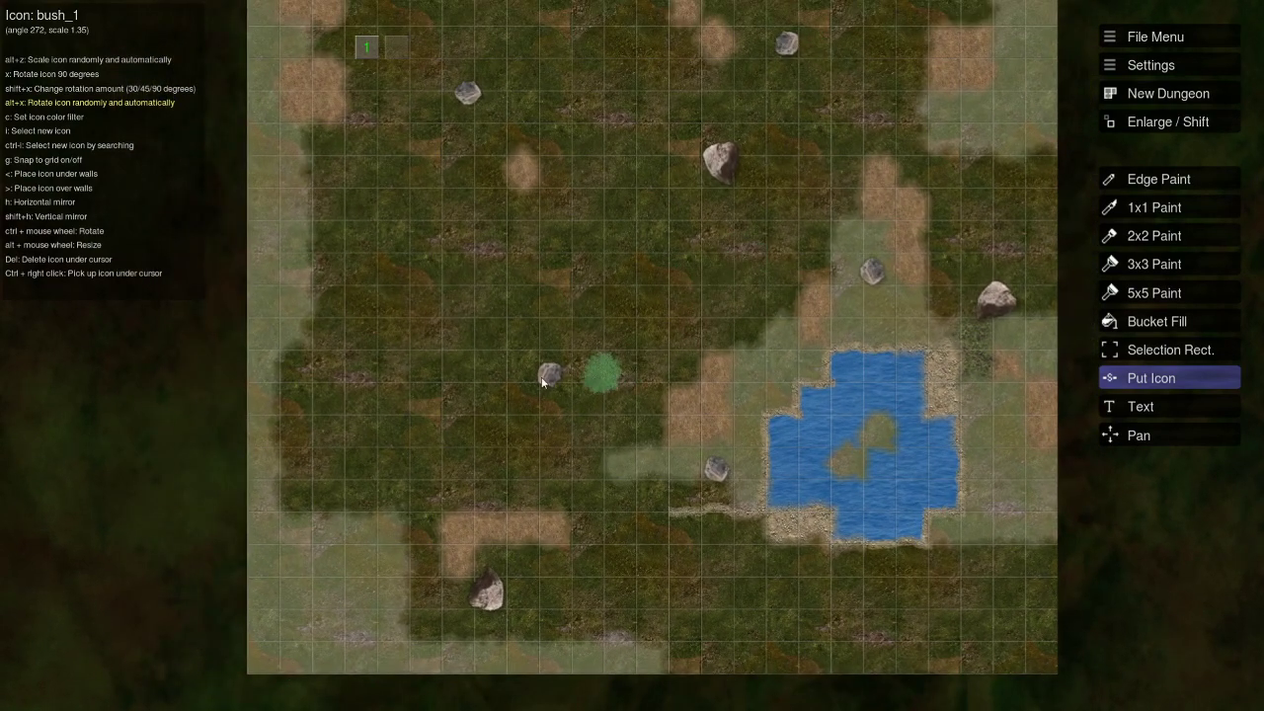
Place bush_1 bushes in the open grass, left cluster, upper right and centre.
click(459, 316)
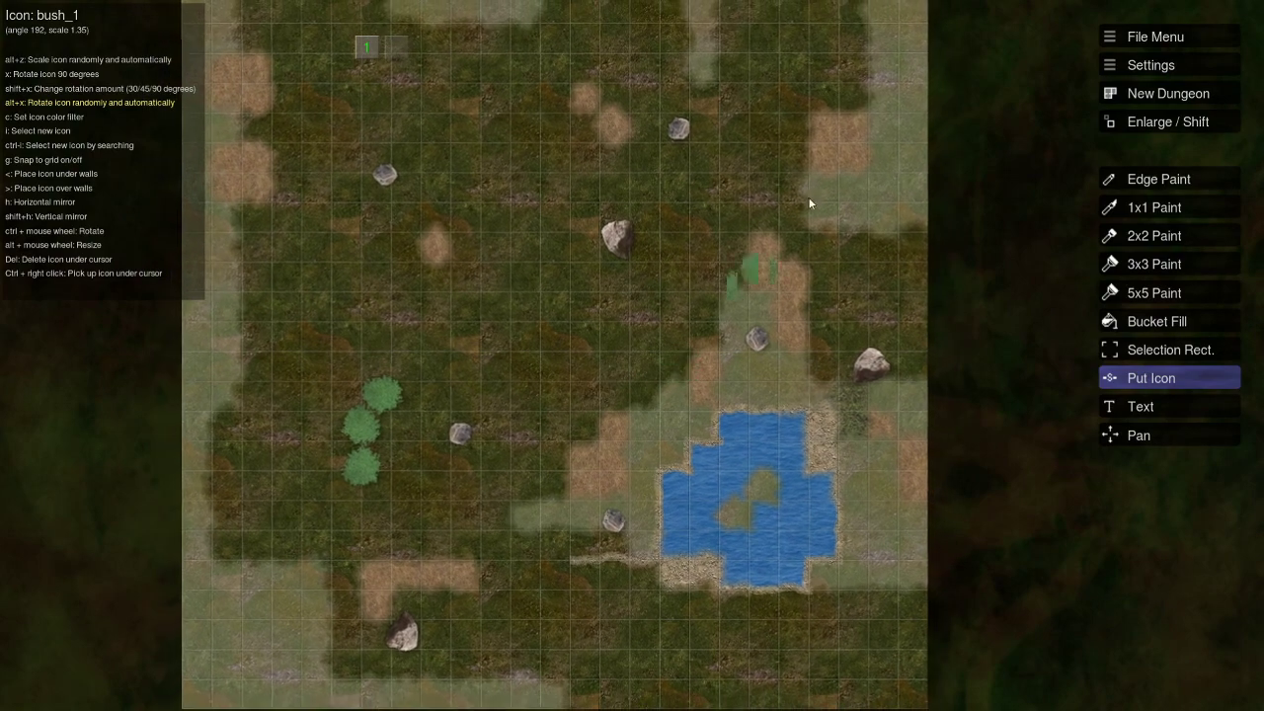
click(758, 197)
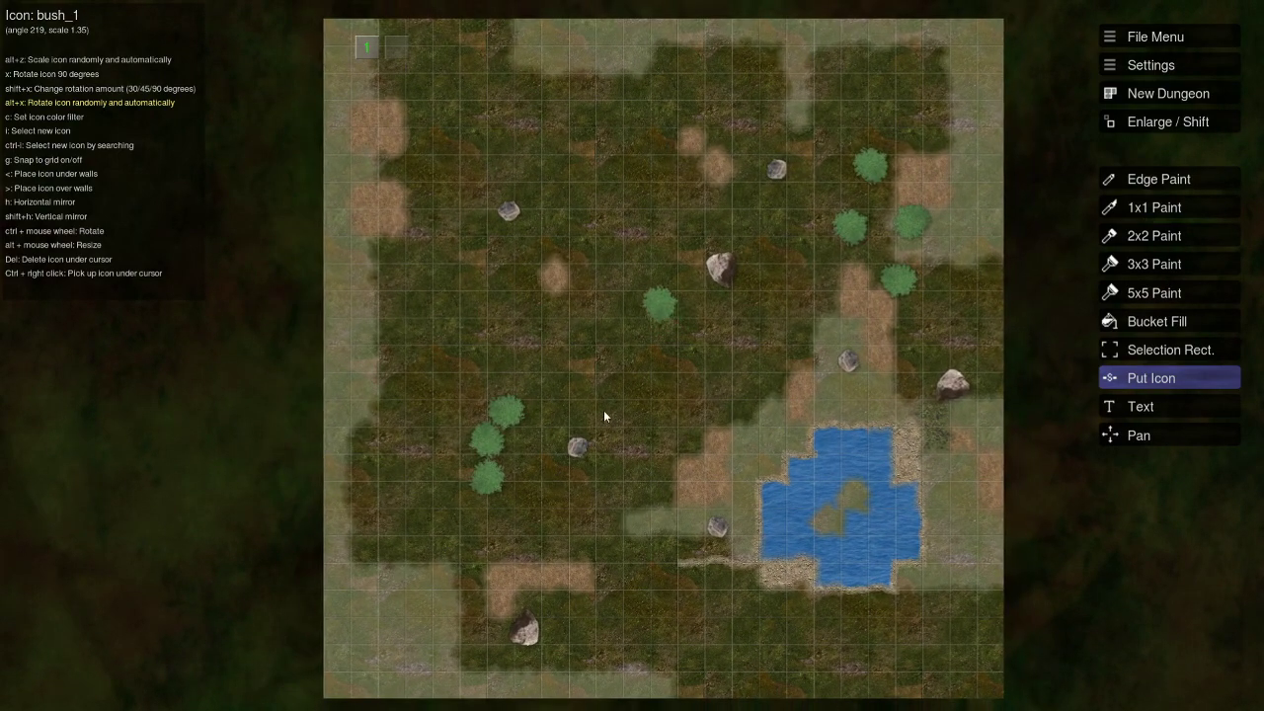
click(790, 361)
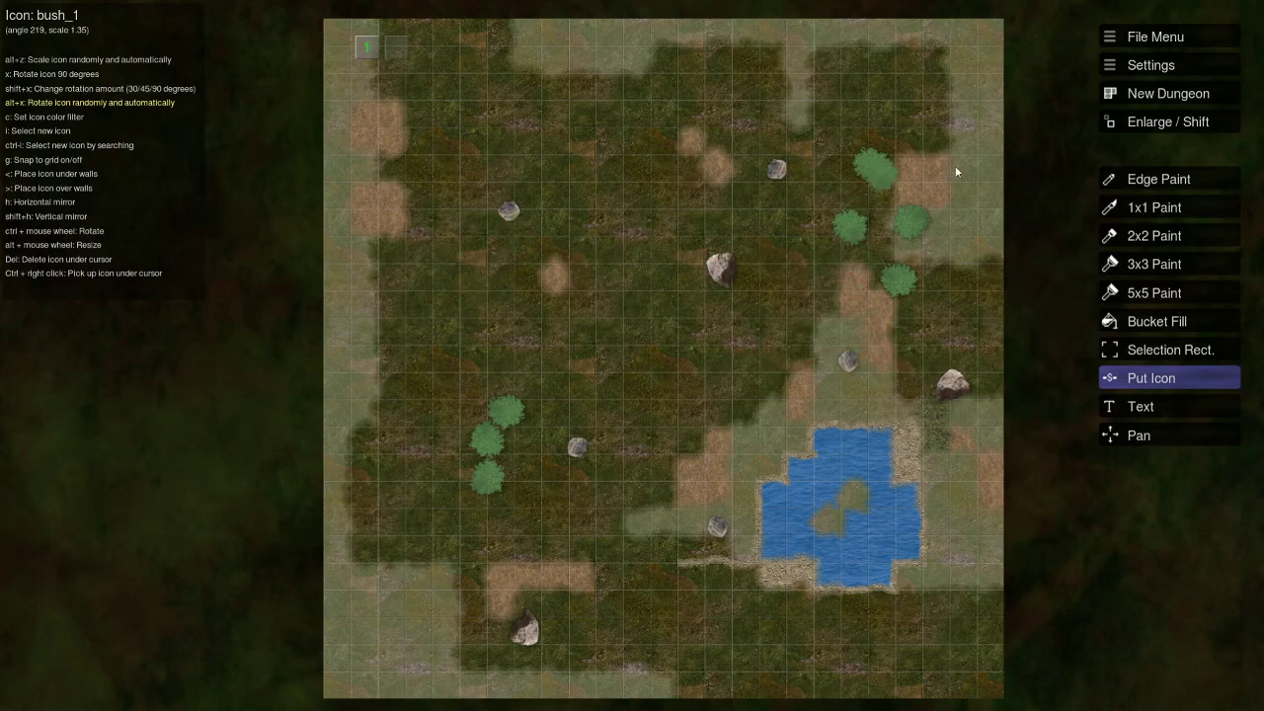
click(710, 350)
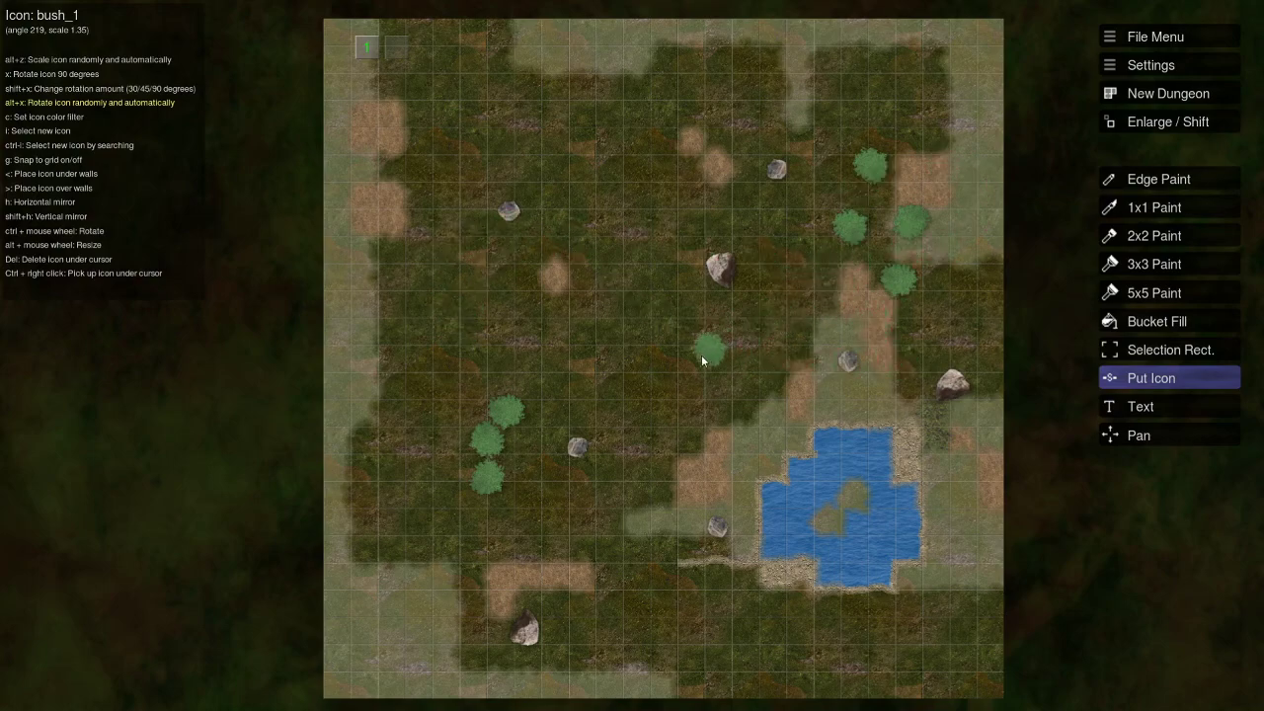
click(646, 410)
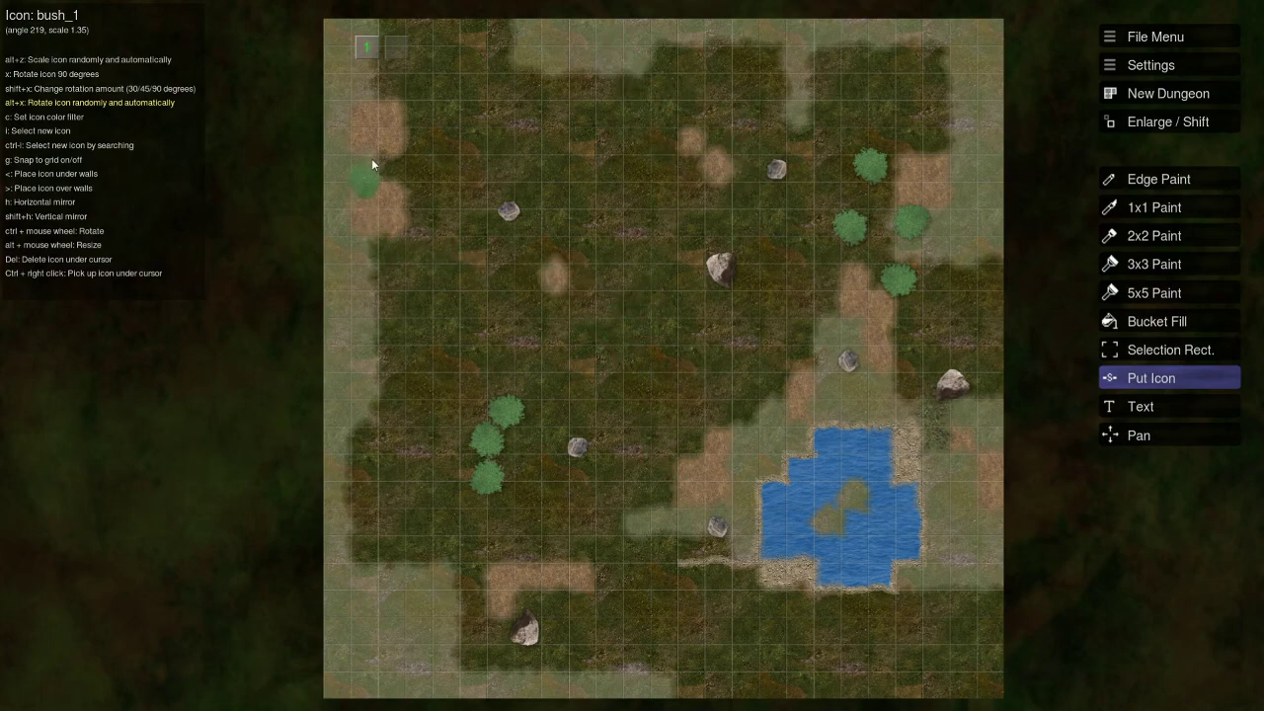
click(760, 303)
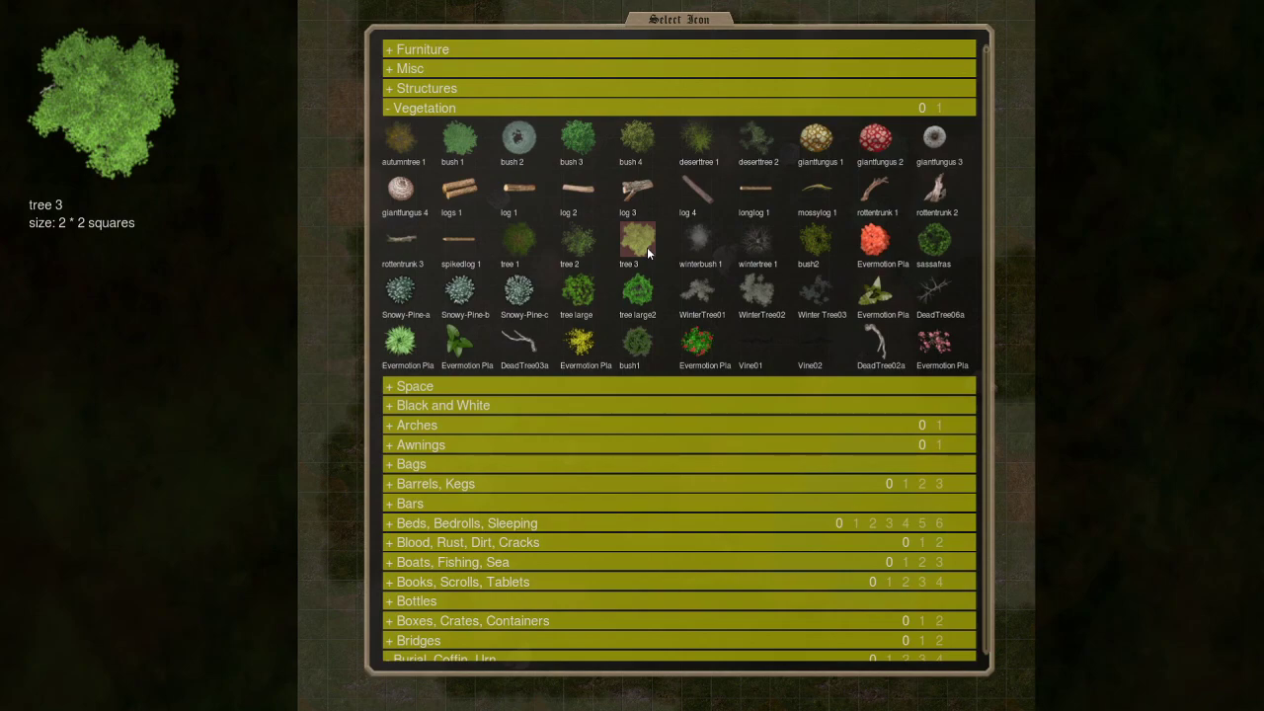
Select tree 1 and plant trees on the pond island, beside the bushes and near the top.
click(578, 290)
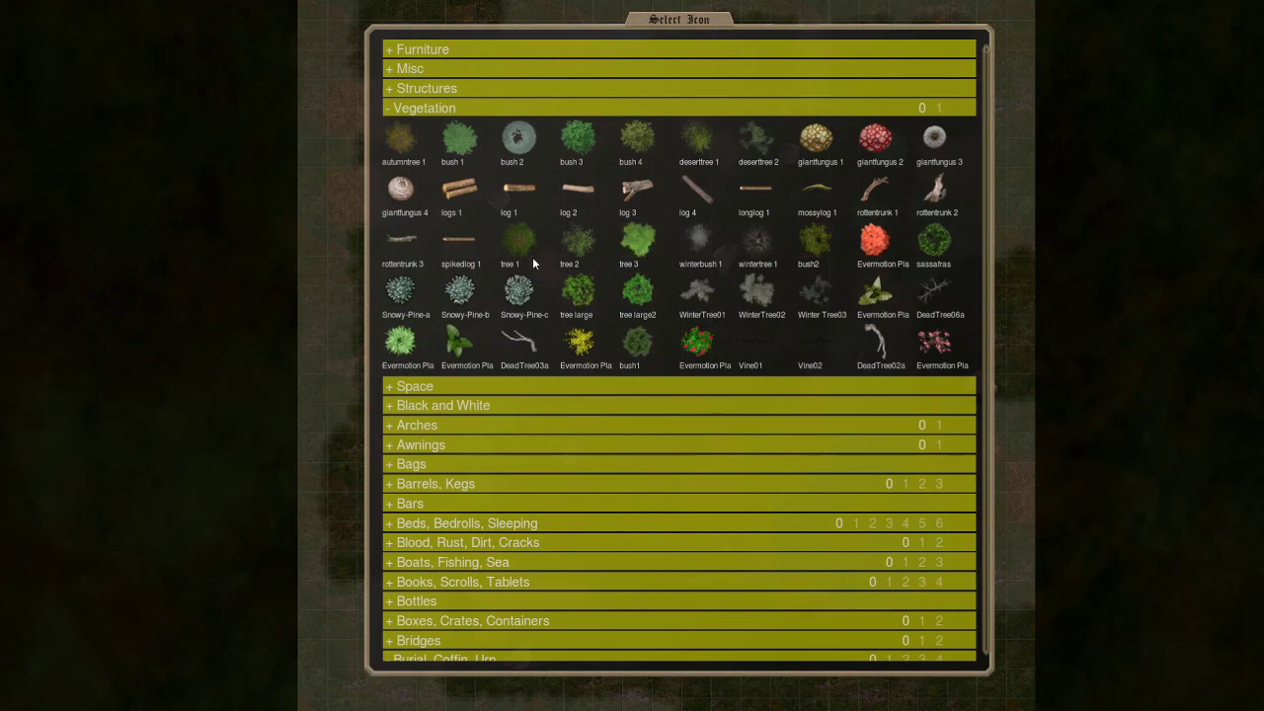
click(507, 243)
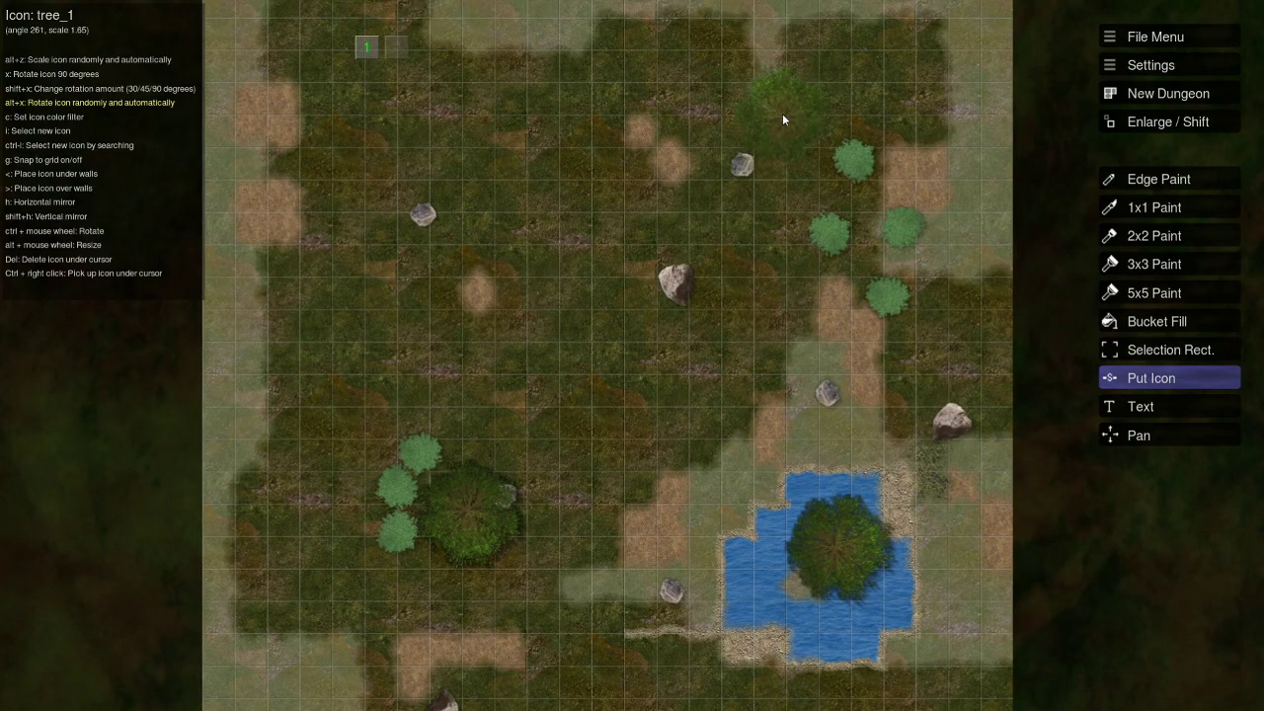
click(713, 377)
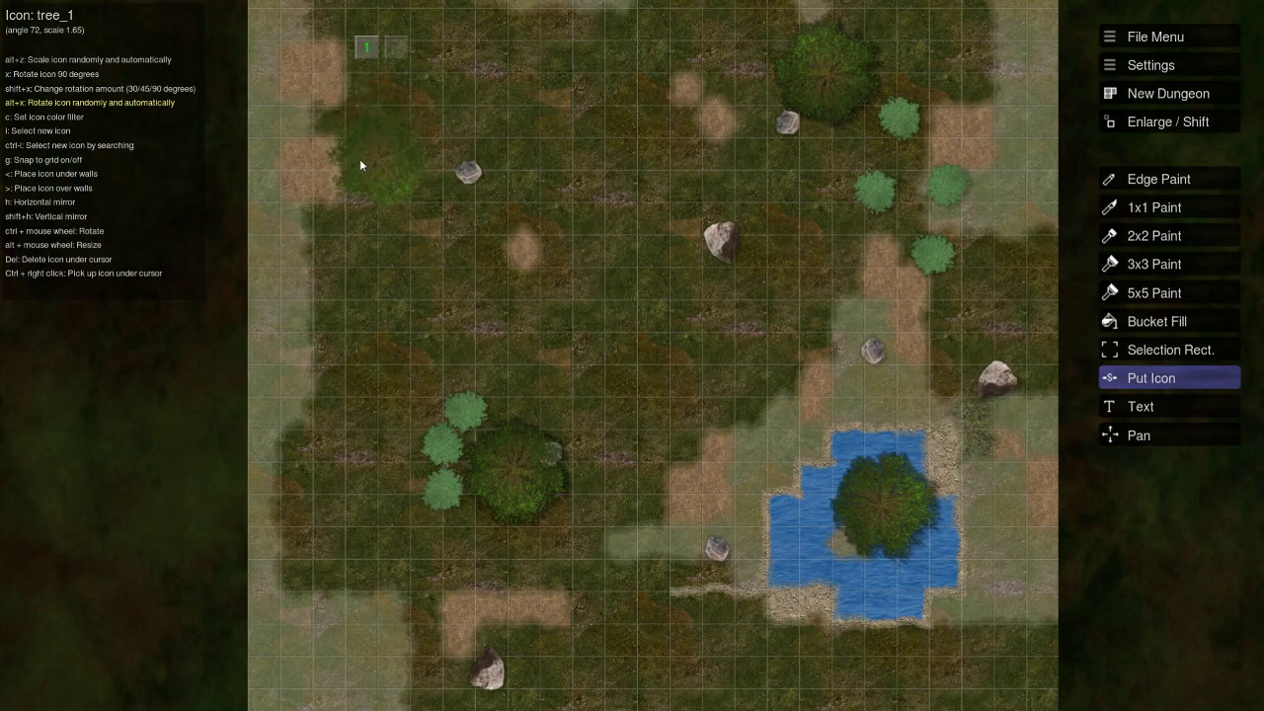
click(469, 173)
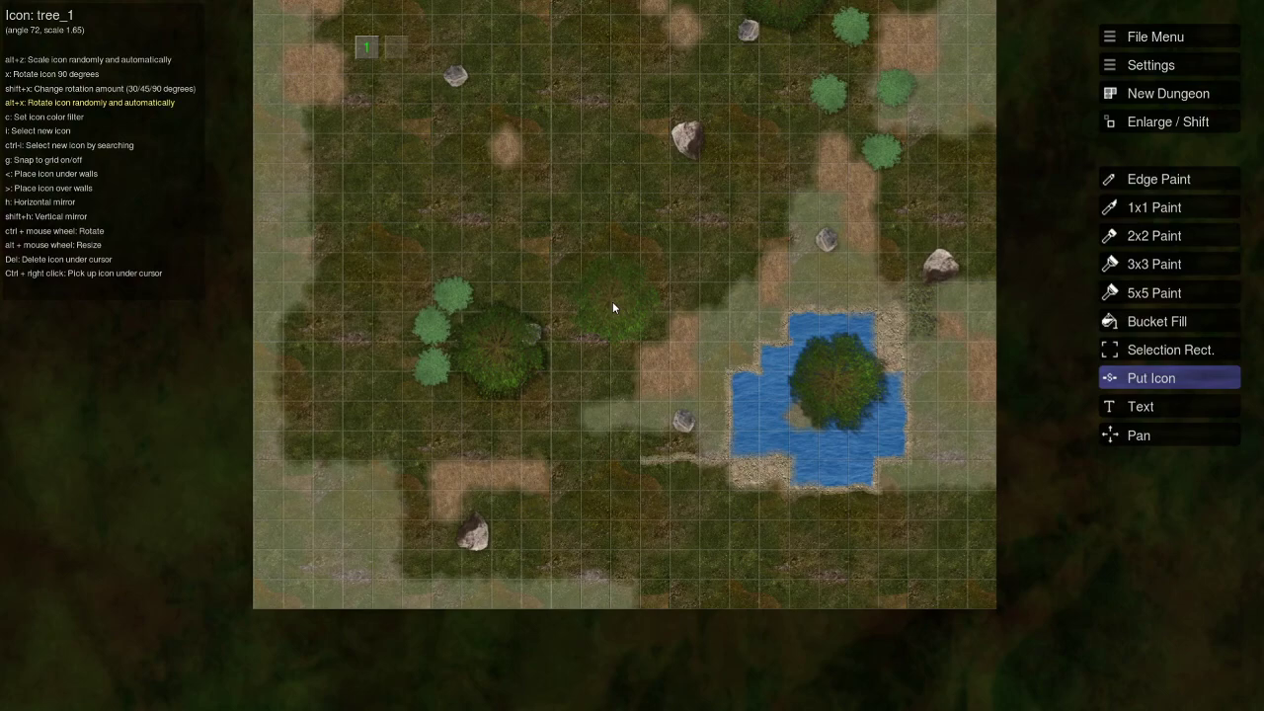
click(1157, 179)
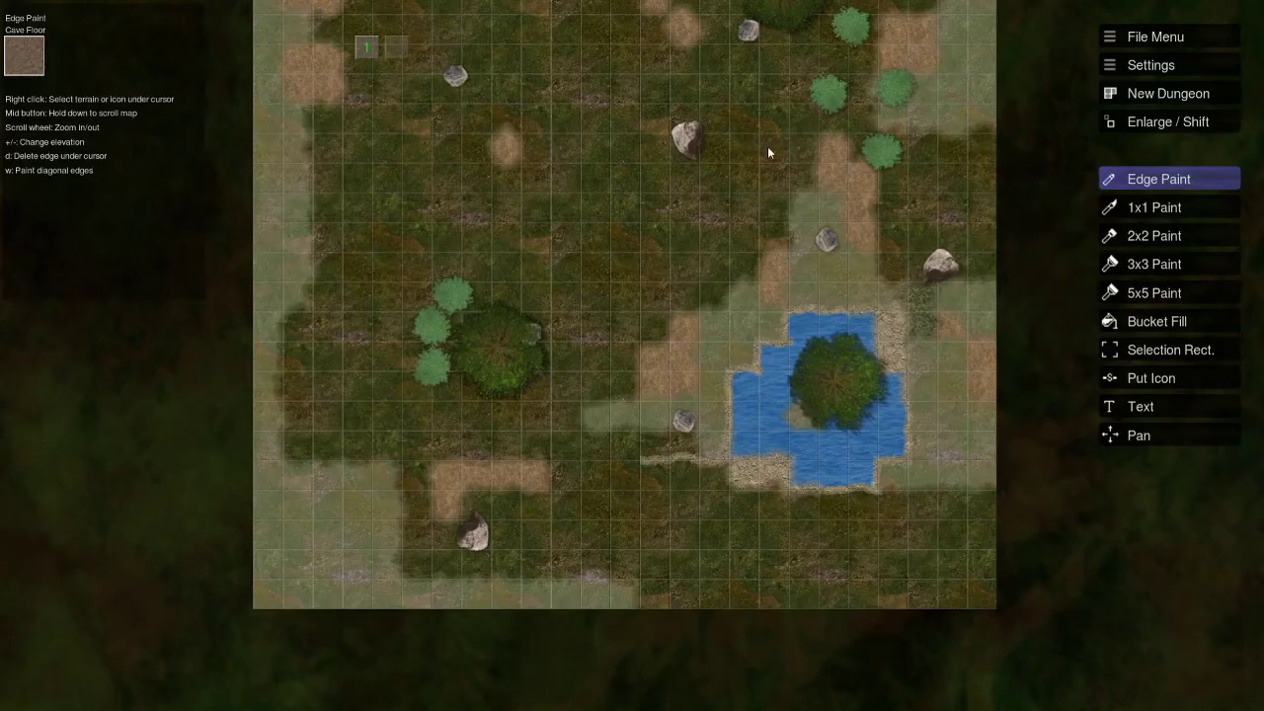
Choose dirt_ground and paint a dirt band along the map's bottom row with 2x2 Paint.
click(1153, 235)
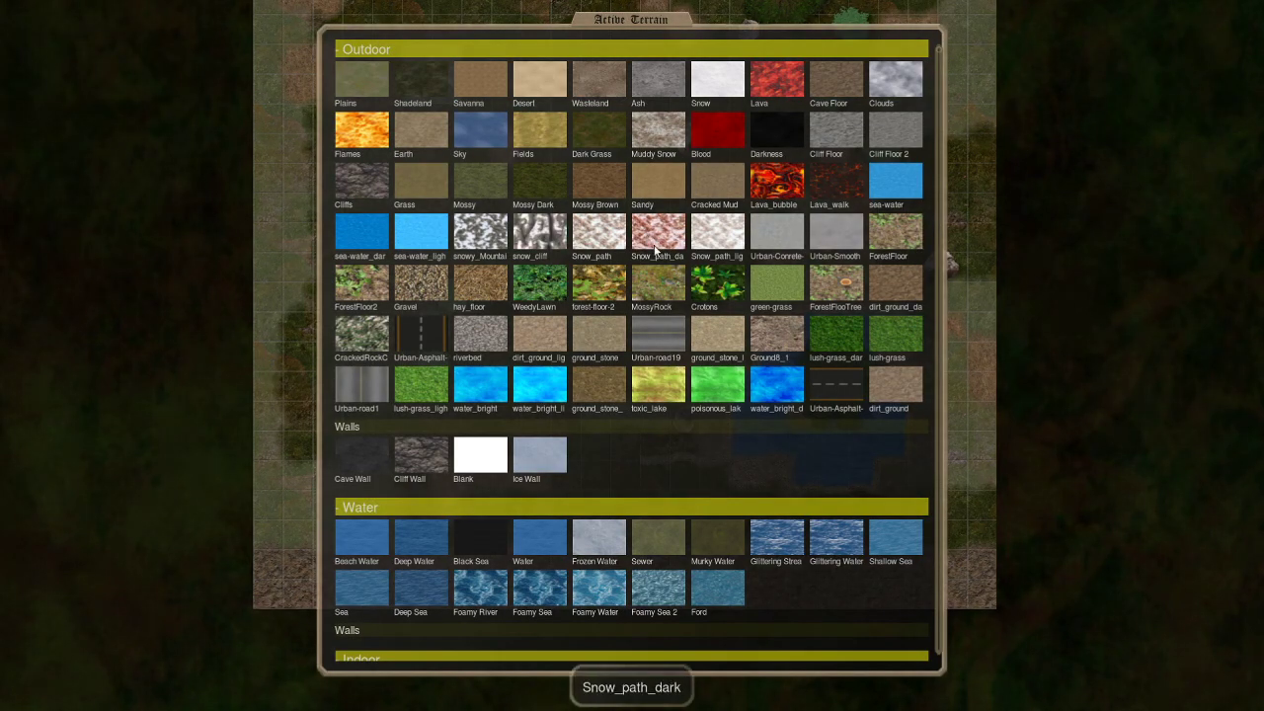
mouse_move(646, 451)
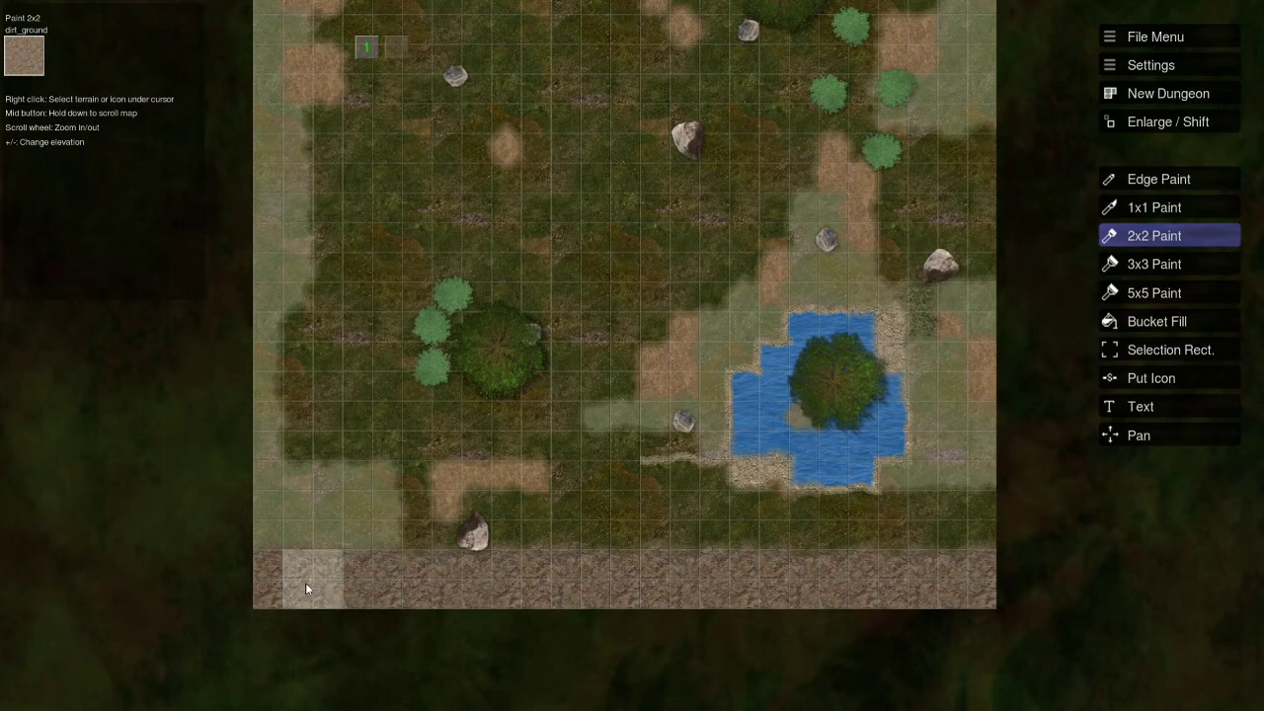
click(403, 582)
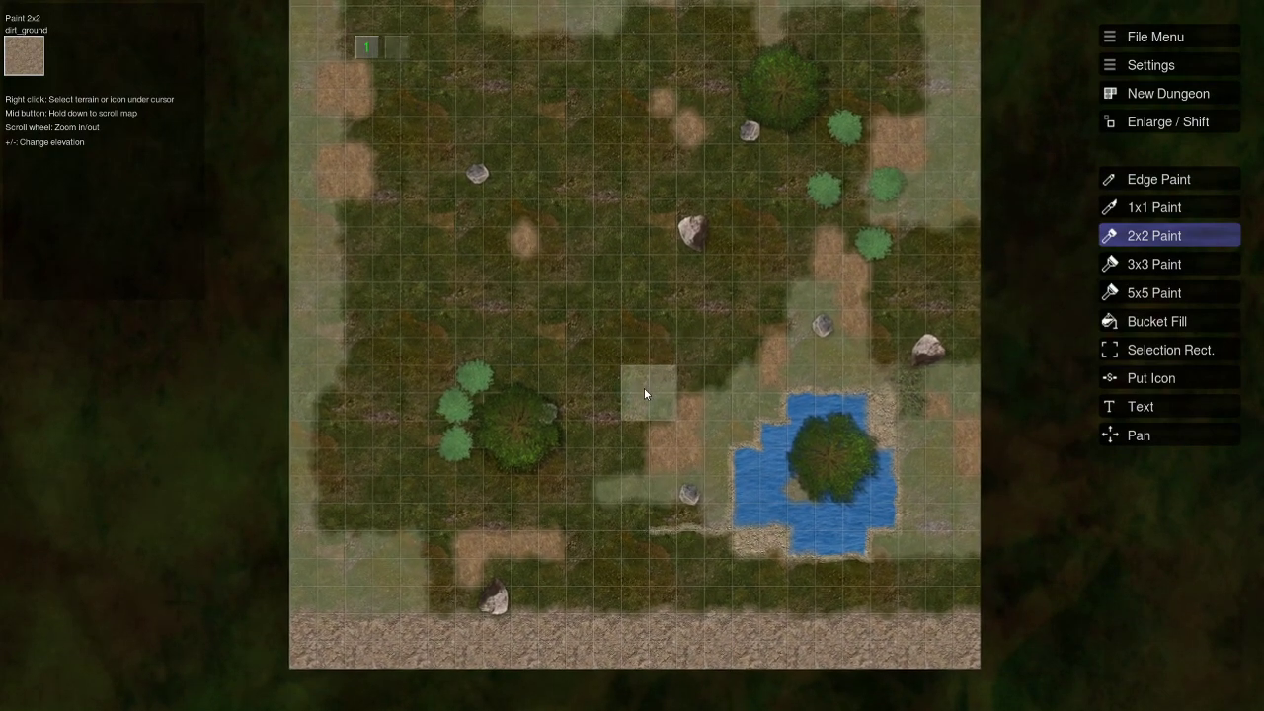
click(1139, 406)
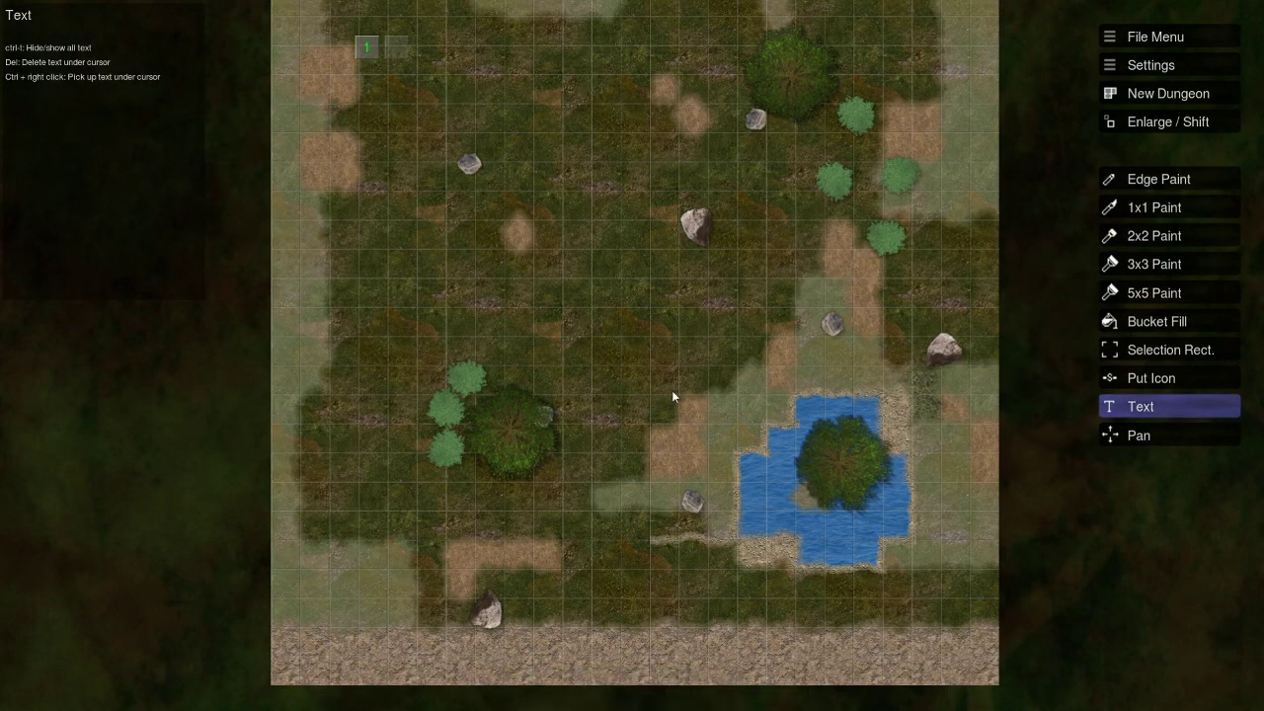
Pick bush2 and place yellow-green bushes in the meadow and beside rocks.
click(1150, 377)
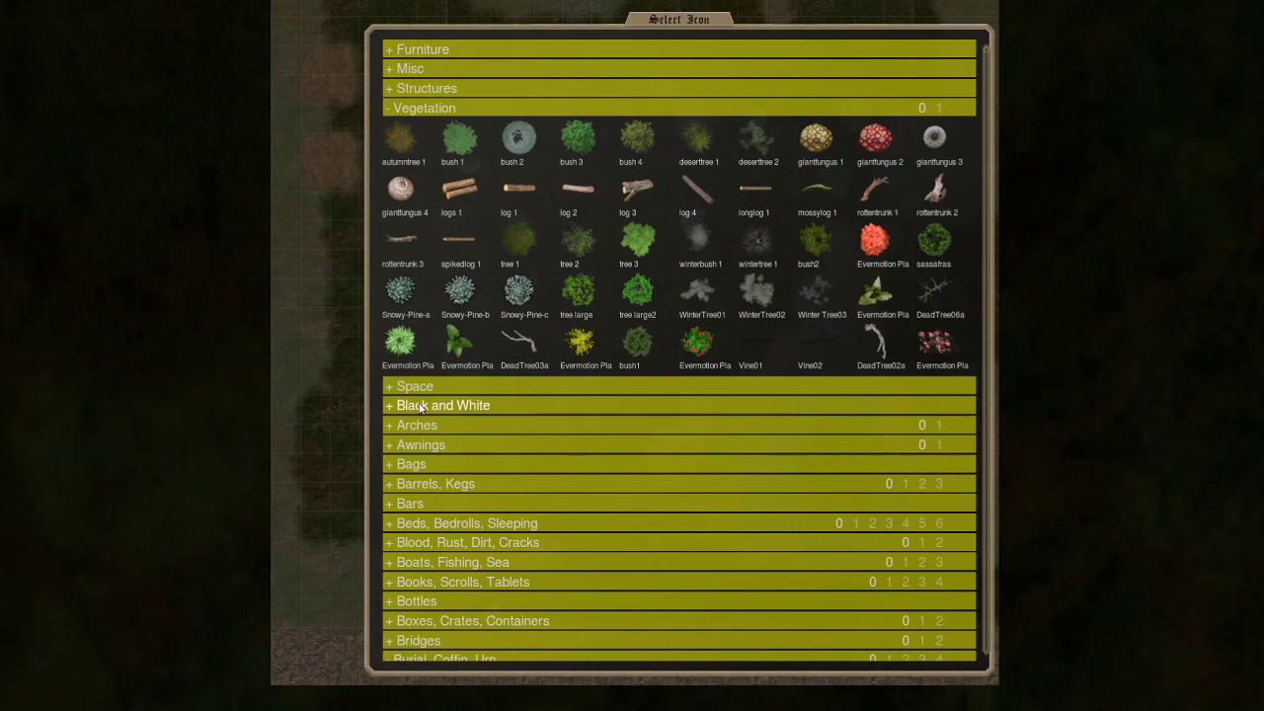
click(577, 239)
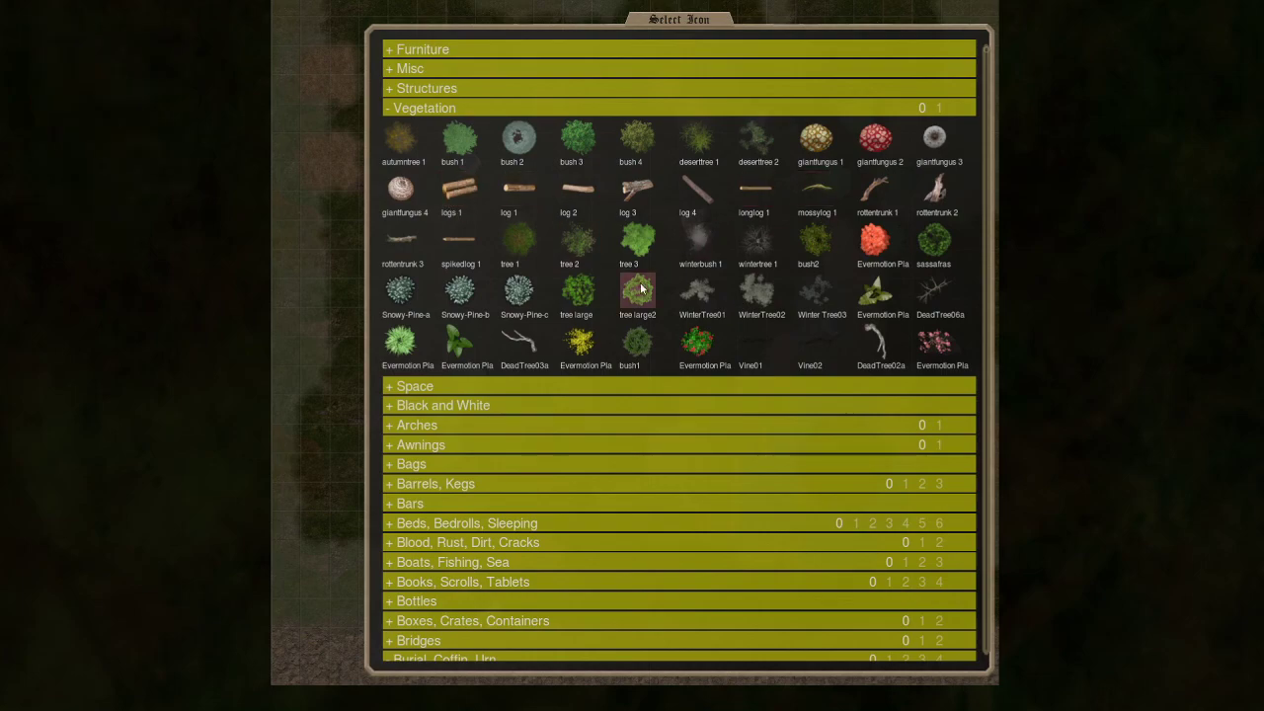
mouse_move(428, 349)
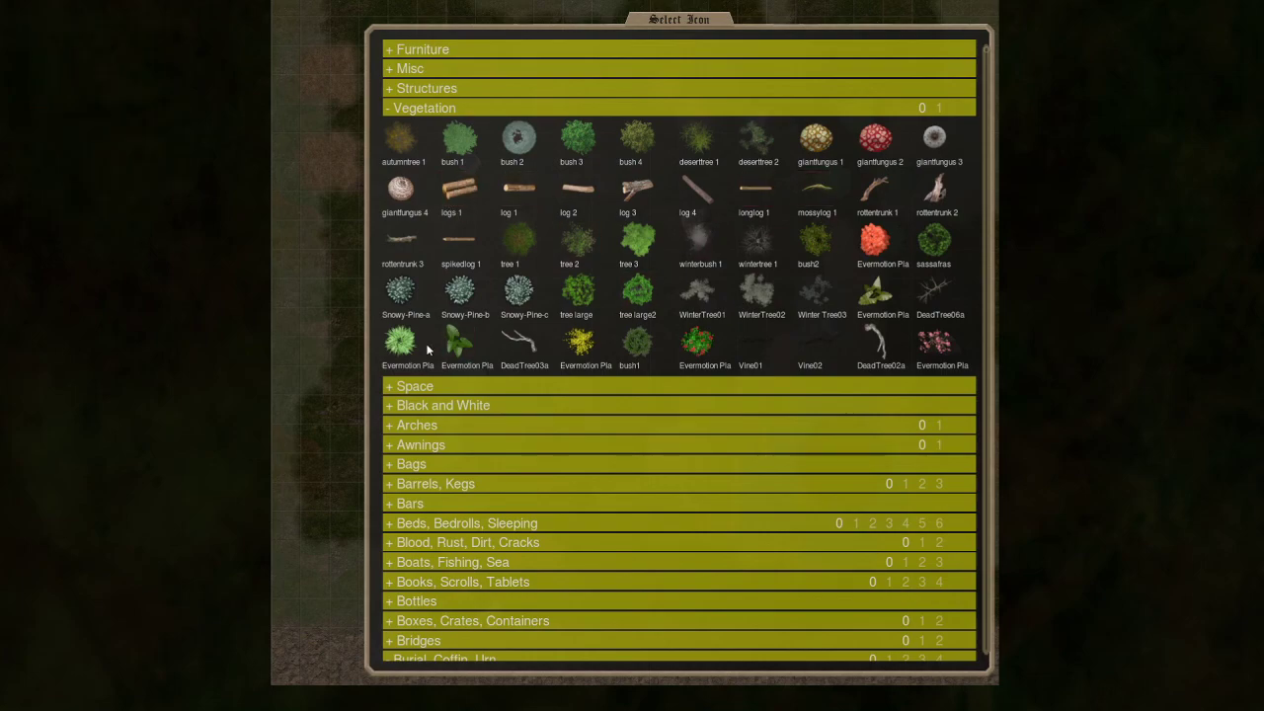
mouse_move(782, 256)
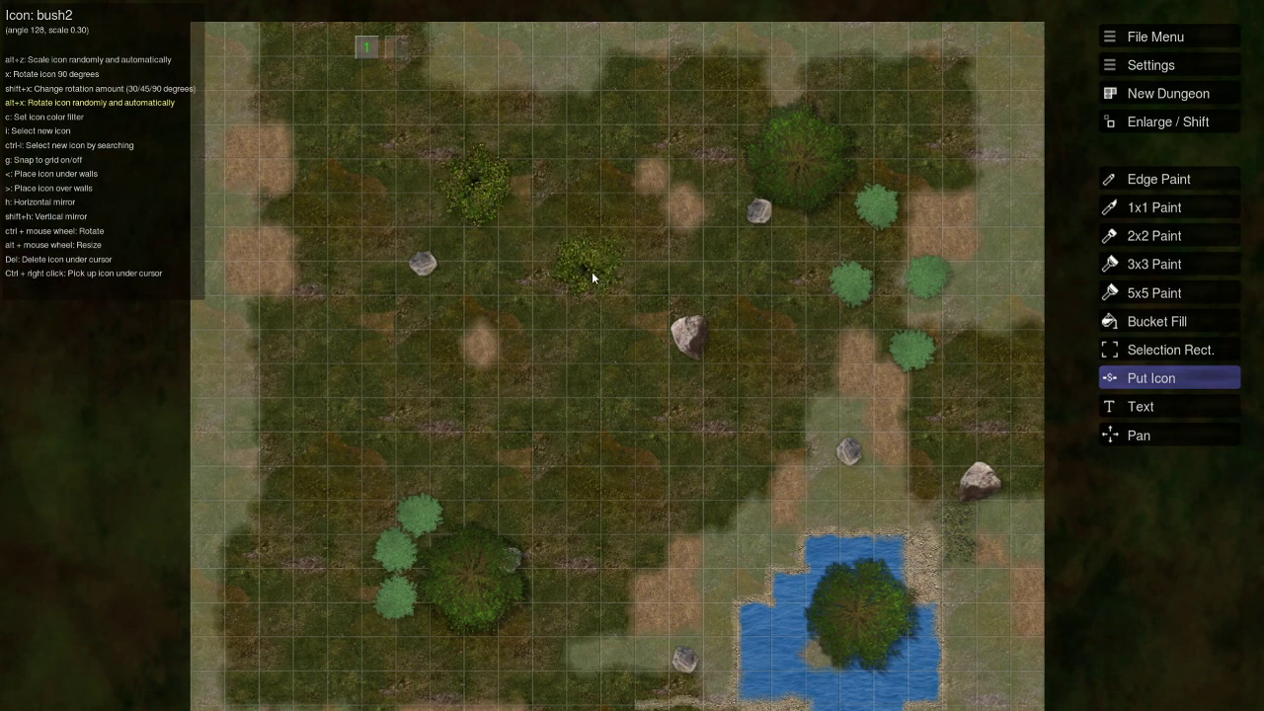
click(632, 415)
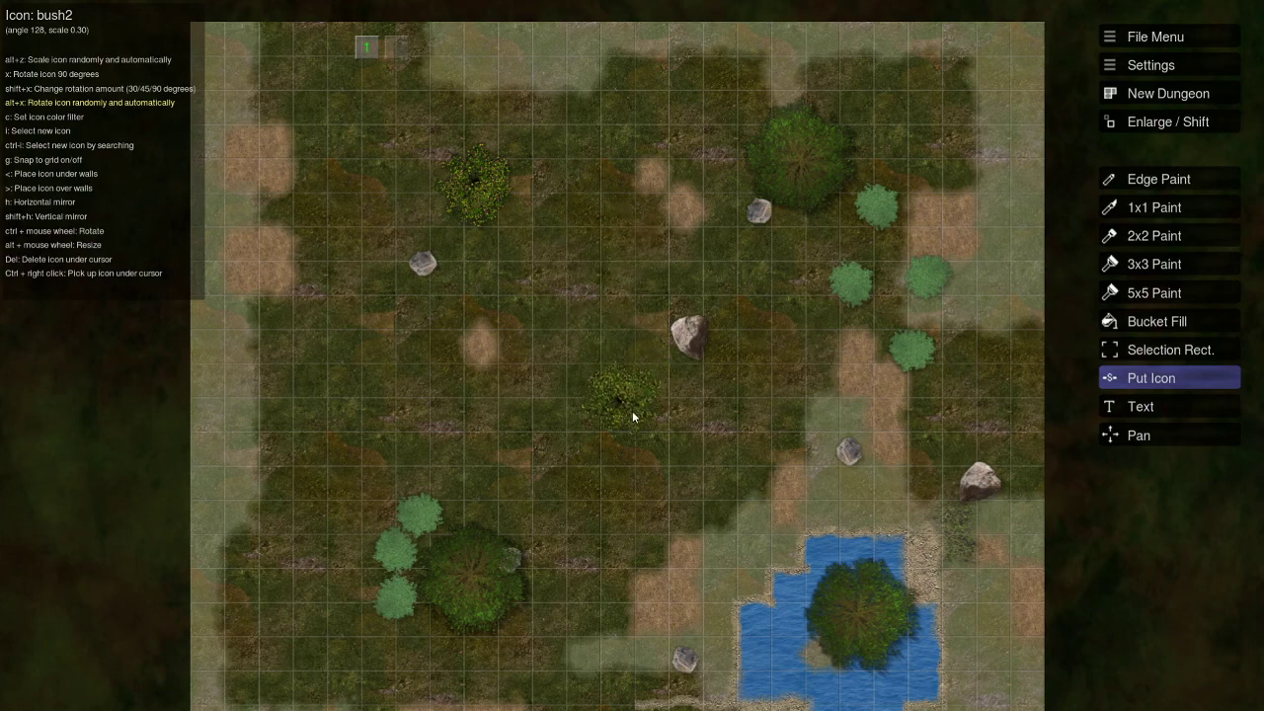
click(896, 254)
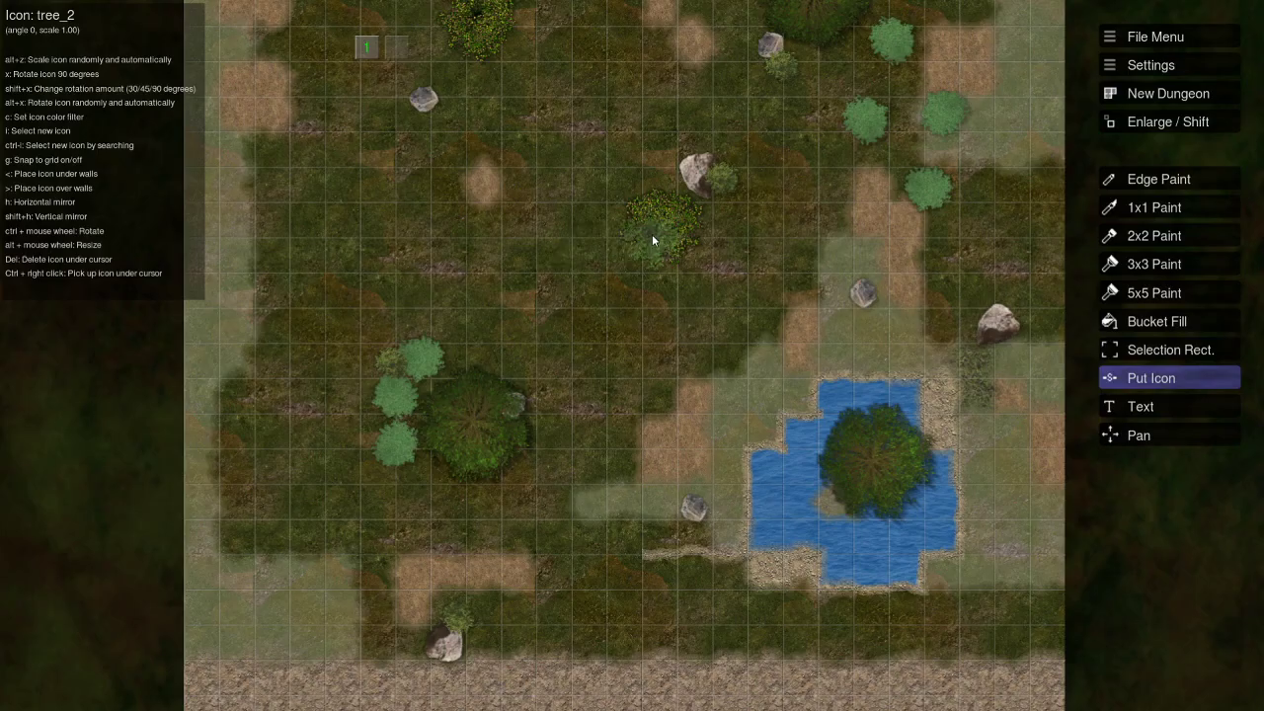
Place tree_2 trees at scale 1.90 beside the central rock, middle meadow and right.
click(627, 399)
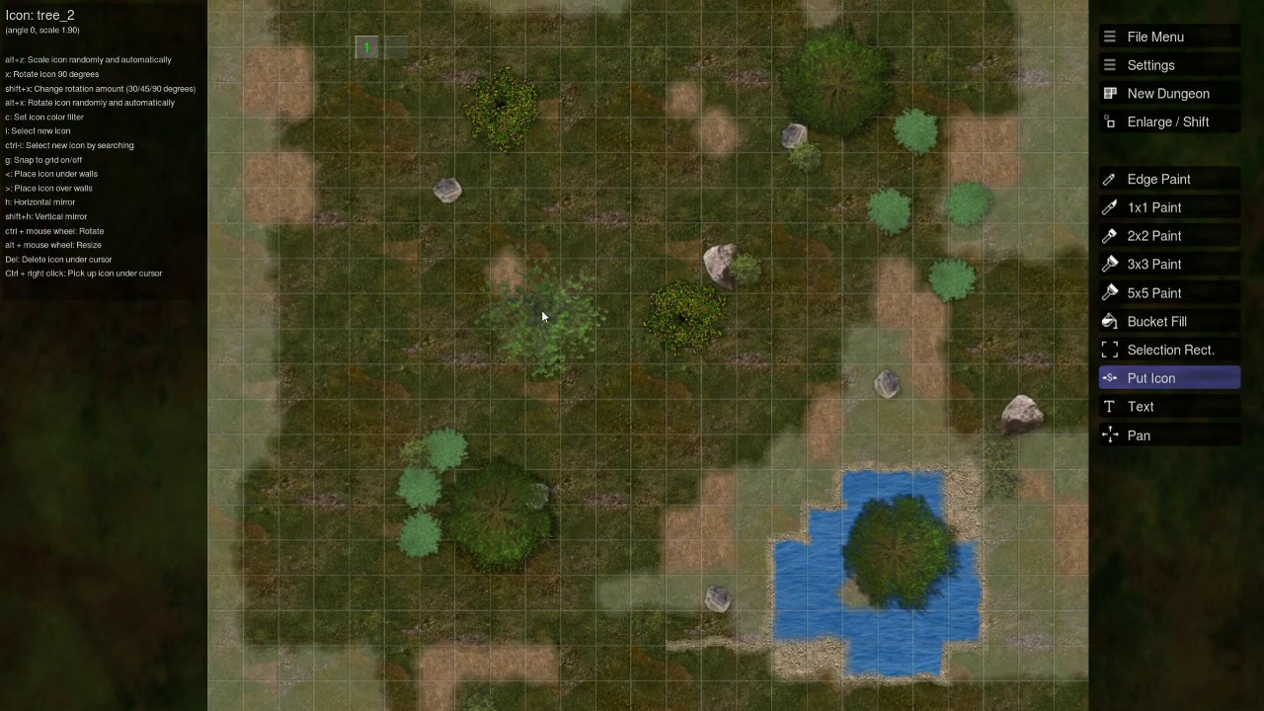
click(691, 246)
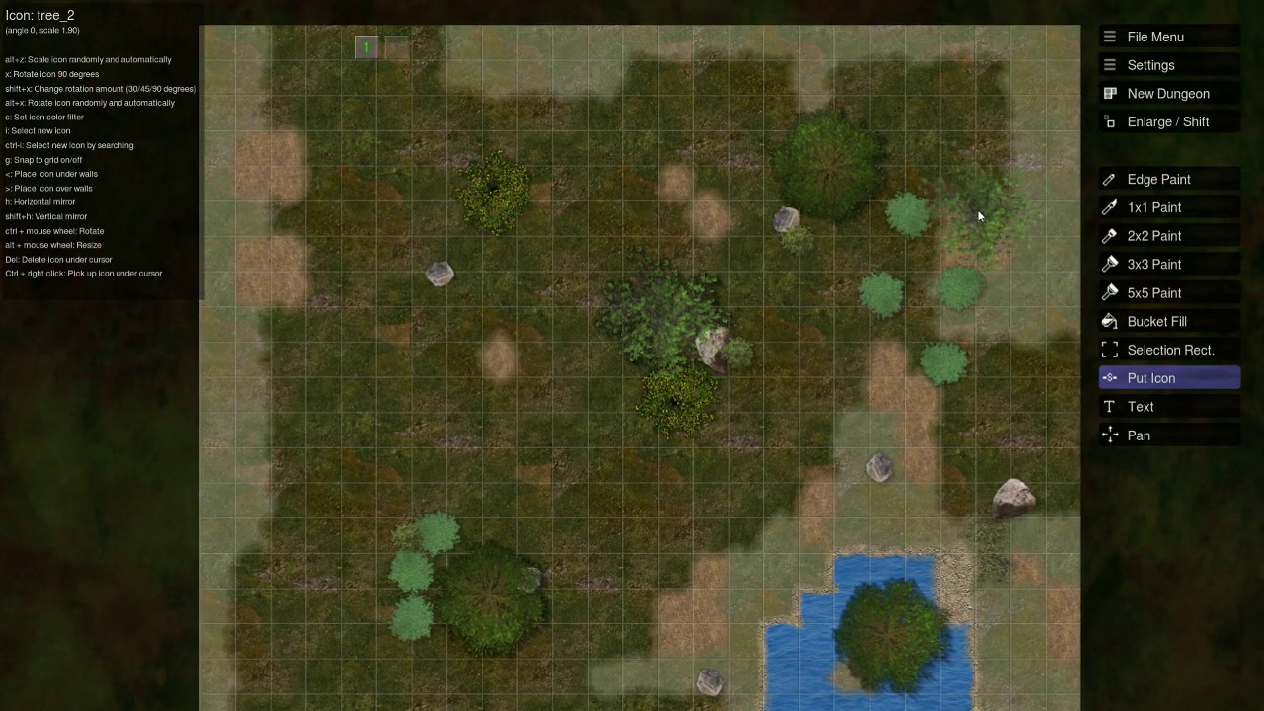
click(385, 259)
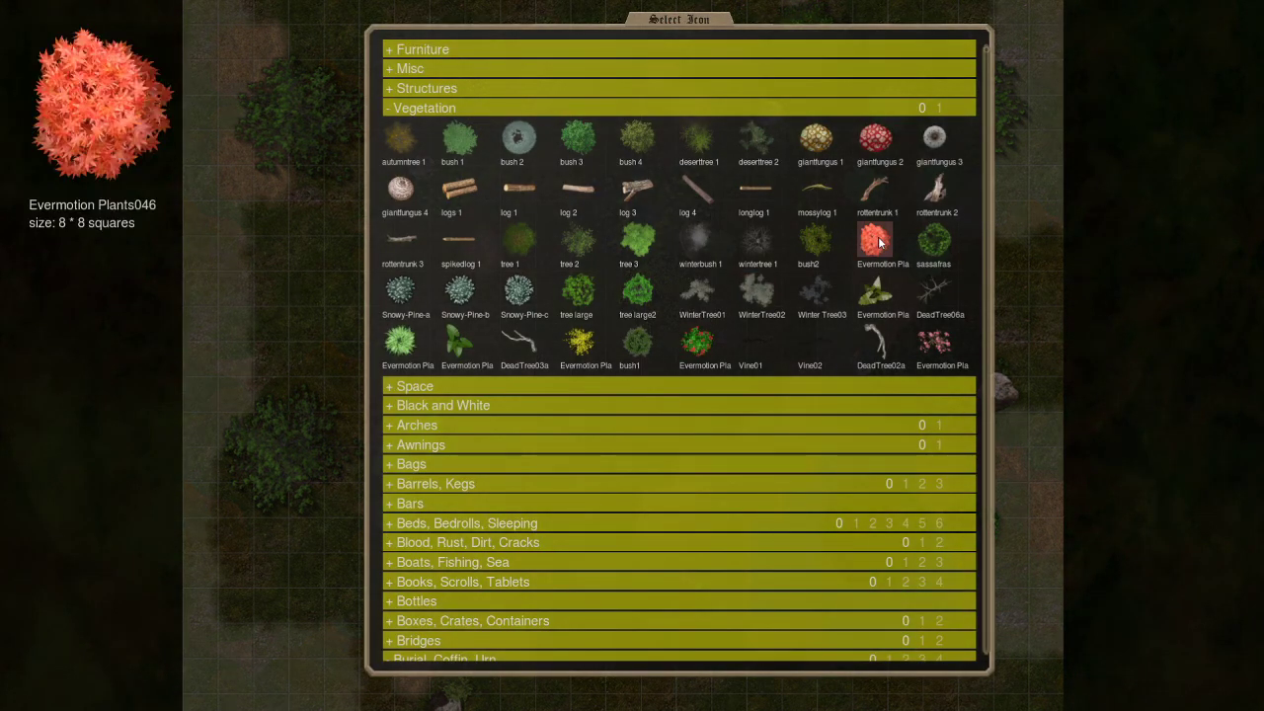
Choose the large tree icon and place big trees west of the pond and above the road.
click(807, 245)
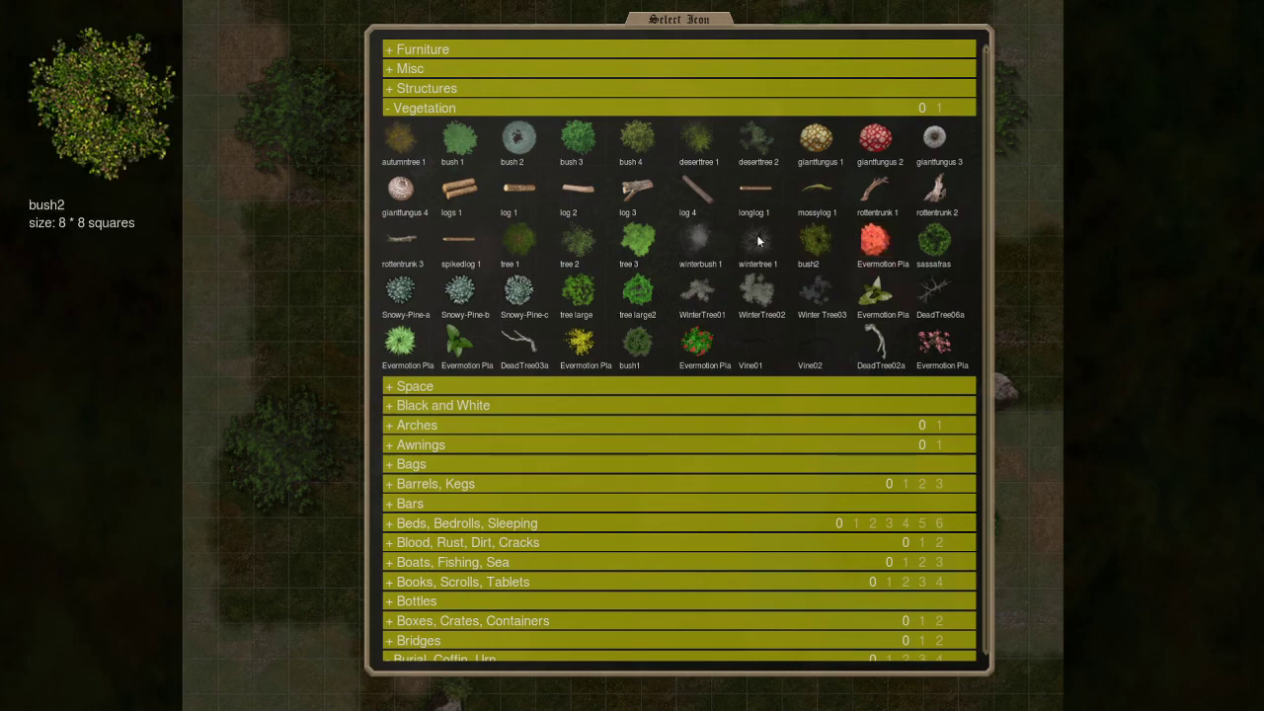
click(629, 242)
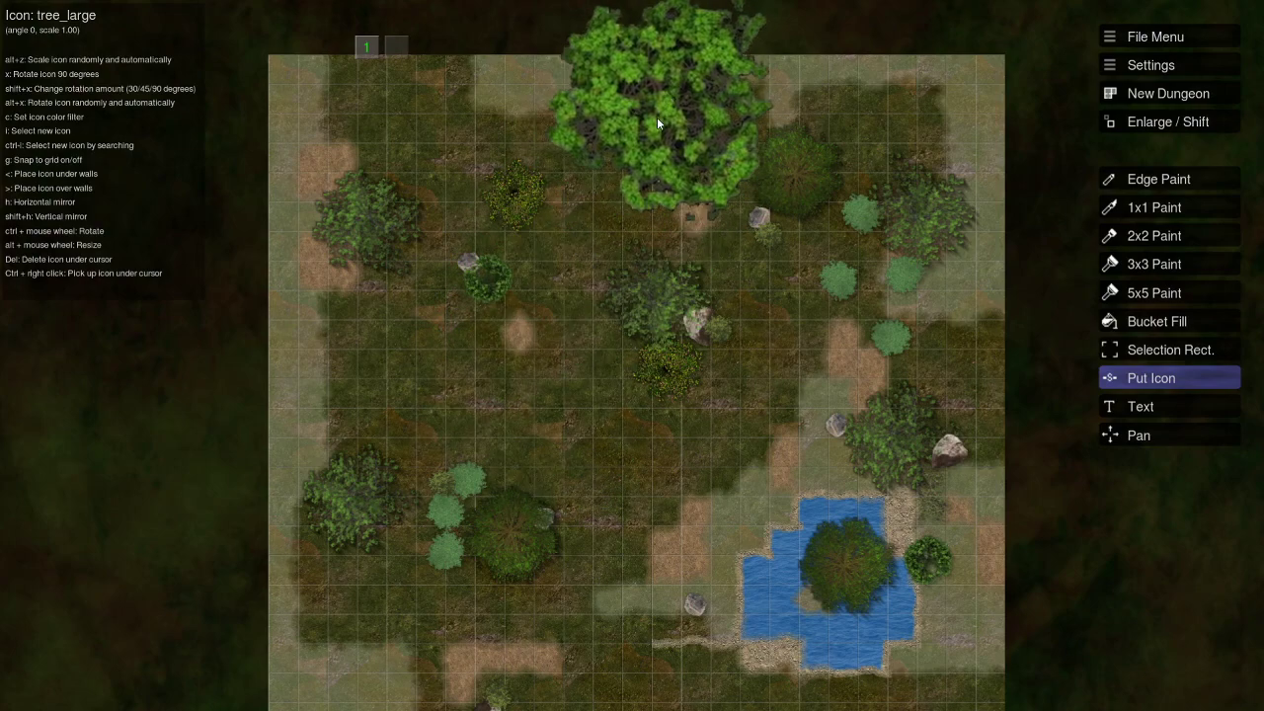
click(686, 523)
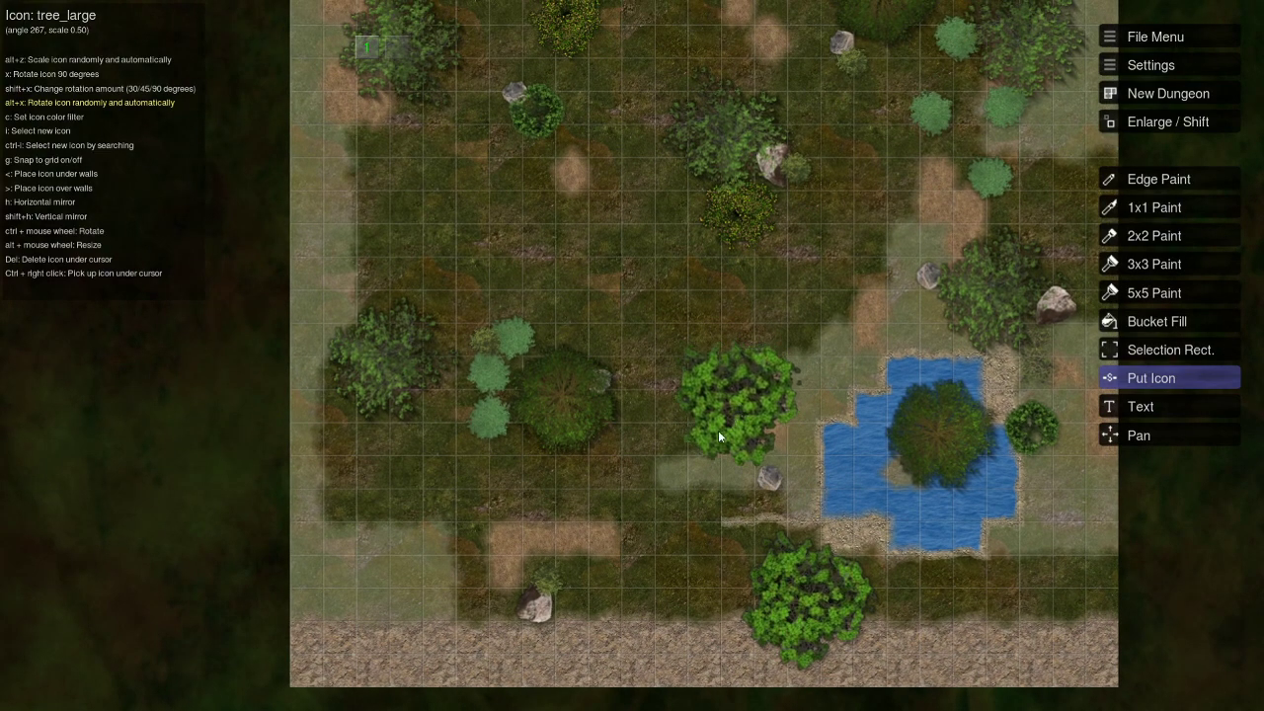
click(1151, 377)
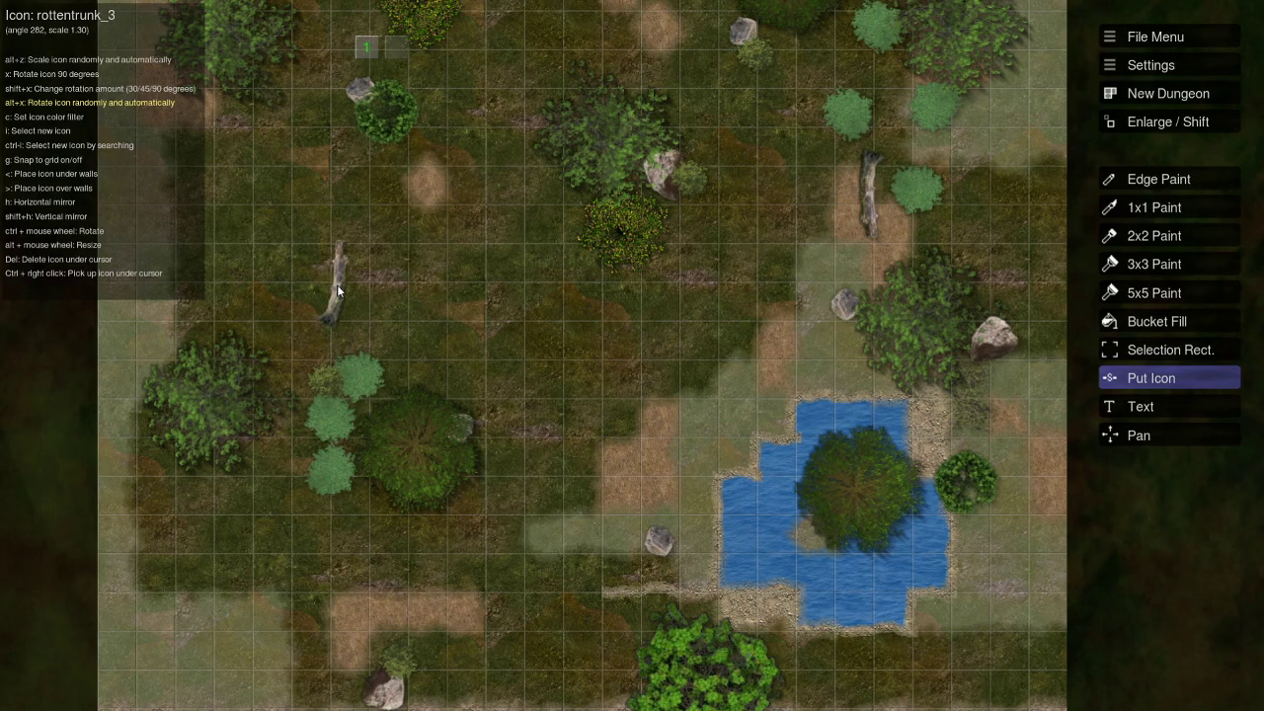
Drop a rottentrunk_3 fallen log in the left meadow.
click(1150, 377)
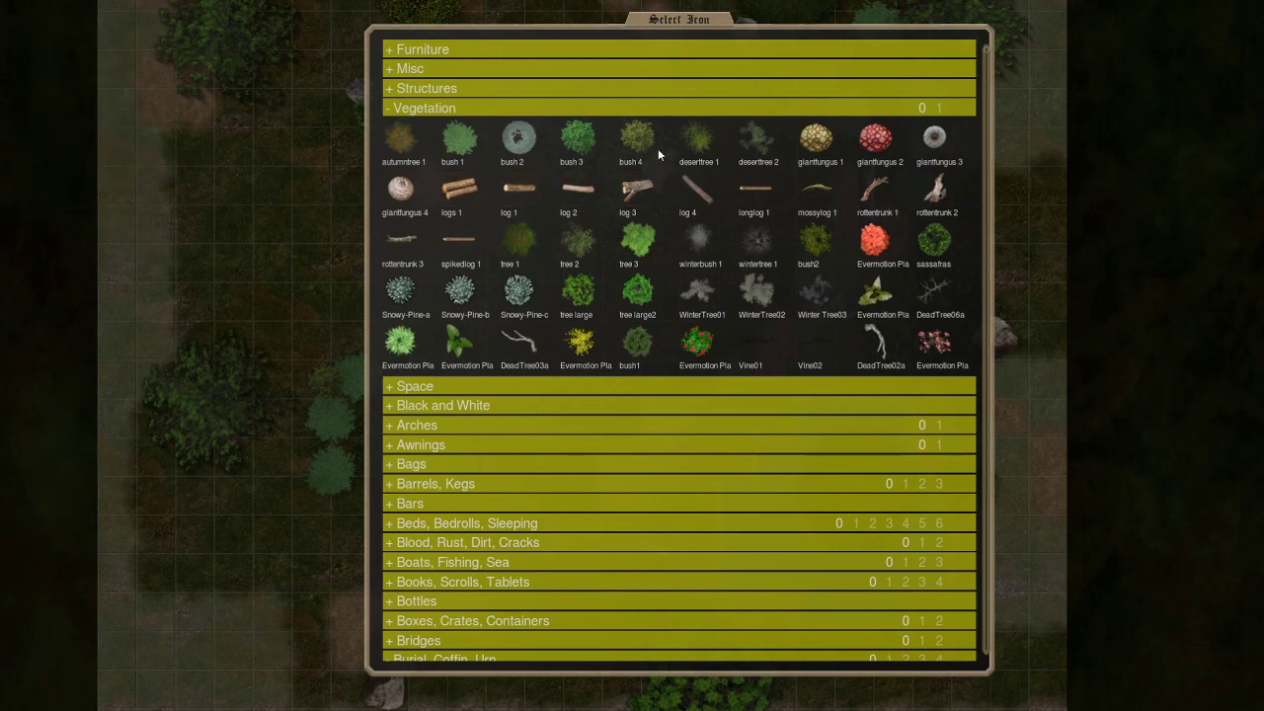
Pick a rotten trunk icon and lay it across the big tree above the road.
click(509, 187)
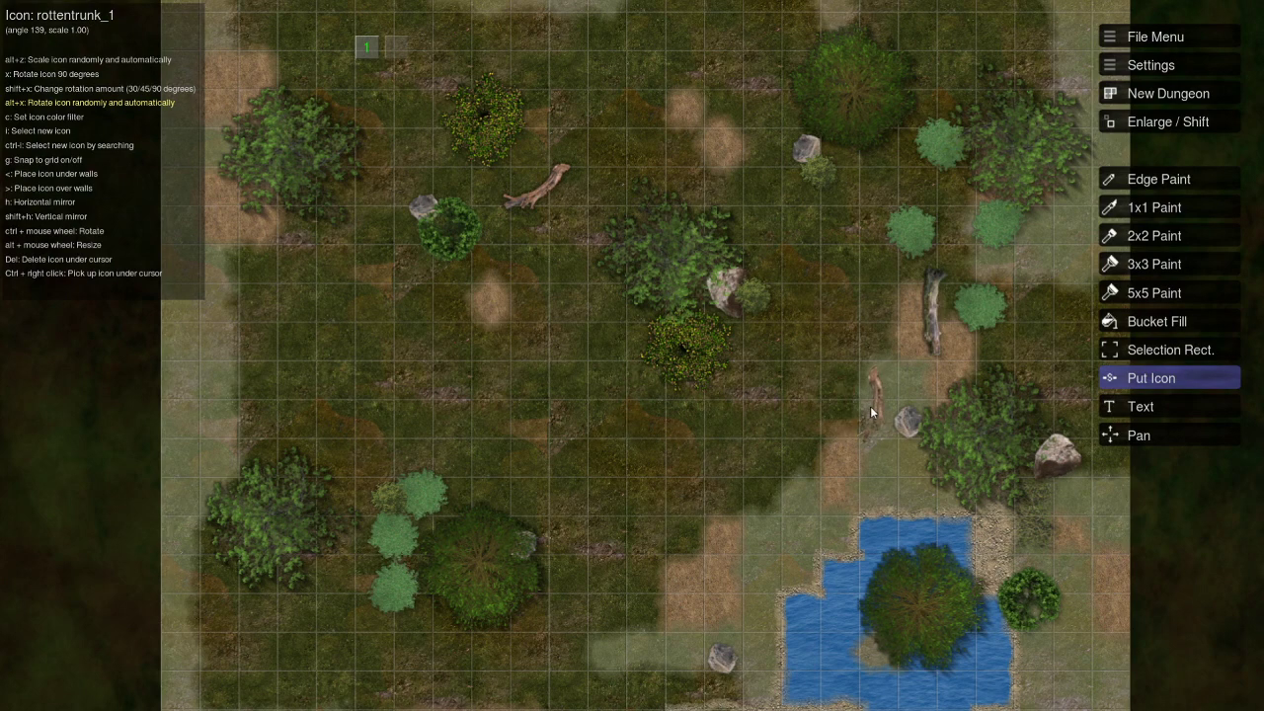
scroll(down, 3)
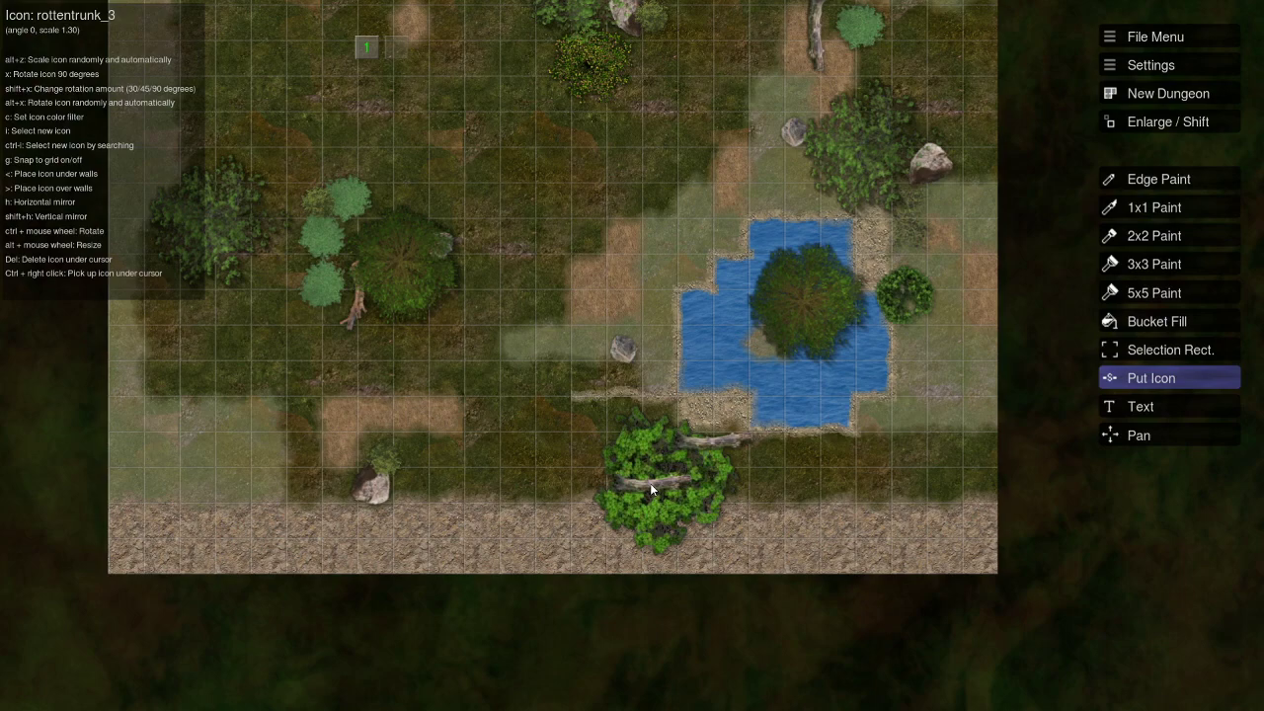
click(662, 488)
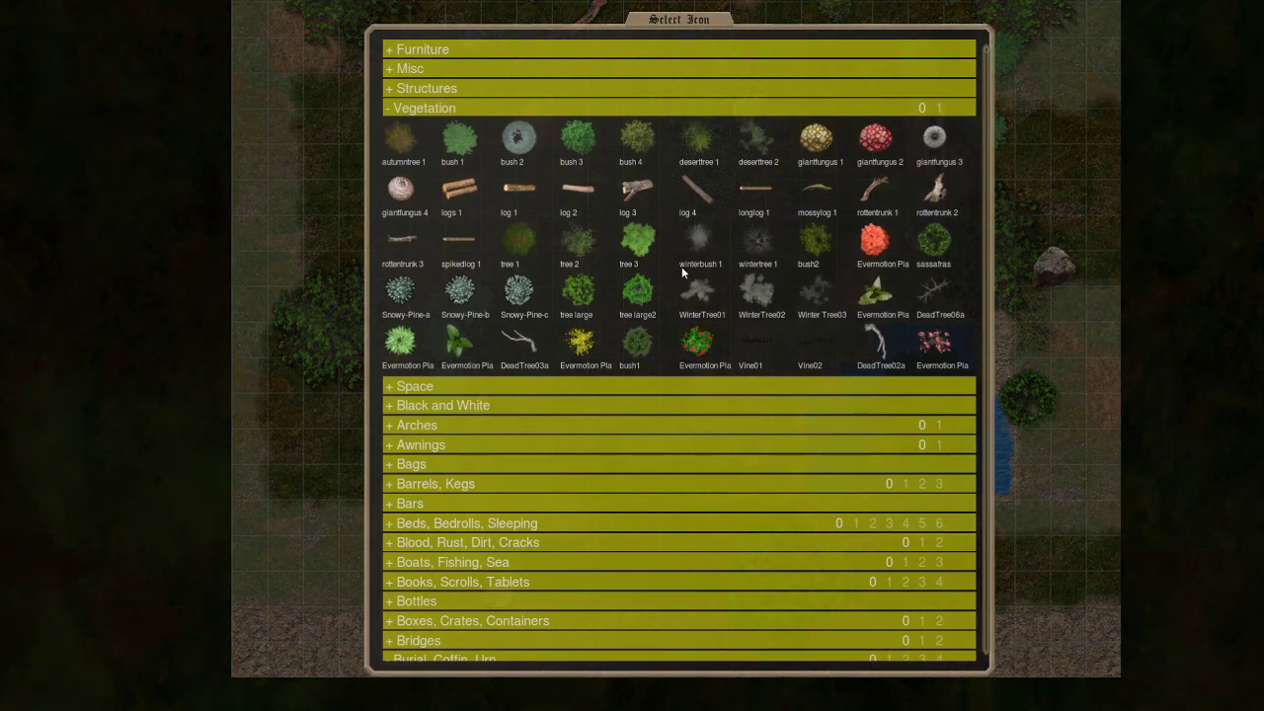
Choose rottentrunk 2 and place a small trunk in the upper meadow.
click(877, 187)
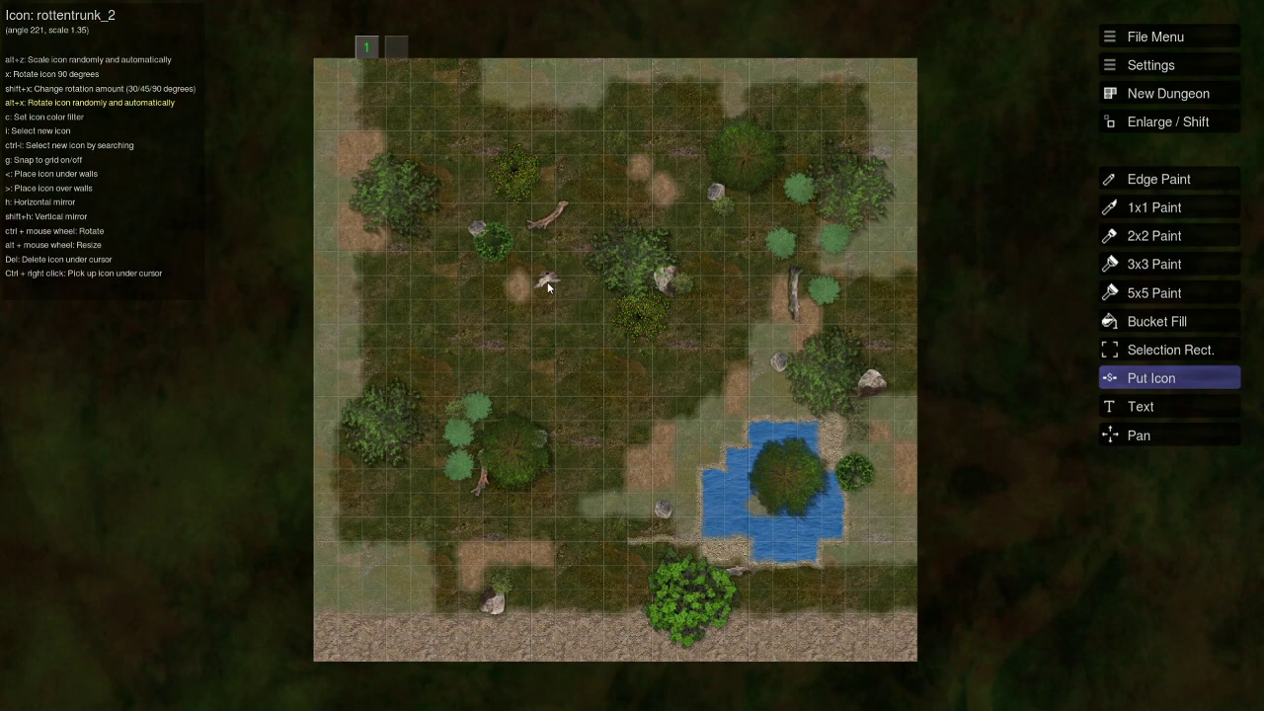
mouse_move(546, 287)
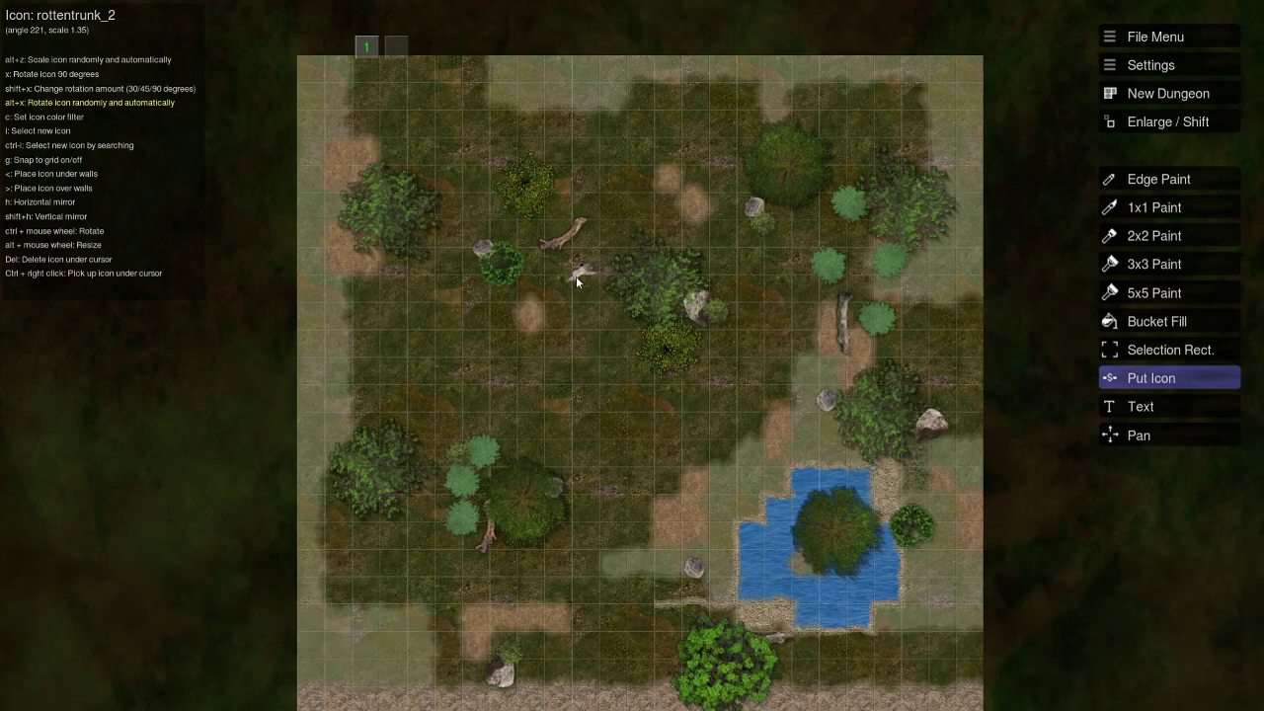
click(575, 282)
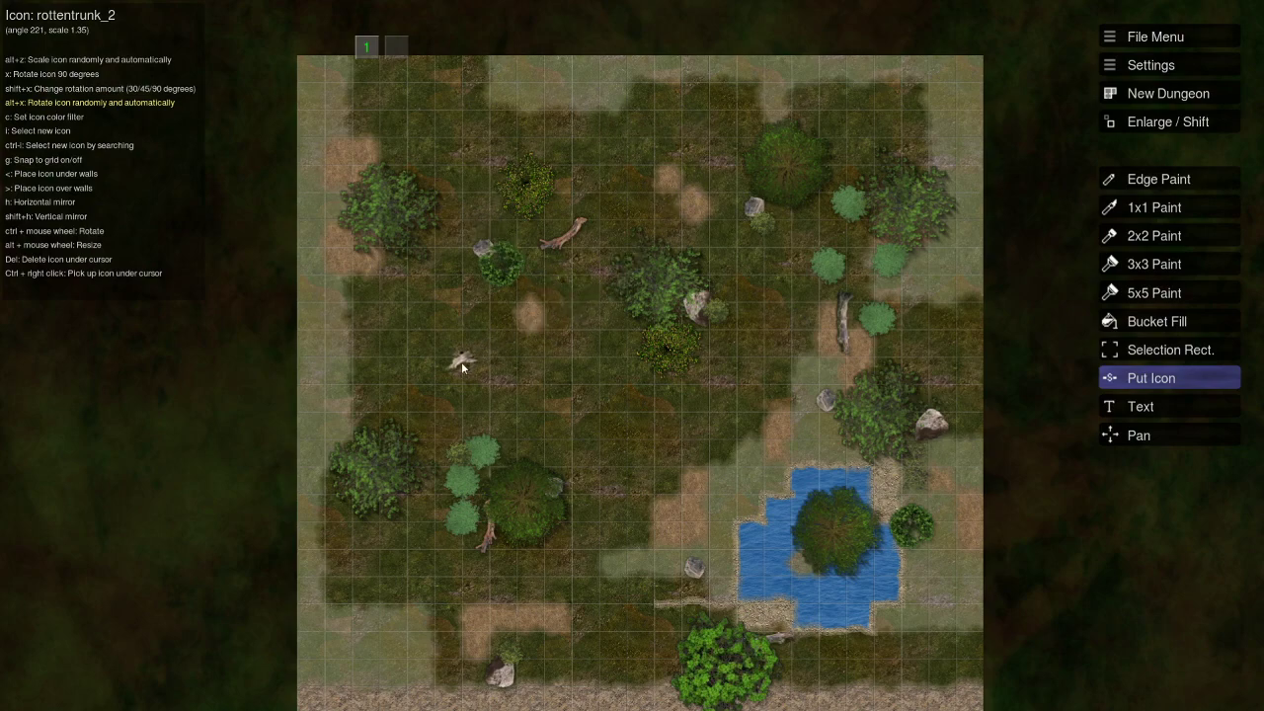
mouse_move(612, 219)
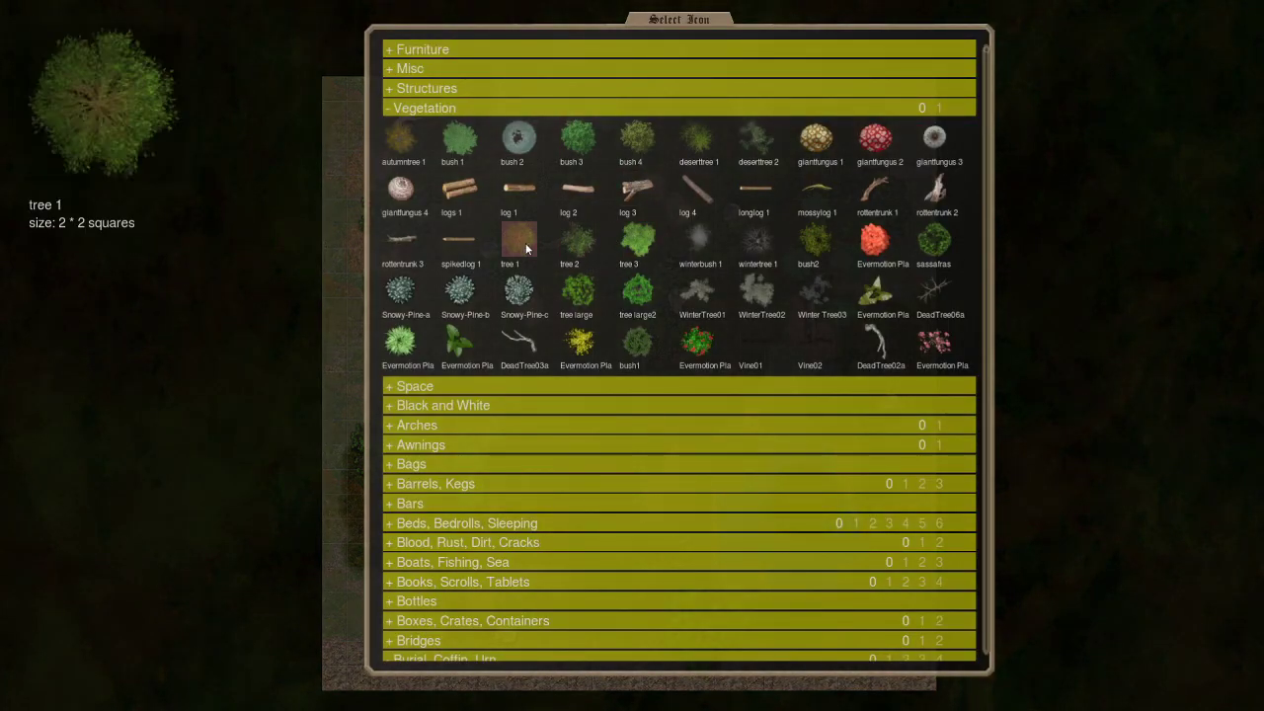
Place a large tree on the map's top edge and a stone near the centre.
click(507, 242)
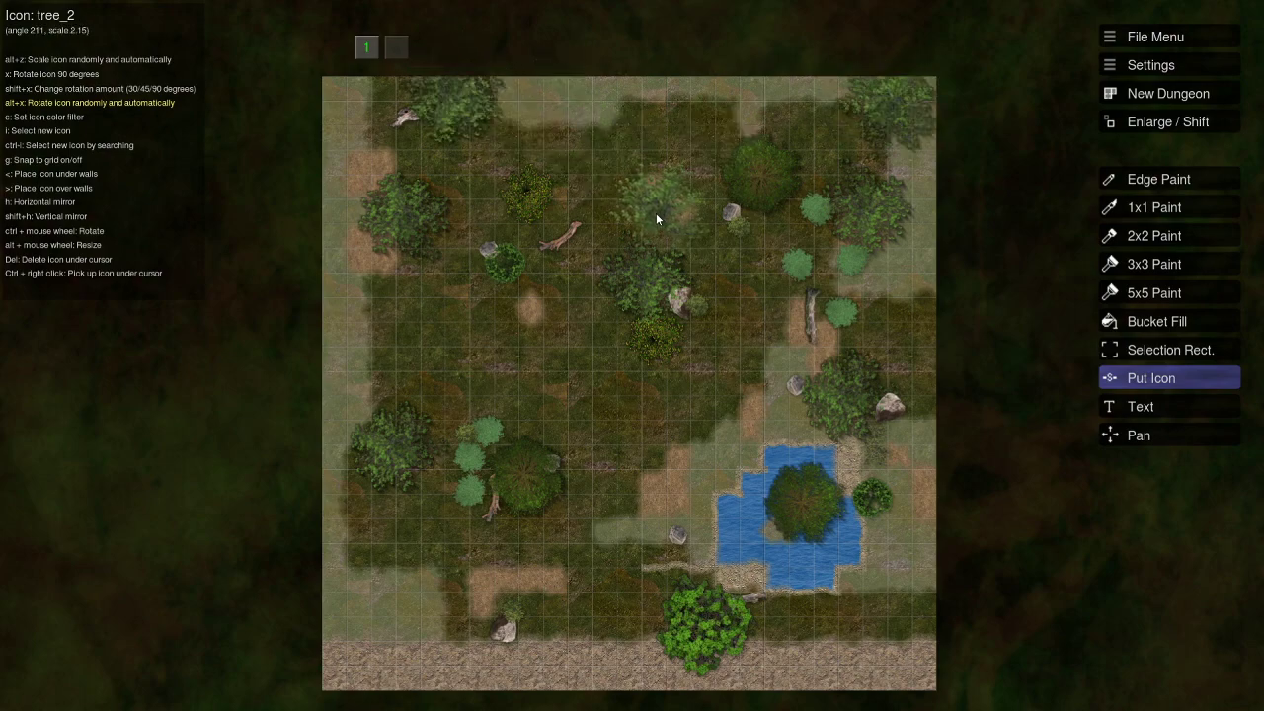
click(656, 134)
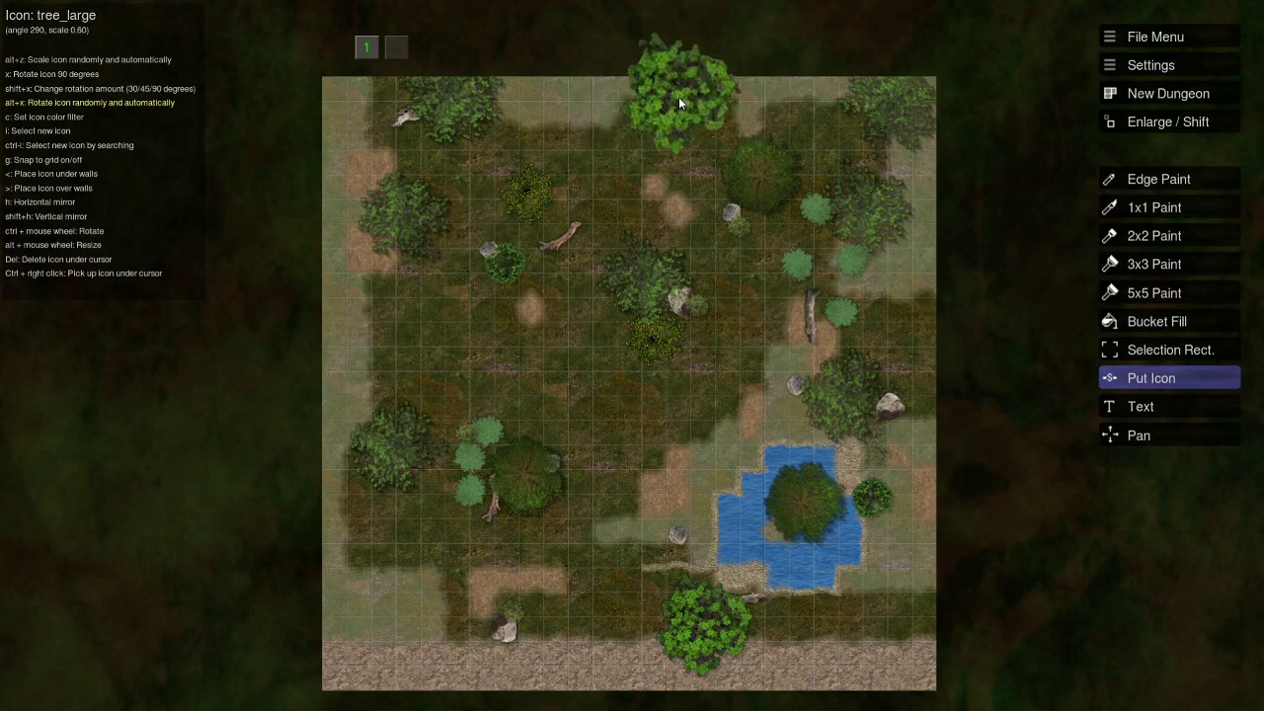
click(503, 296)
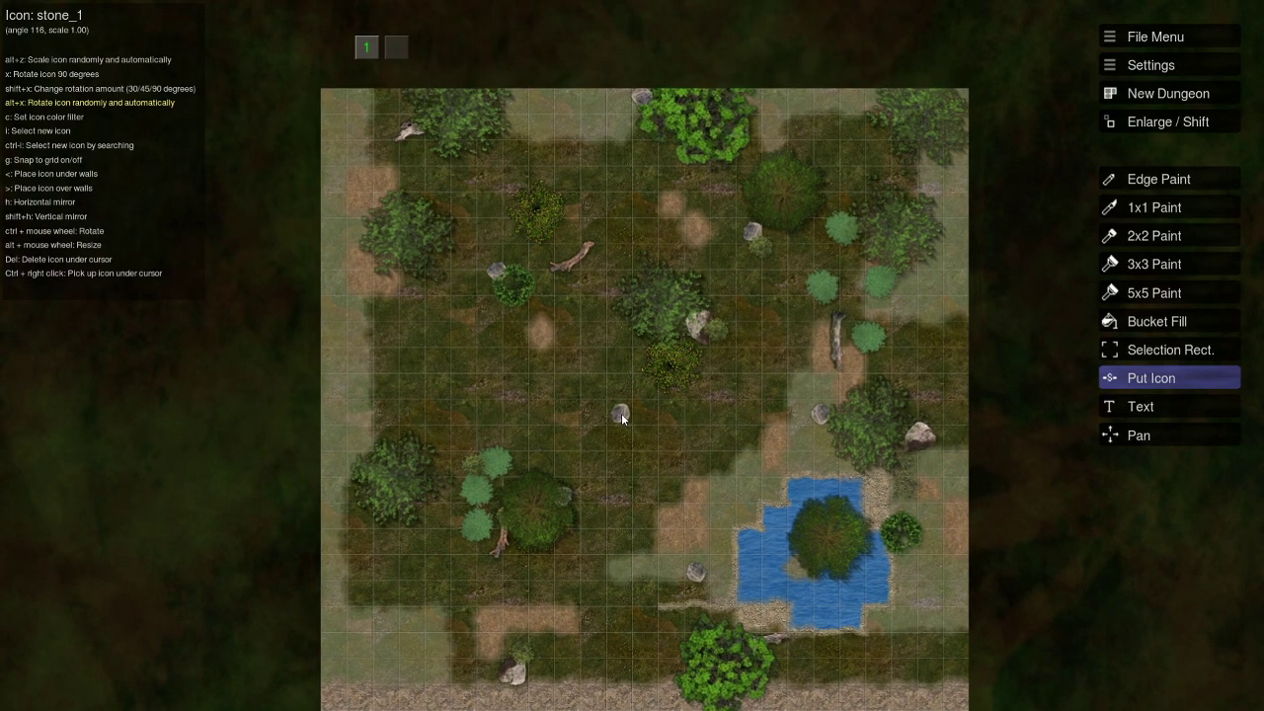
click(1153, 235)
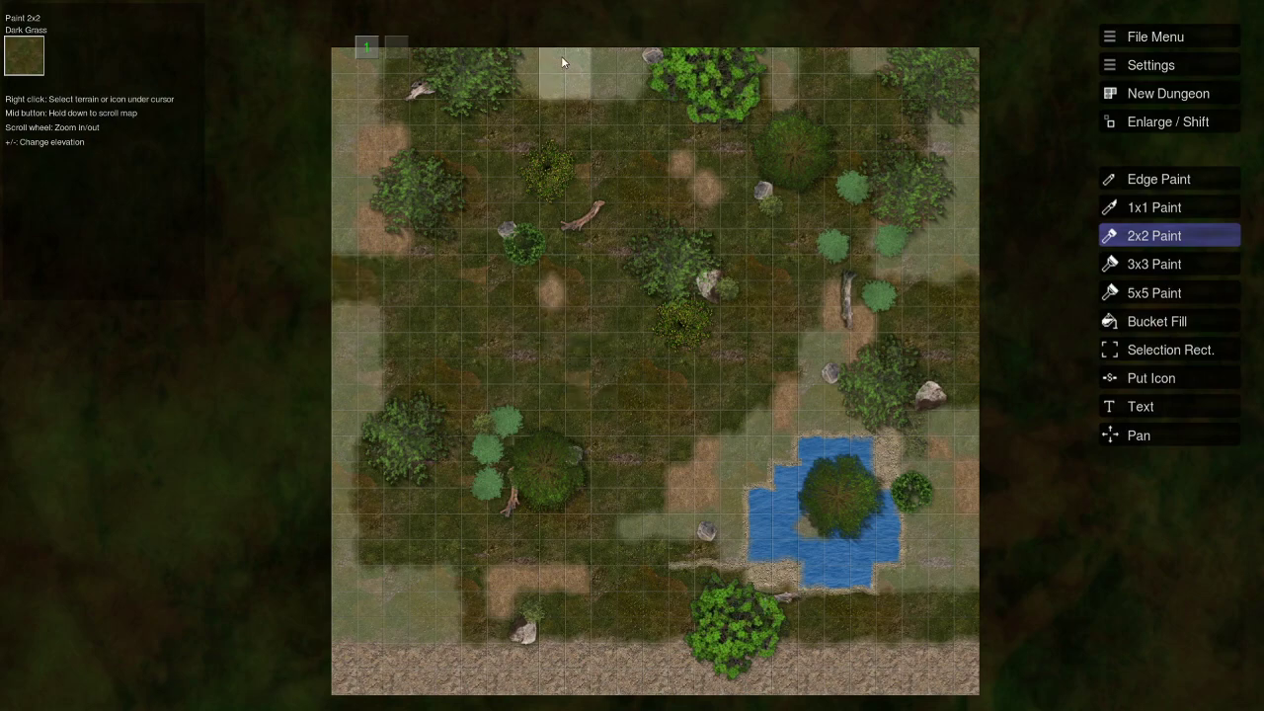
Switch terrain painting to single 1x1 tiles.
click(1153, 206)
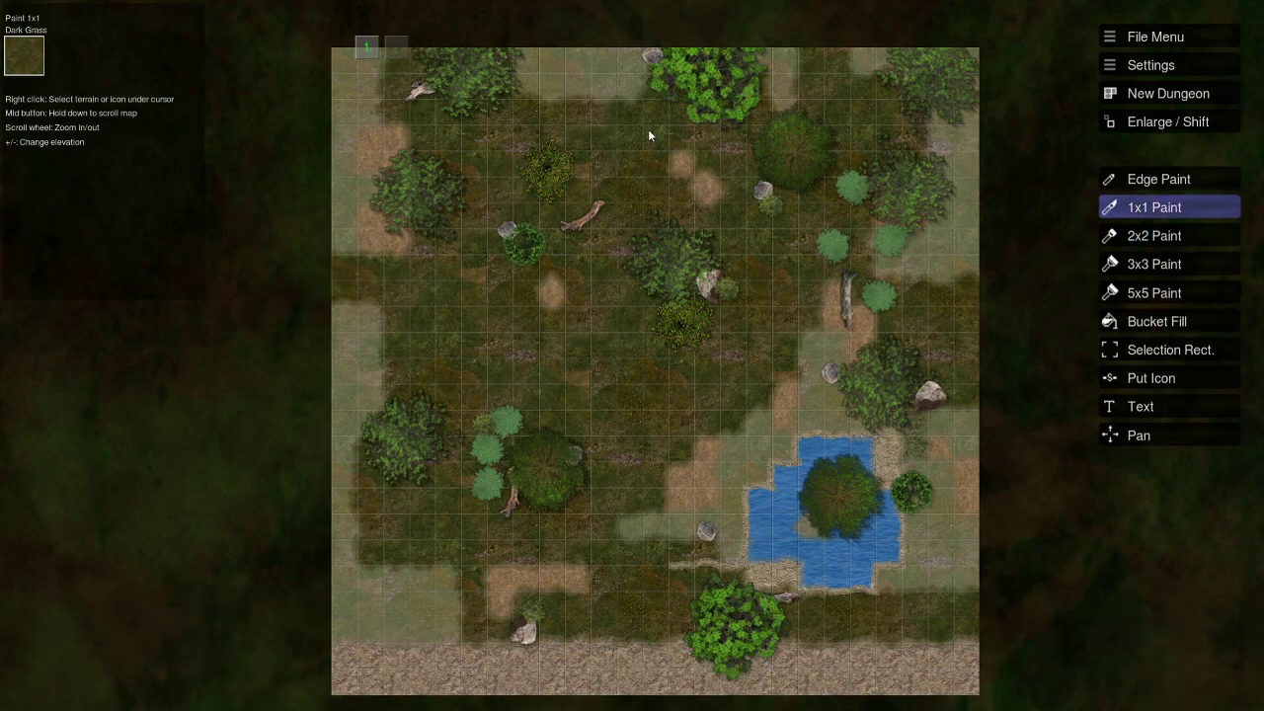
mouse_move(679, 173)
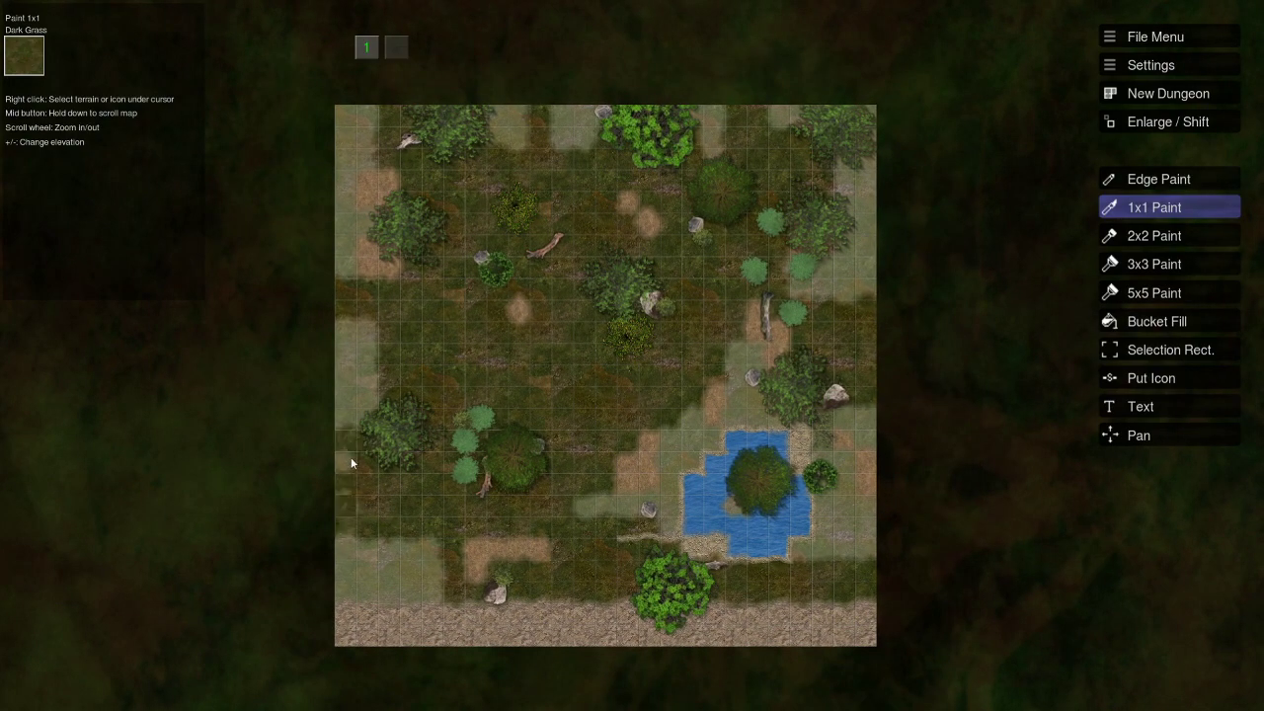
mouse_move(609, 306)
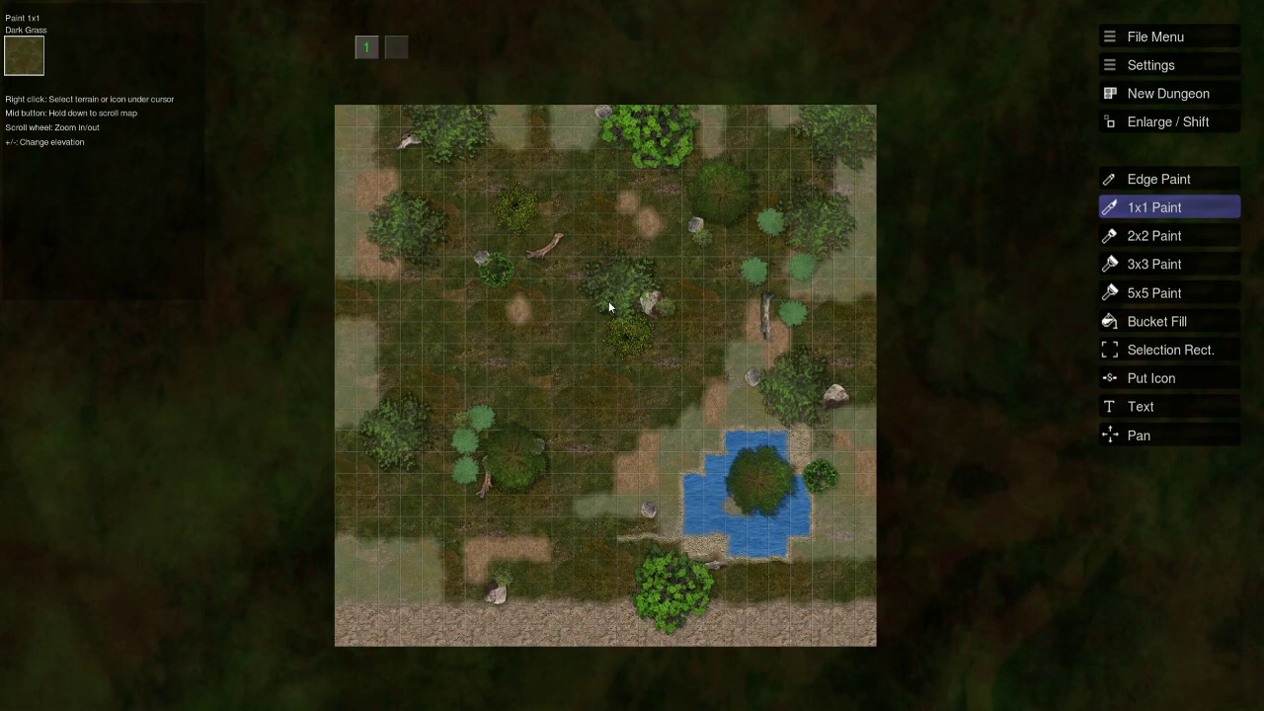
mouse_move(752, 311)
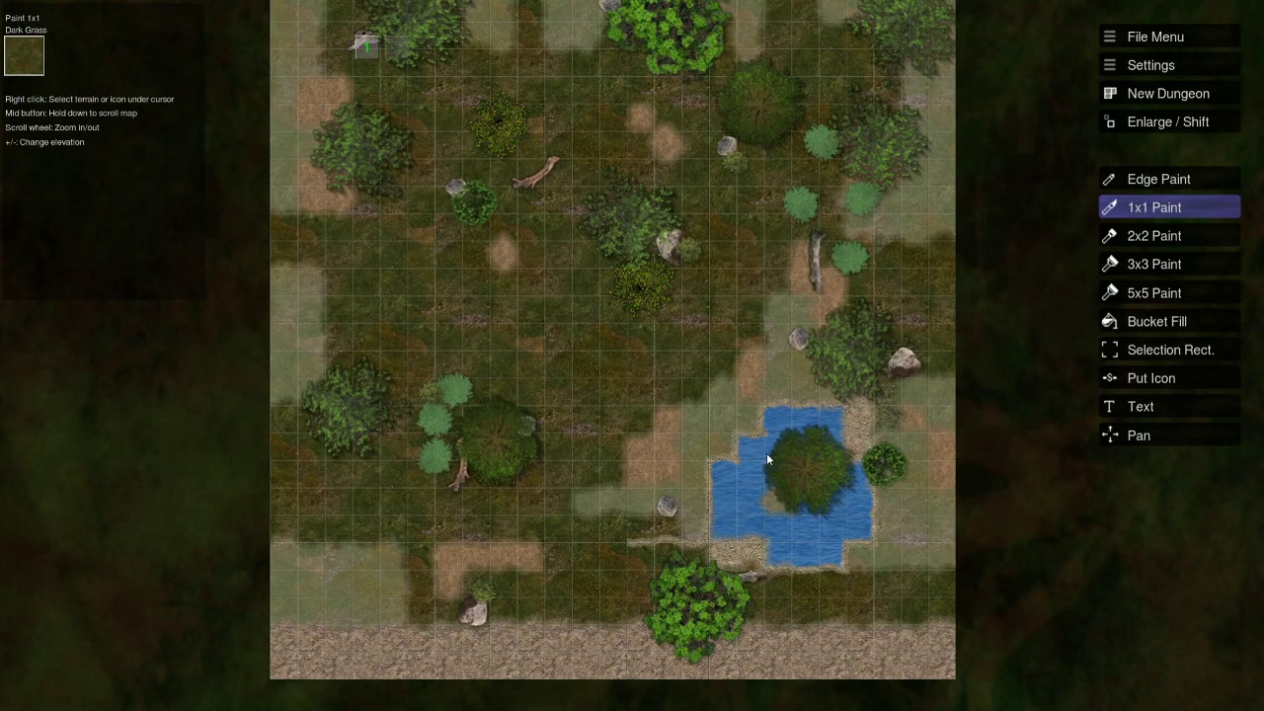
mouse_move(731, 500)
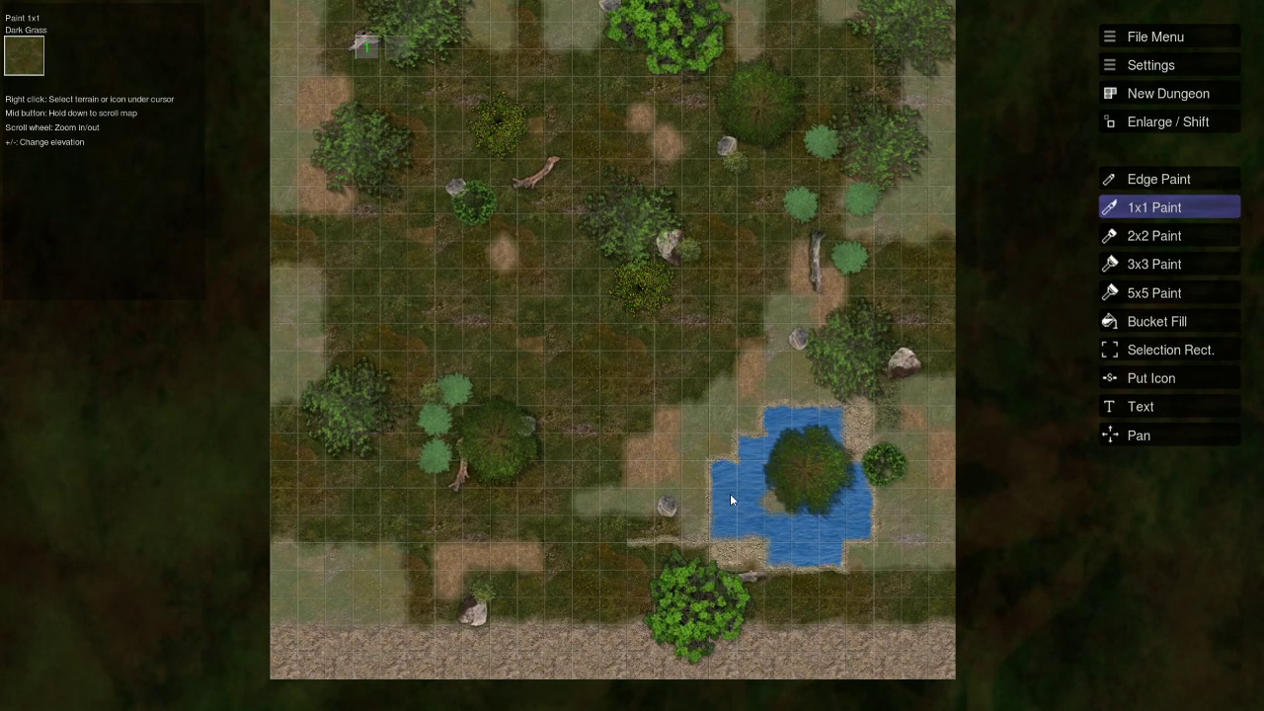
mouse_move(727, 524)
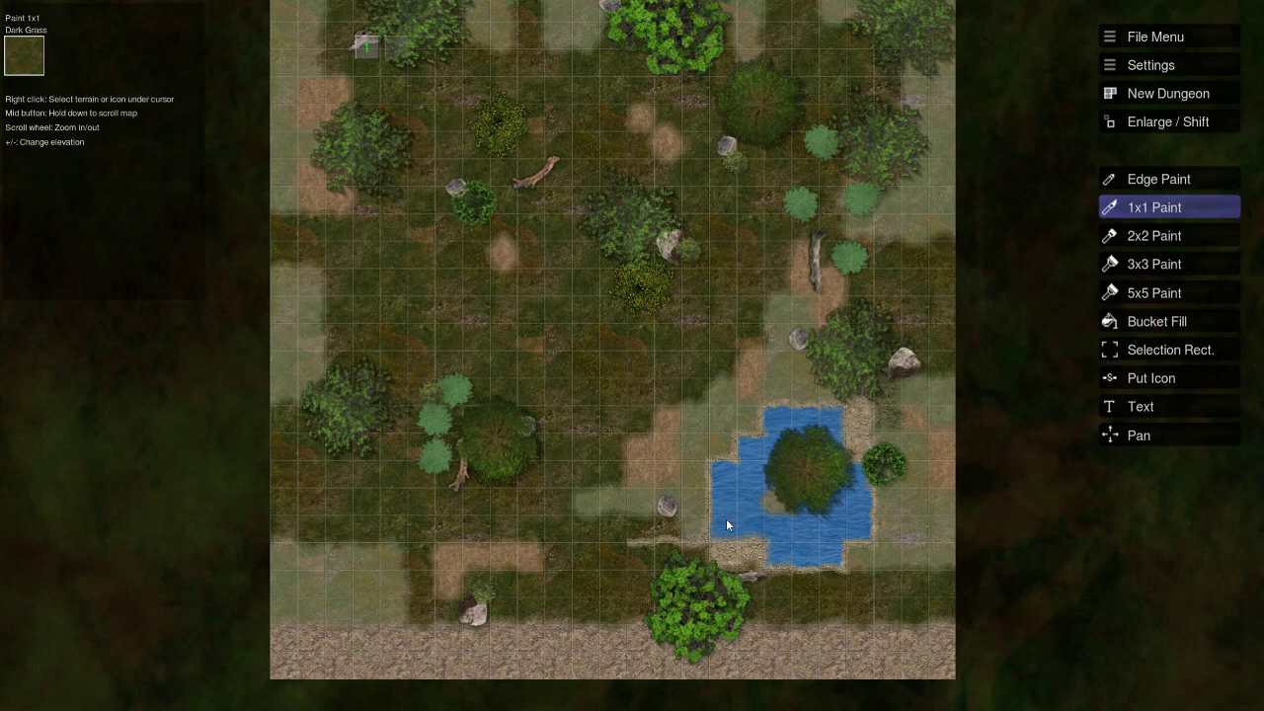
mouse_move(778, 459)
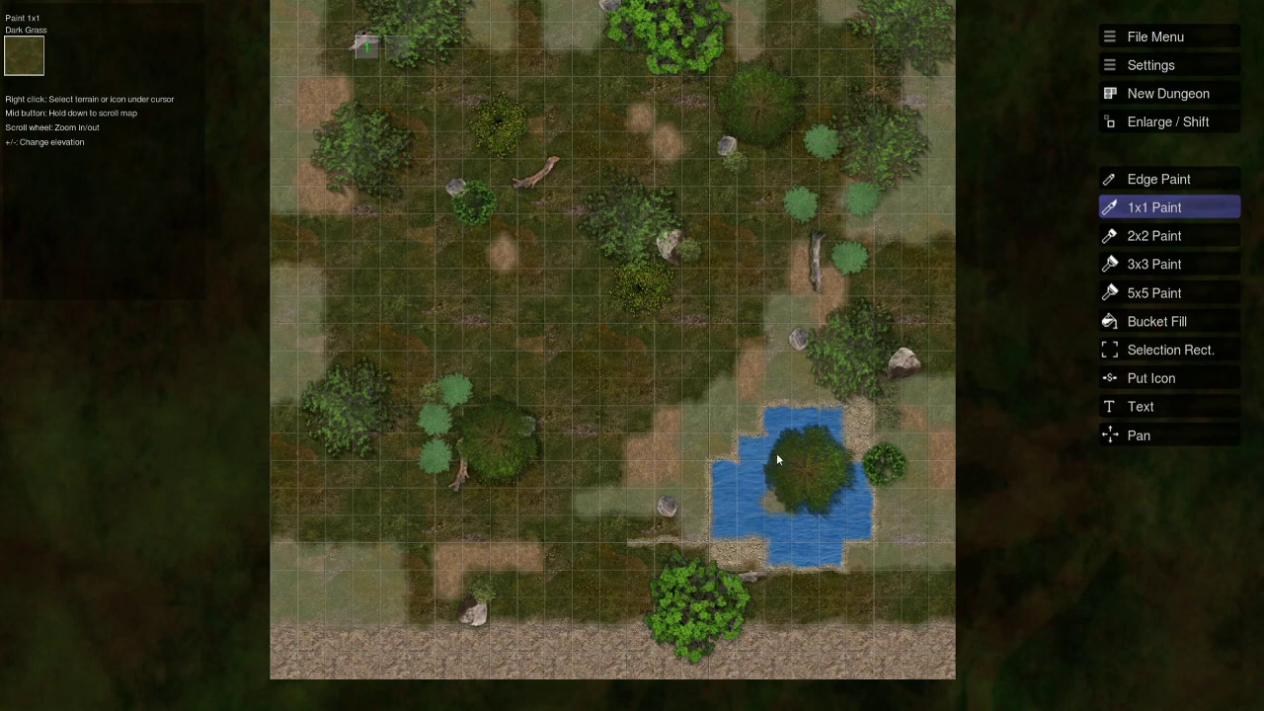
mouse_move(736, 452)
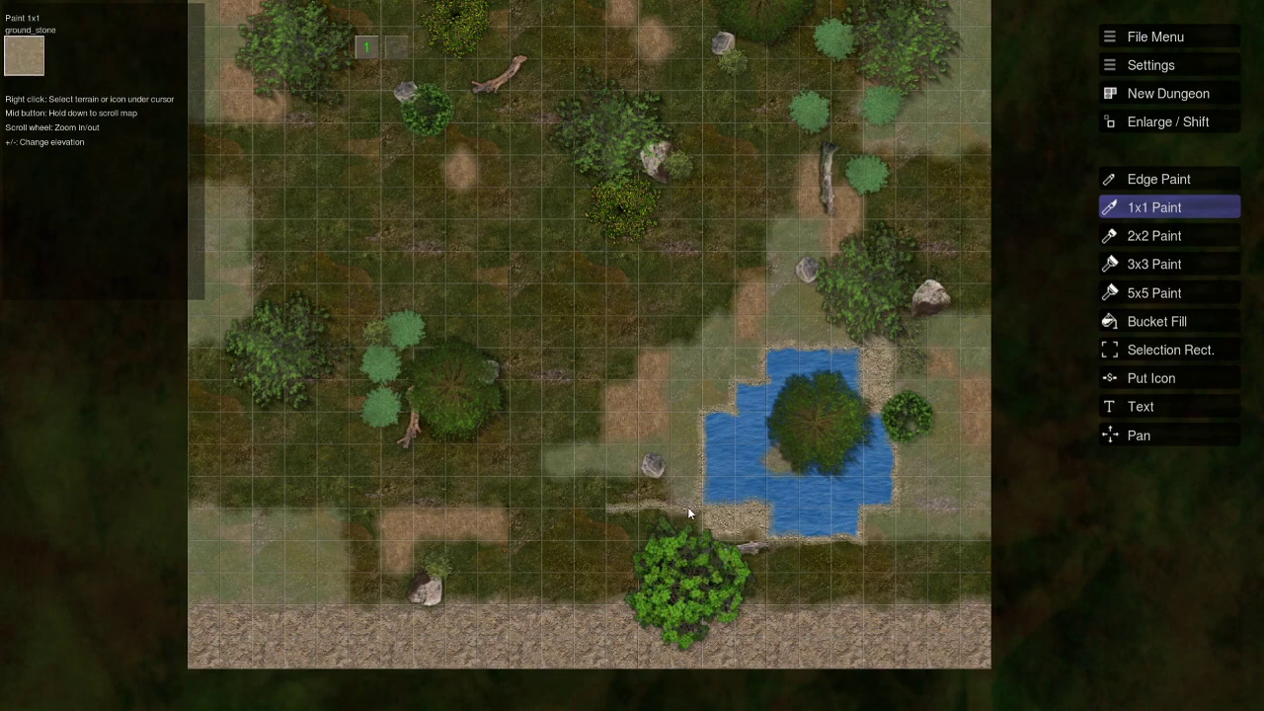
Switch terrain painting to grid-edge mode.
click(1158, 178)
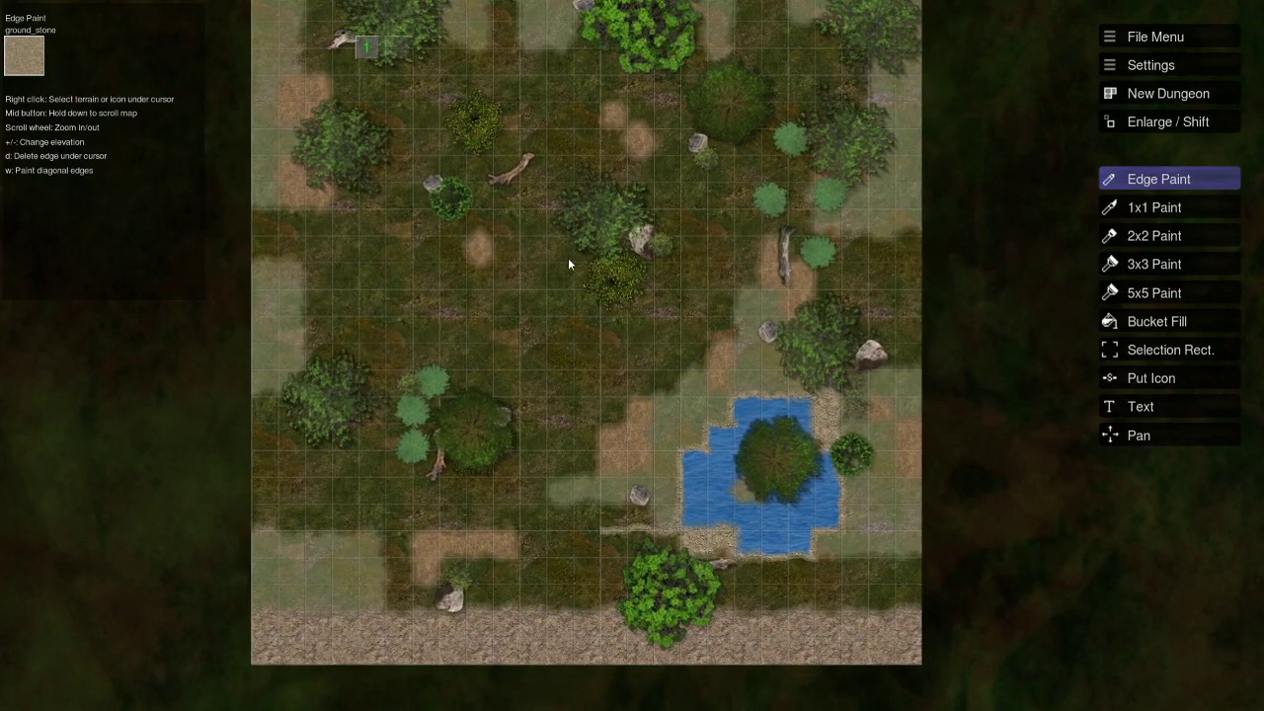
mouse_move(602, 378)
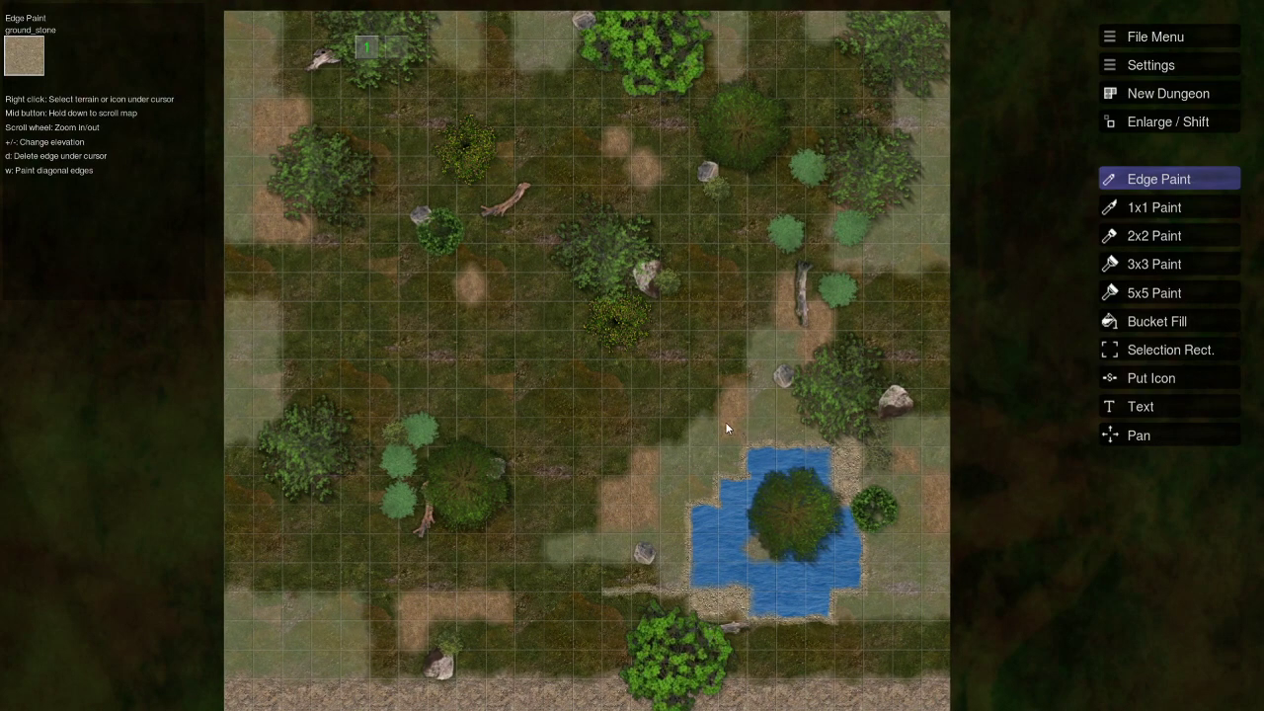
mouse_move(717, 431)
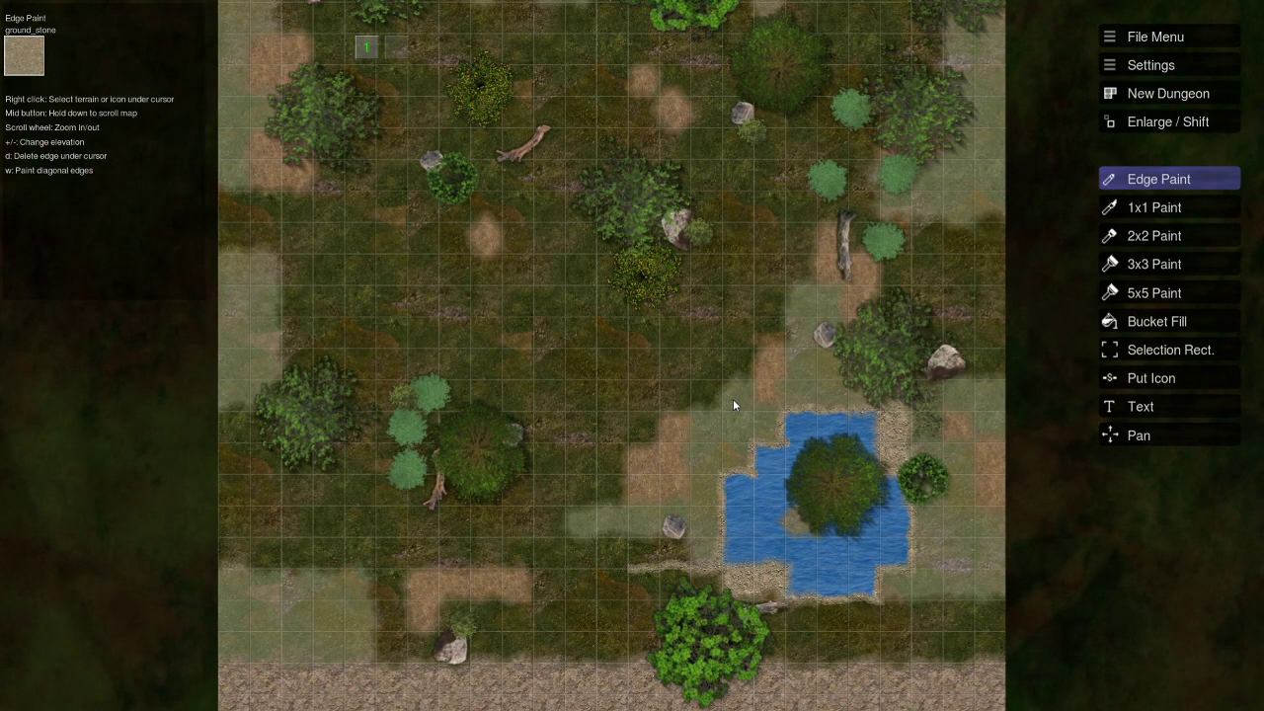
mouse_move(798, 425)
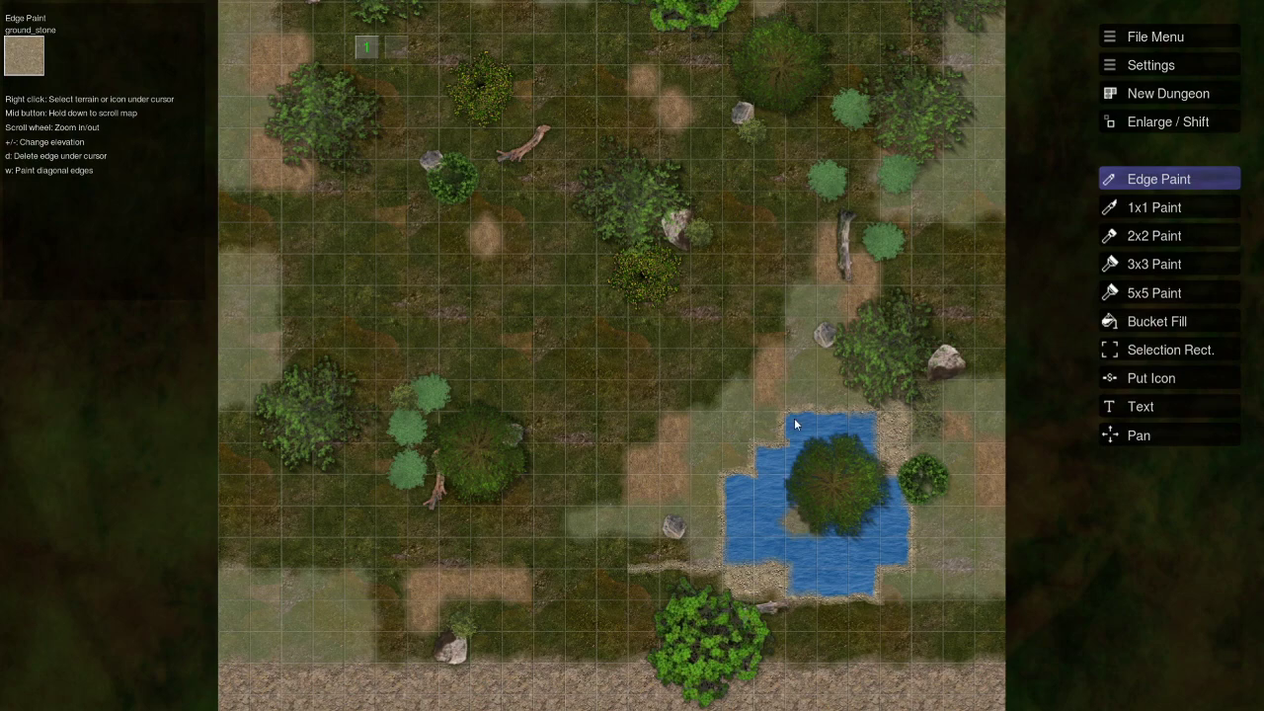
mouse_move(771, 433)
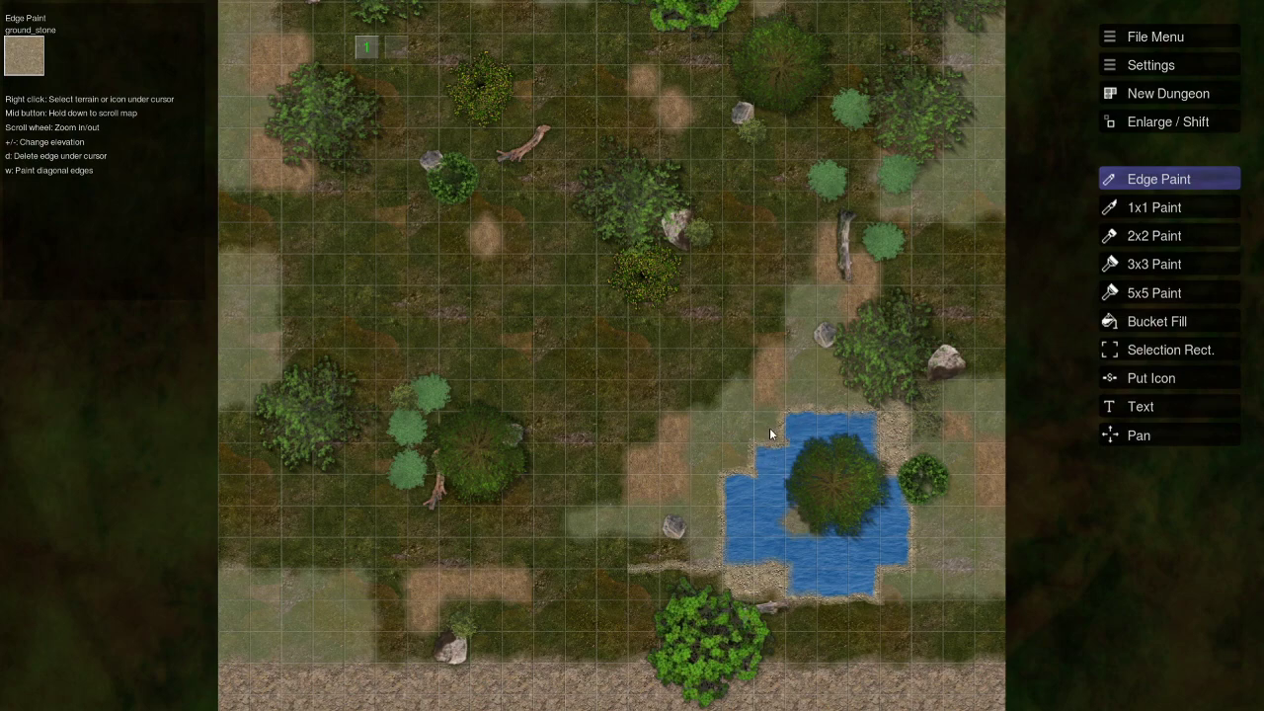
mouse_move(774, 373)
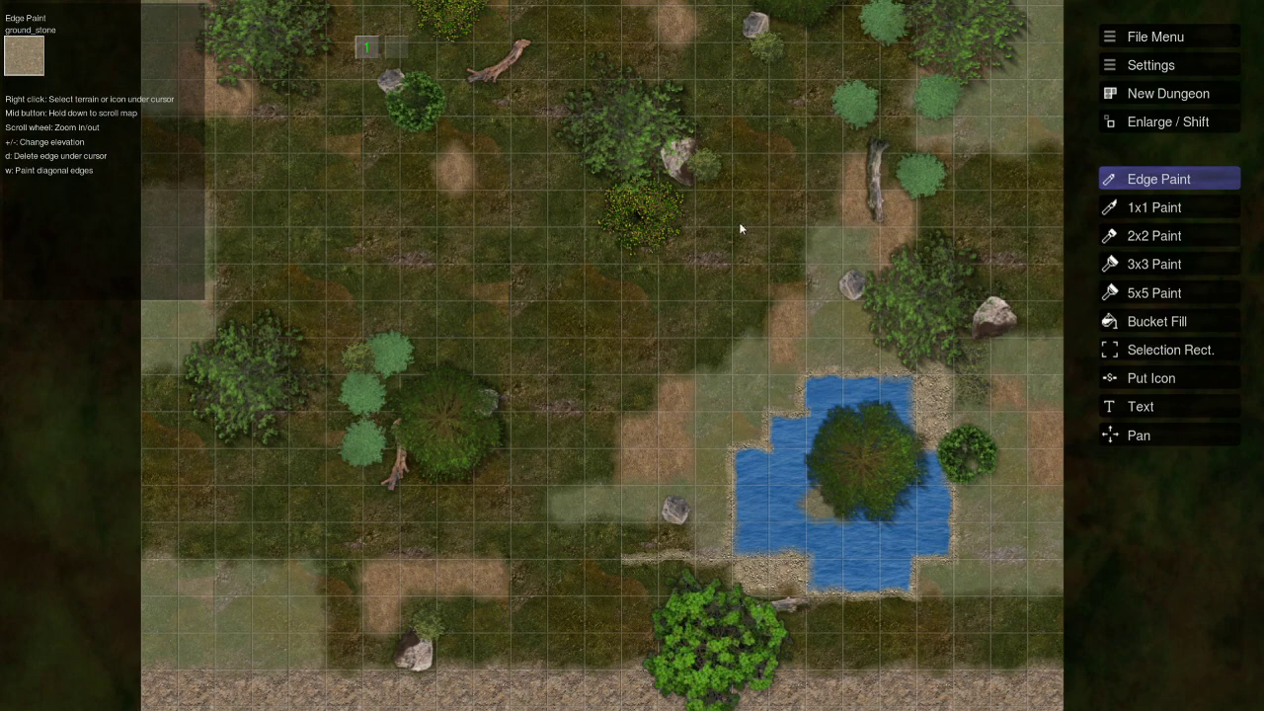
mouse_move(624, 340)
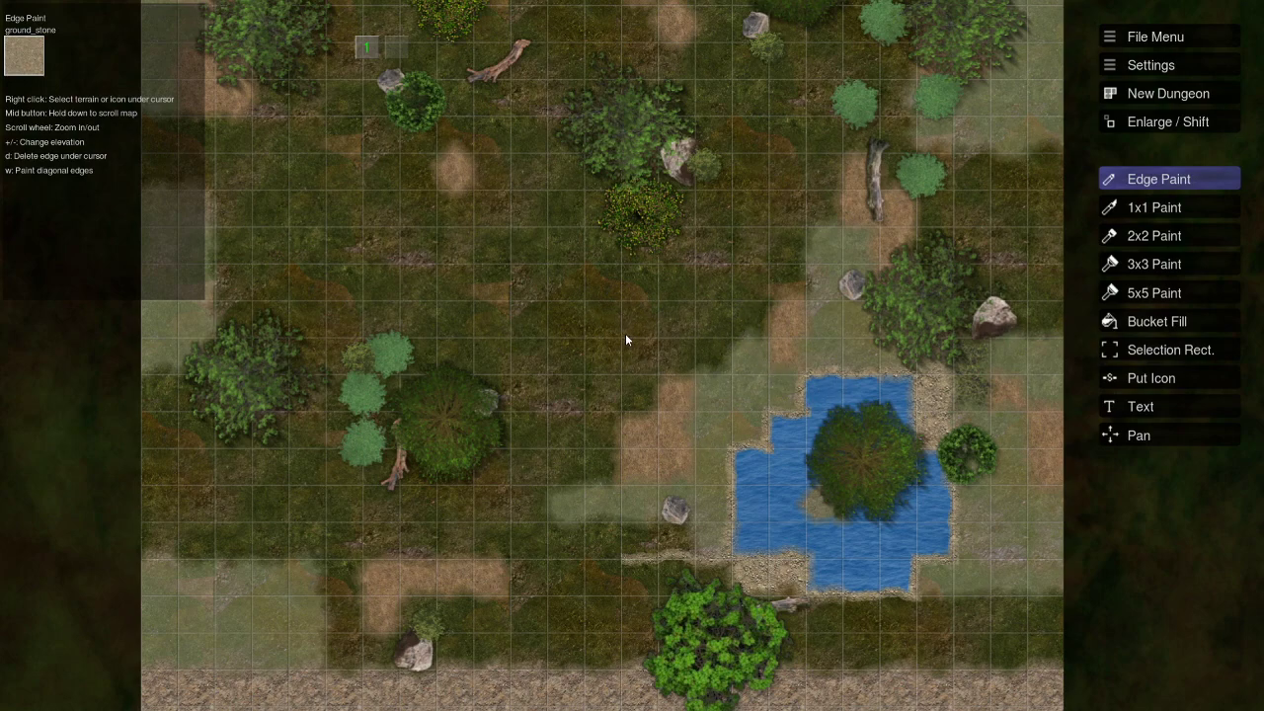
mouse_move(826, 373)
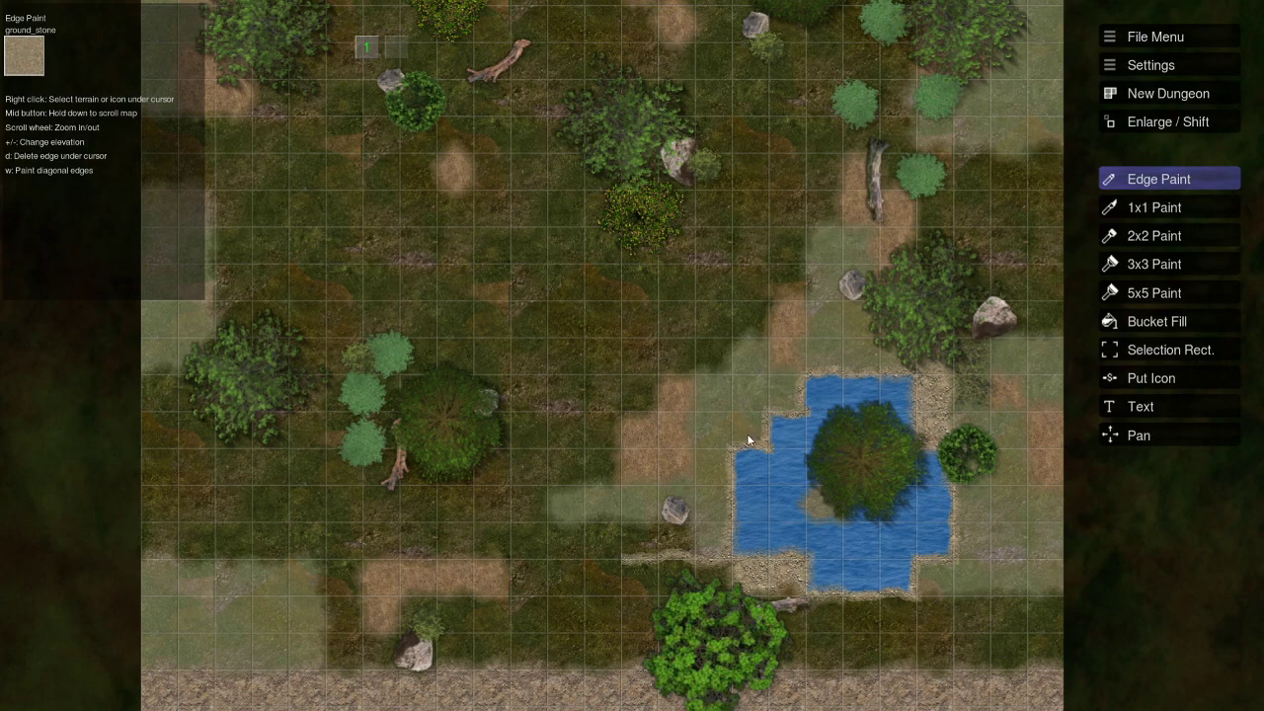
mouse_move(681, 341)
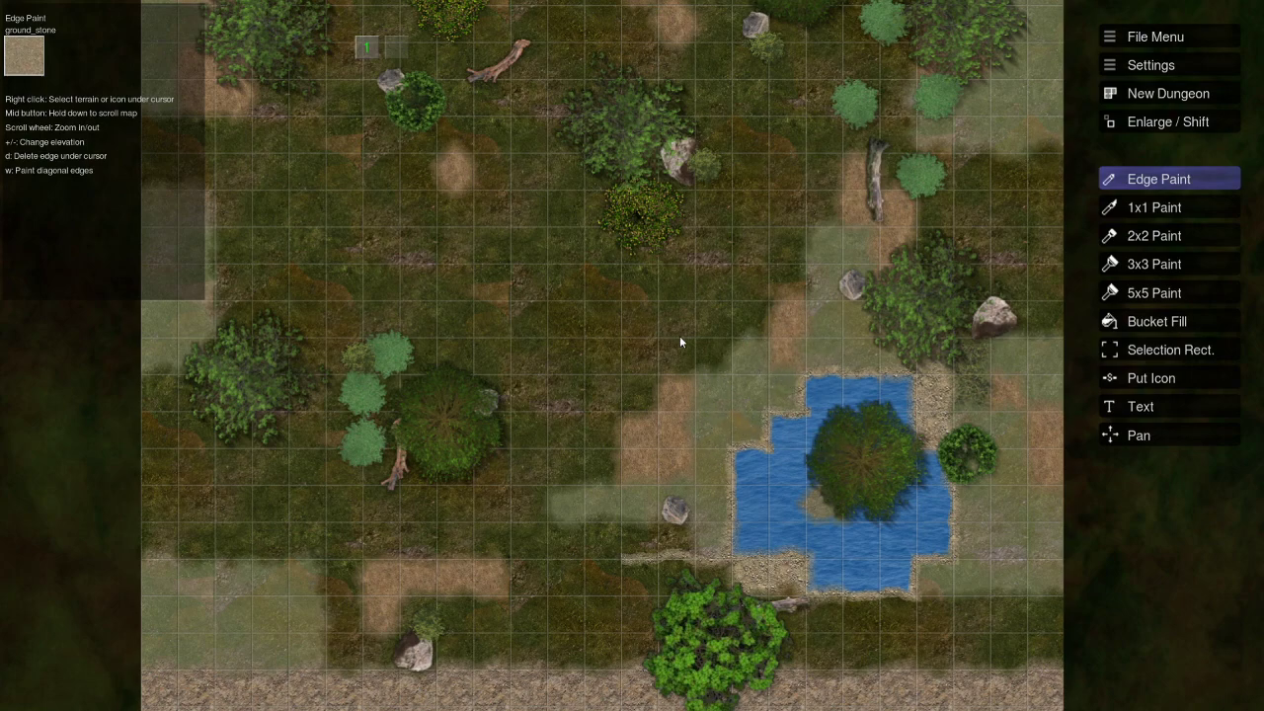
mouse_move(634, 318)
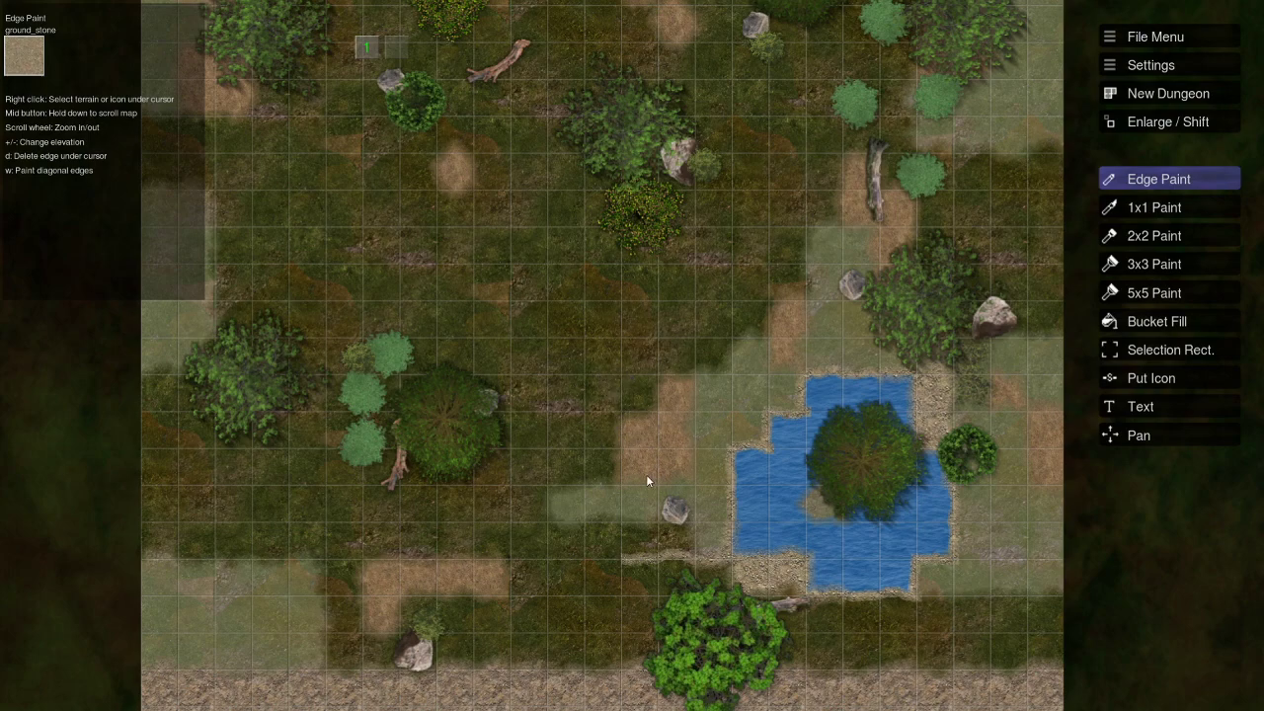
mouse_move(651, 373)
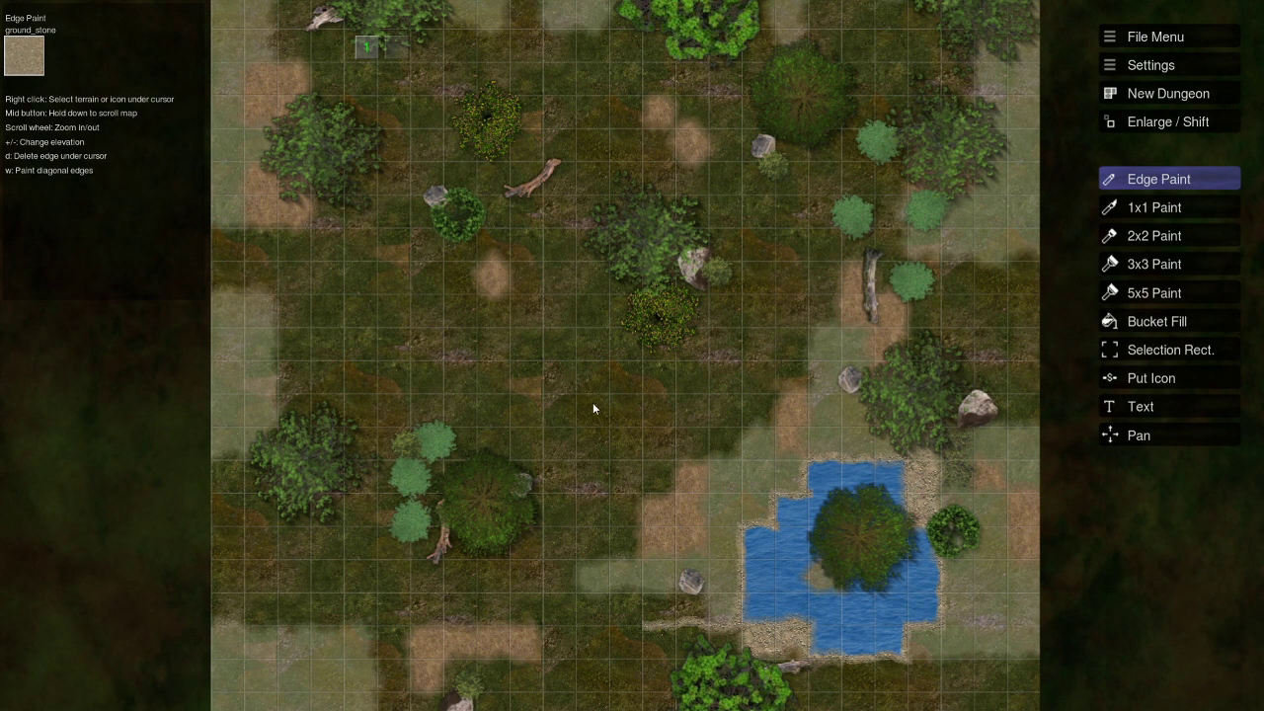
mouse_move(599, 384)
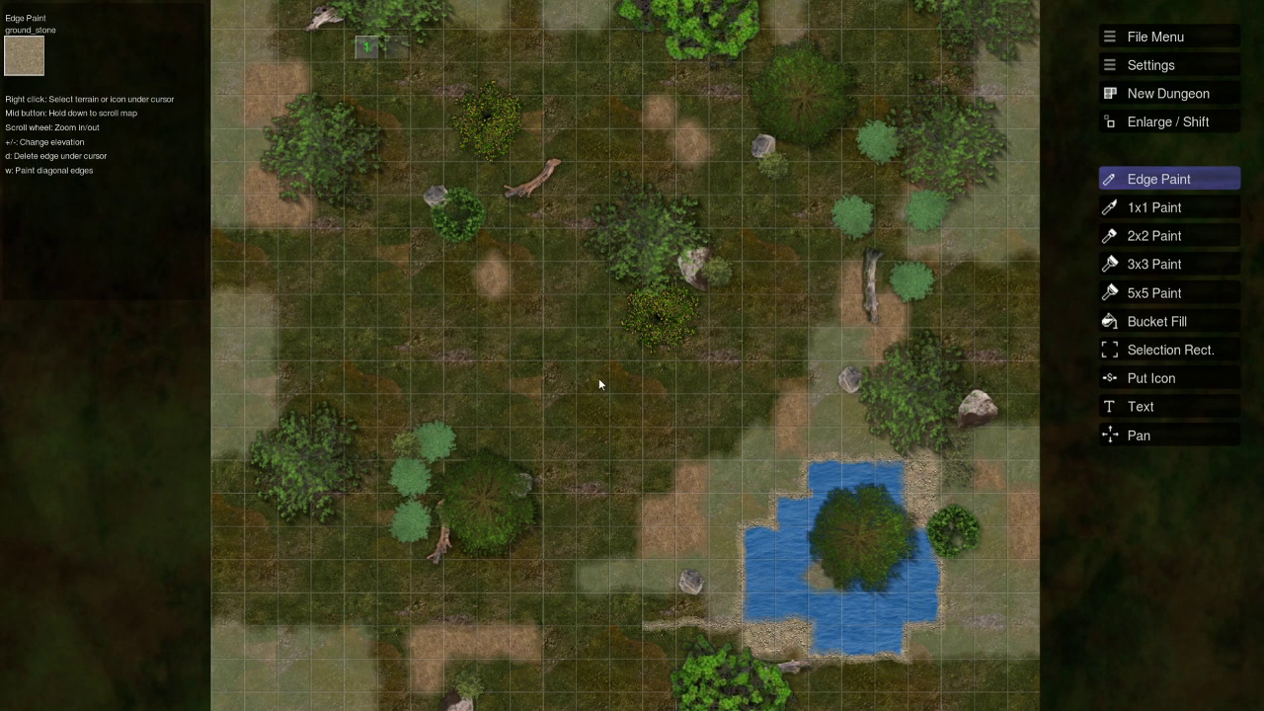
mouse_move(619, 395)
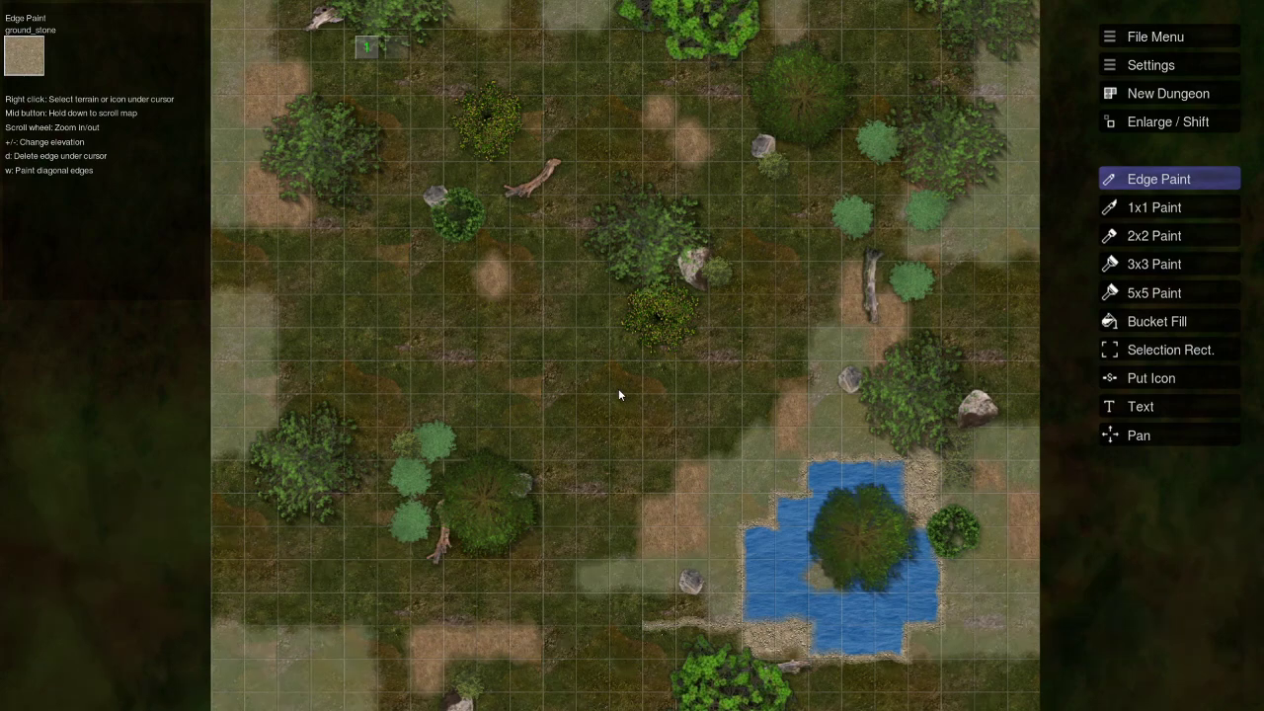
mouse_move(588, 367)
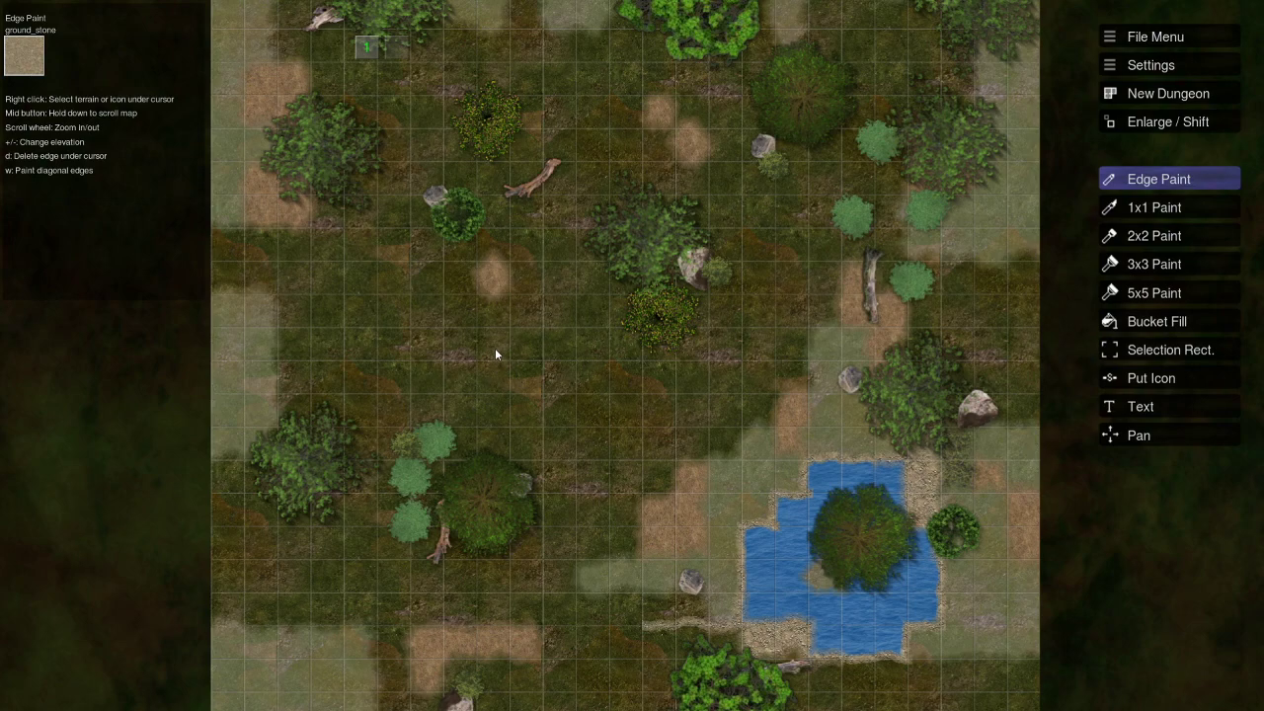
mouse_move(531, 426)
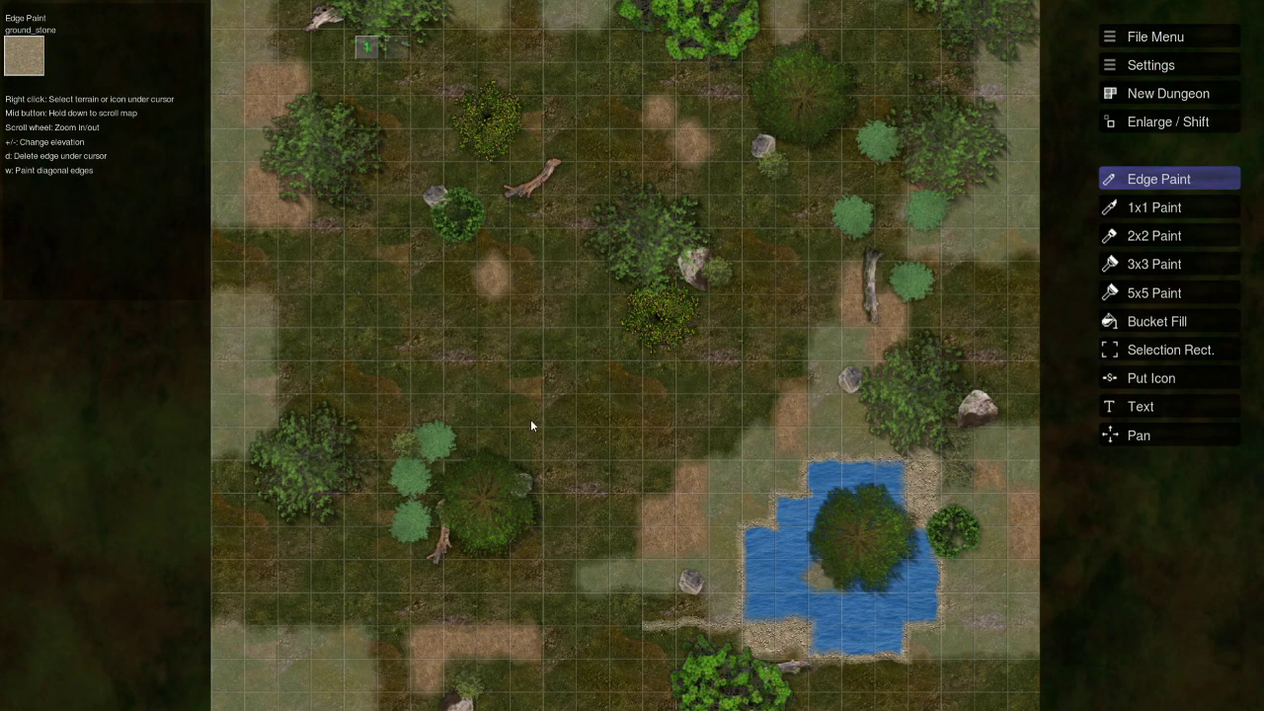
mouse_move(651, 398)
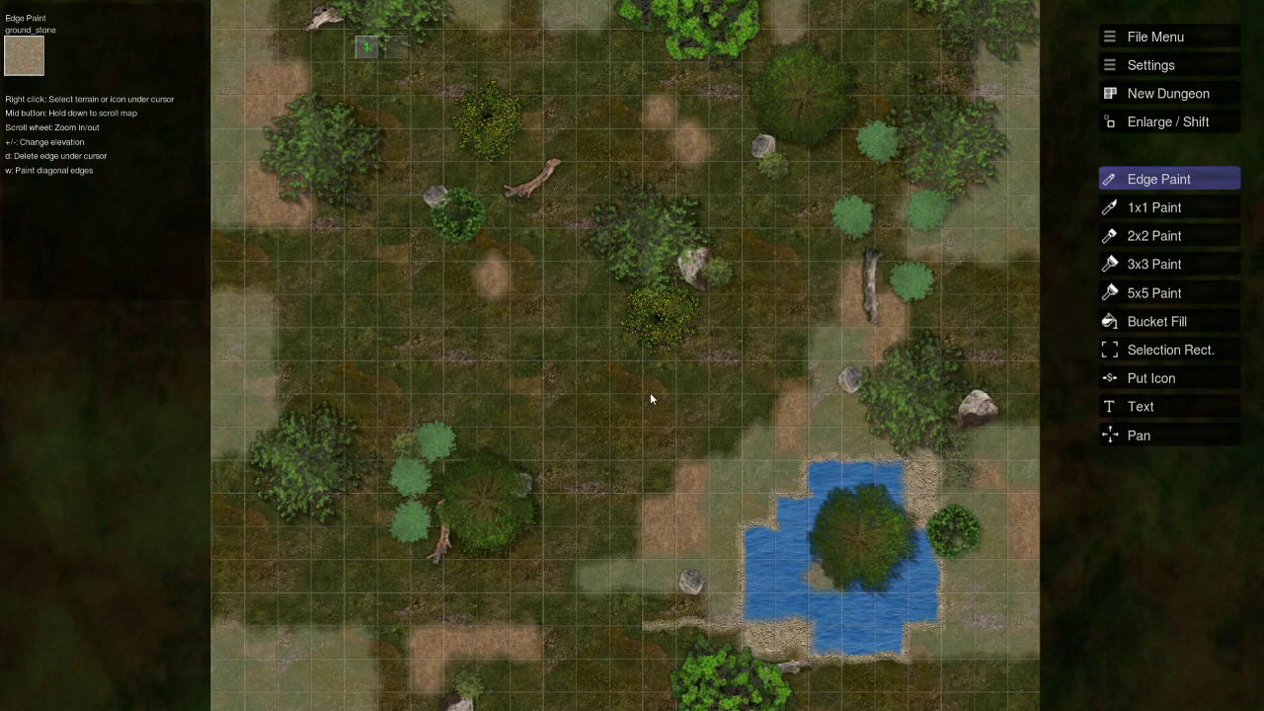
mouse_move(563, 365)
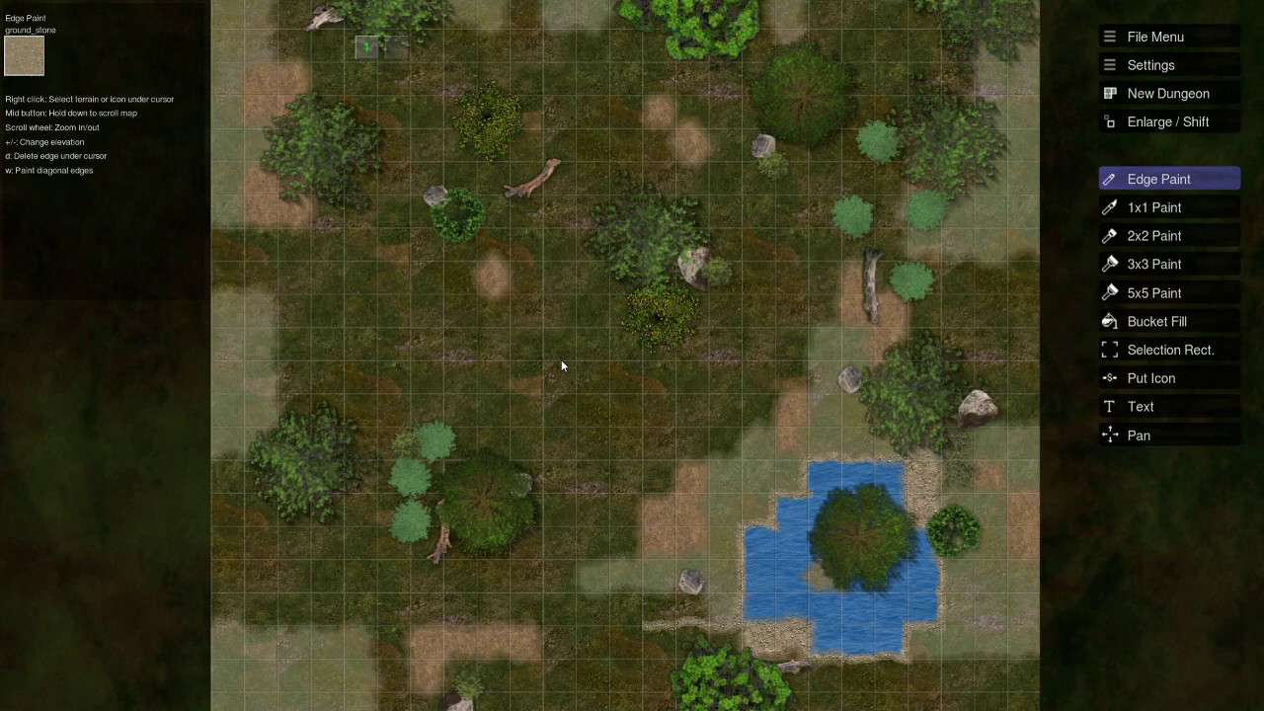
mouse_move(561, 343)
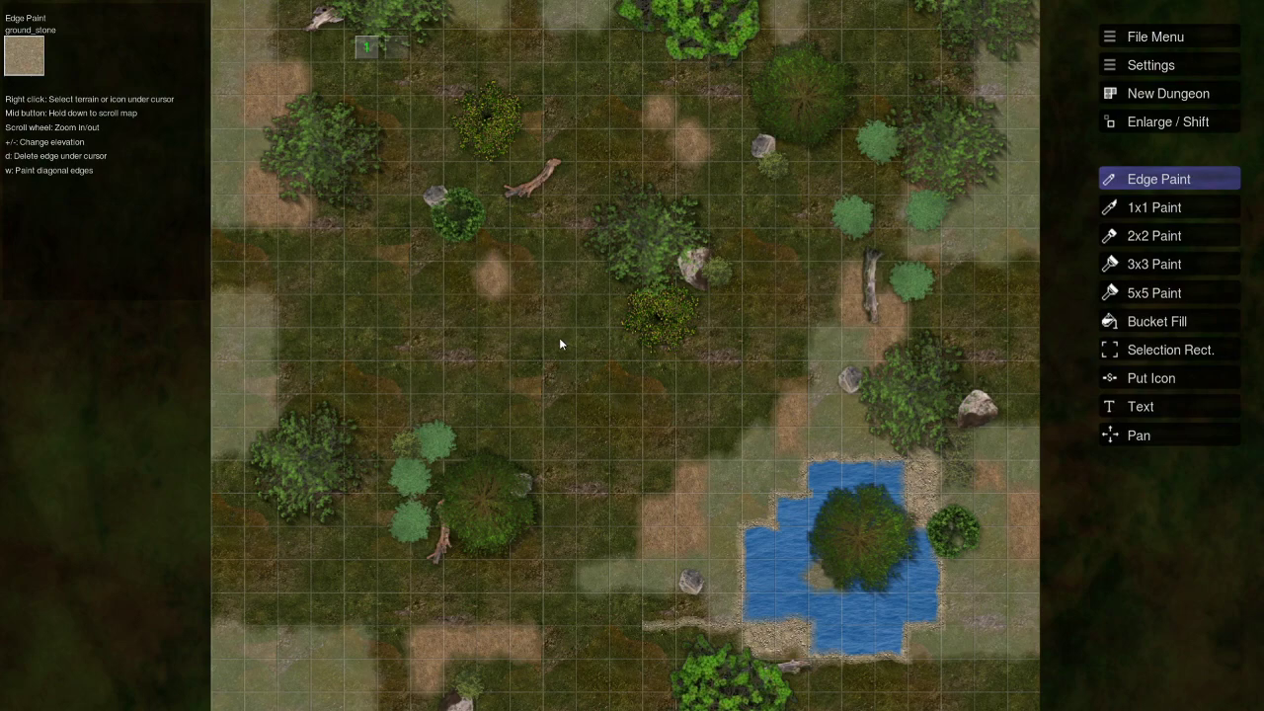
mouse_move(417, 390)
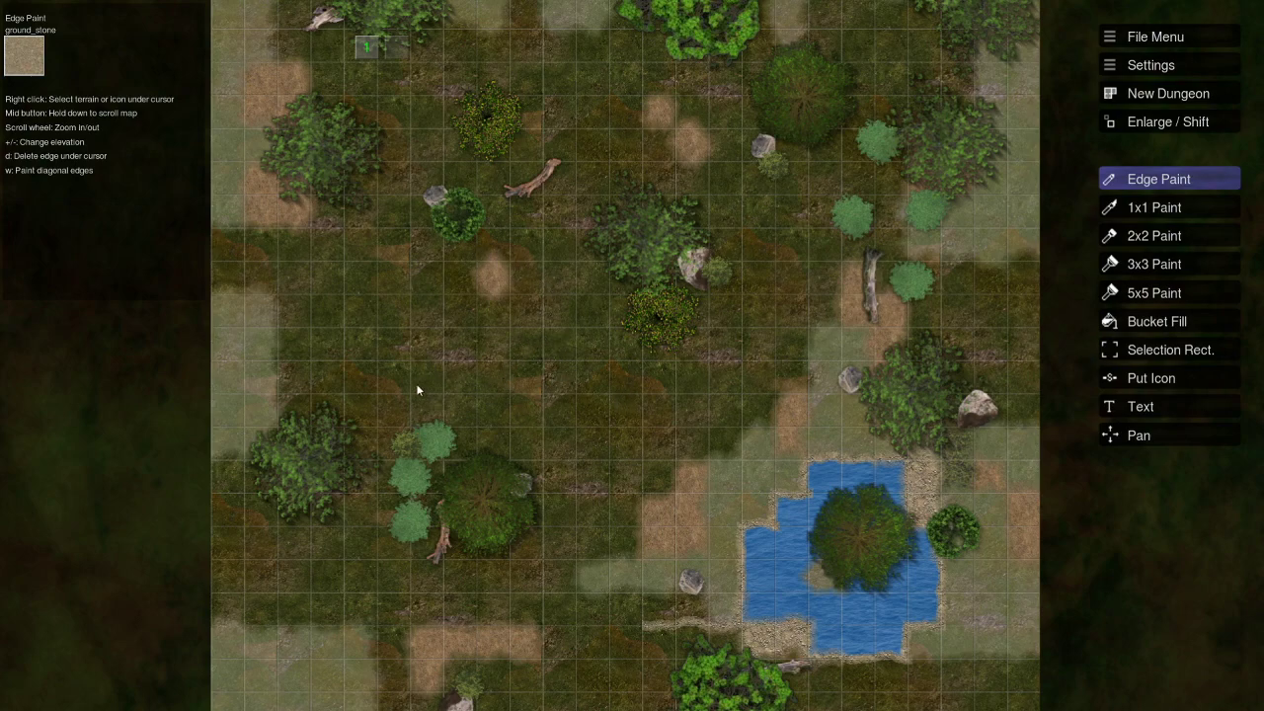
mouse_move(590, 386)
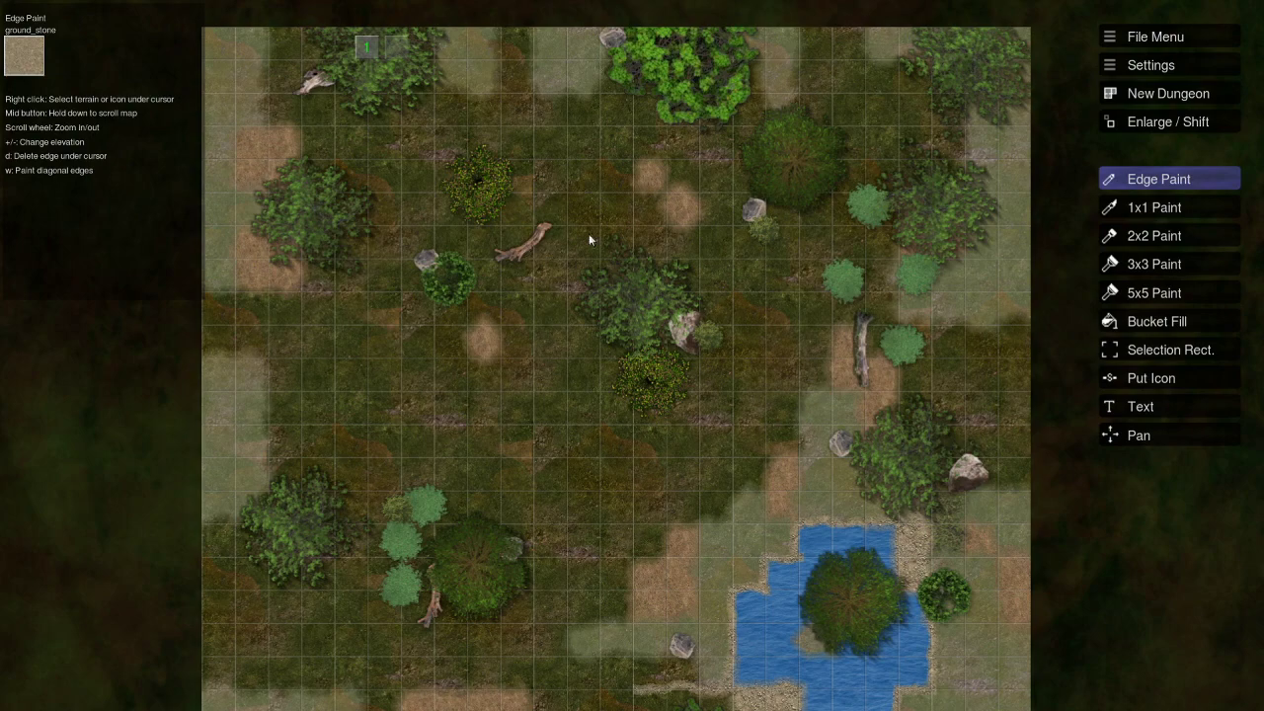
mouse_move(597, 428)
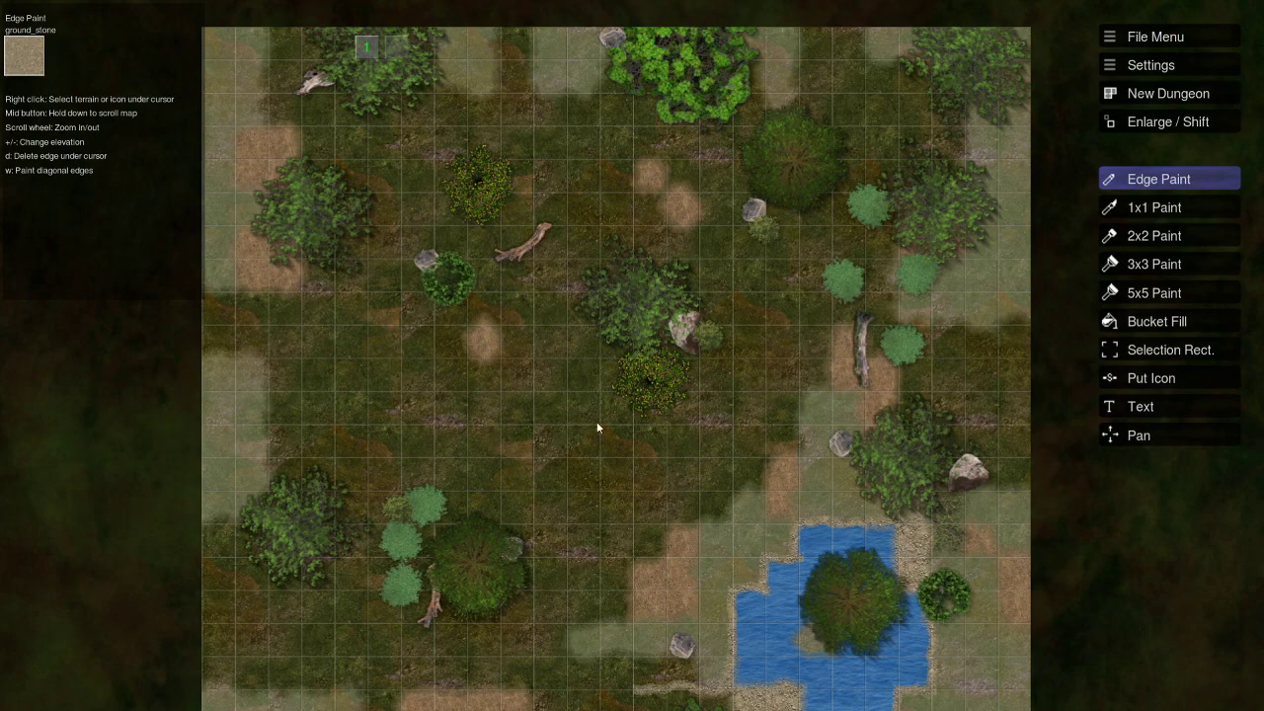
mouse_move(577, 521)
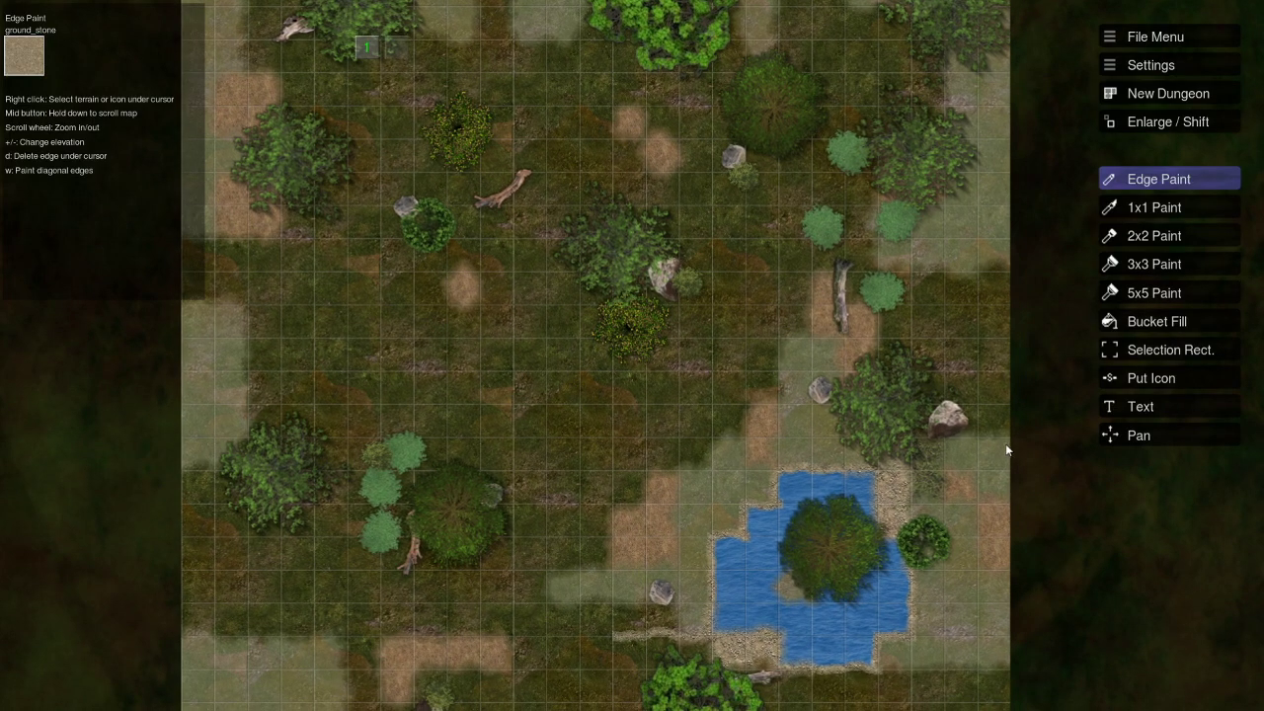
click(1150, 377)
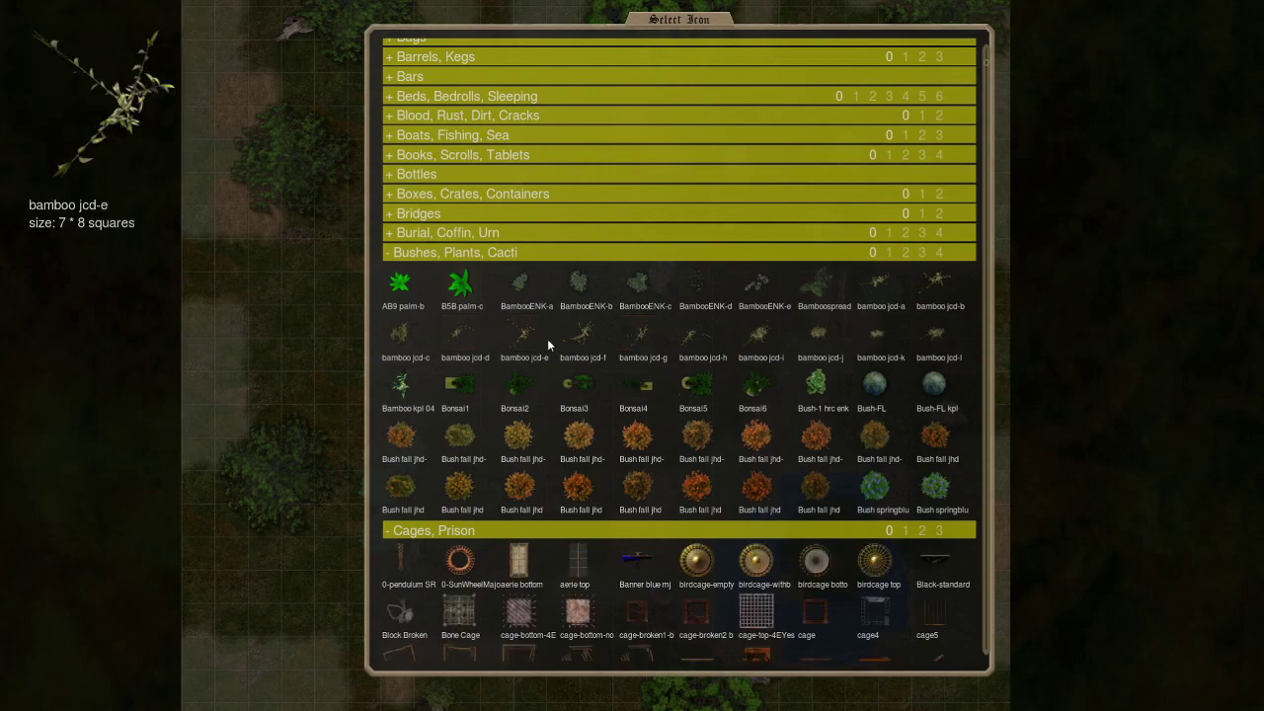
click(579, 435)
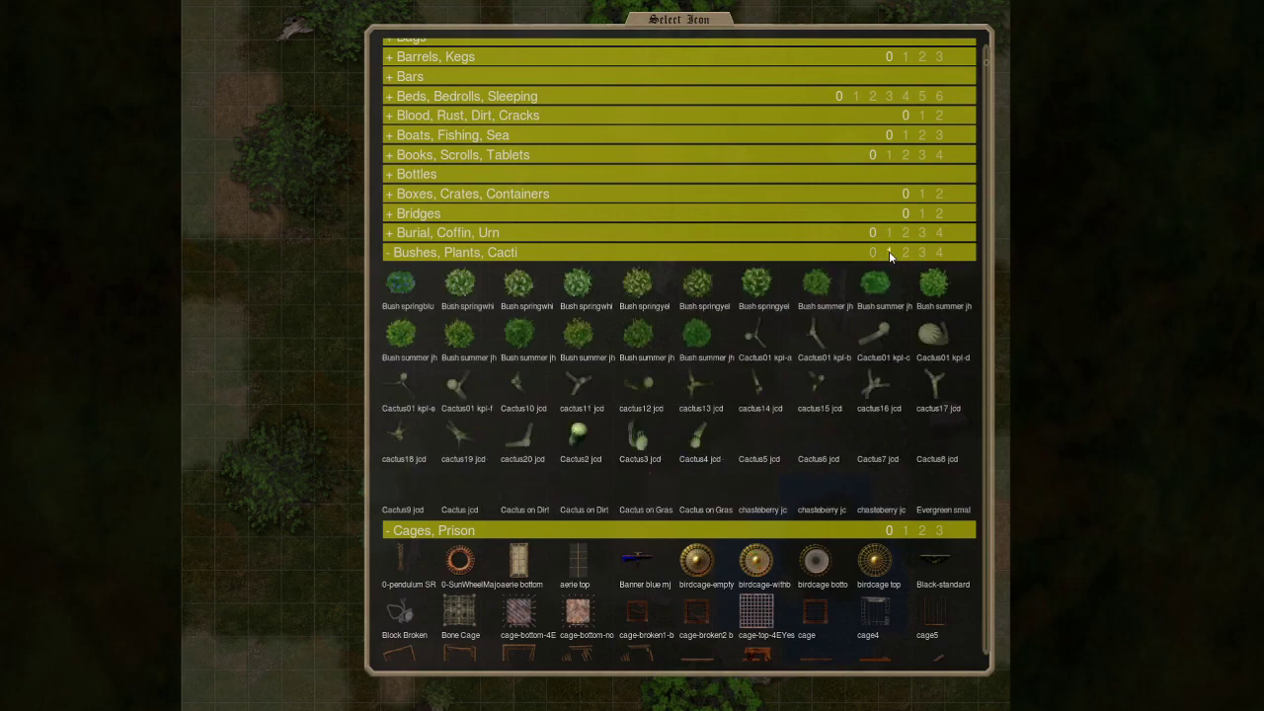
click(905, 252)
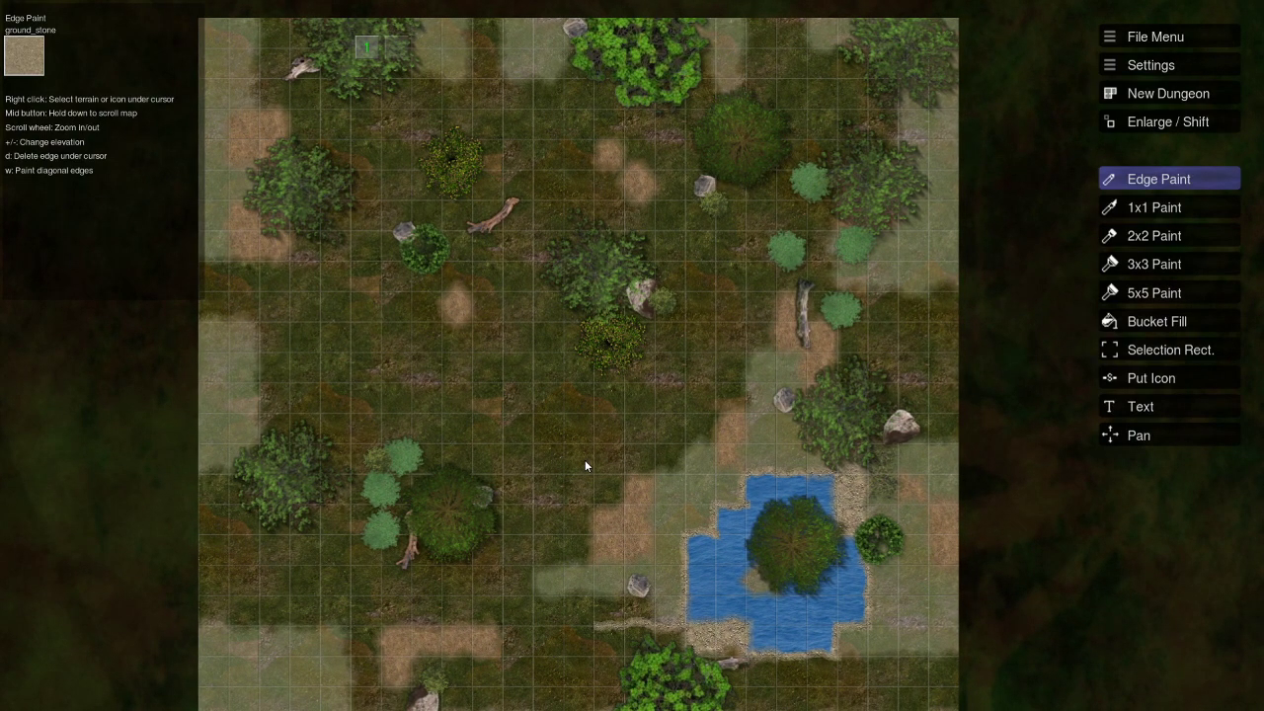
mouse_move(528, 445)
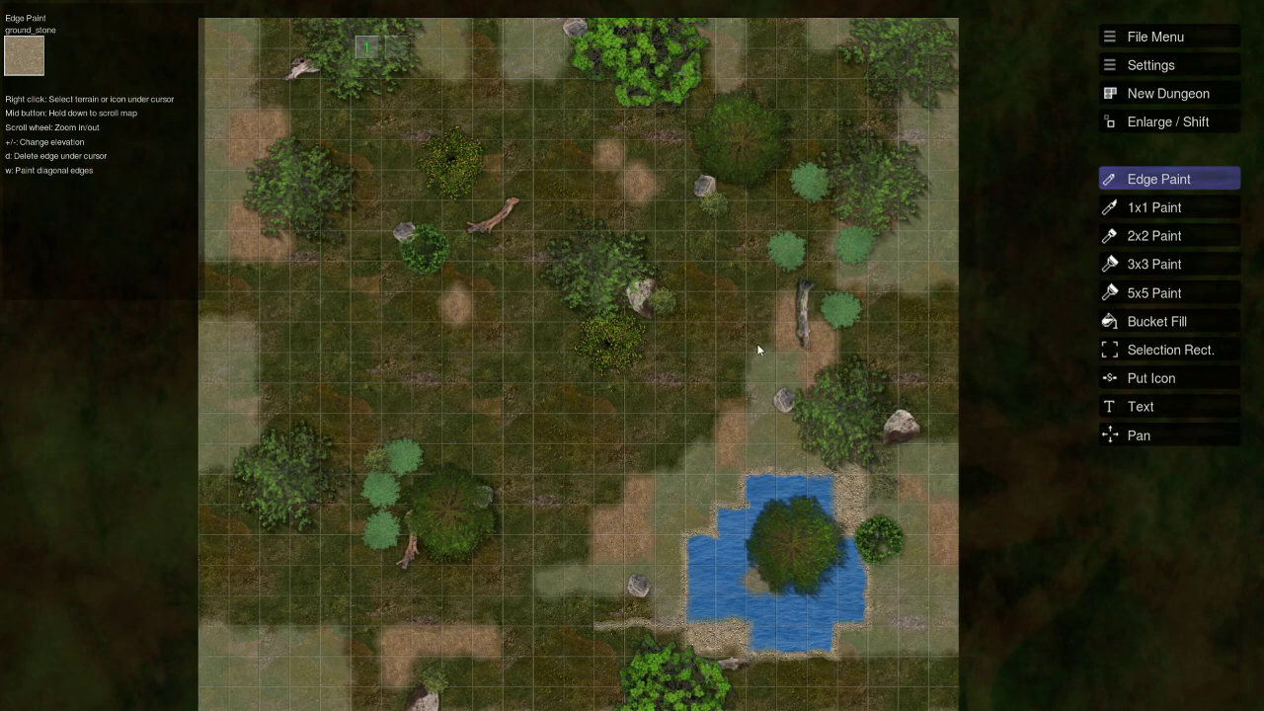
mouse_move(659, 342)
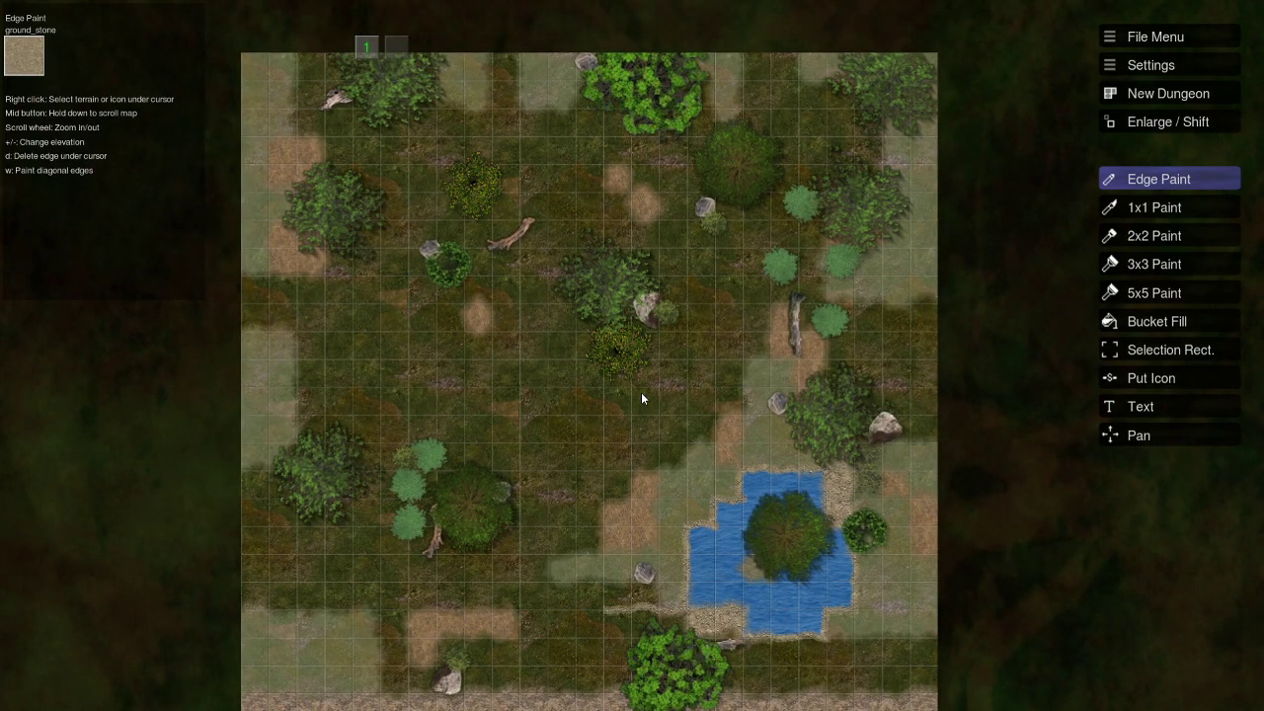
mouse_move(685, 436)
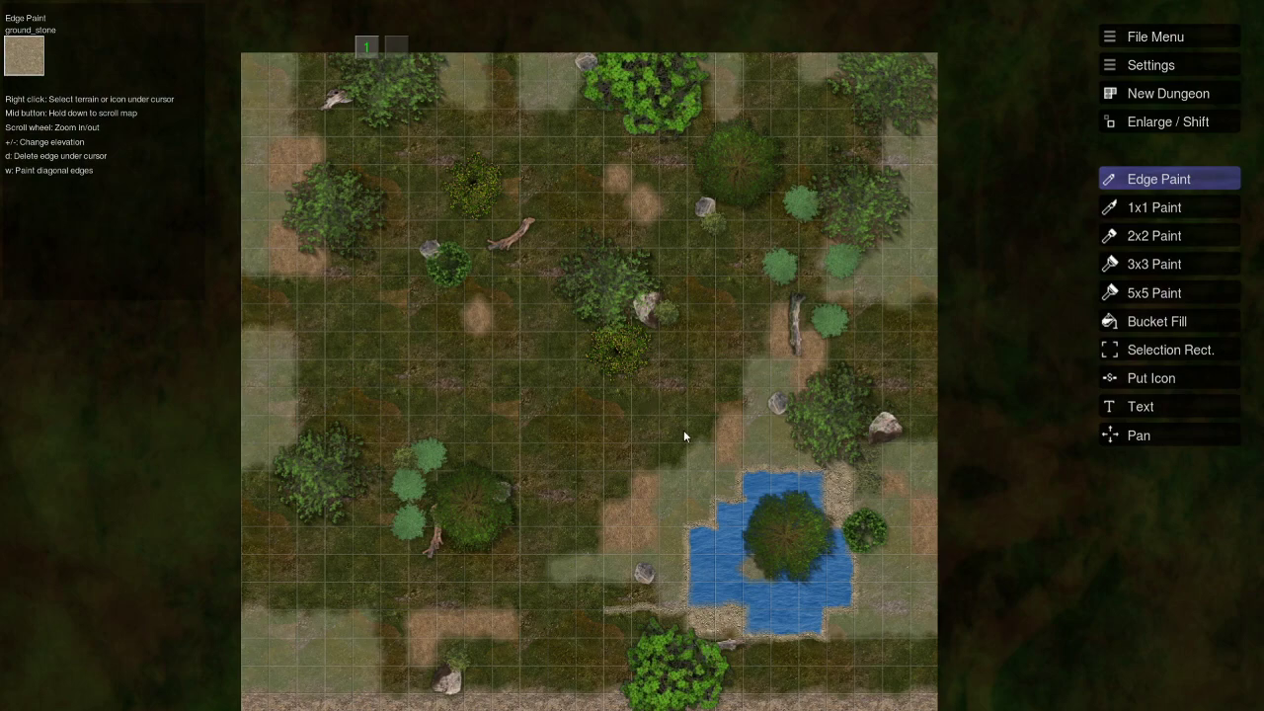
mouse_move(622, 450)
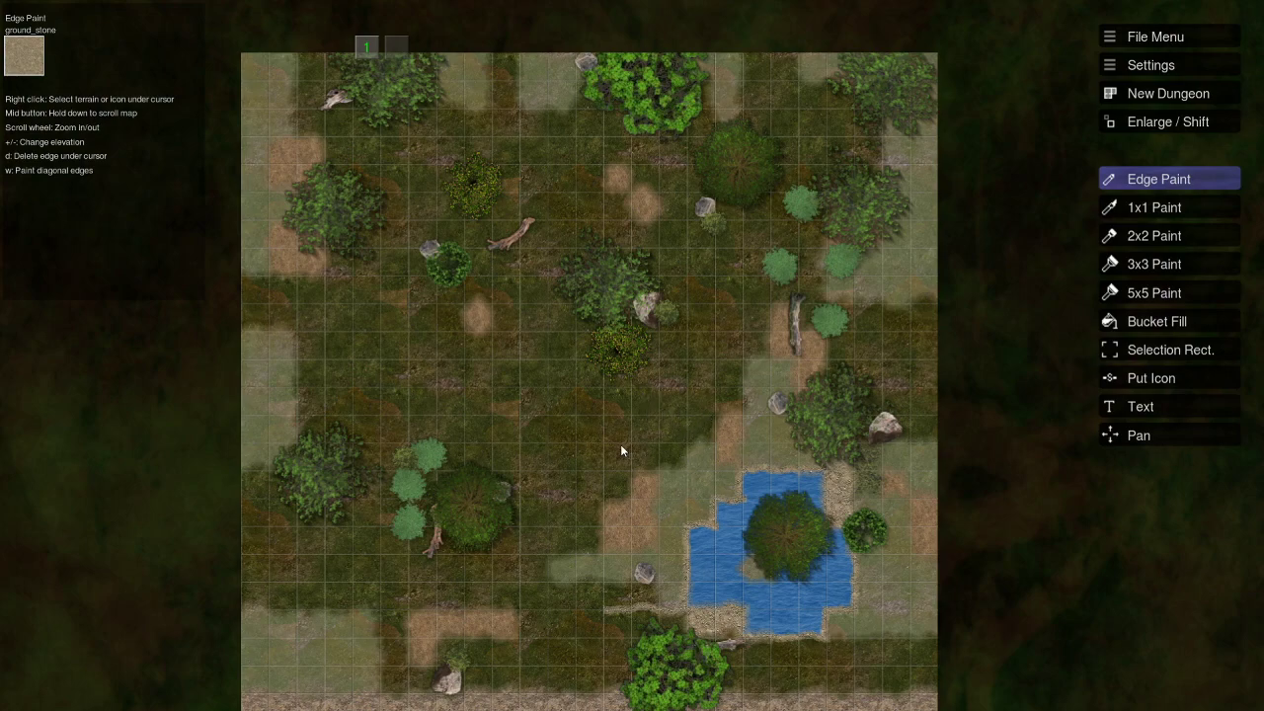
mouse_move(534, 474)
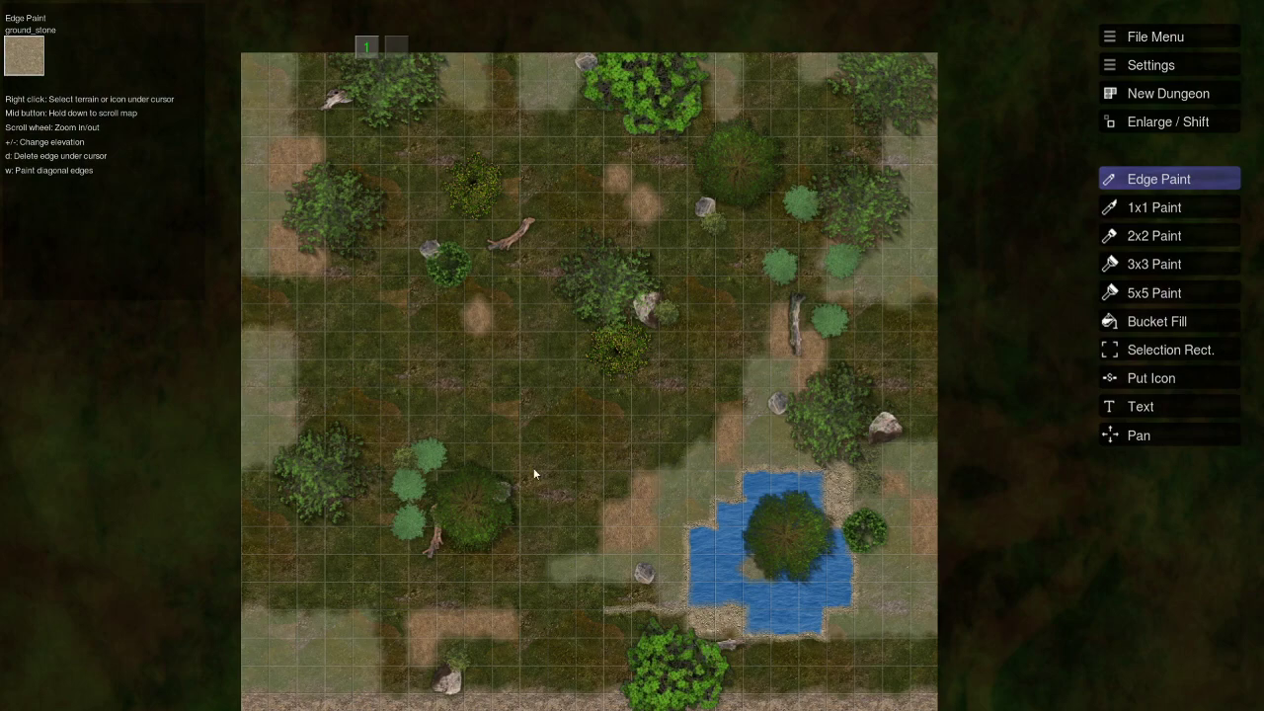
mouse_move(612, 450)
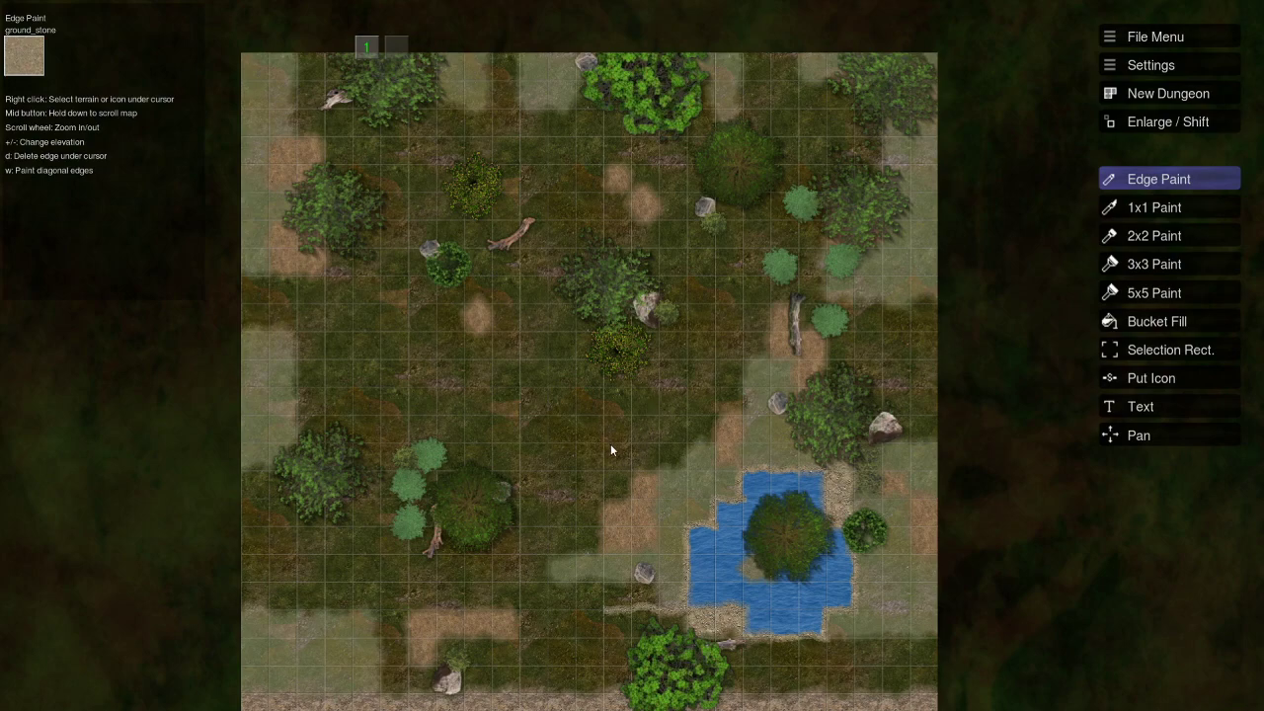
mouse_move(662, 384)
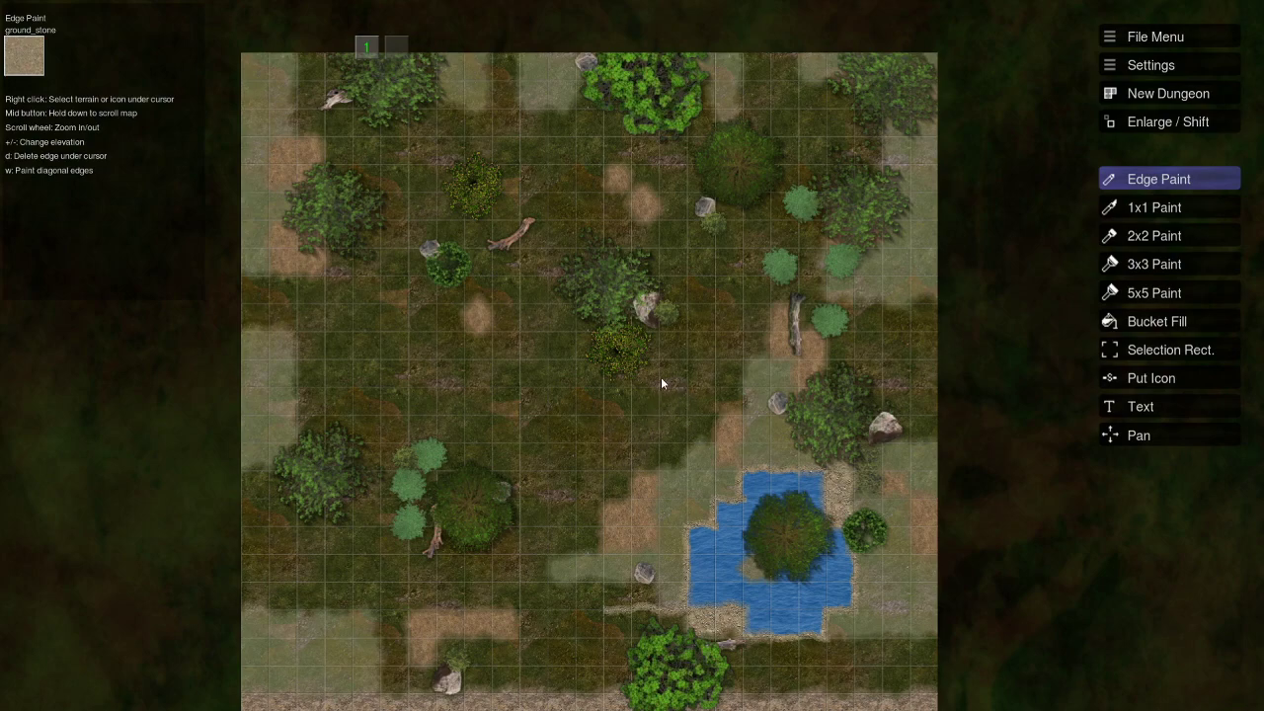
mouse_move(666, 378)
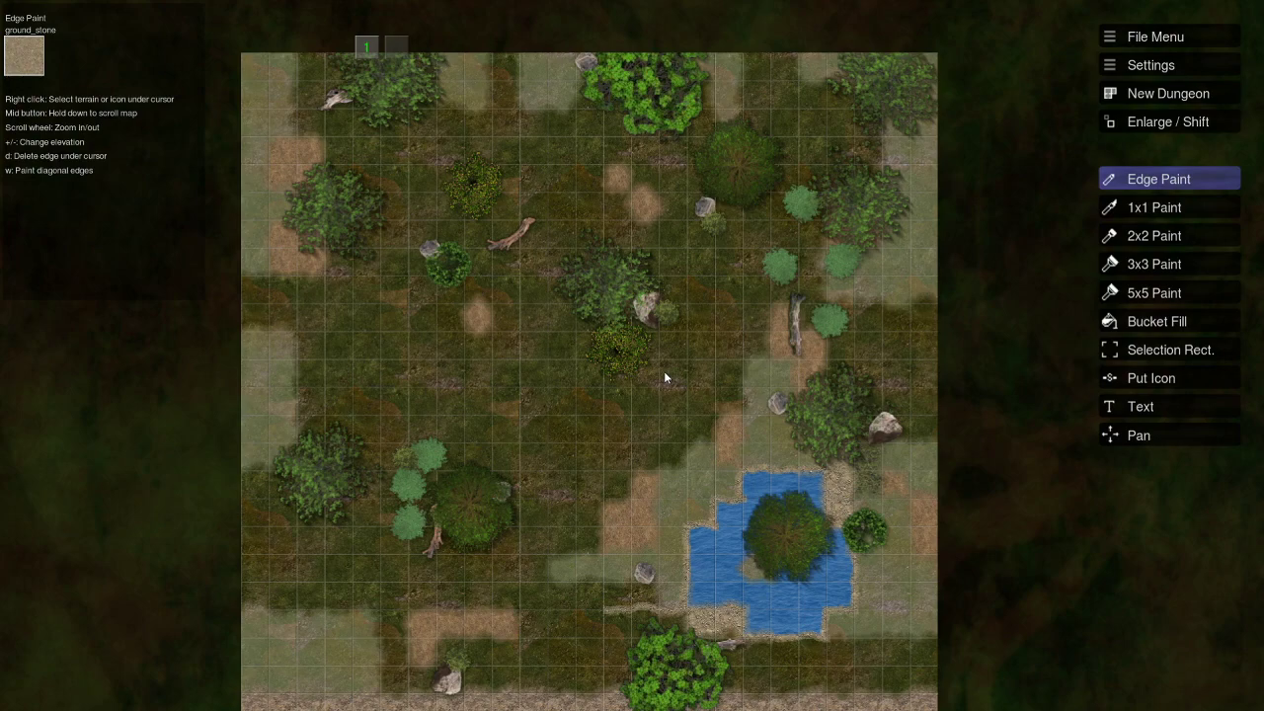
mouse_move(615, 452)
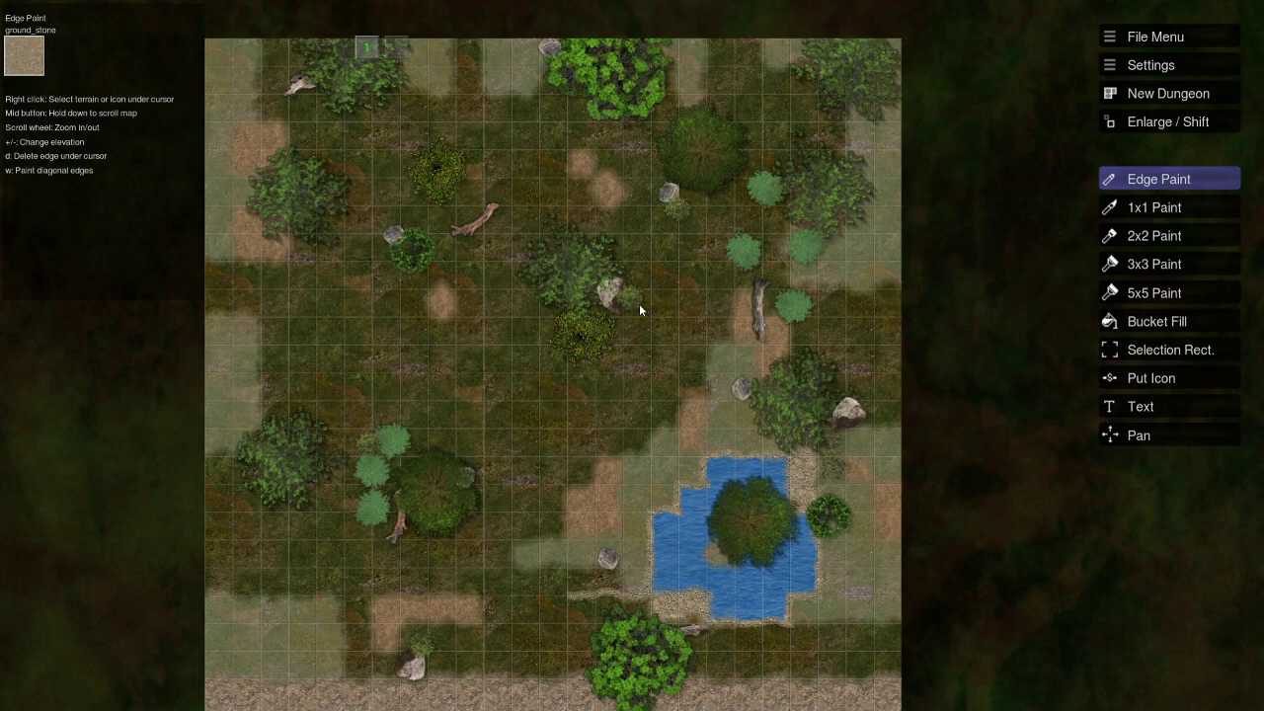
mouse_move(629, 307)
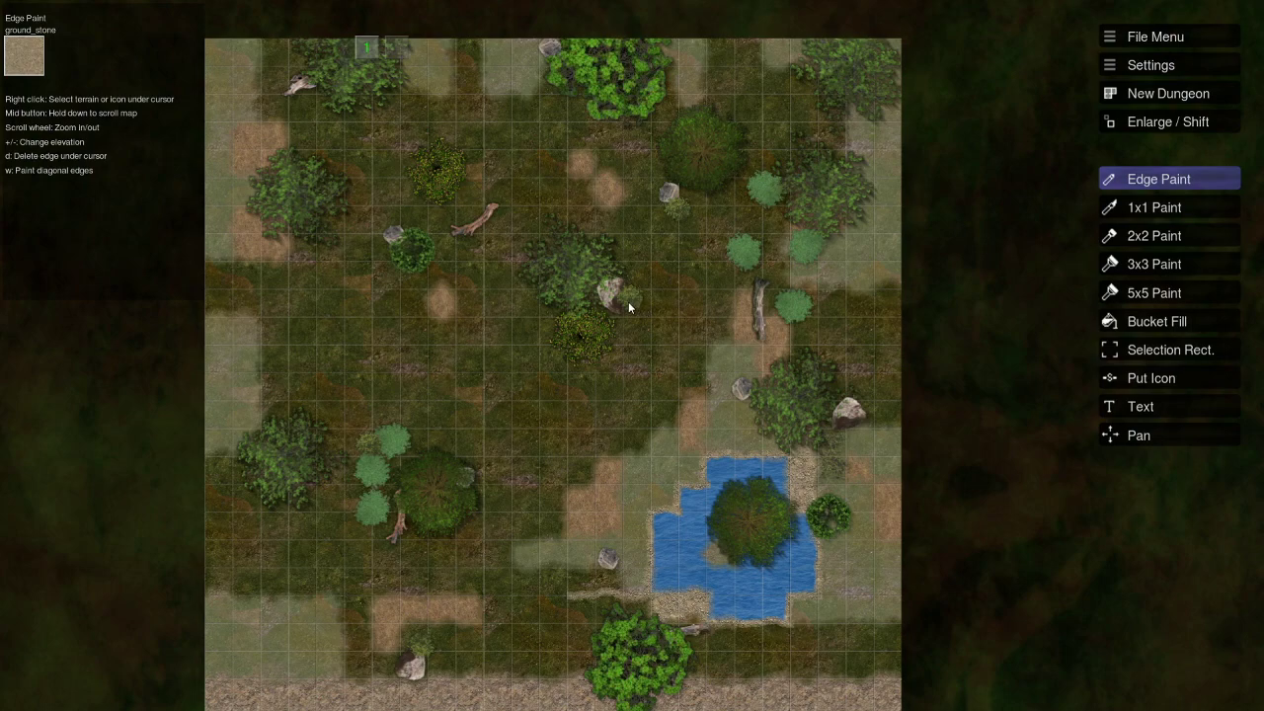
mouse_move(622, 325)
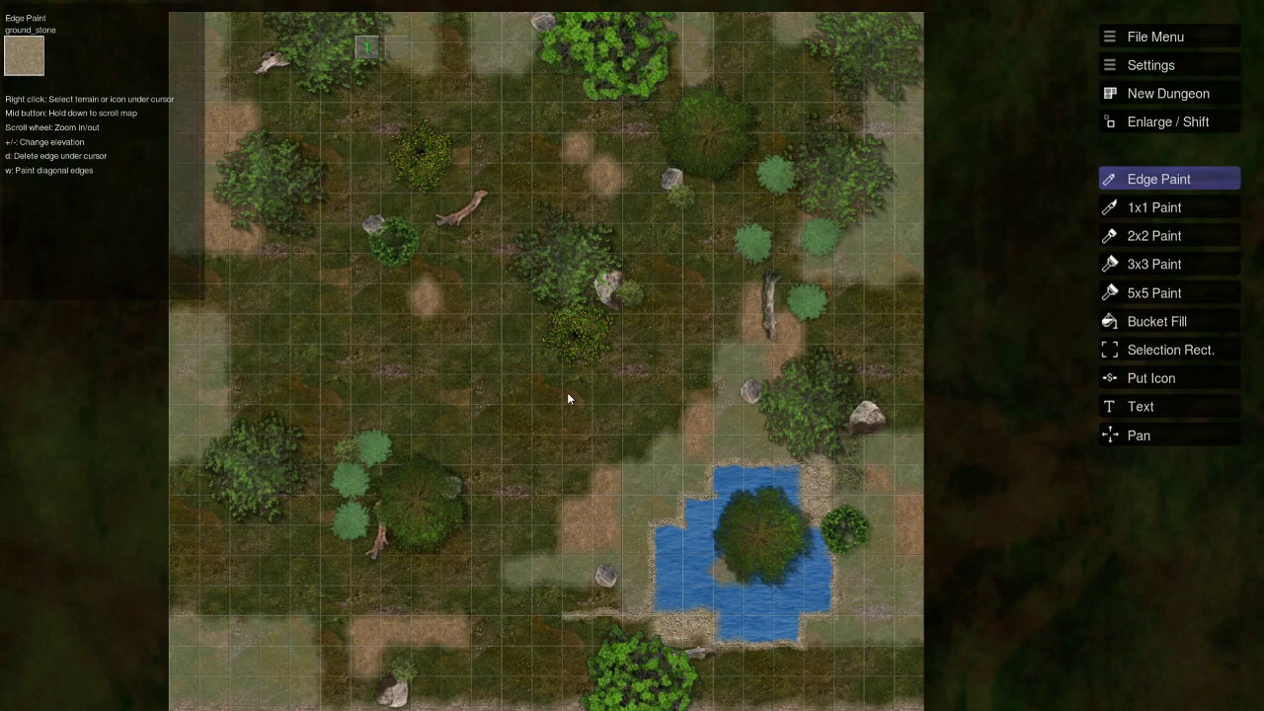
mouse_move(649, 440)
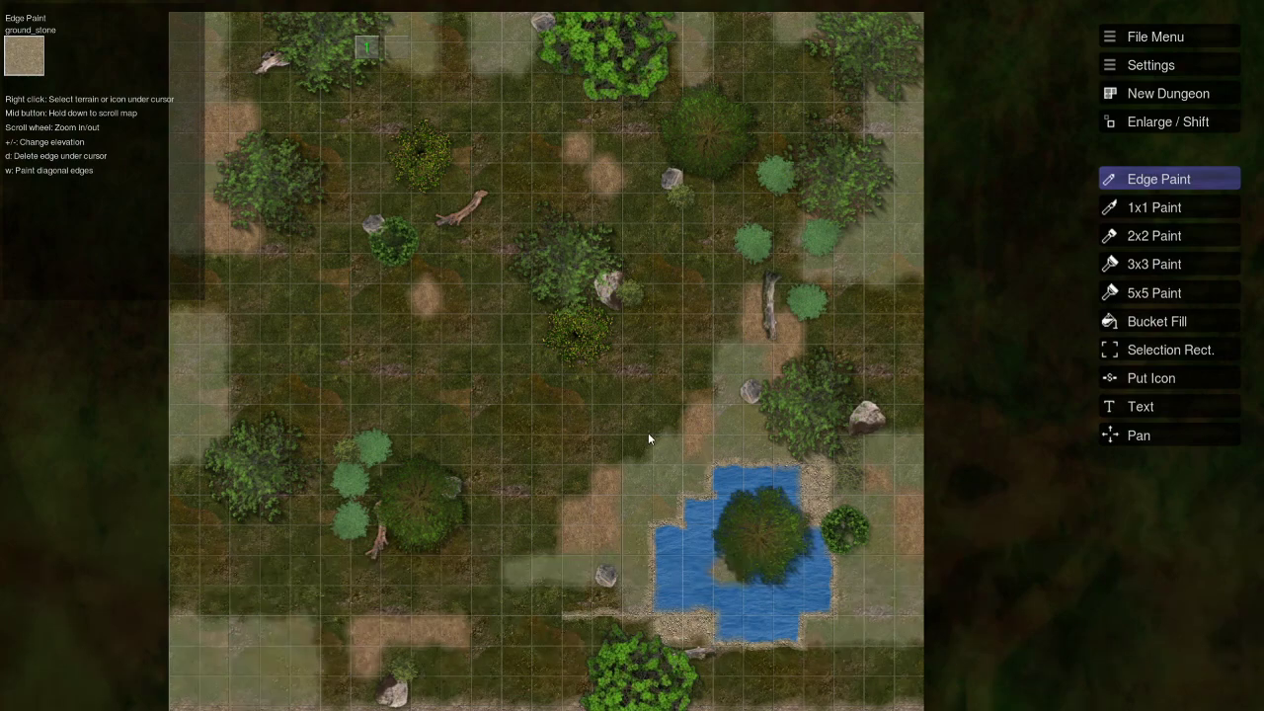
mouse_move(647, 423)
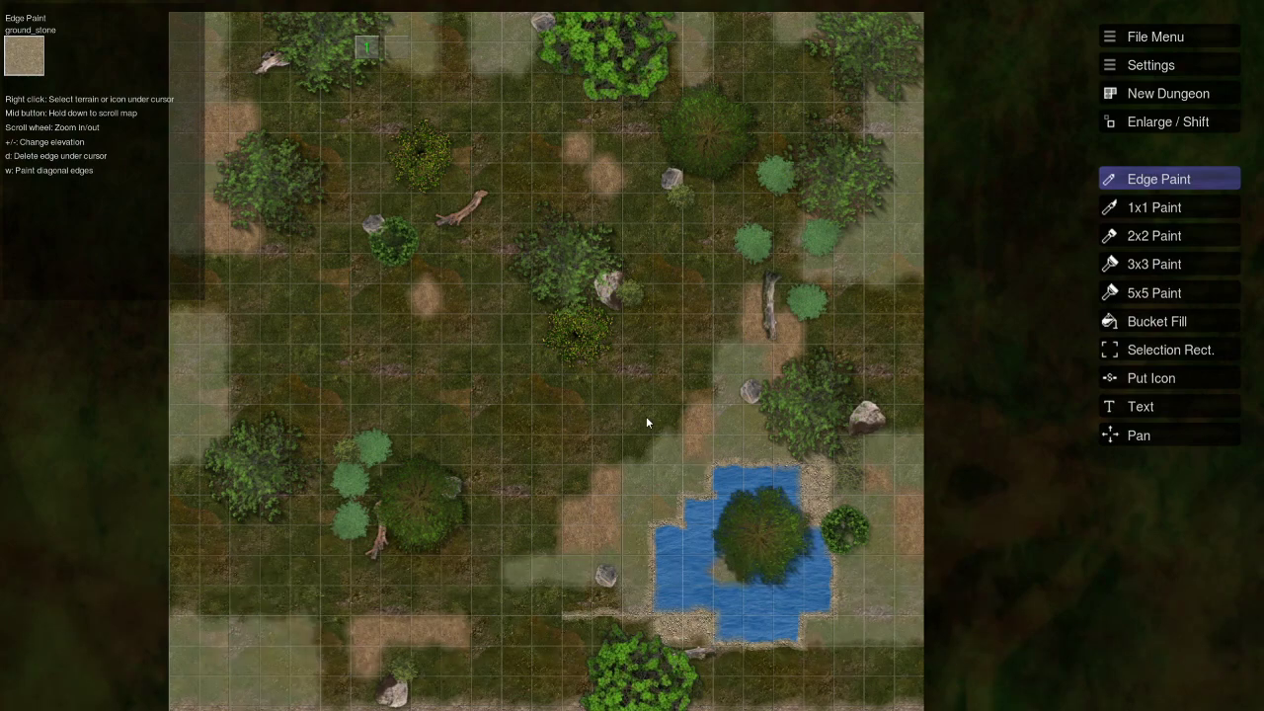
mouse_move(566, 412)
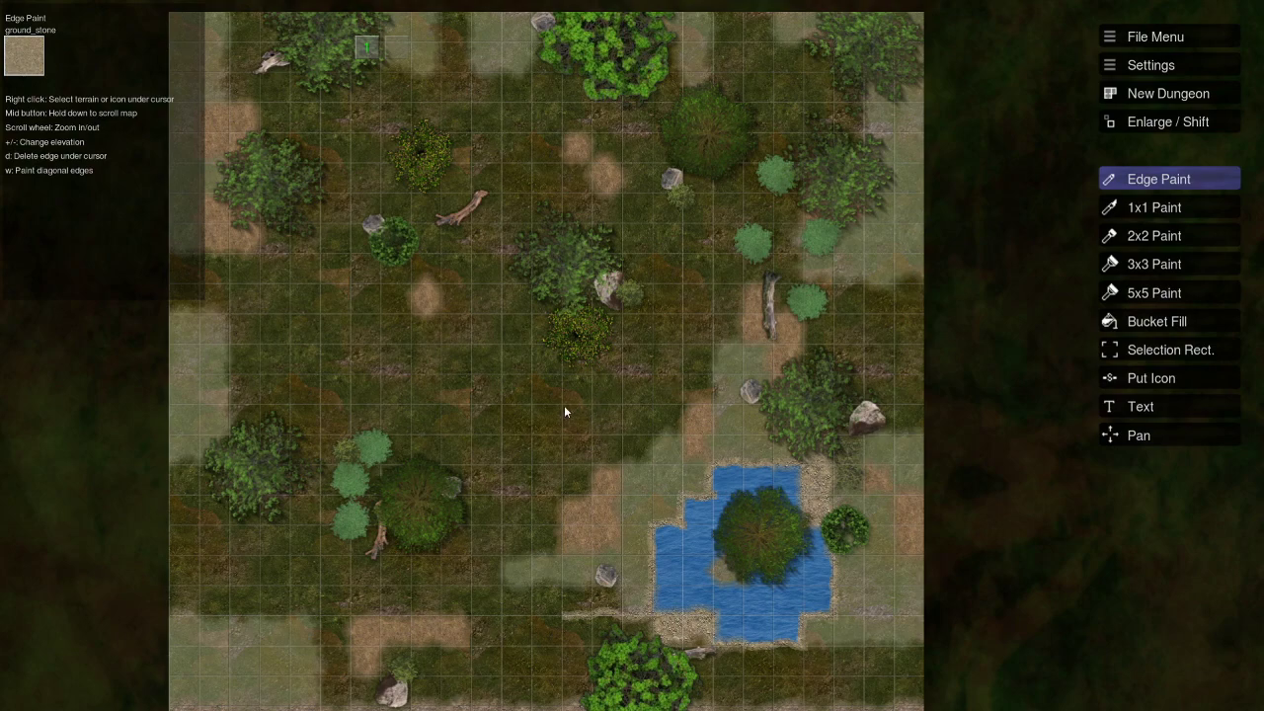
mouse_move(587, 404)
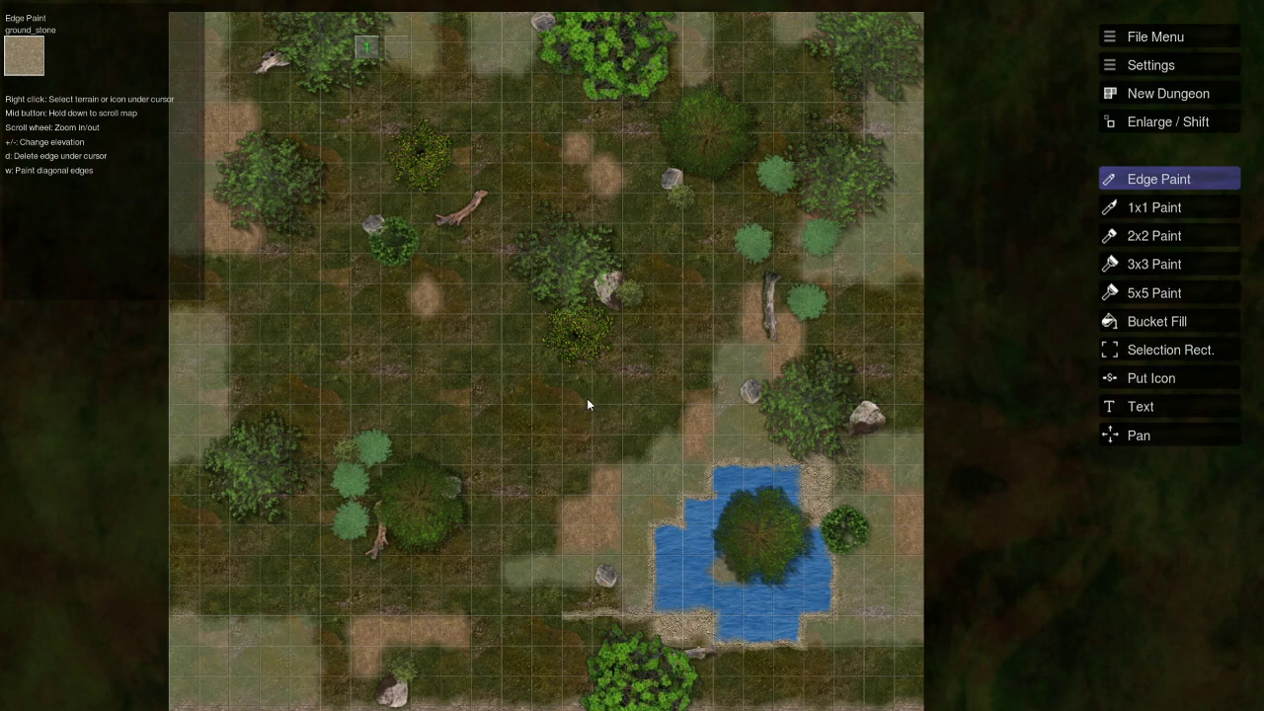
mouse_move(588, 334)
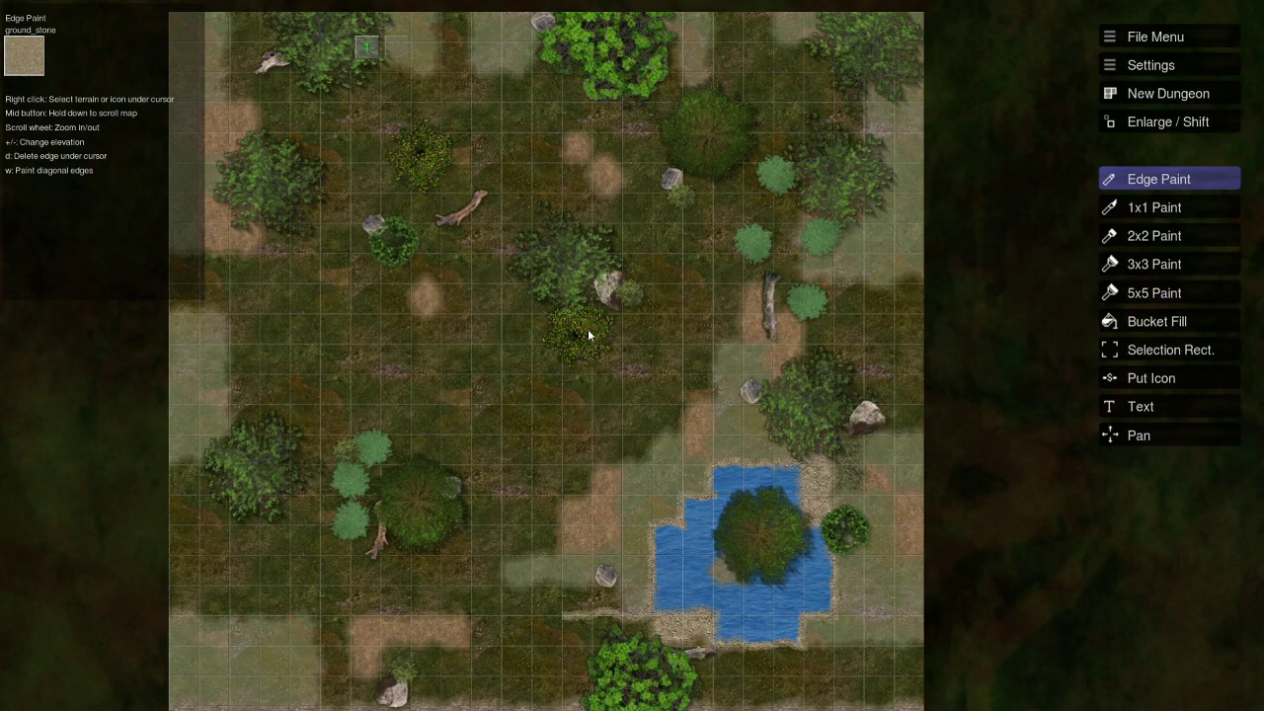
mouse_move(485, 355)
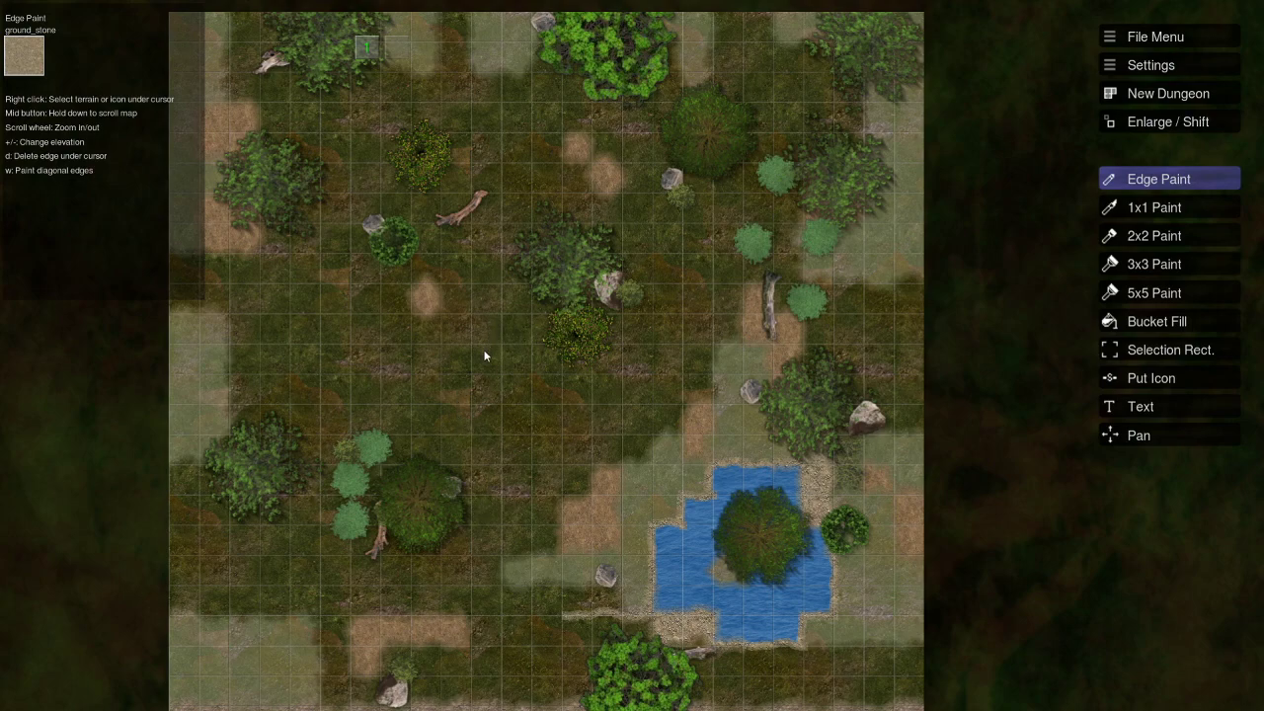
mouse_move(491, 528)
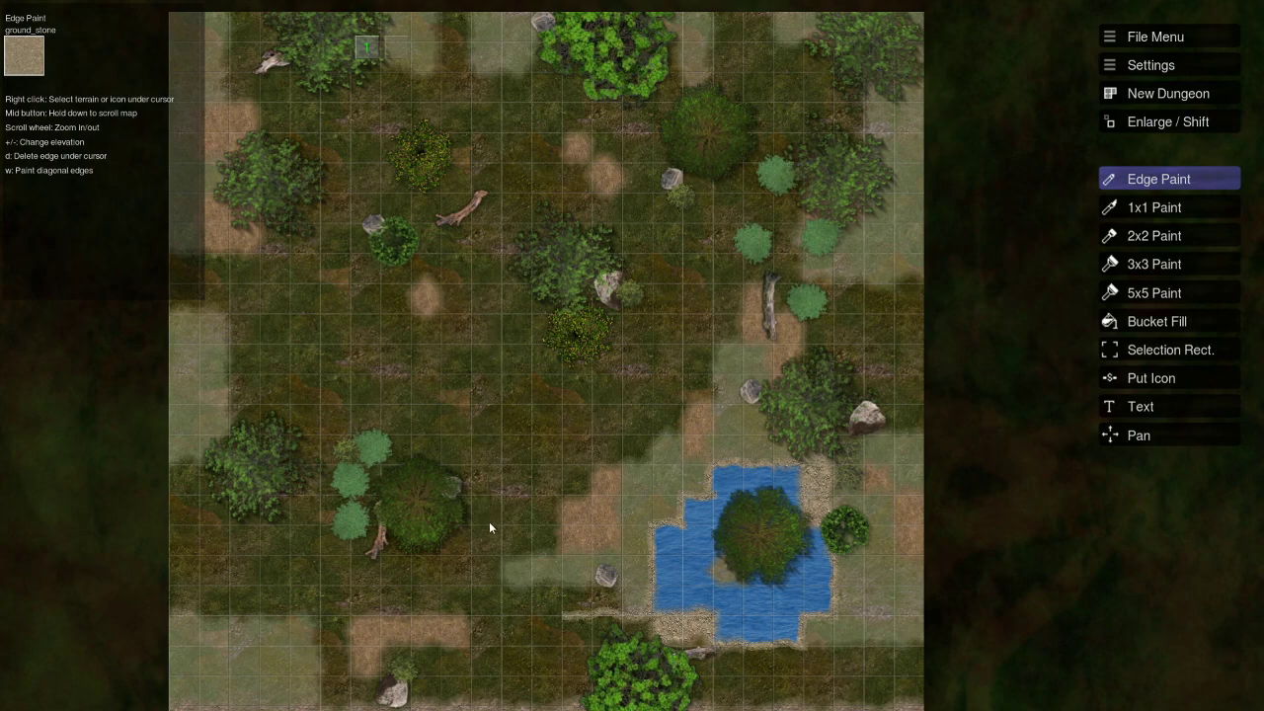
mouse_move(483, 359)
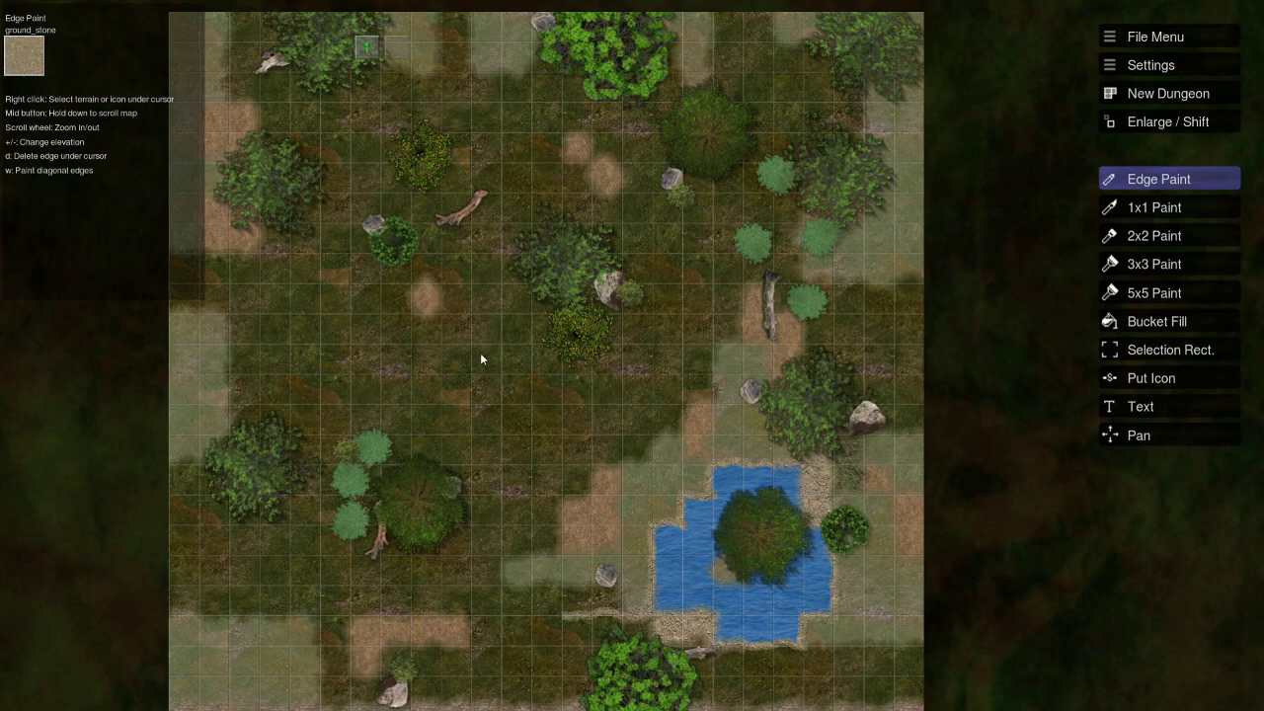
mouse_move(495, 378)
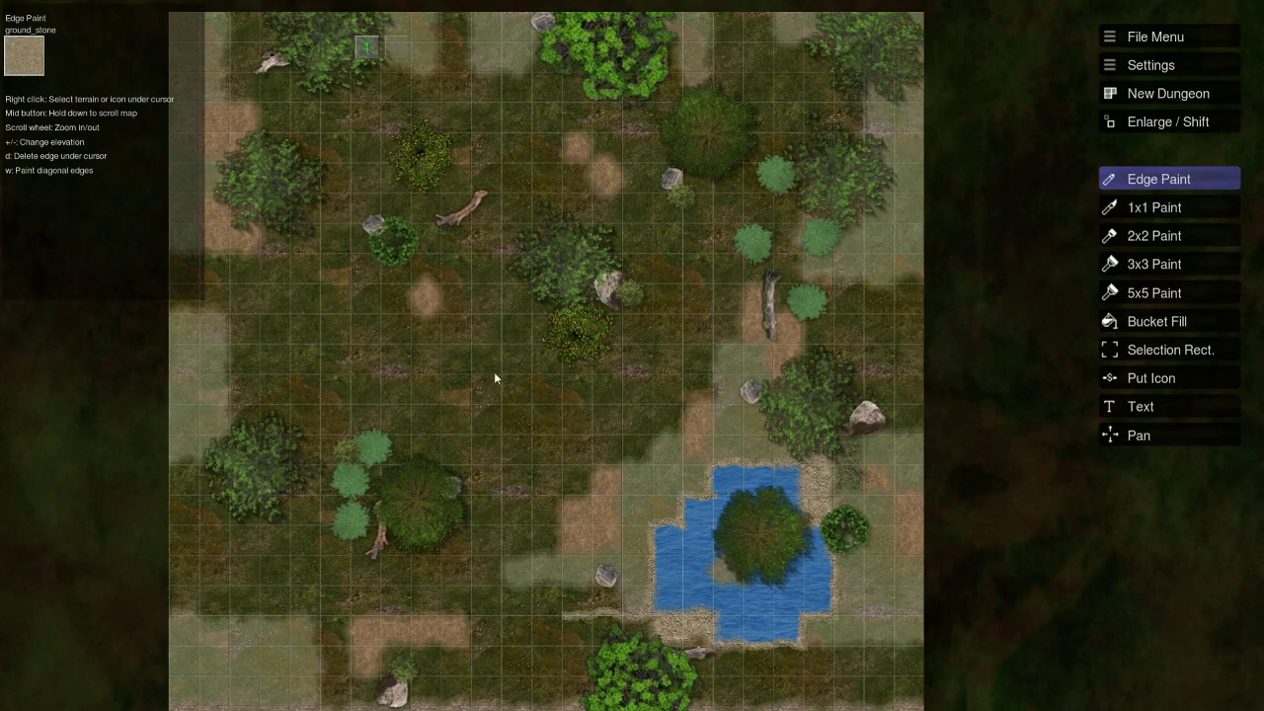
mouse_move(620, 442)
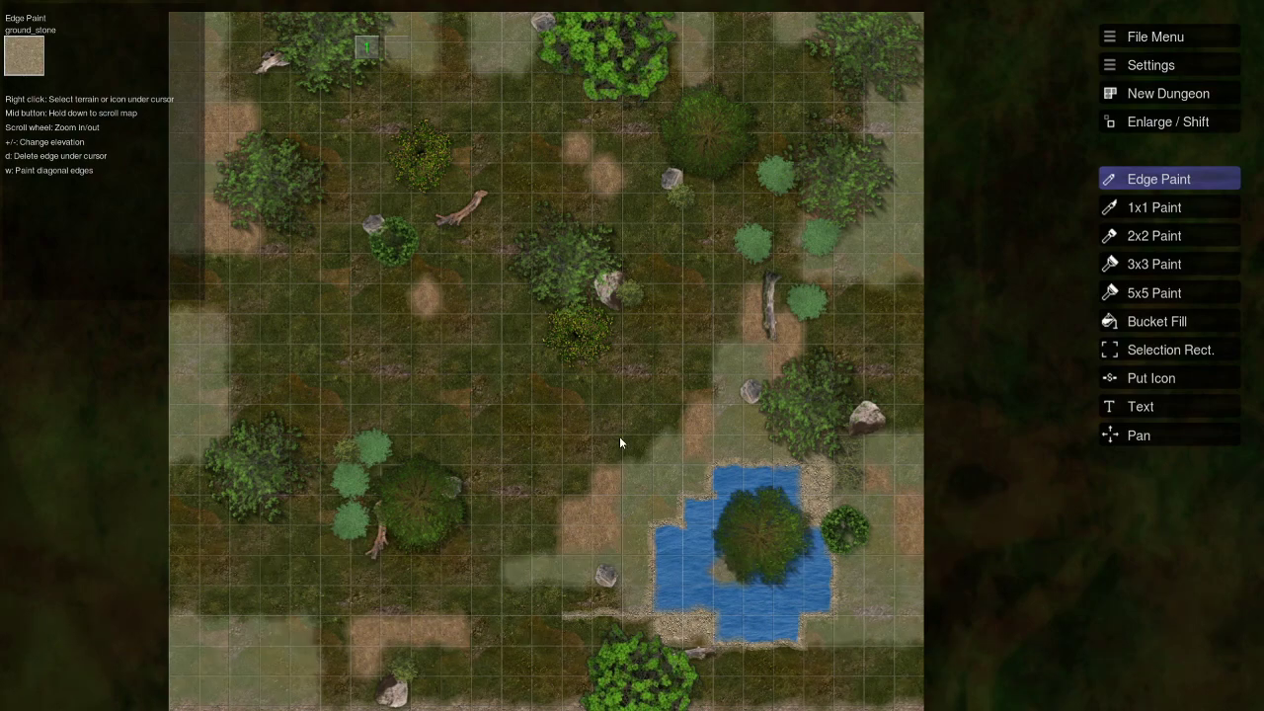
mouse_move(631, 357)
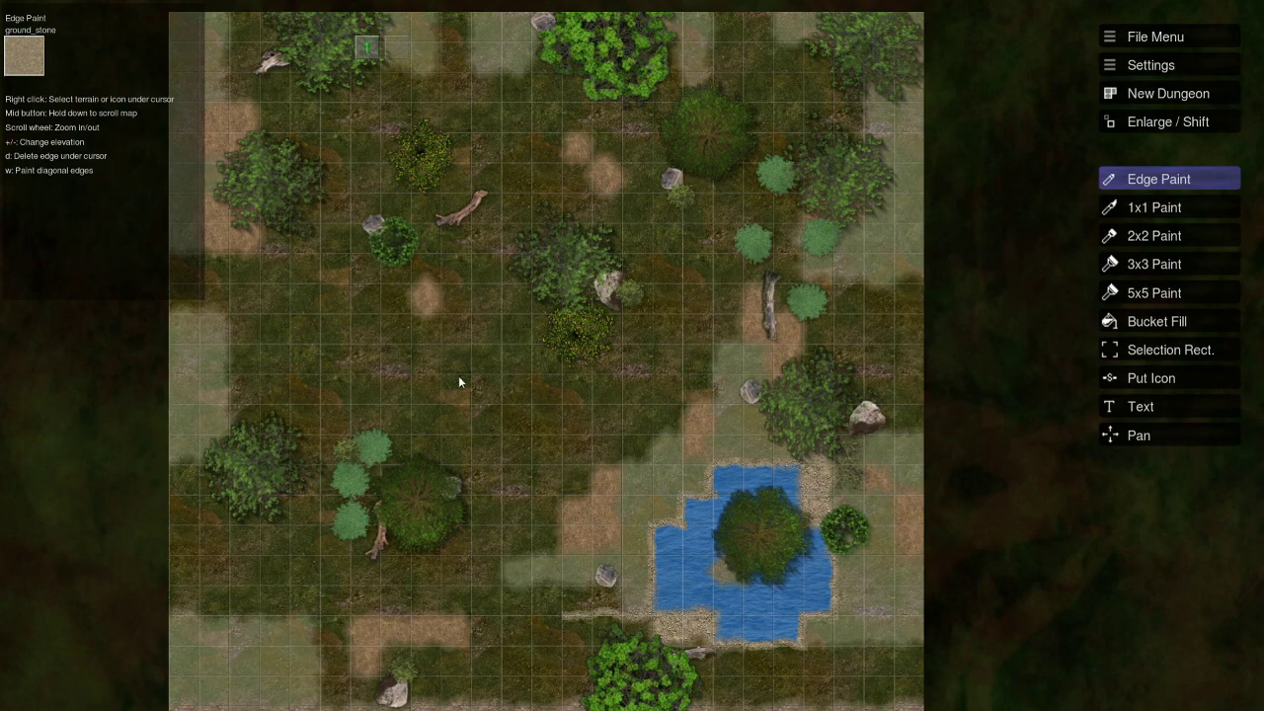
mouse_move(553, 415)
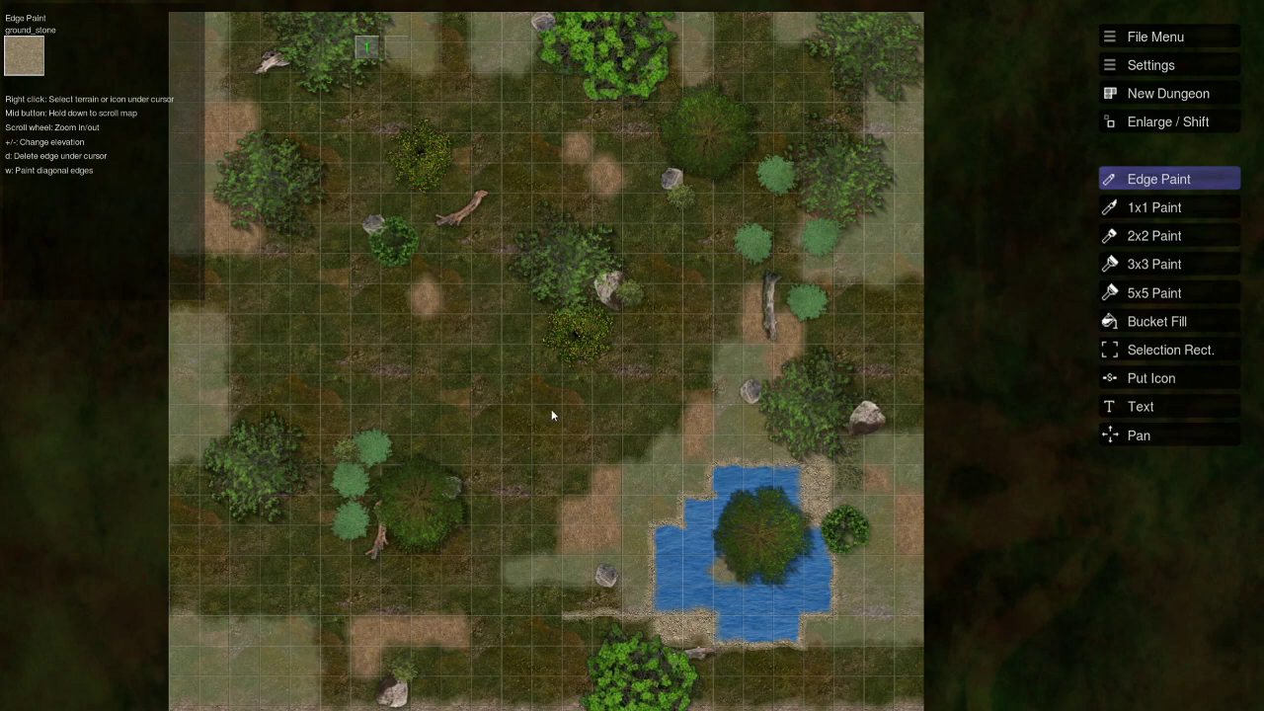
mouse_move(448, 375)
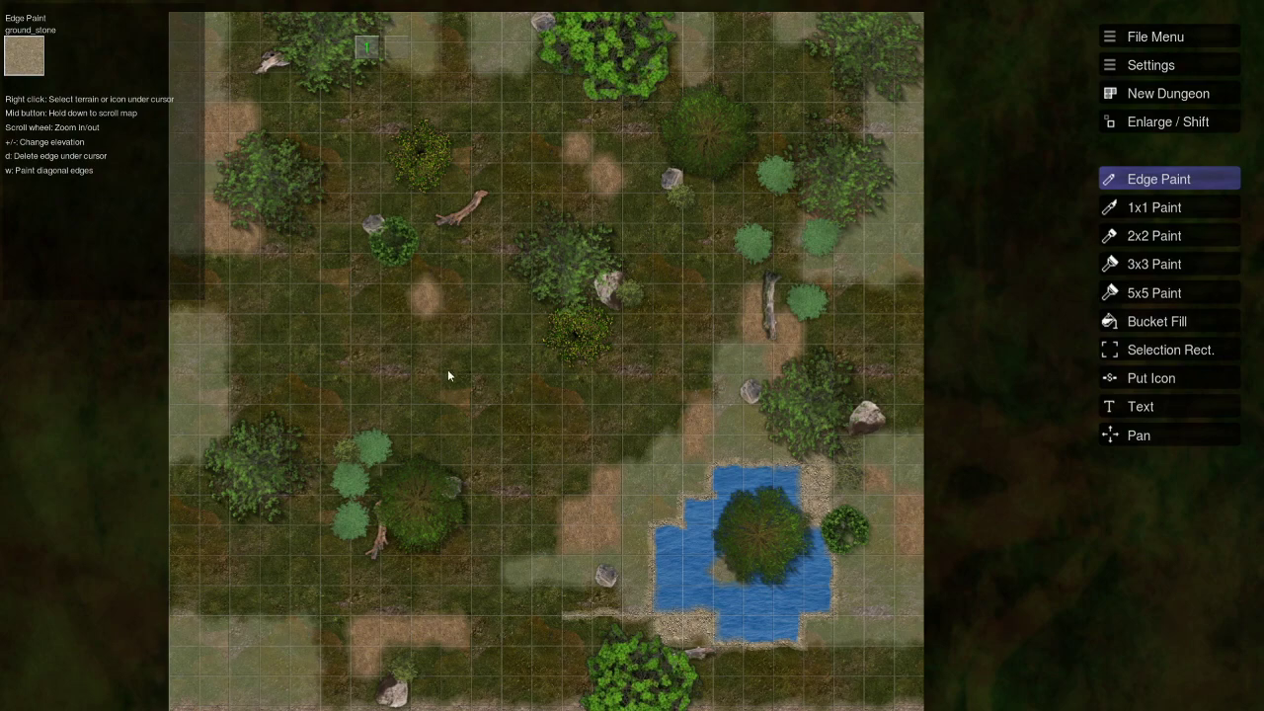
mouse_move(483, 391)
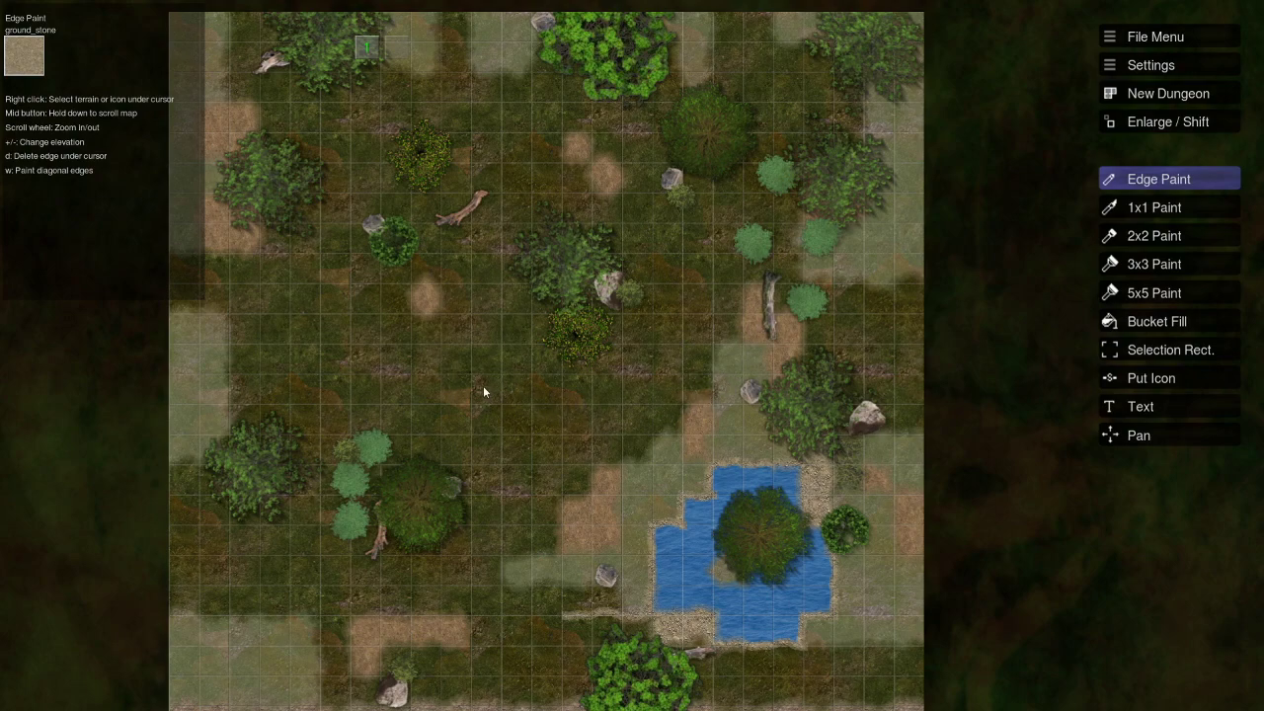
mouse_move(717, 395)
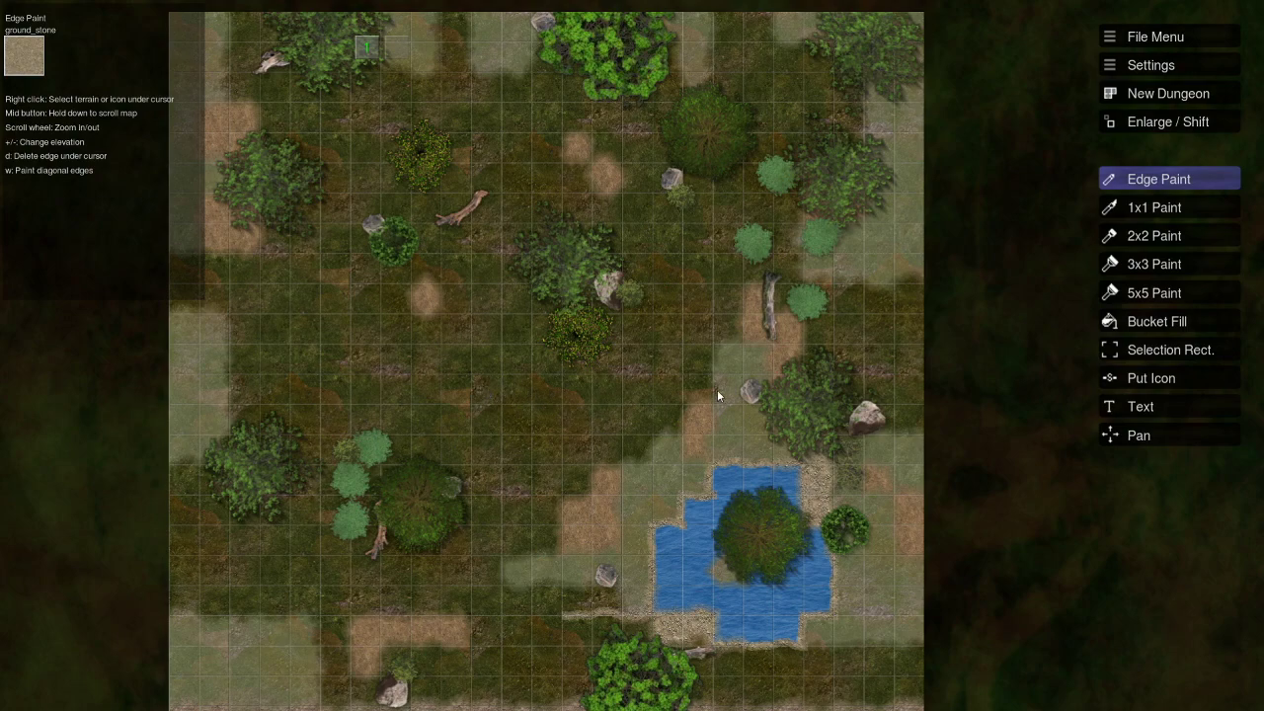
mouse_move(558, 392)
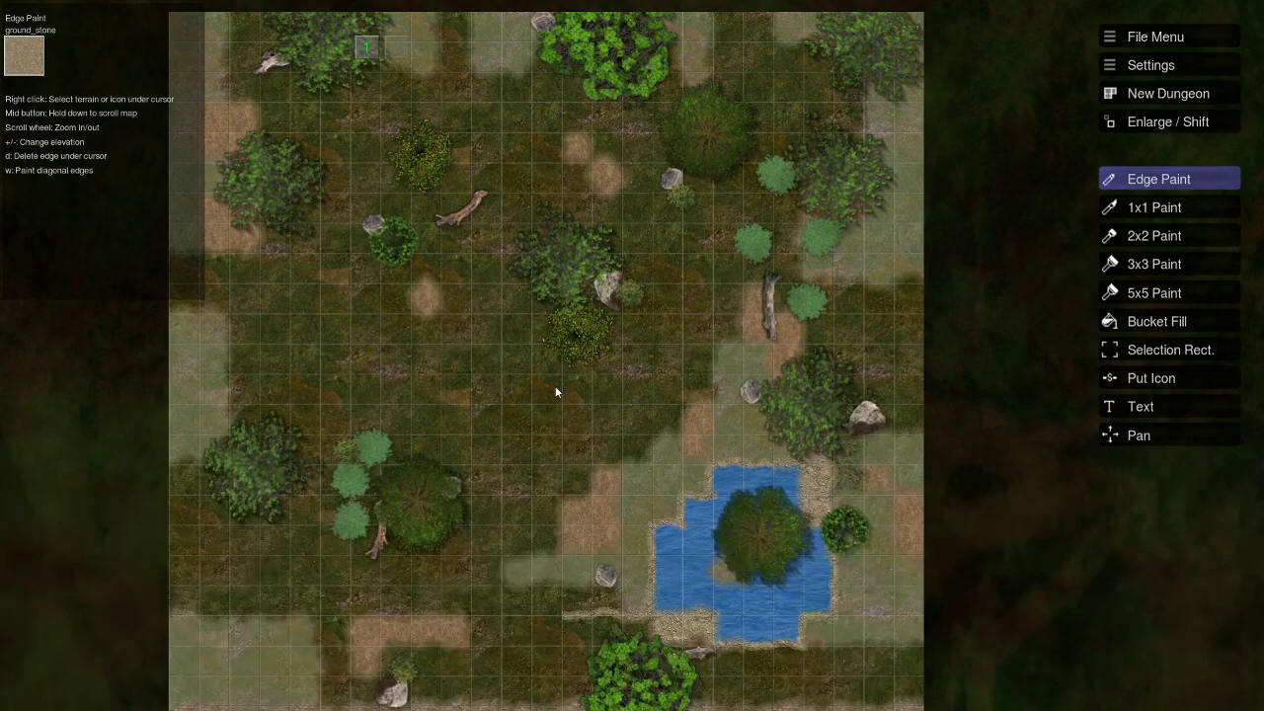
mouse_move(503, 451)
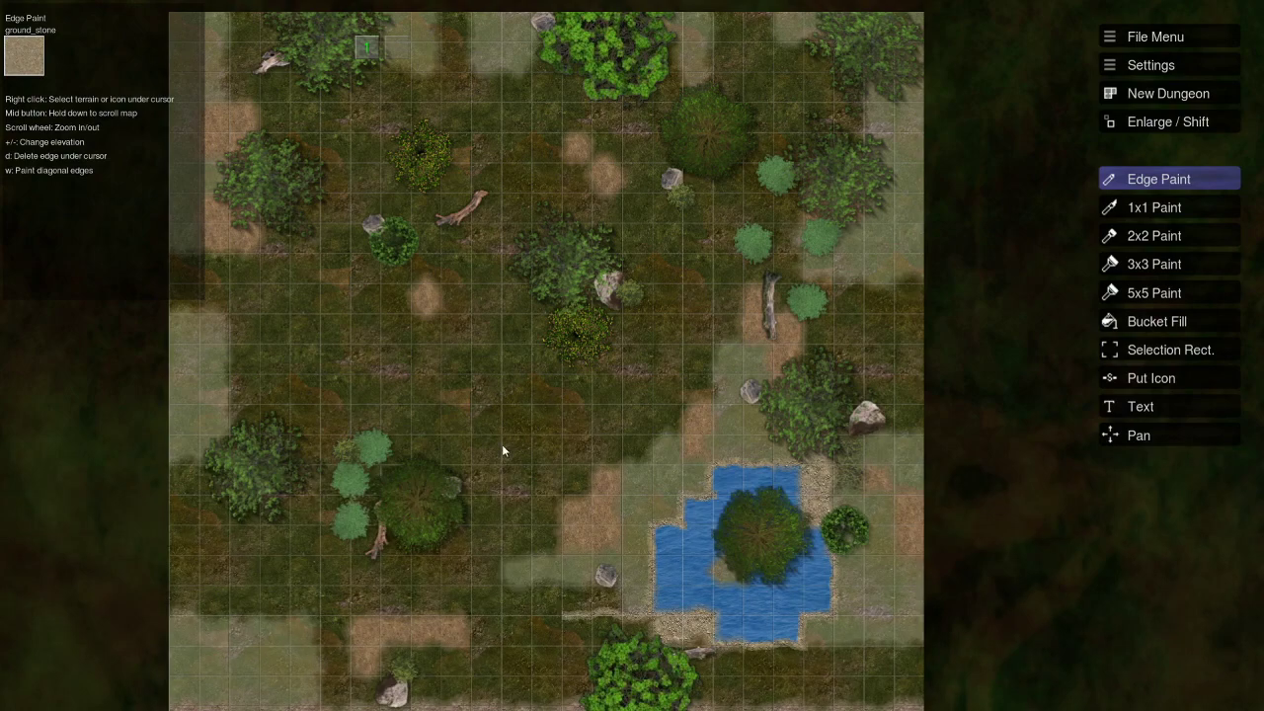
mouse_move(568, 433)
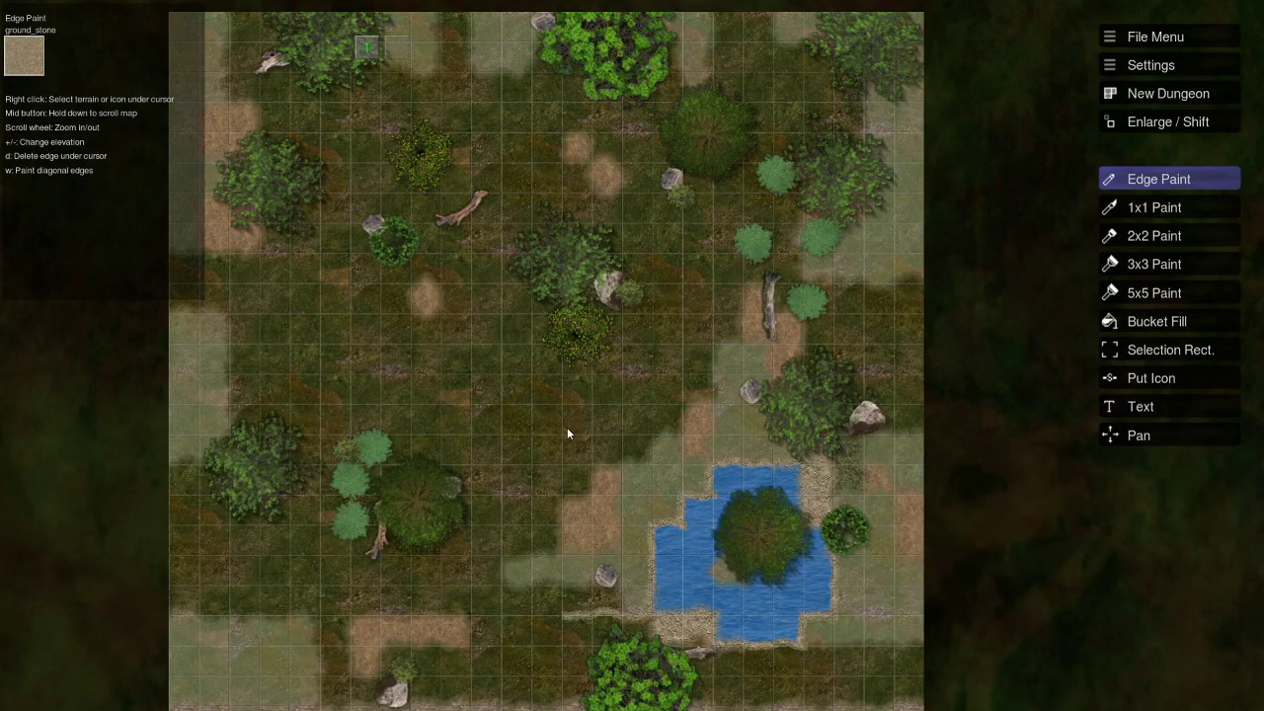
mouse_move(557, 374)
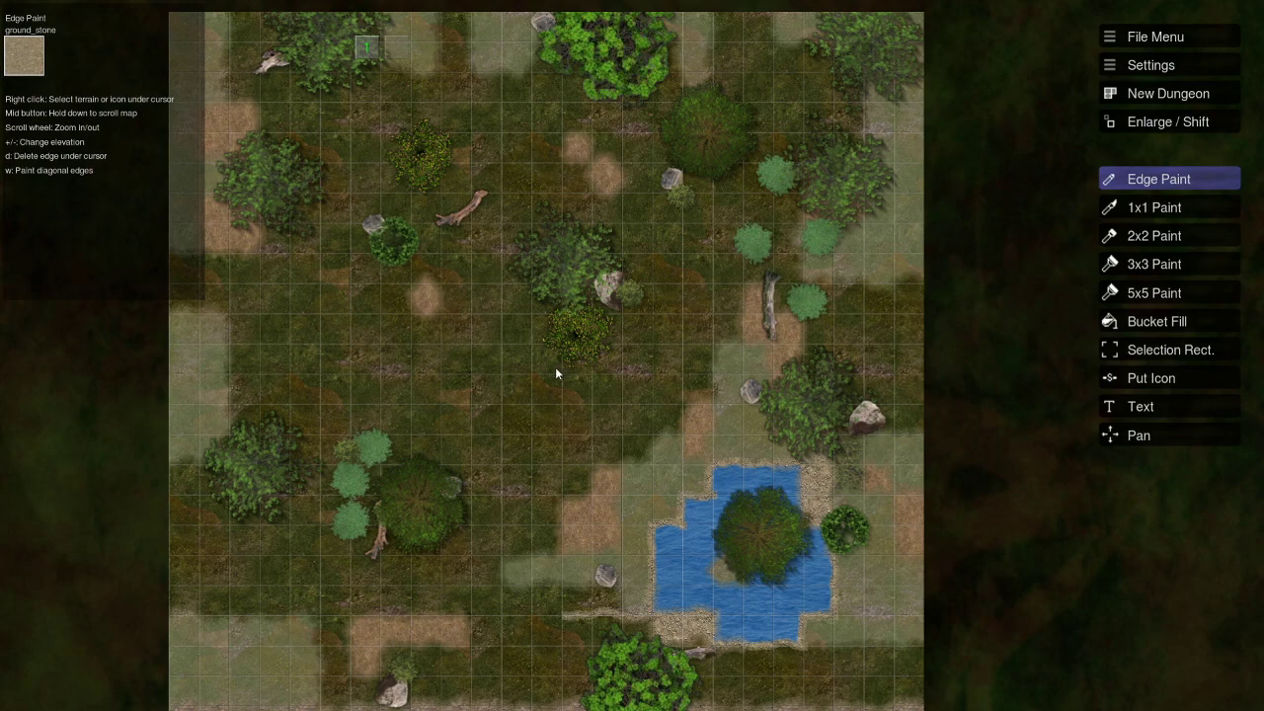
mouse_move(600, 391)
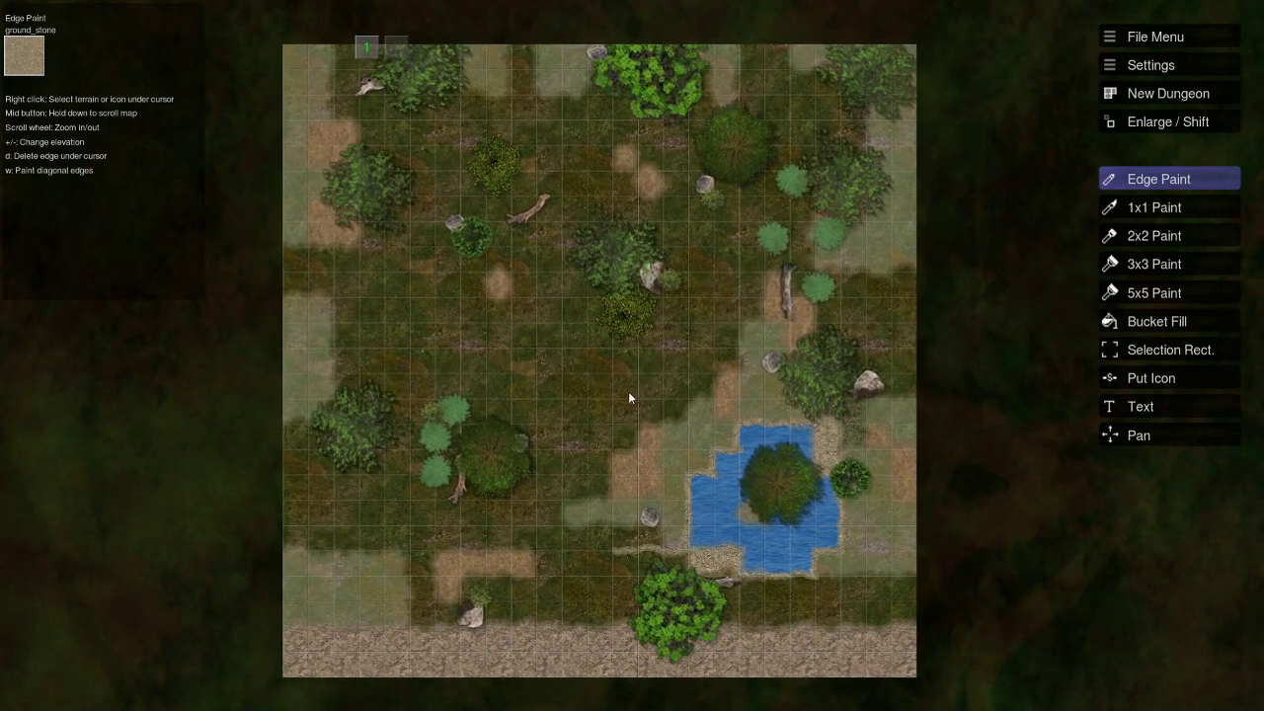
mouse_move(788, 558)
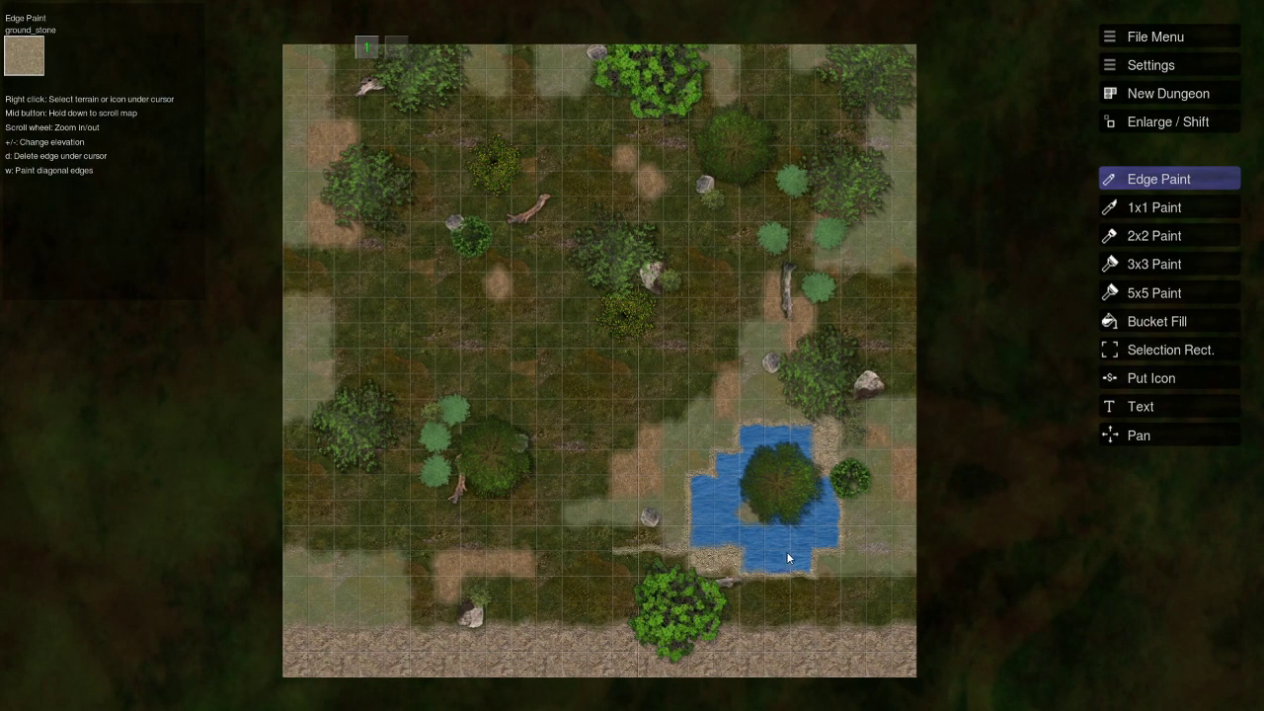
mouse_move(621, 523)
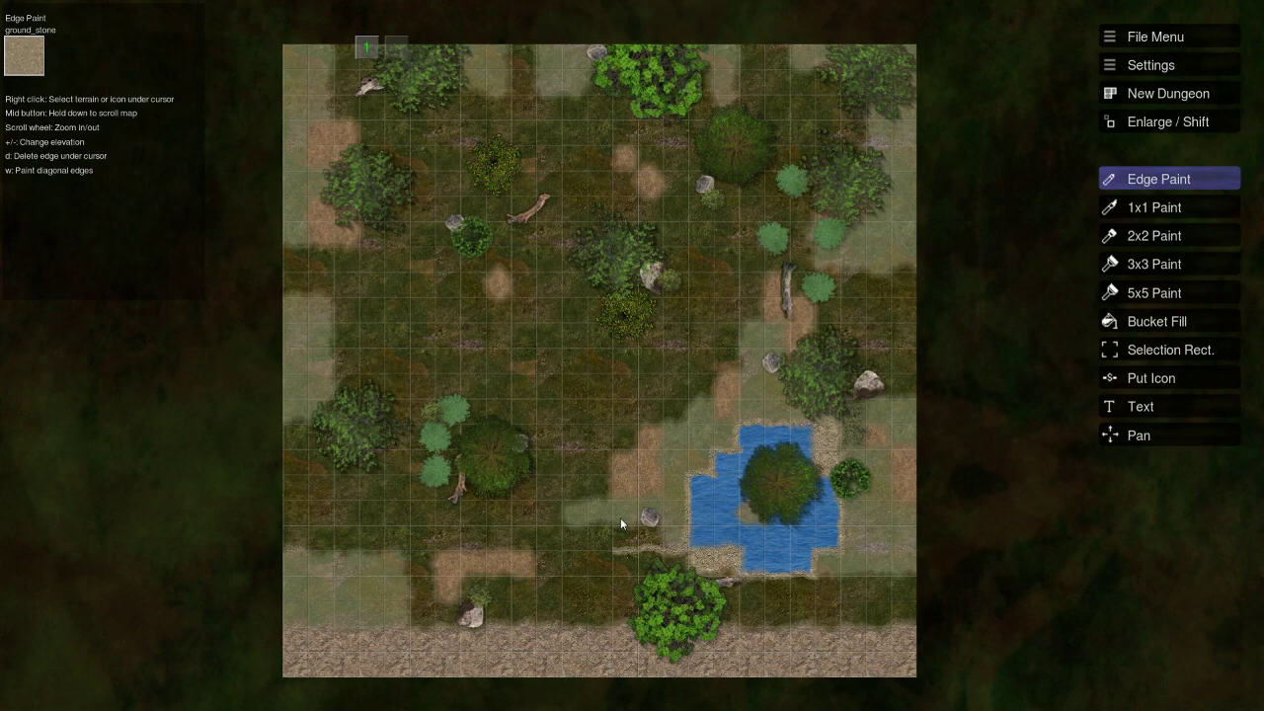
mouse_move(599, 489)
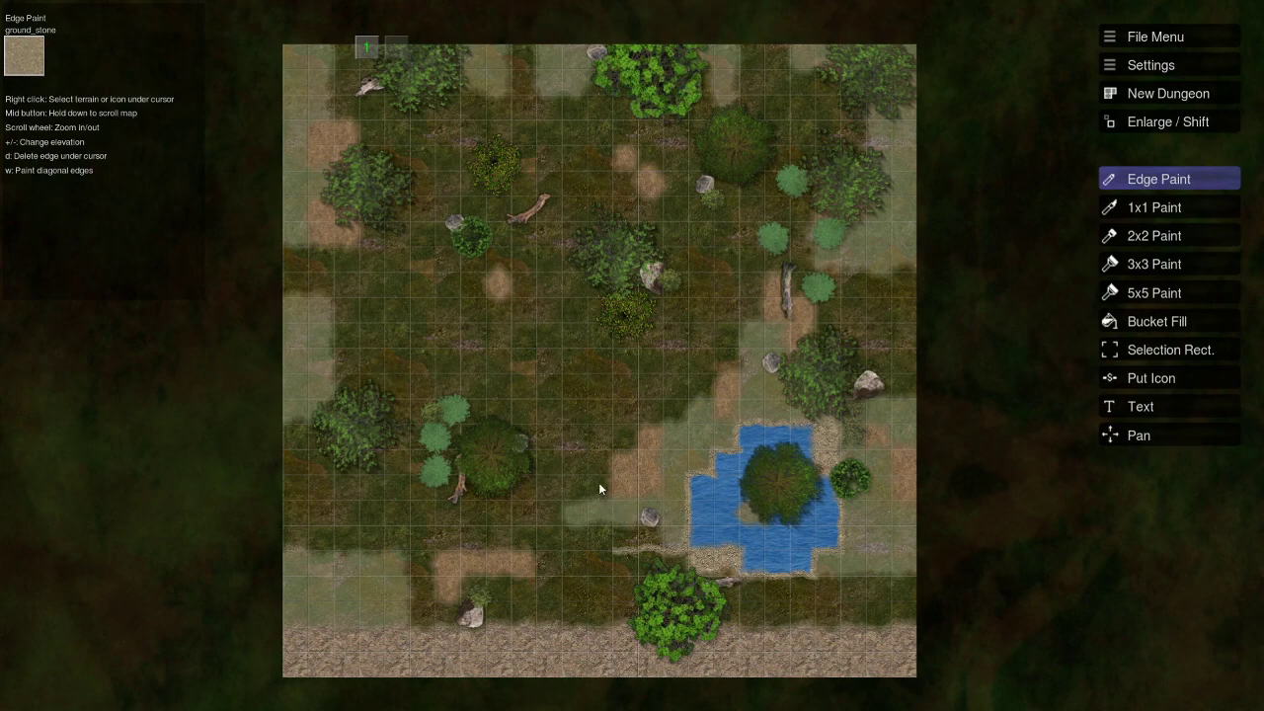
mouse_move(689, 390)
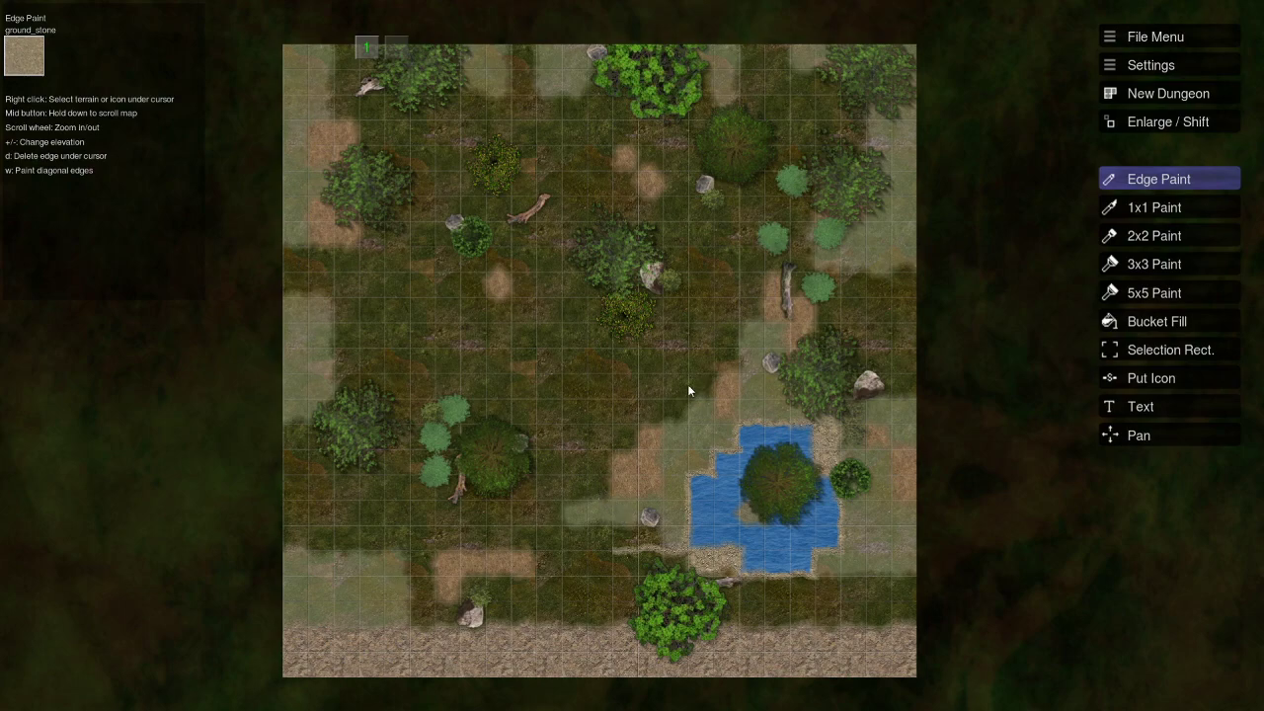
mouse_move(404, 610)
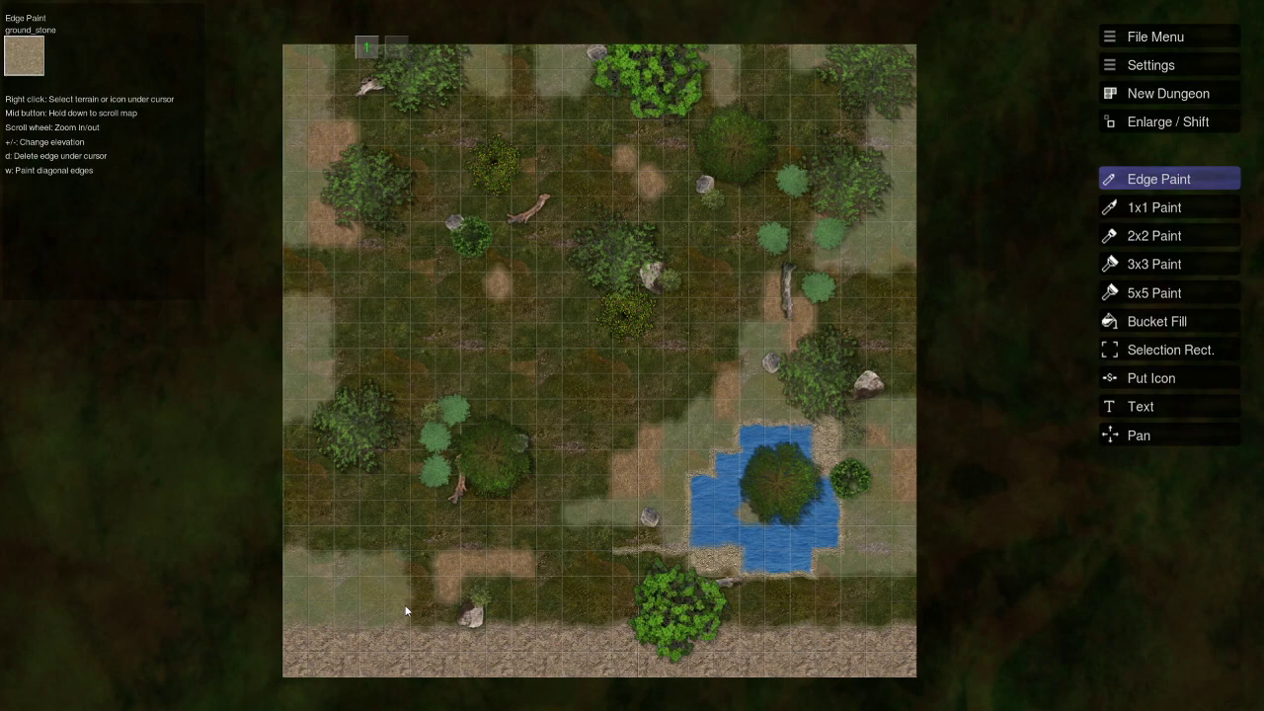
mouse_move(765, 663)
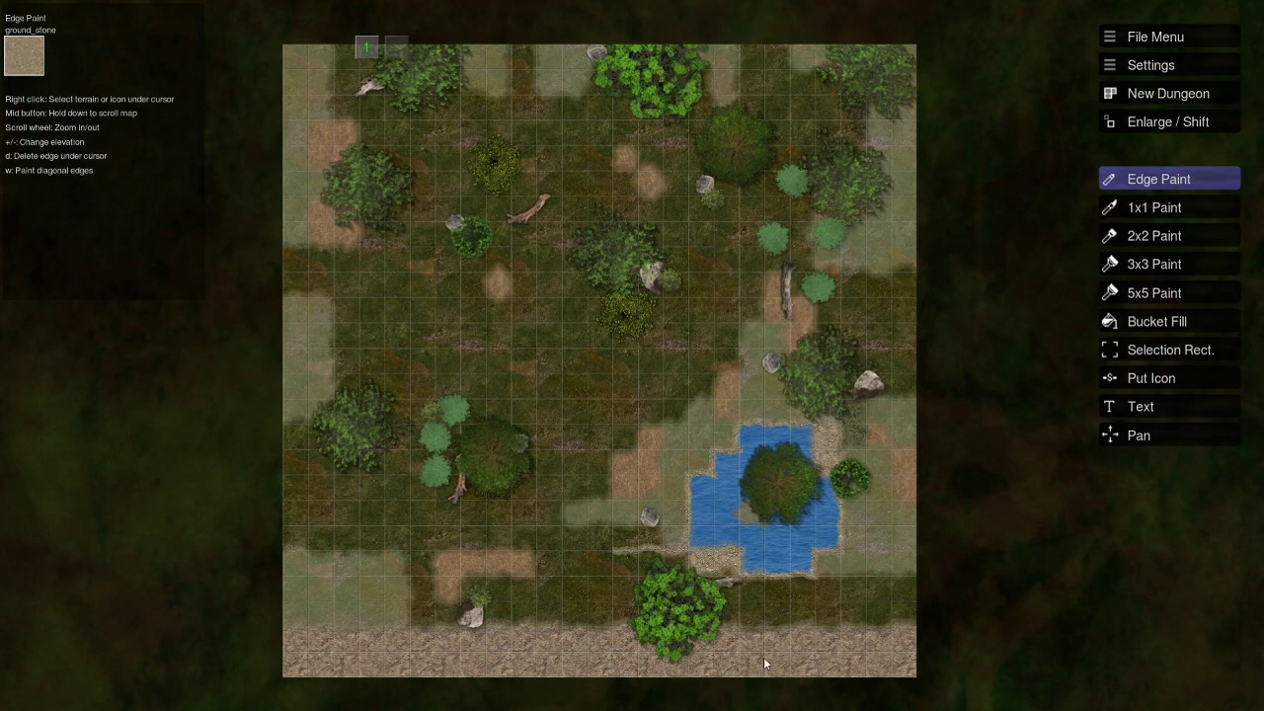
mouse_move(596, 364)
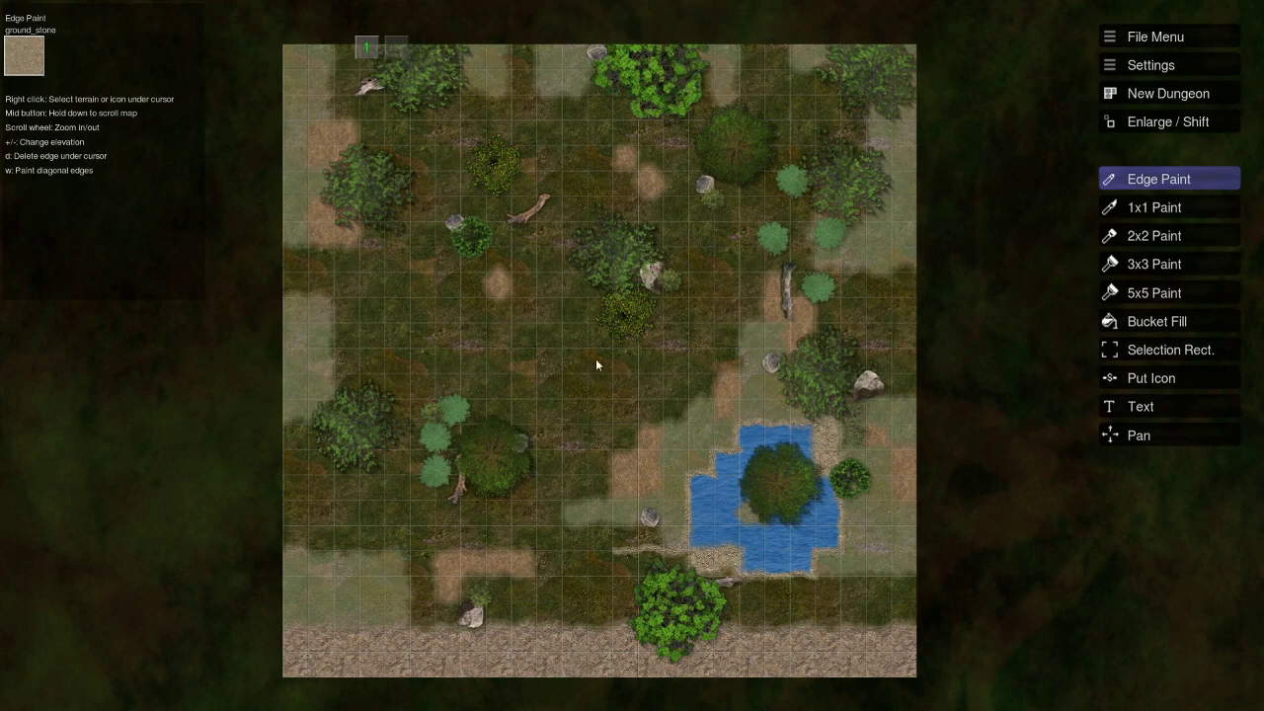
mouse_move(623, 467)
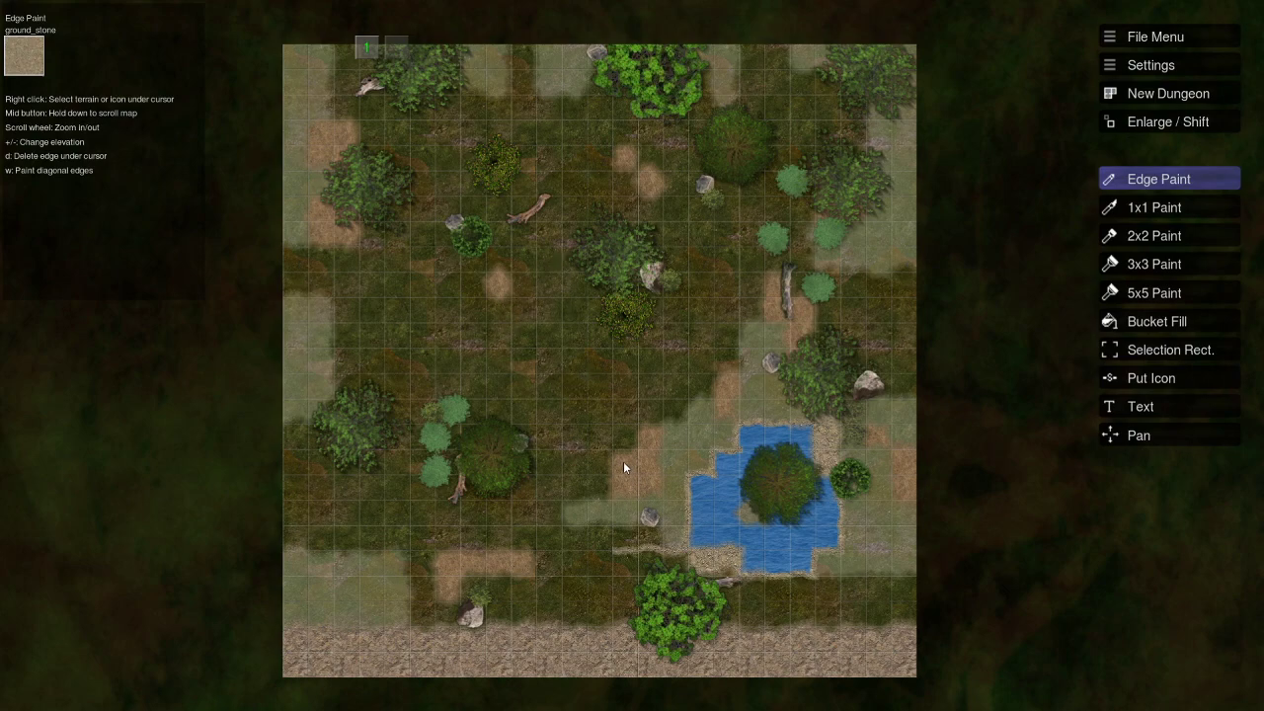
mouse_move(691, 447)
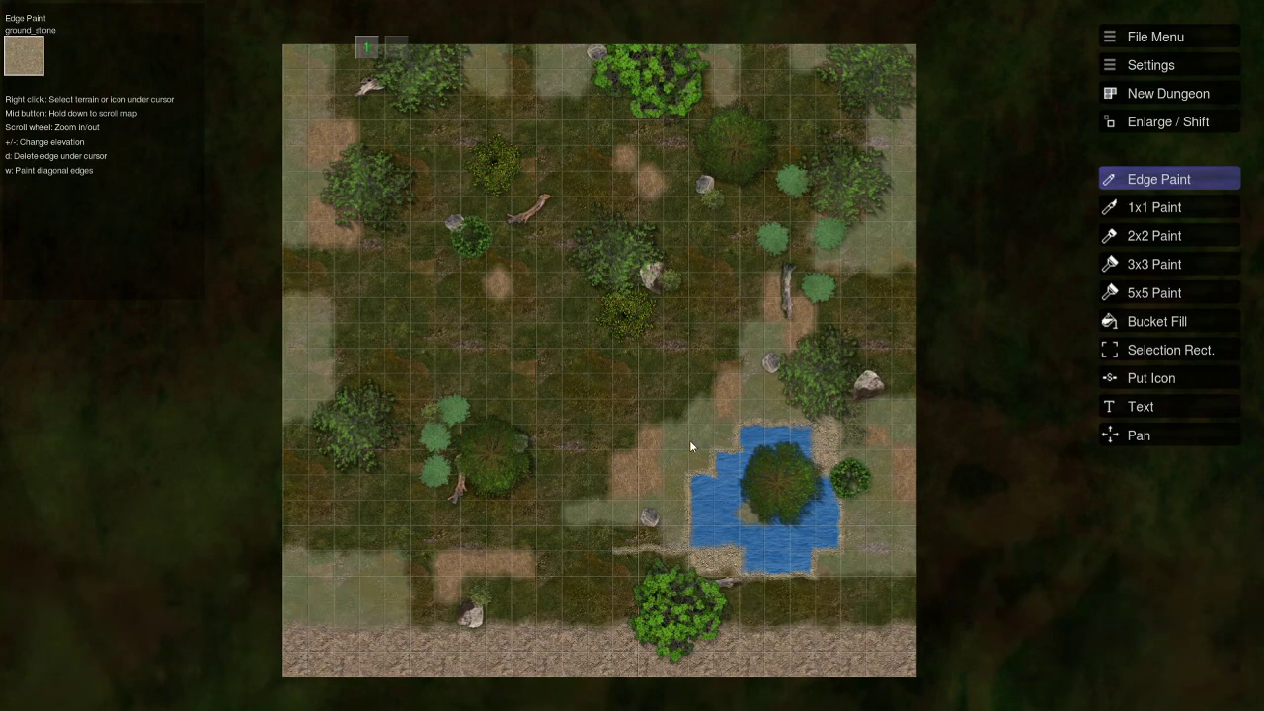
mouse_move(795, 358)
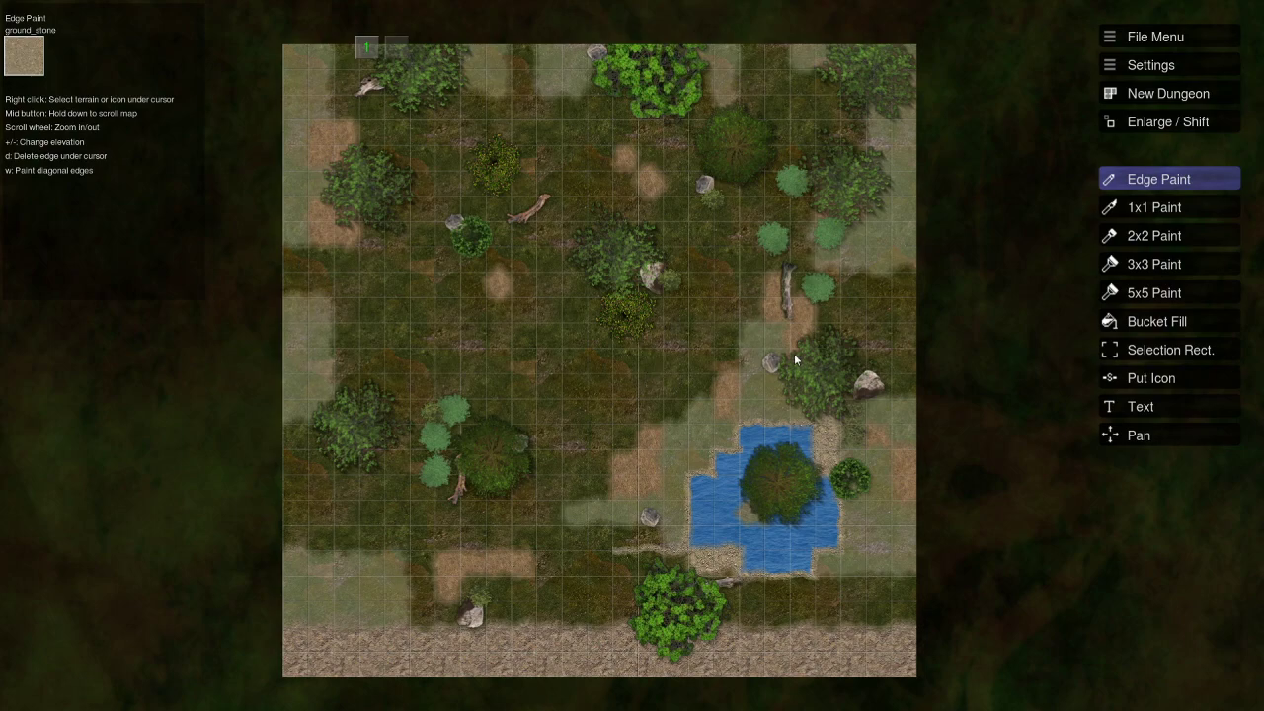
mouse_move(650, 380)
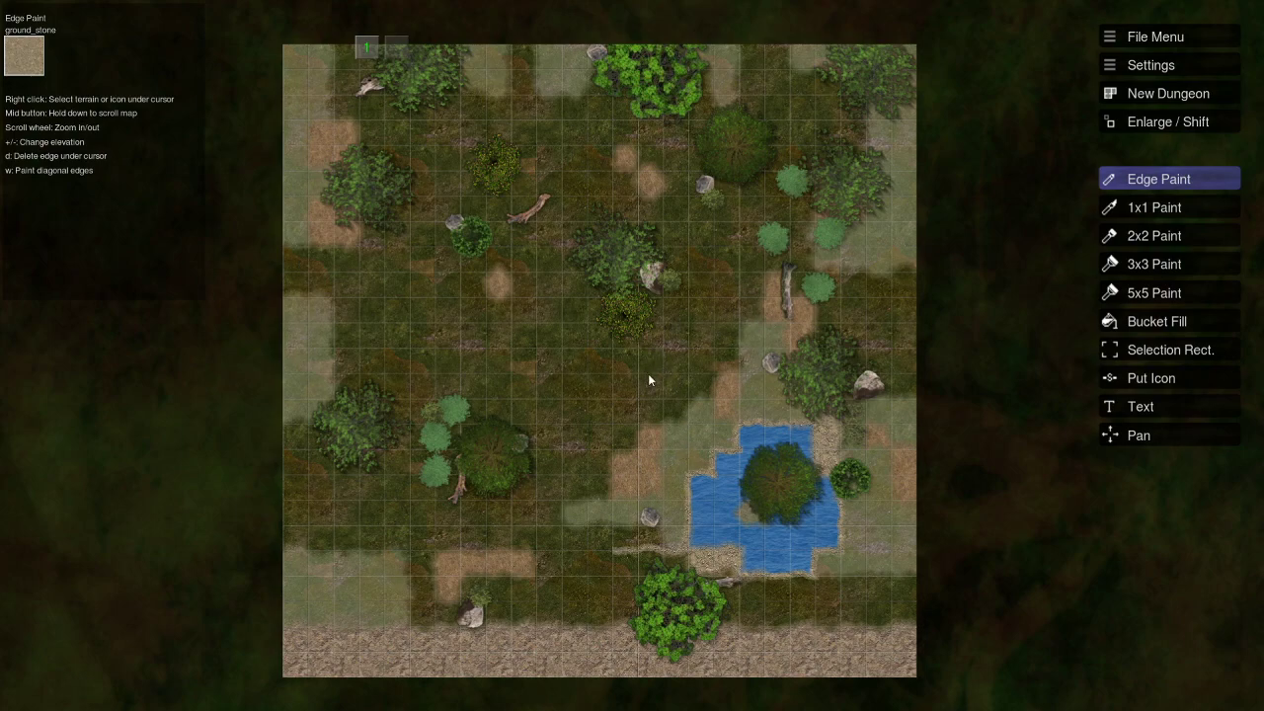
mouse_move(614, 415)
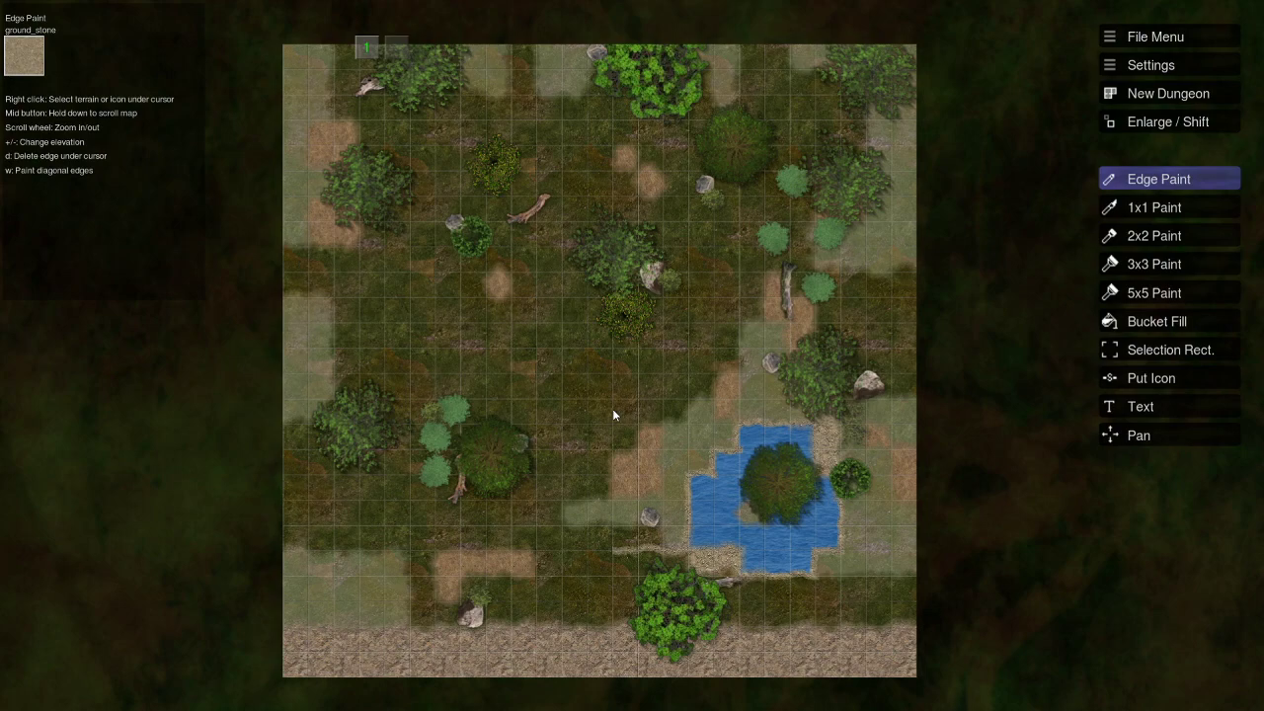
mouse_move(615, 410)
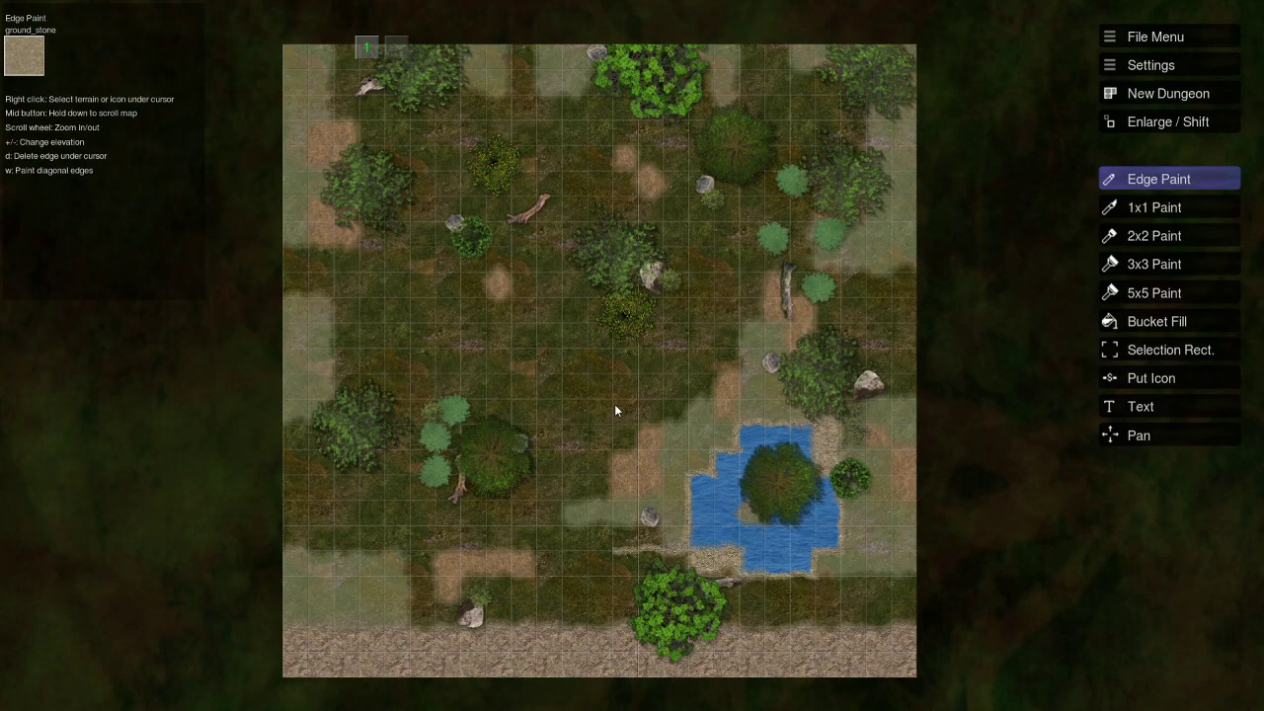
mouse_move(614, 418)
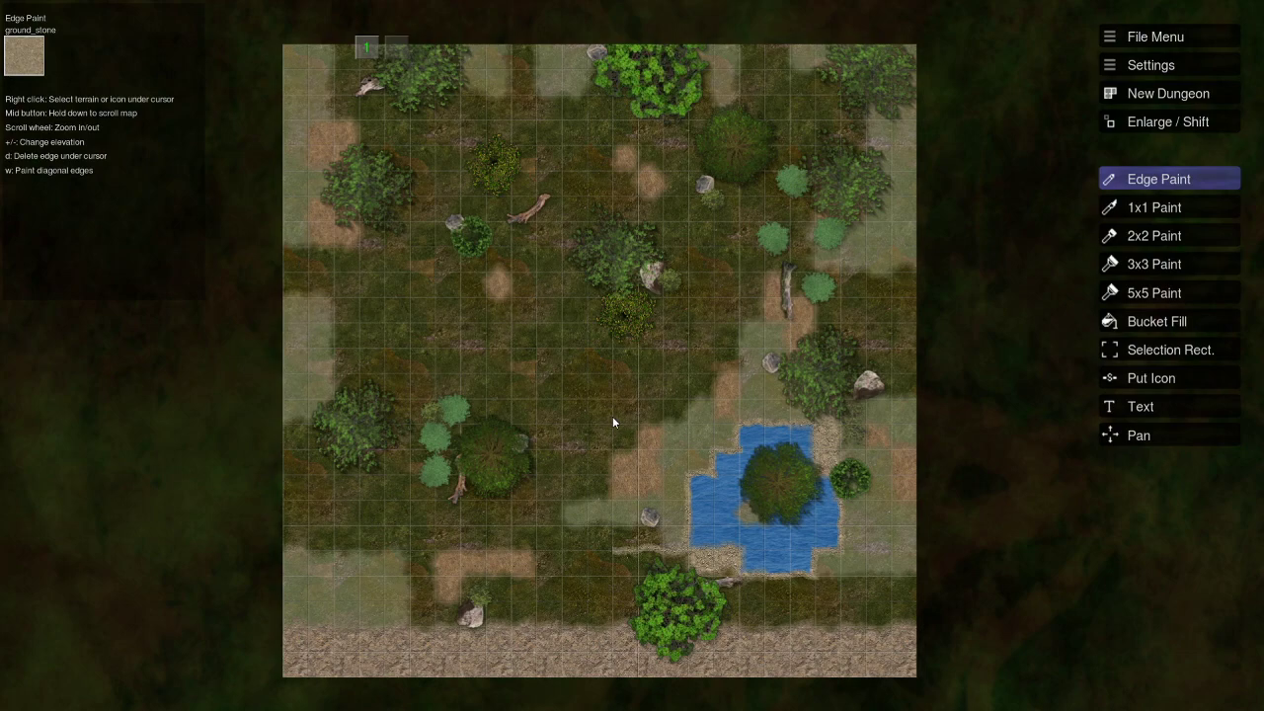
mouse_move(579, 425)
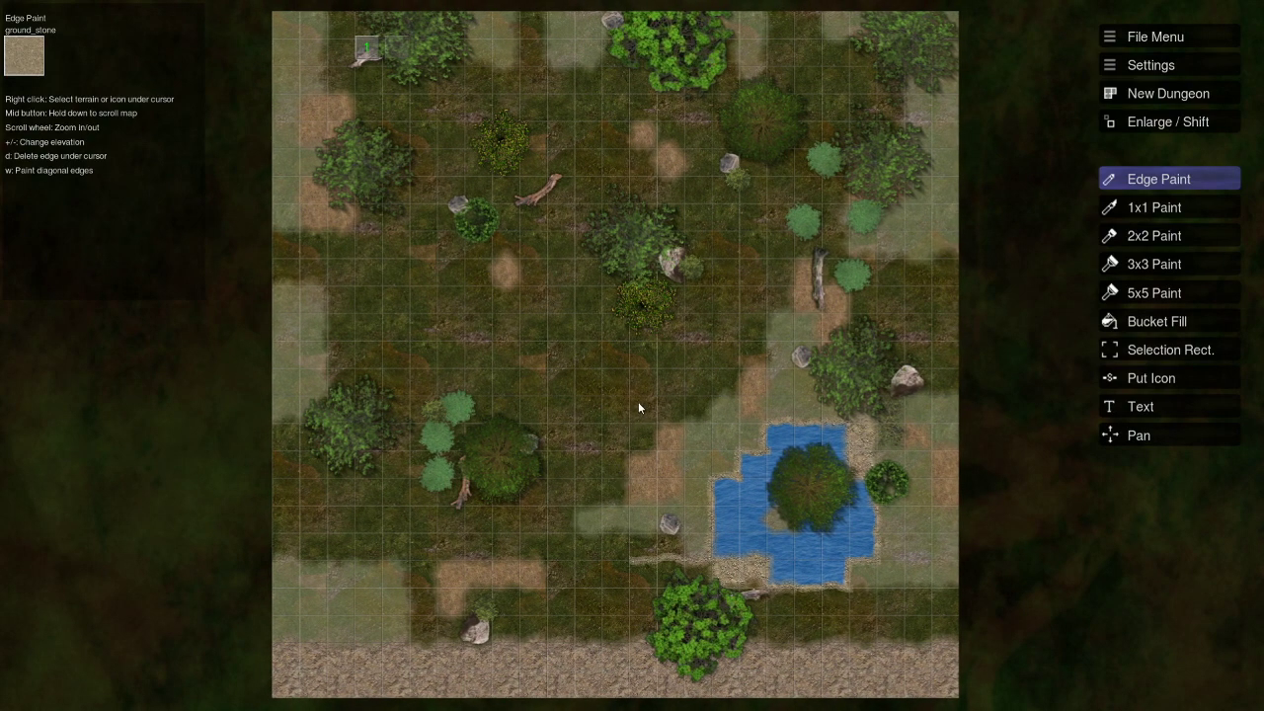
mouse_move(650, 396)
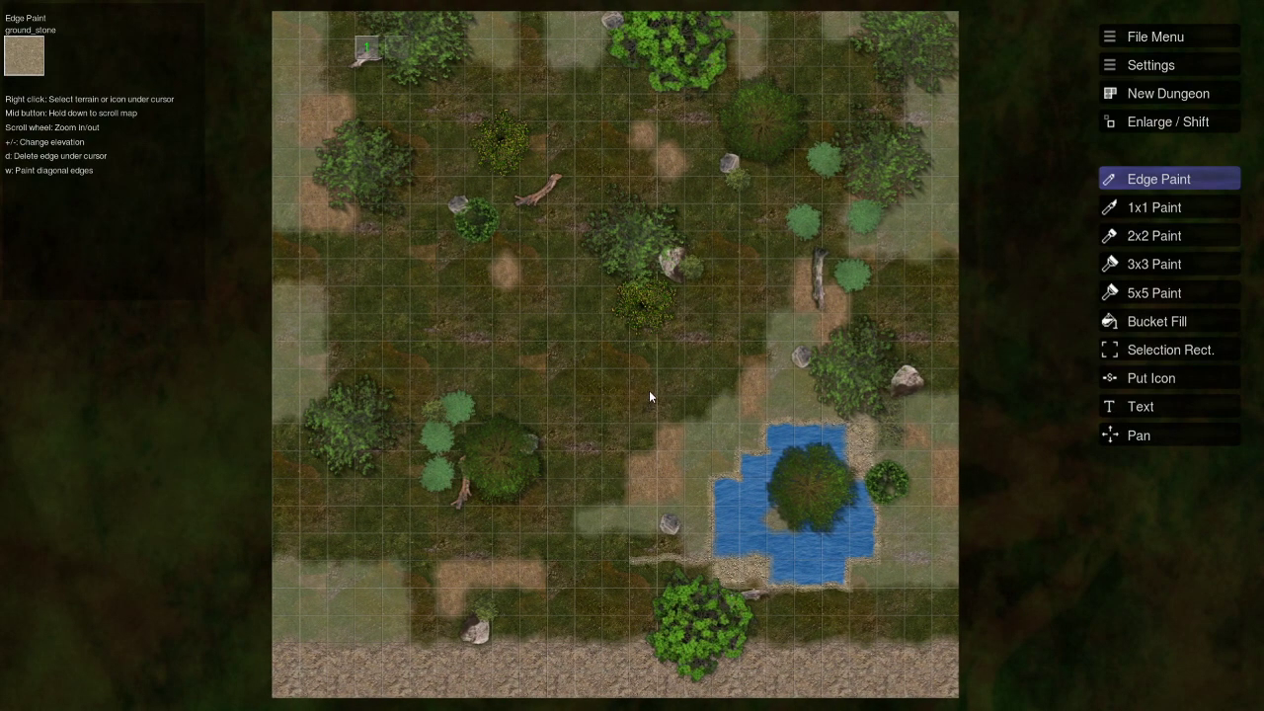
mouse_move(651, 392)
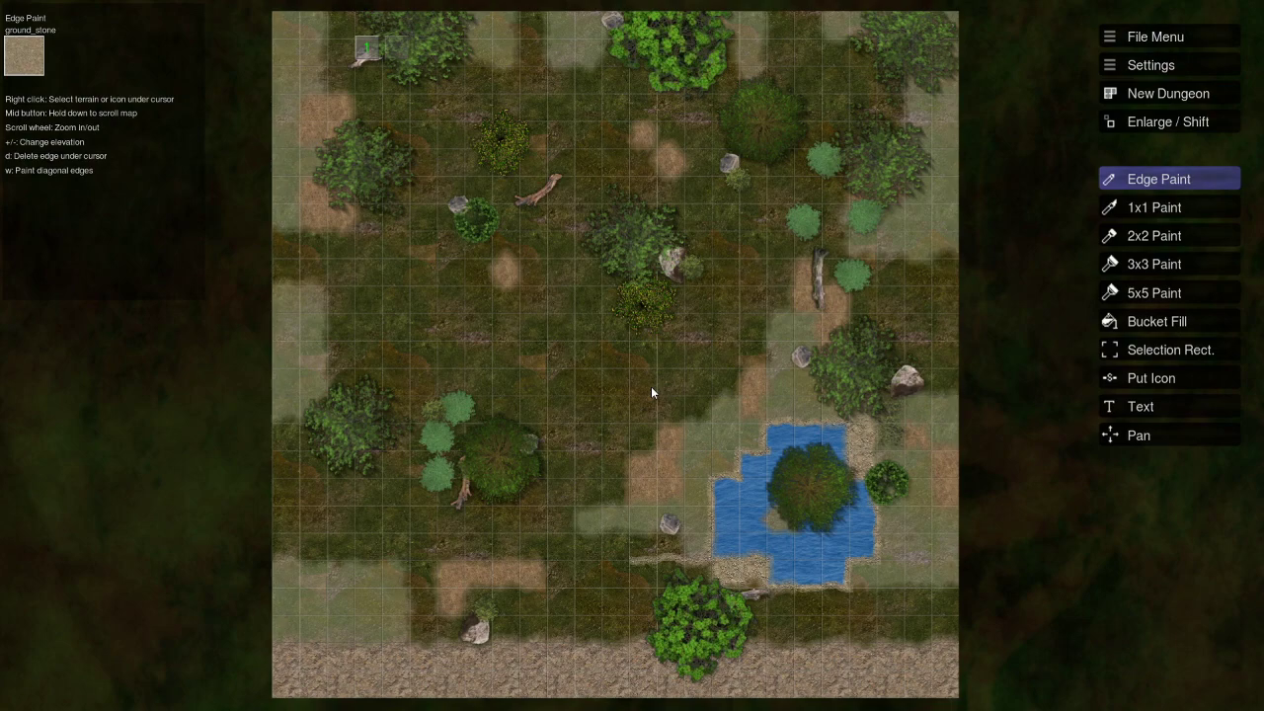
mouse_move(760, 412)
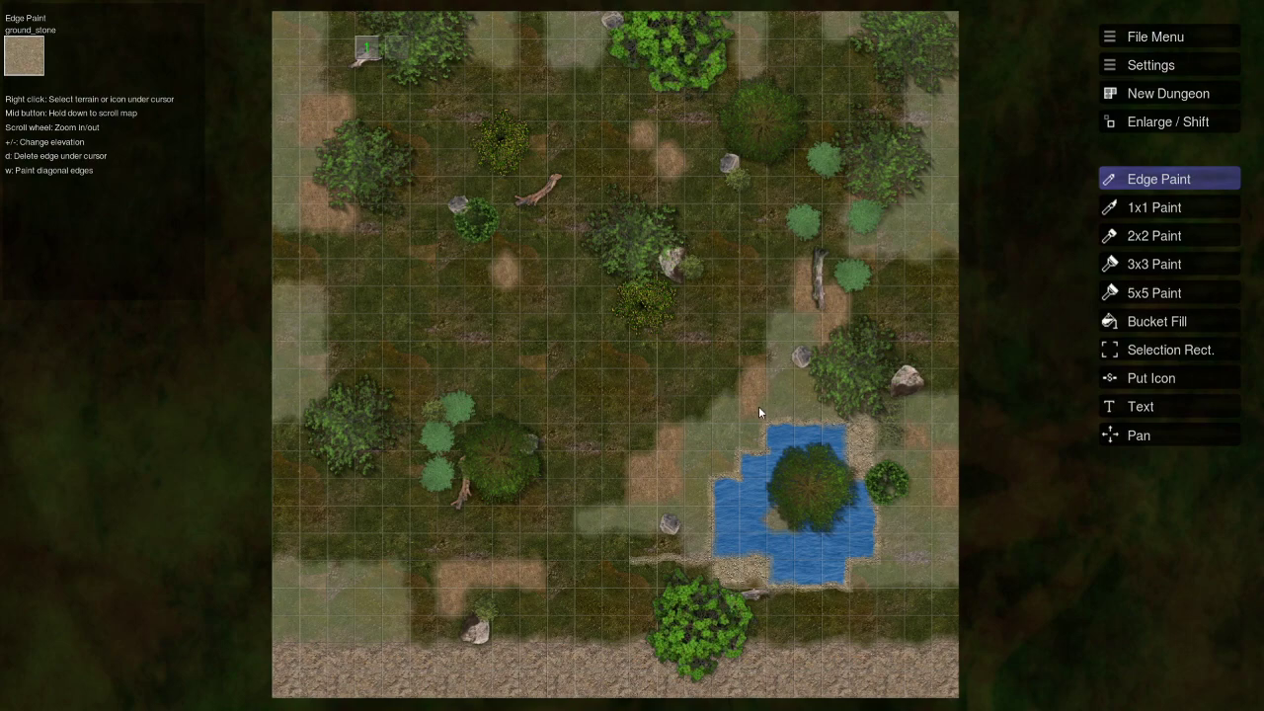
mouse_move(680, 363)
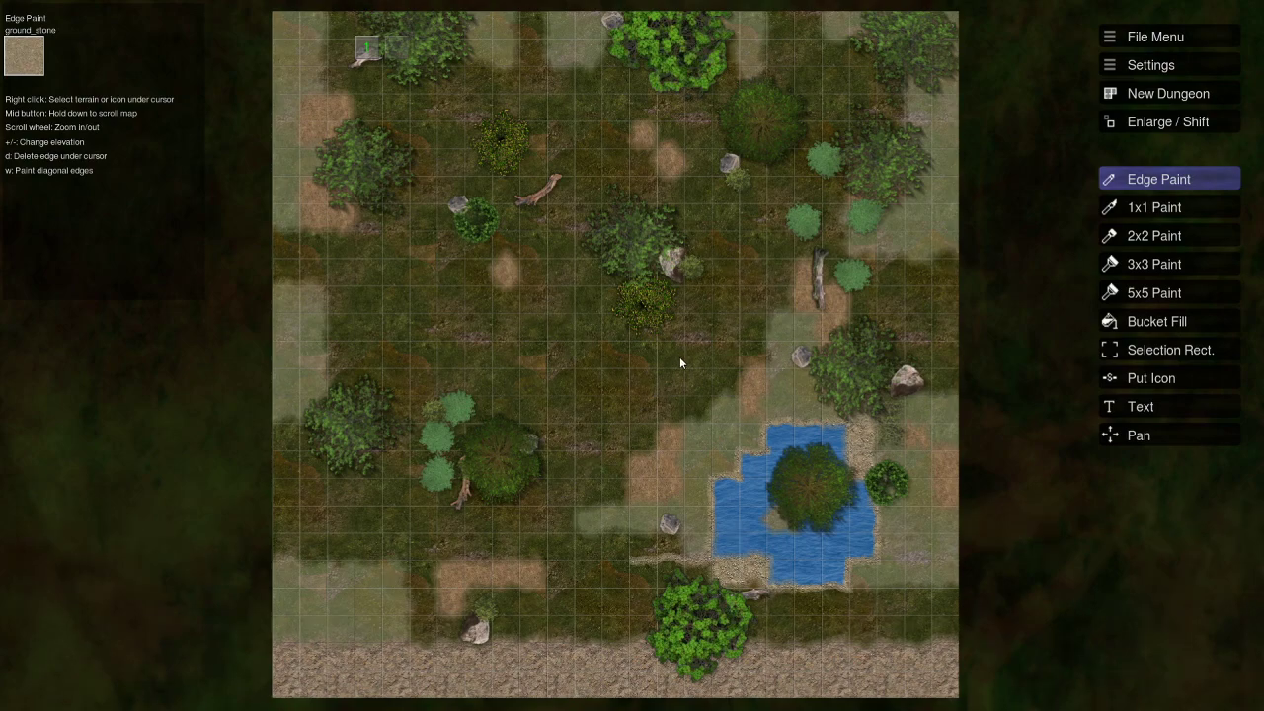
mouse_move(623, 328)
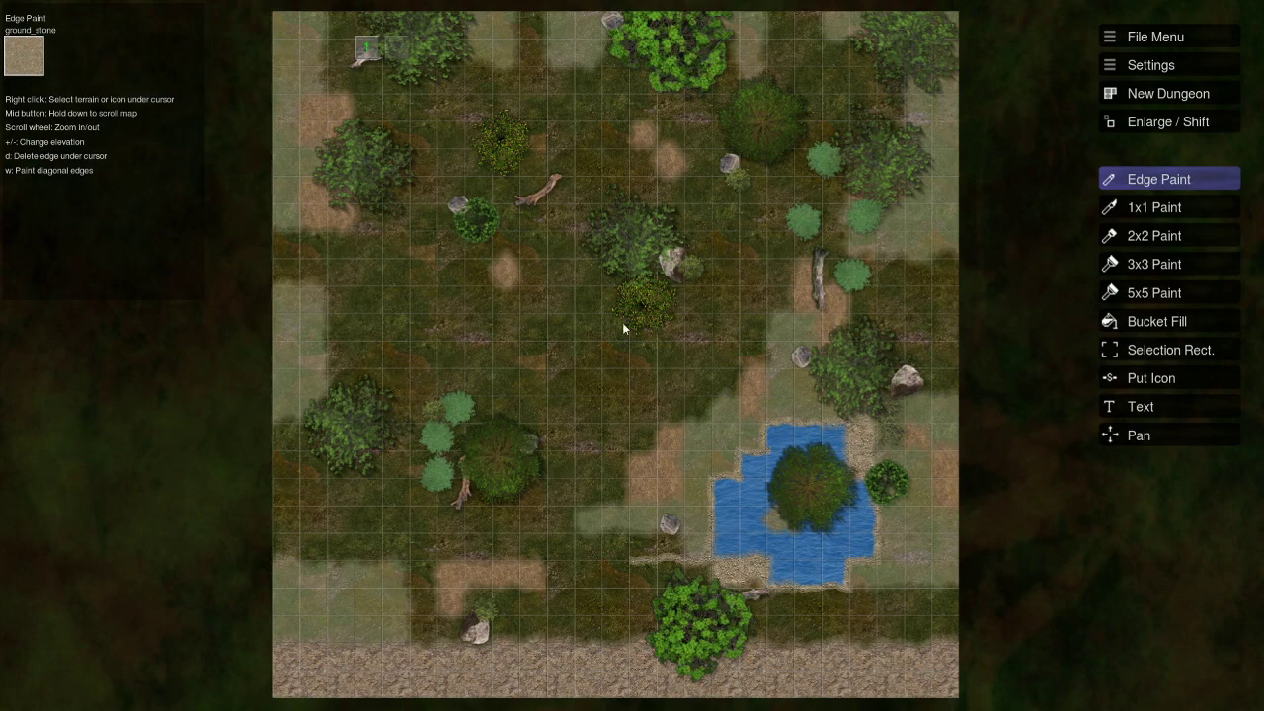
mouse_move(581, 363)
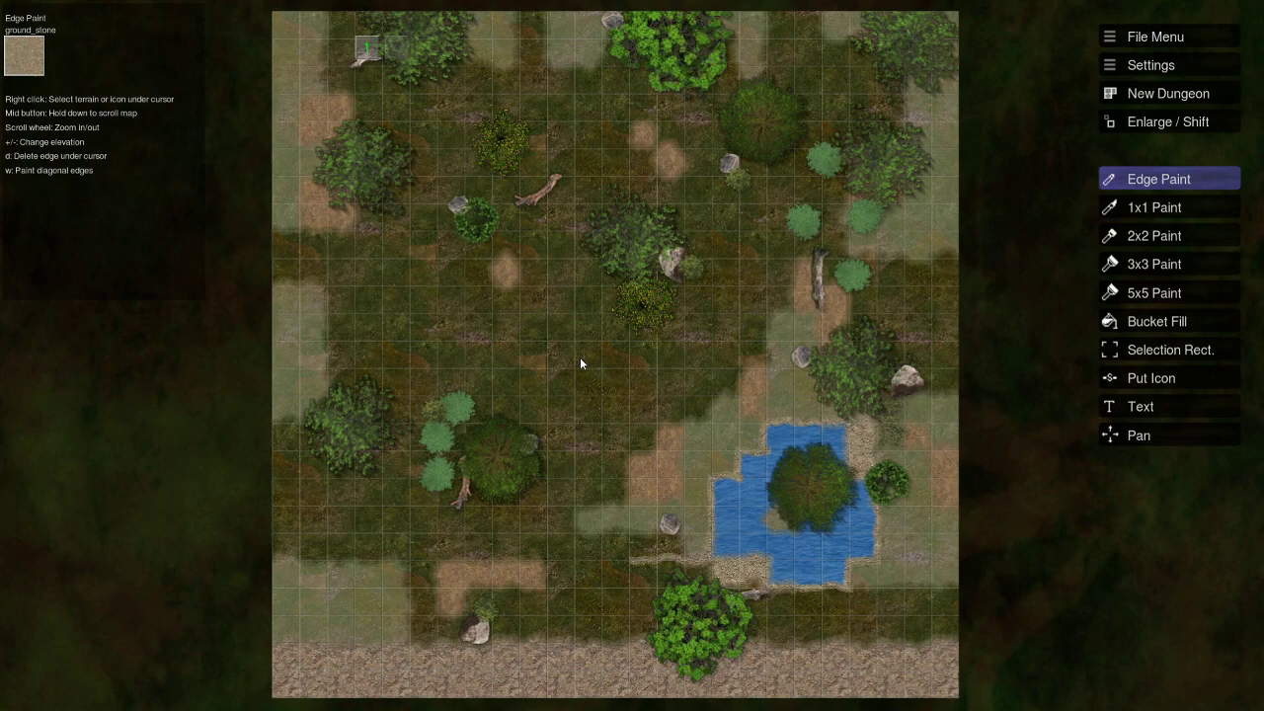
mouse_move(605, 350)
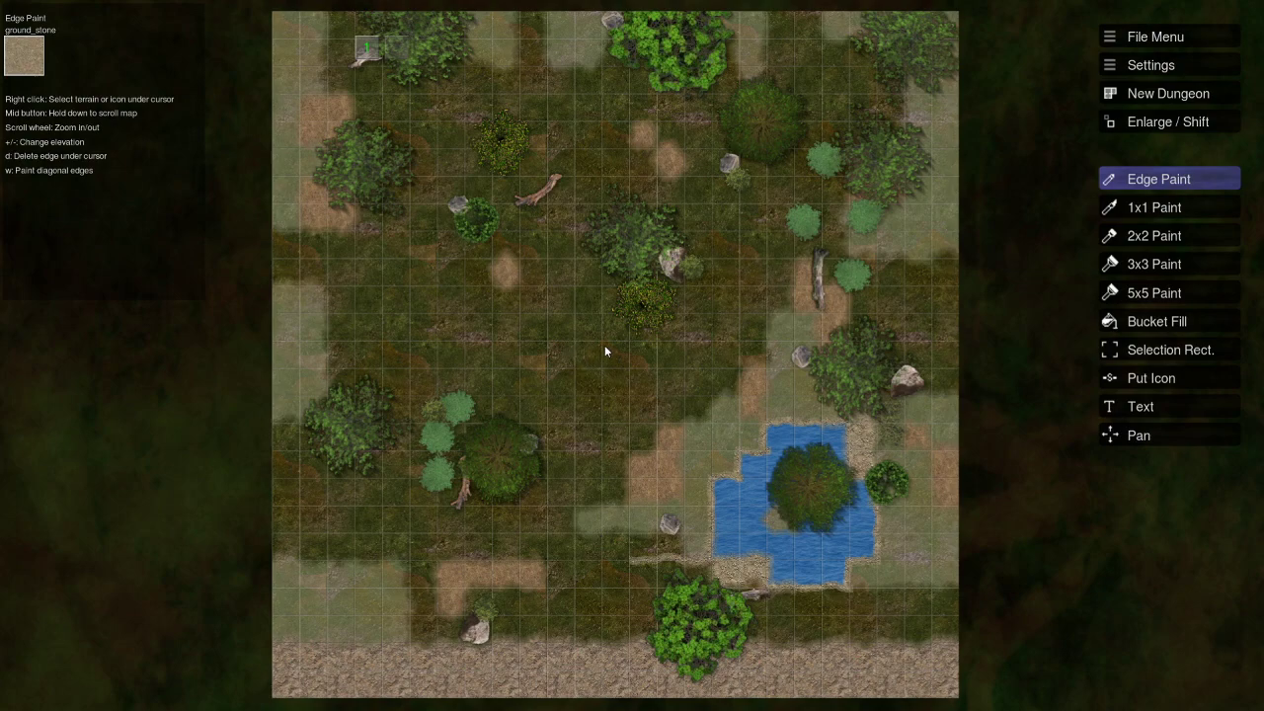
mouse_move(667, 440)
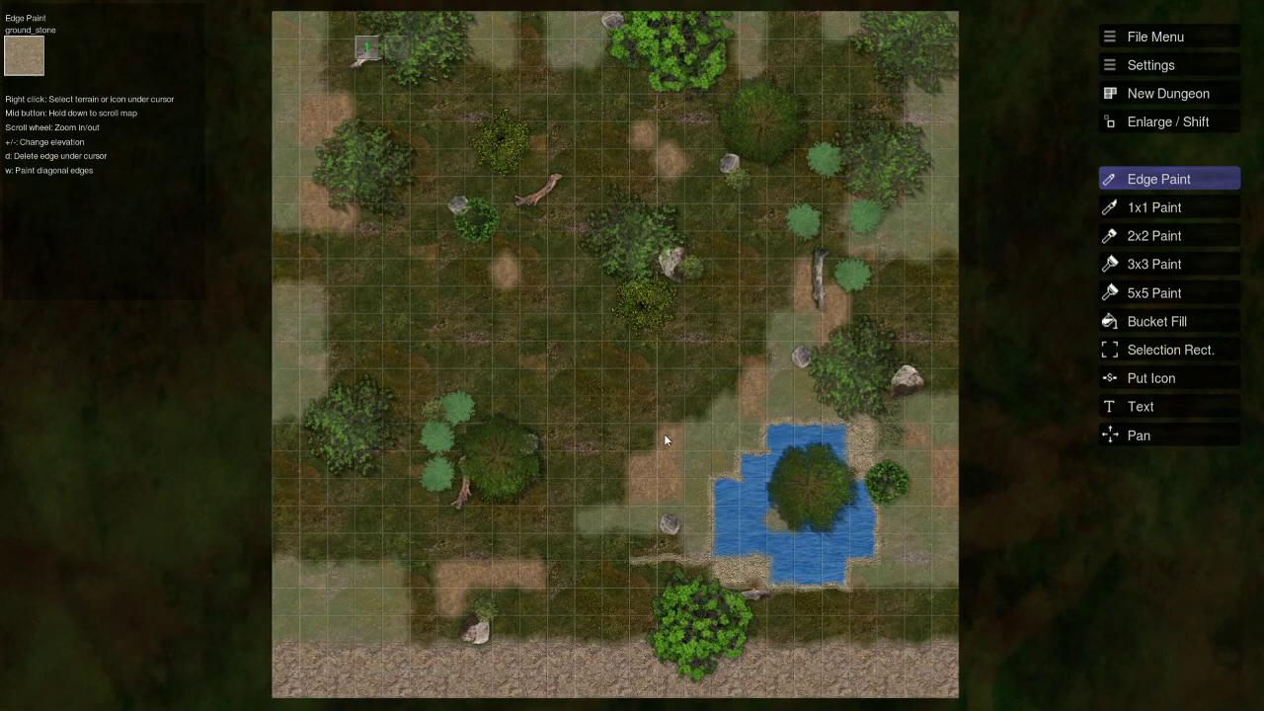